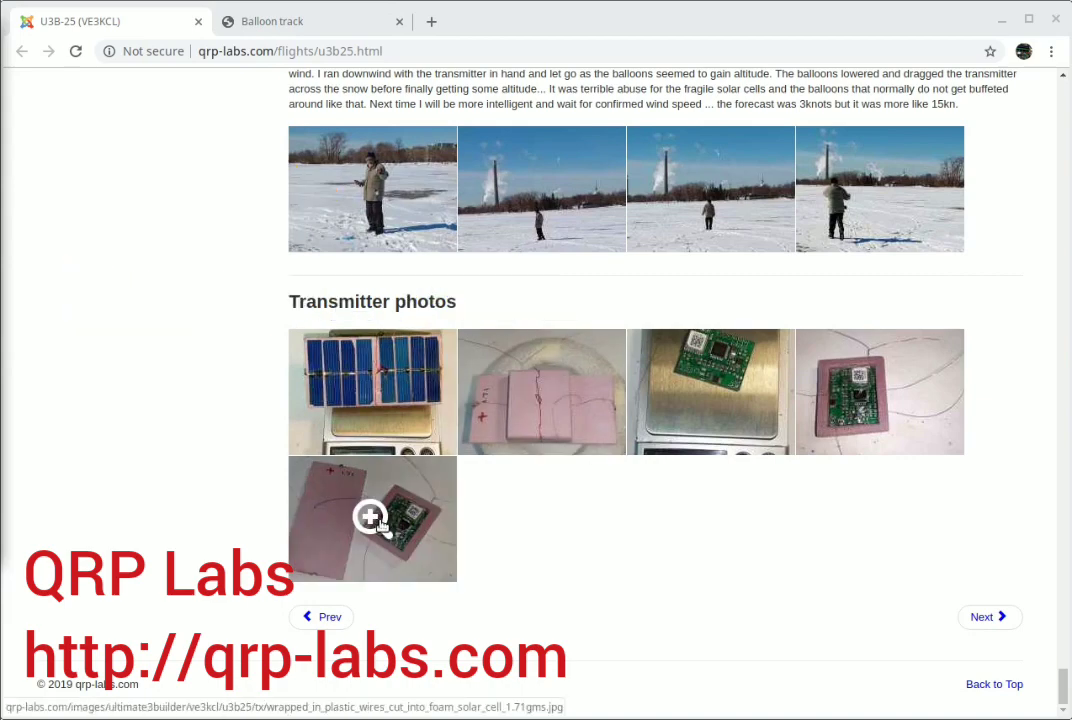
# - View the Ultimate3S kit page in a new tab, enlarging and closing one kit photo
pyautogui.click(478, 20)
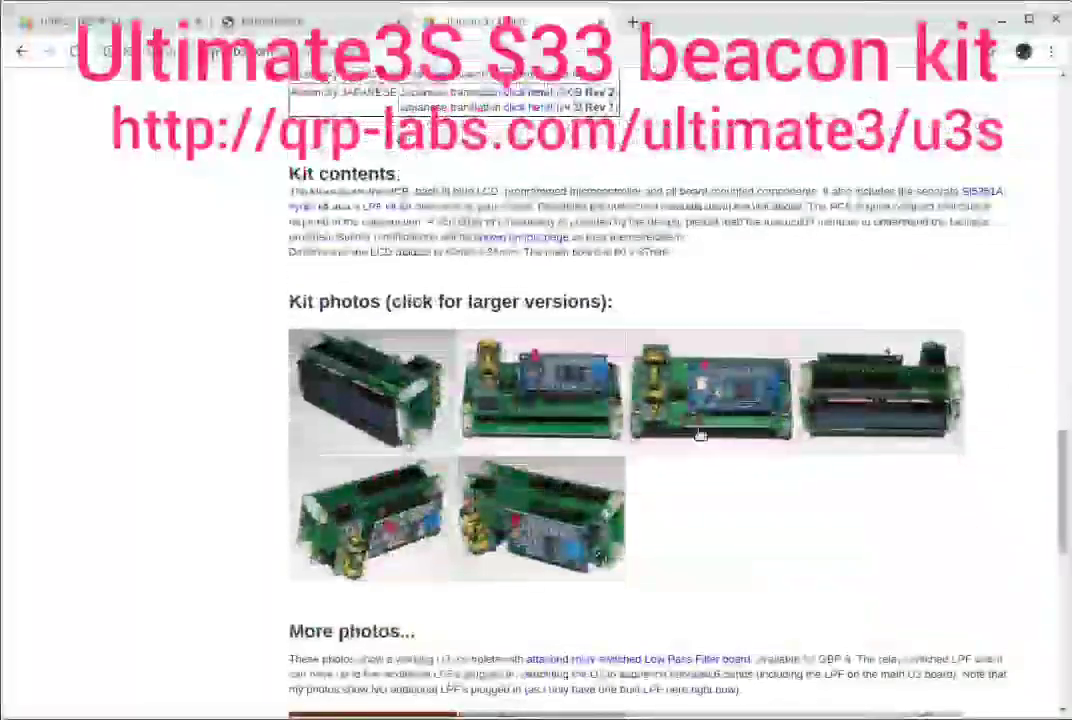
pyautogui.click(708, 390)
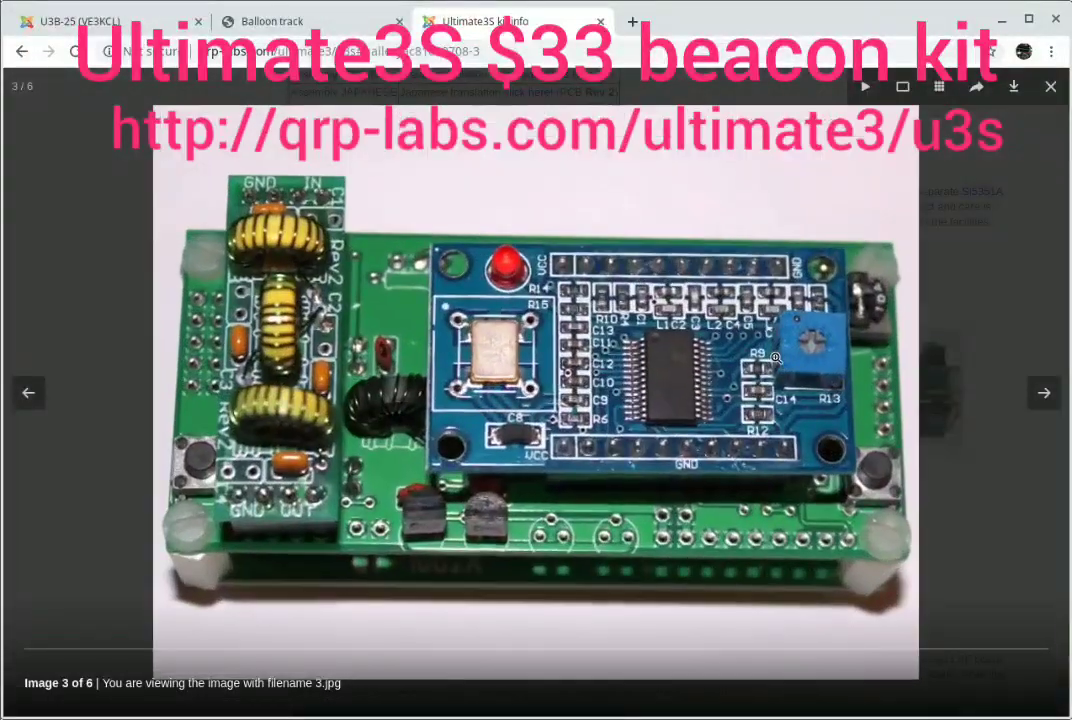
pyautogui.click(1050, 86)
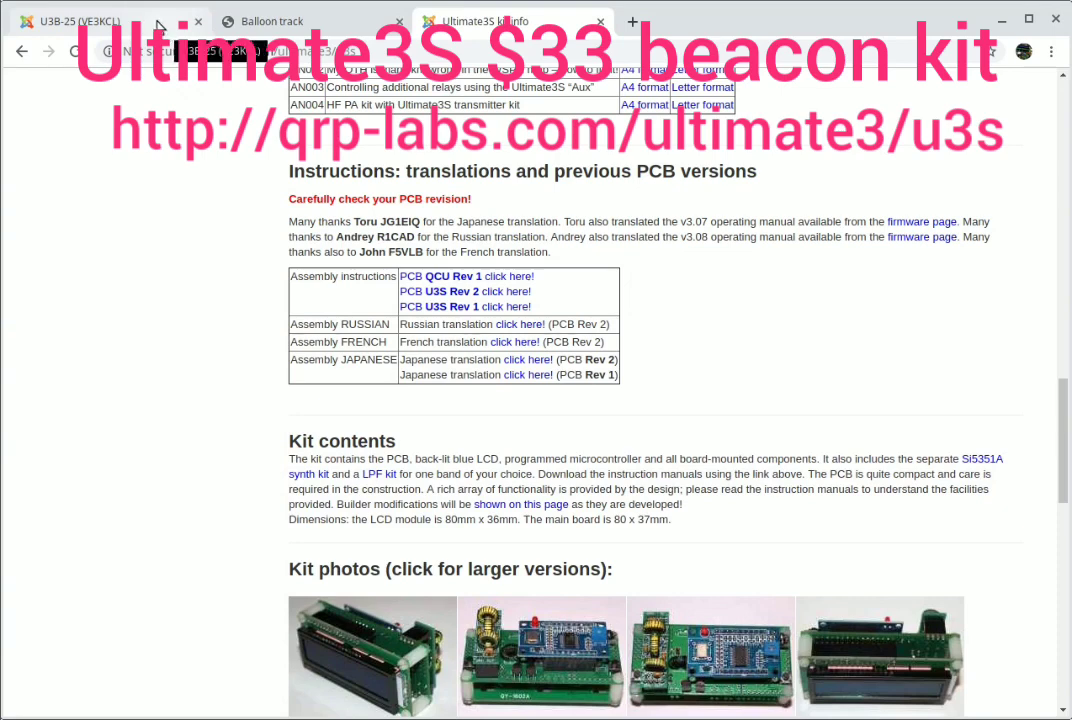
pyautogui.scroll(-3)
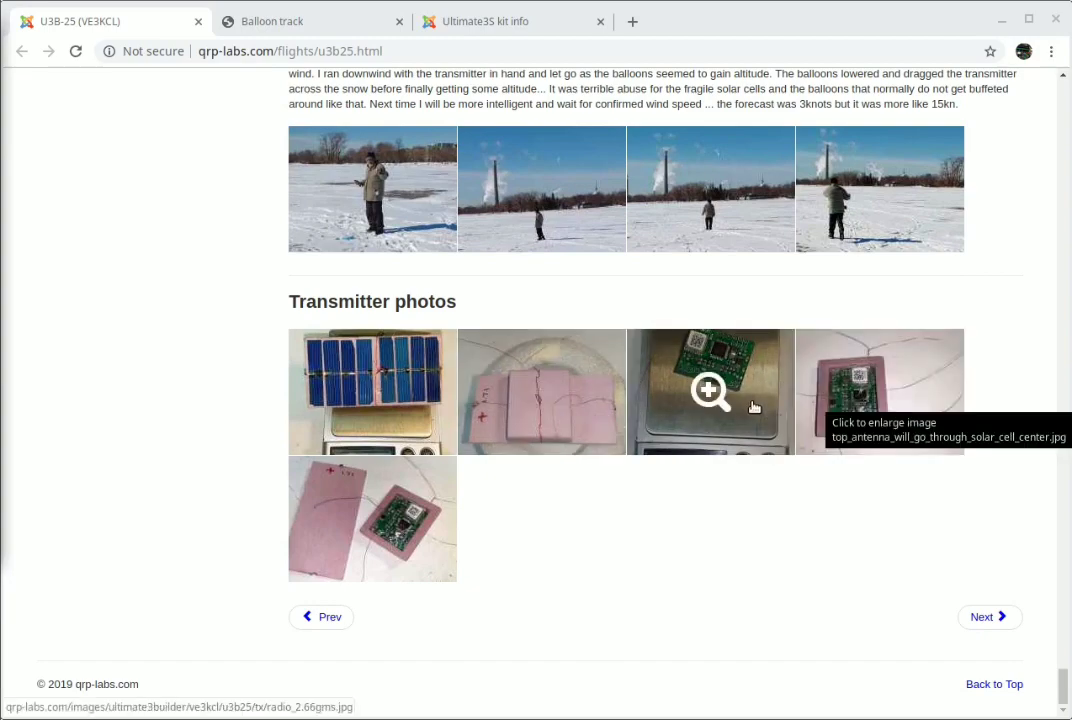
# - Enlarge the transmitter-on-scale photo and page through to the 4.85 g solar panel shot
pyautogui.click(710, 390)
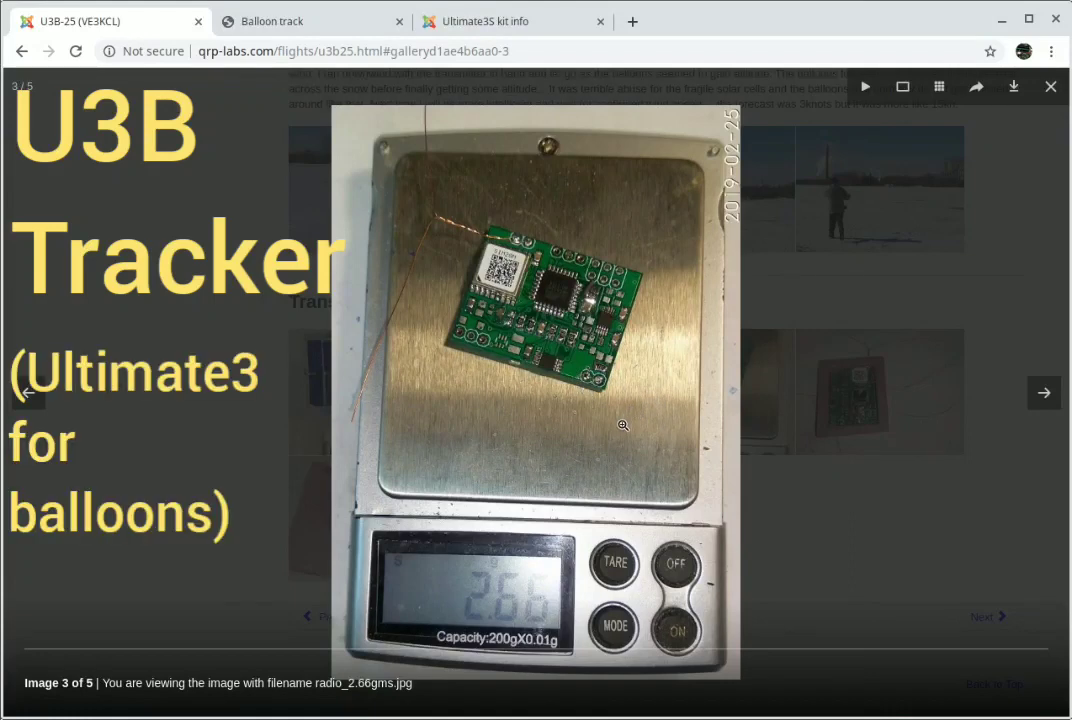
pyautogui.moveTo(516, 408)
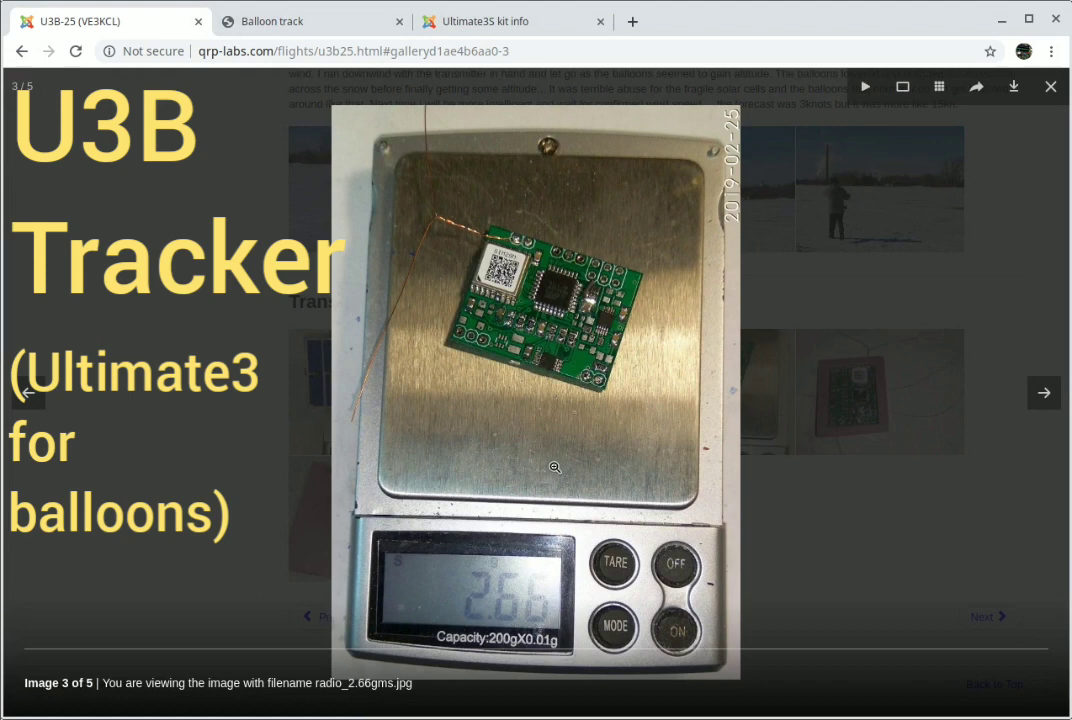
pyautogui.moveTo(520, 612)
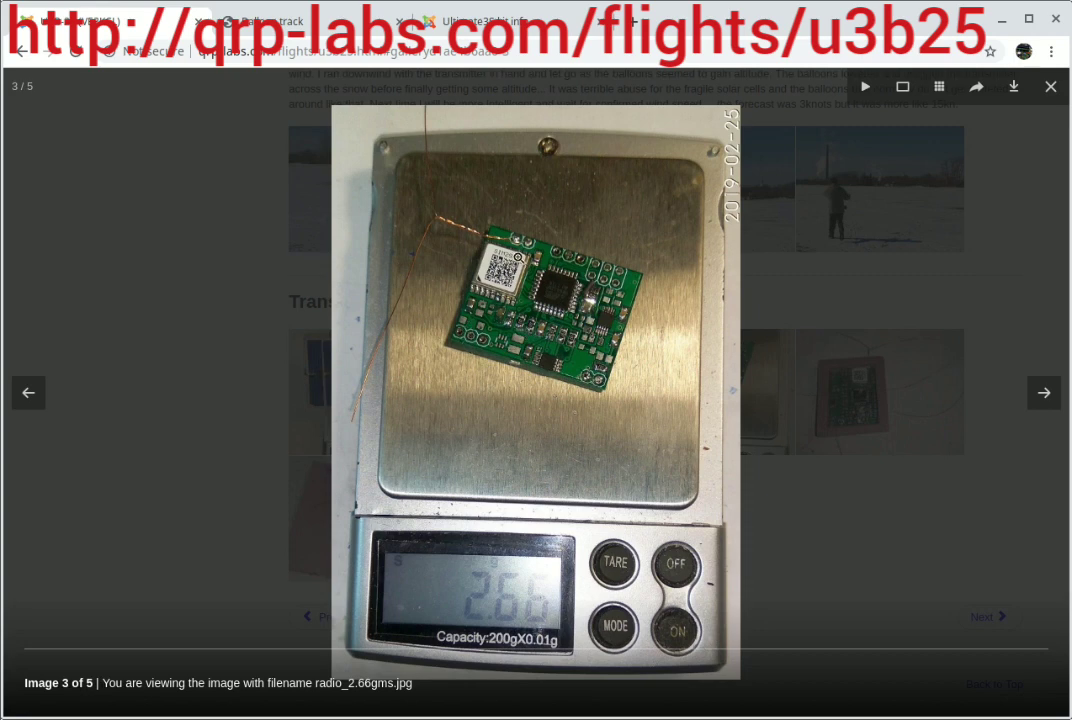
pyautogui.moveTo(556, 292)
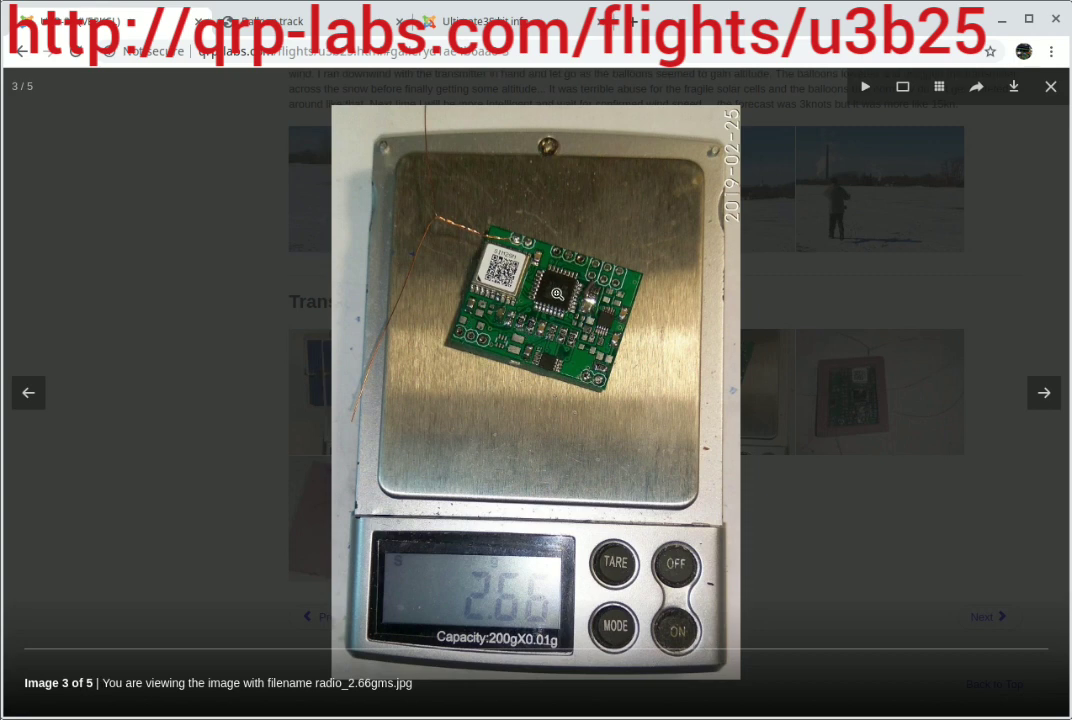
pyautogui.moveTo(552, 292)
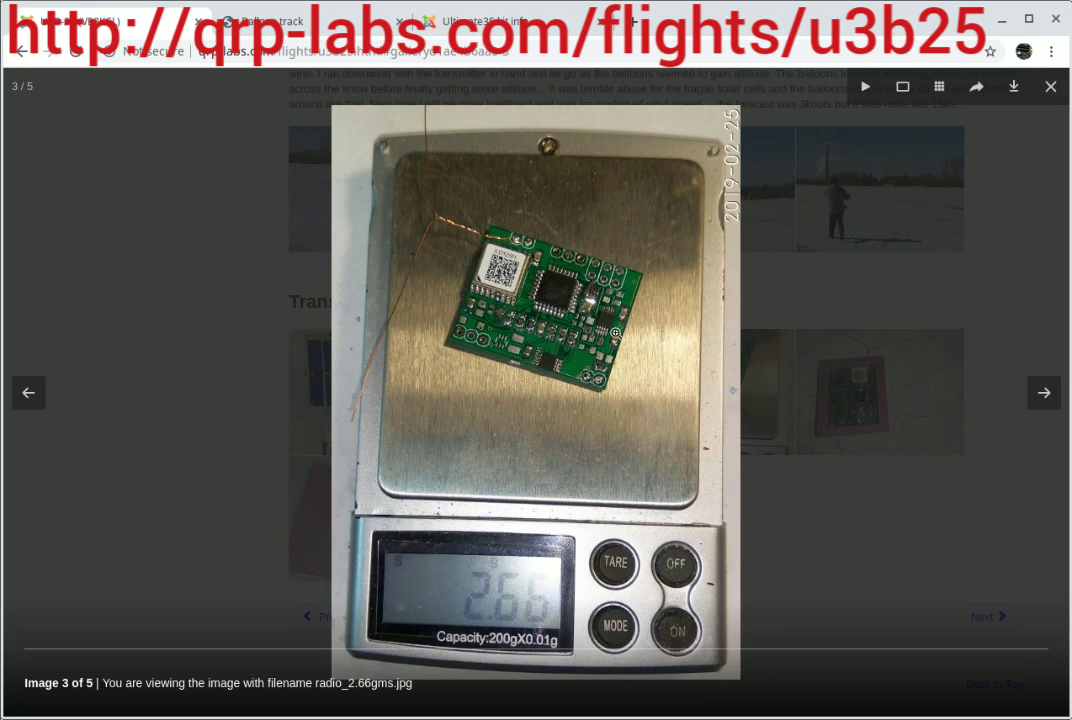
pyautogui.moveTo(628, 316)
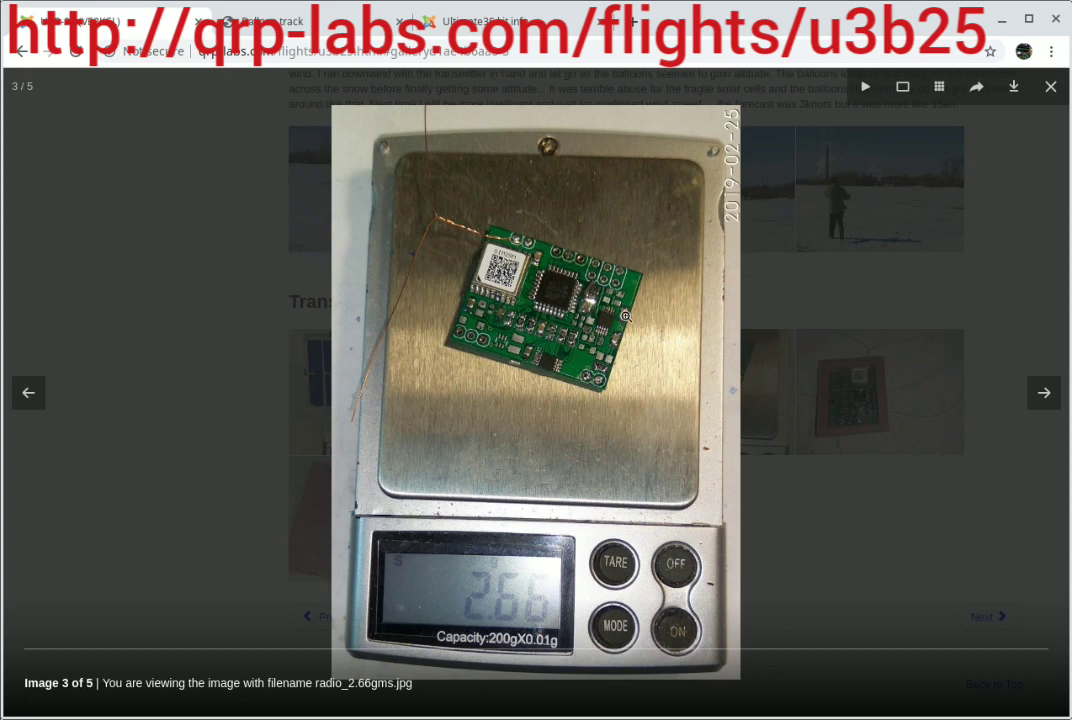
pyautogui.moveTo(622, 344)
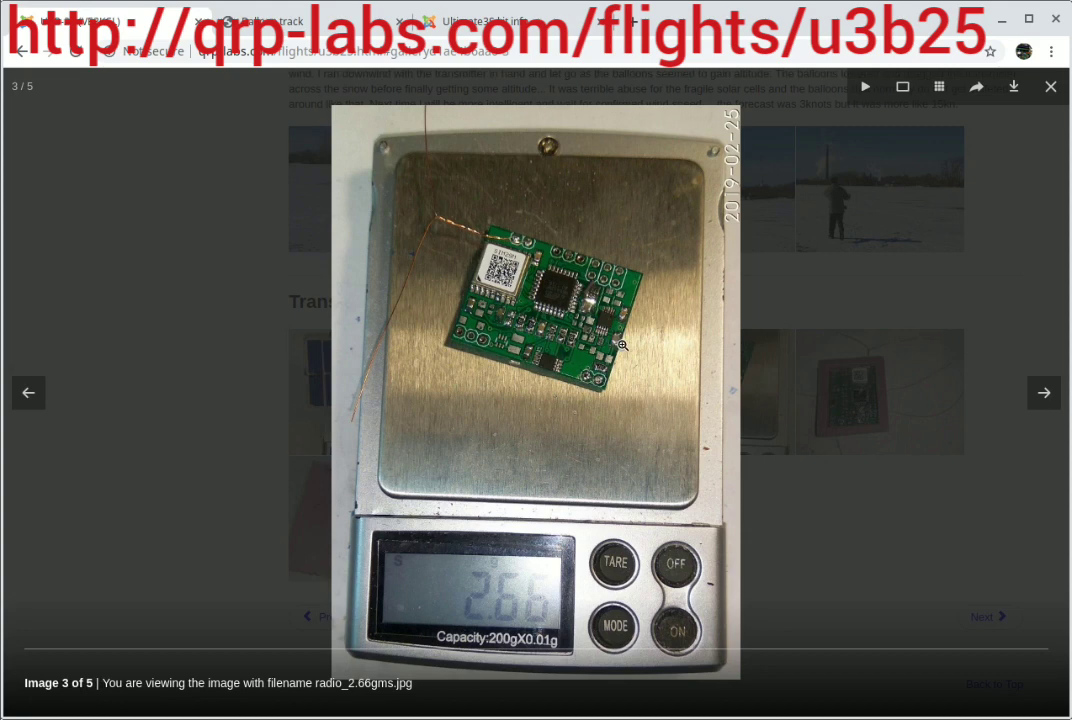
pyautogui.moveTo(548, 374)
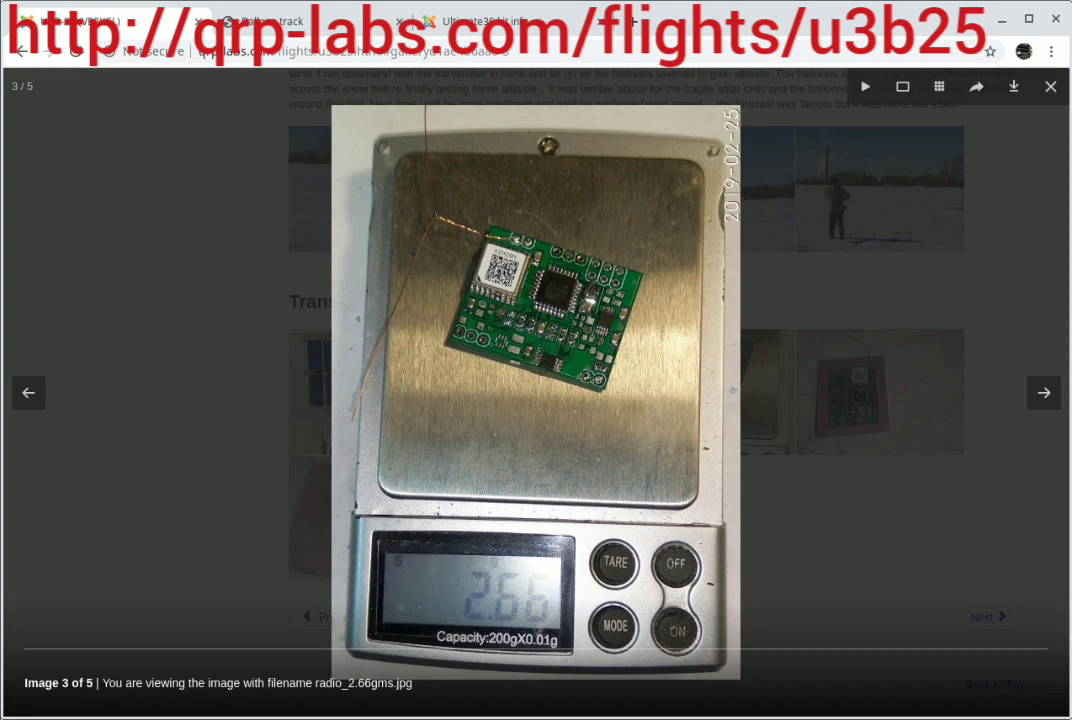
pyautogui.click(1044, 392)
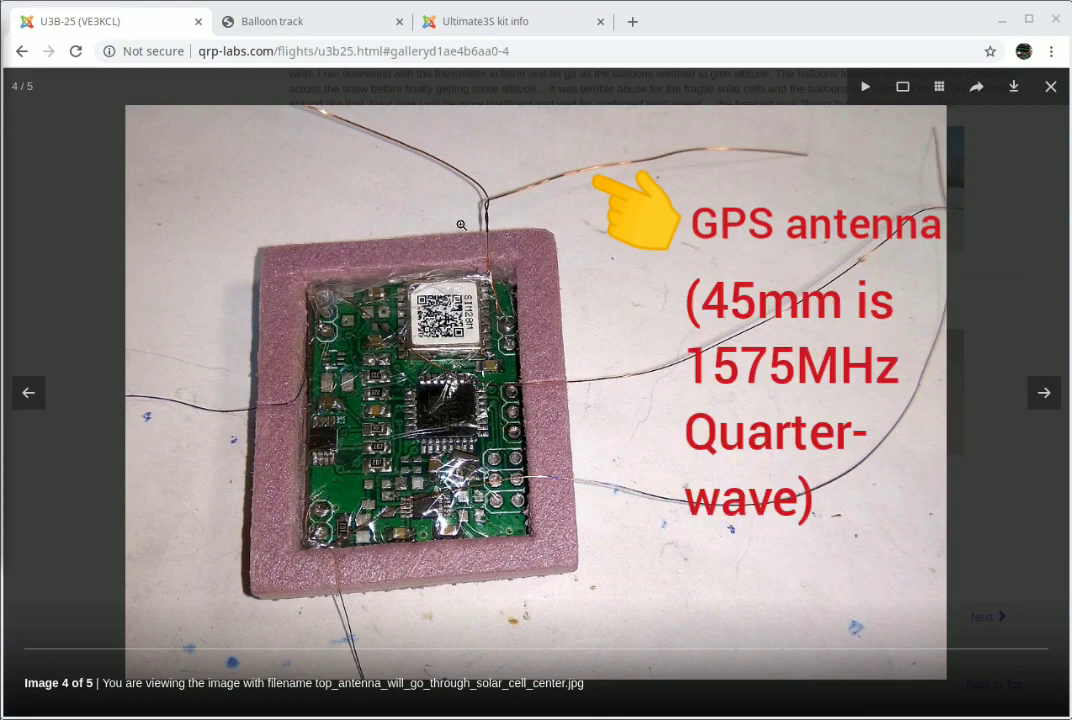
pyautogui.moveTo(554, 200)
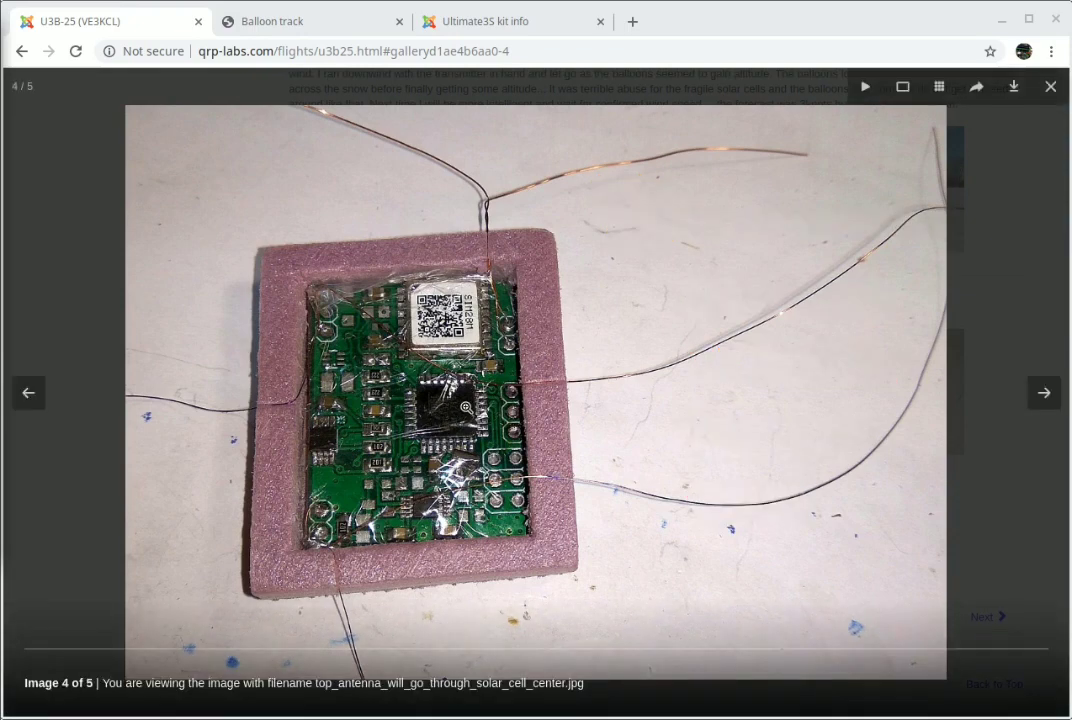
pyautogui.click(1044, 392)
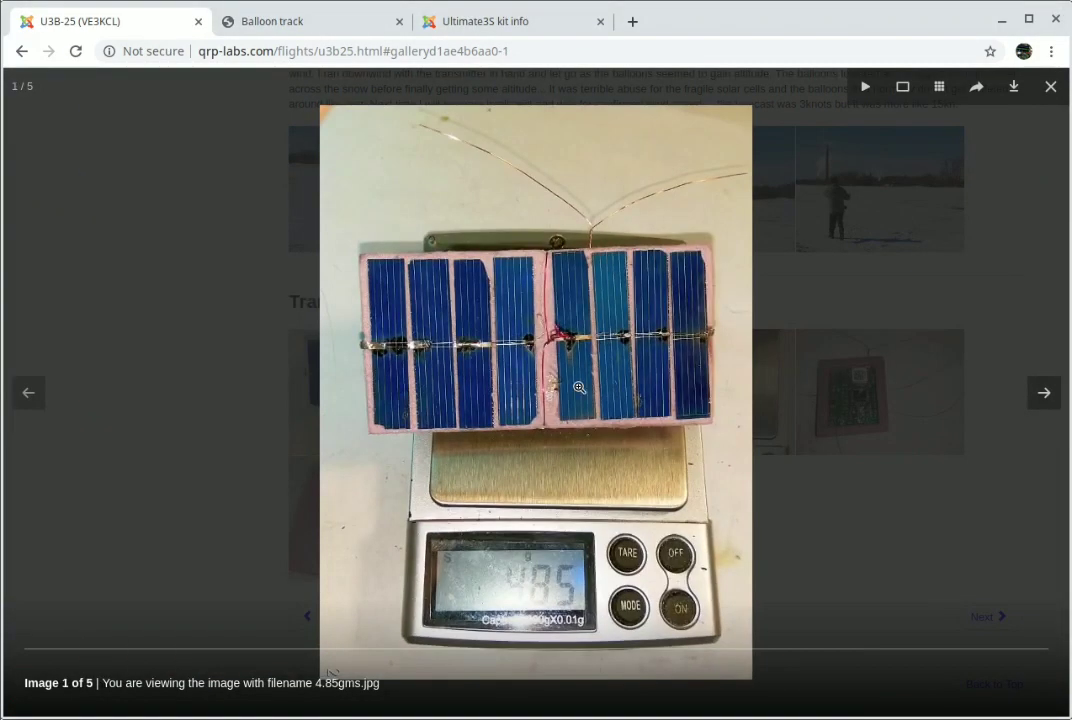
pyautogui.moveTo(552, 344)
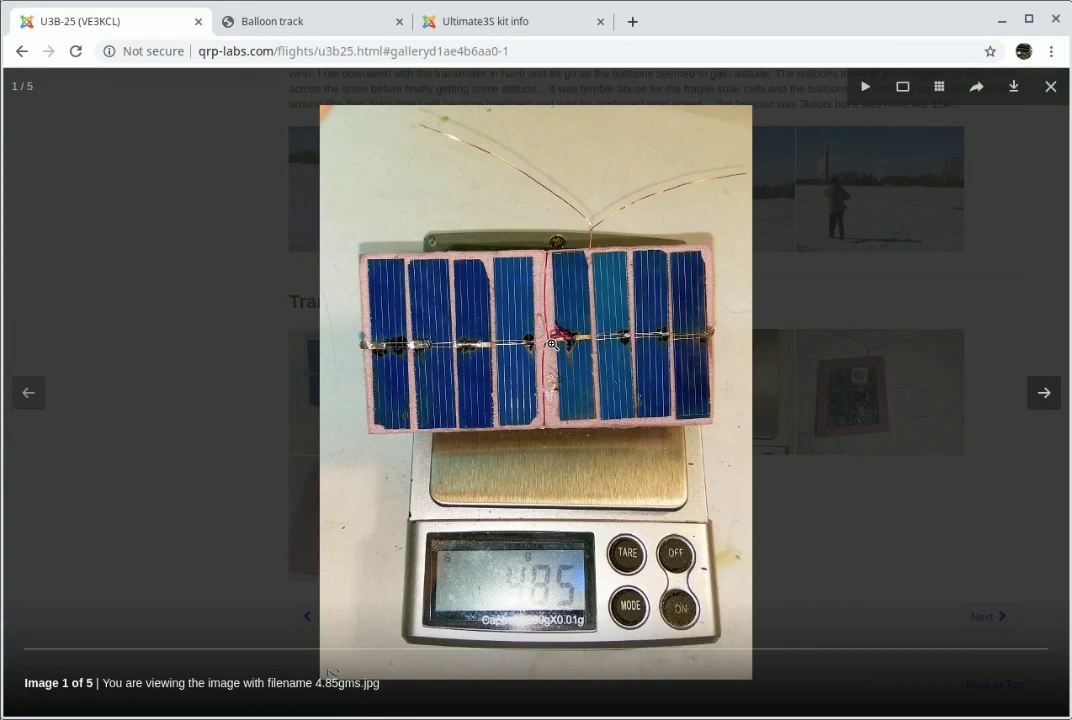
pyautogui.moveTo(552, 516)
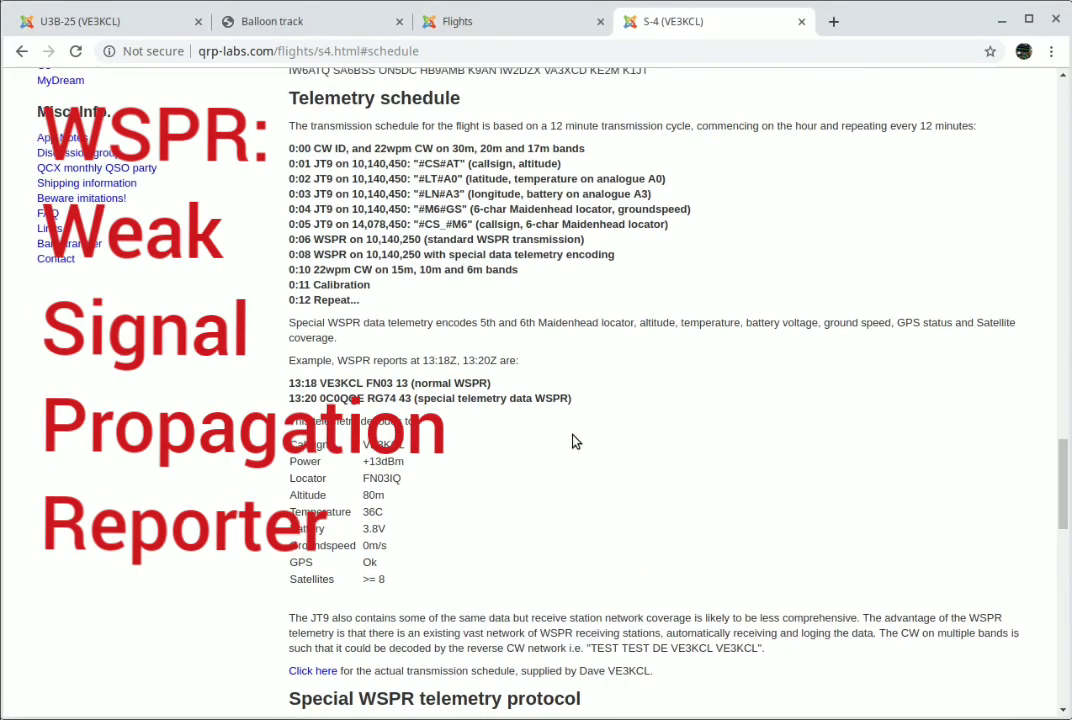
pyautogui.moveTo(518, 316)
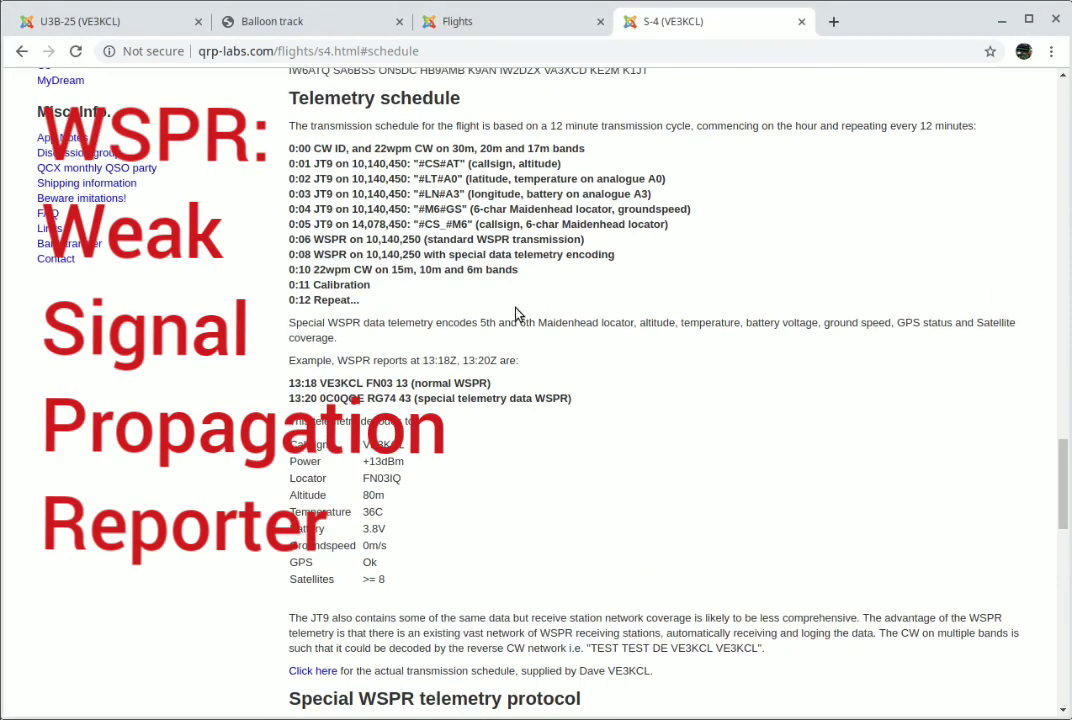
pyautogui.moveTo(678, 396)
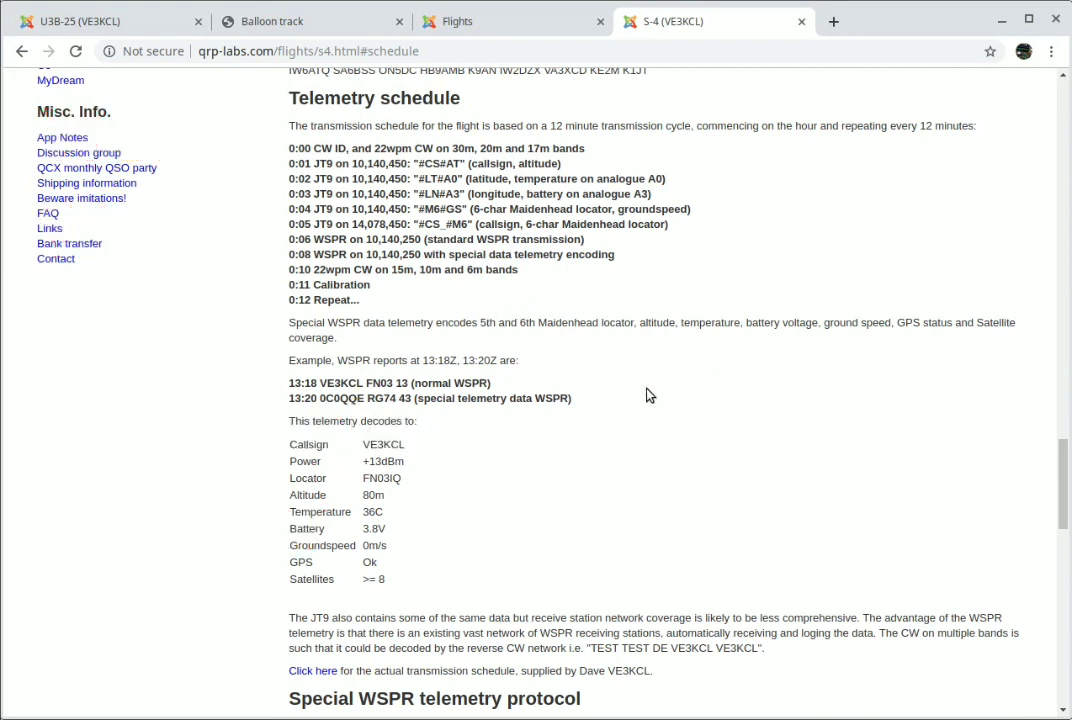
pyautogui.moveTo(666, 382)
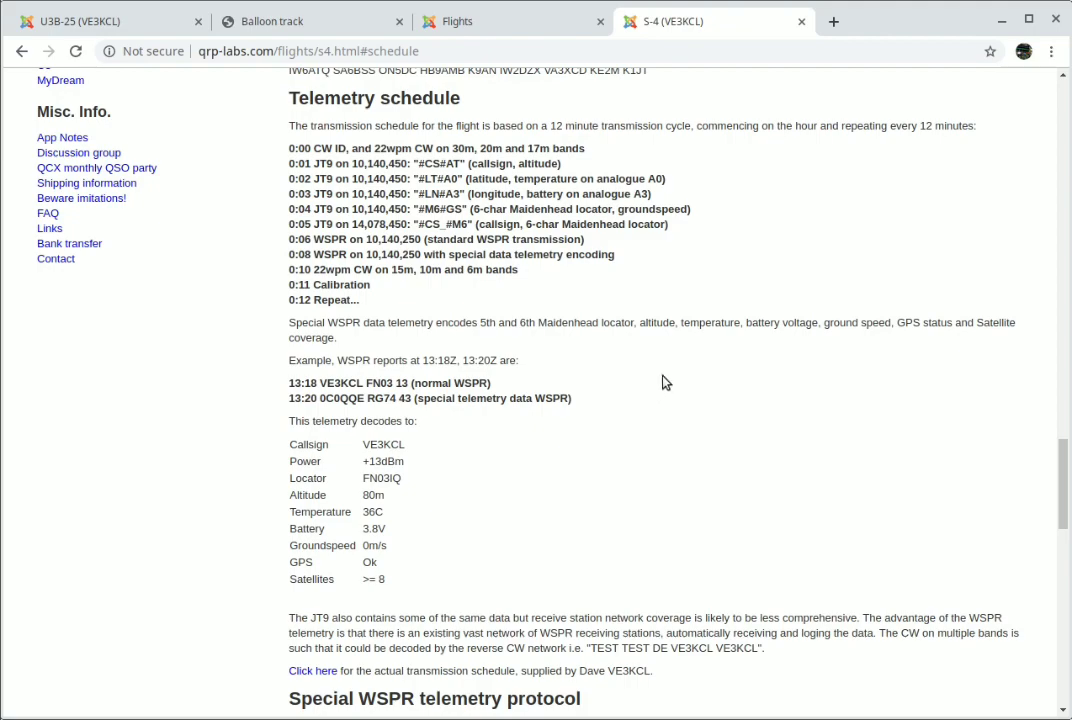
# - Scroll the S-4 page down through the telemetry schedule to the special WSPR protocol
pyautogui.scroll(-3)
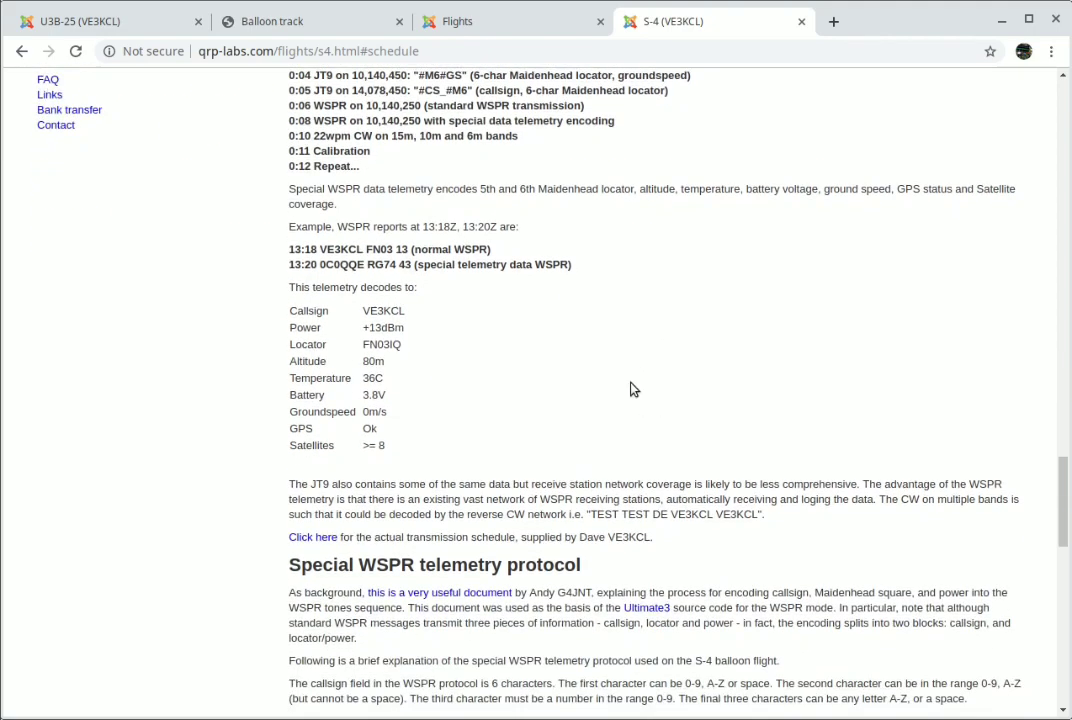
pyautogui.scroll(-3)
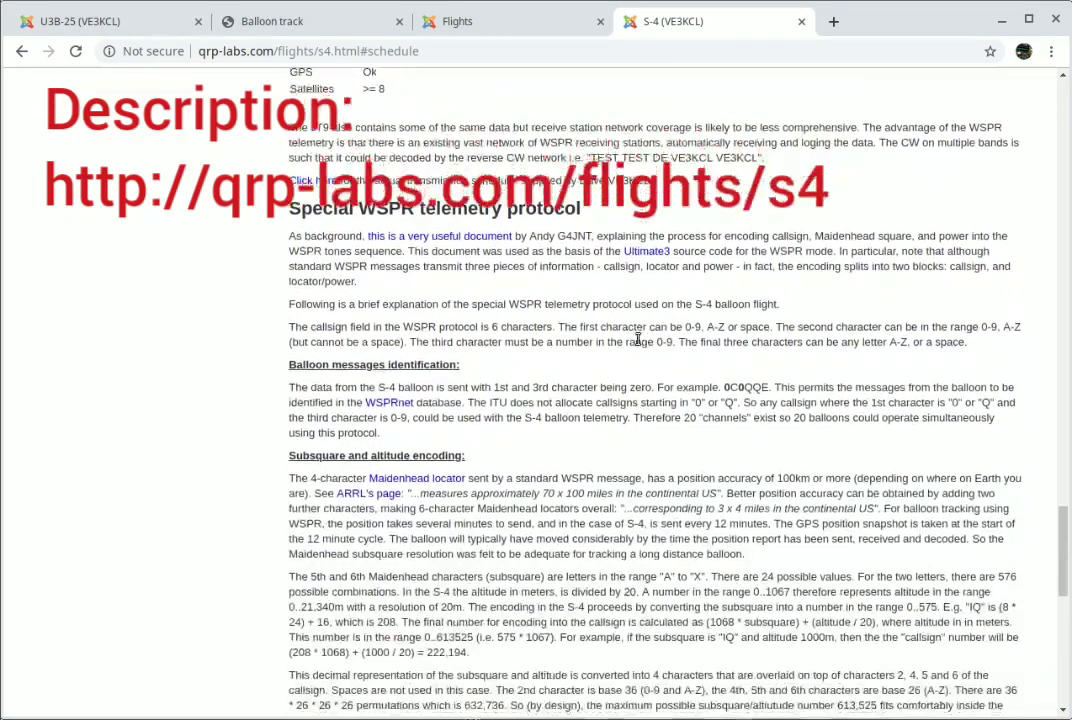
pyautogui.scroll(-3)
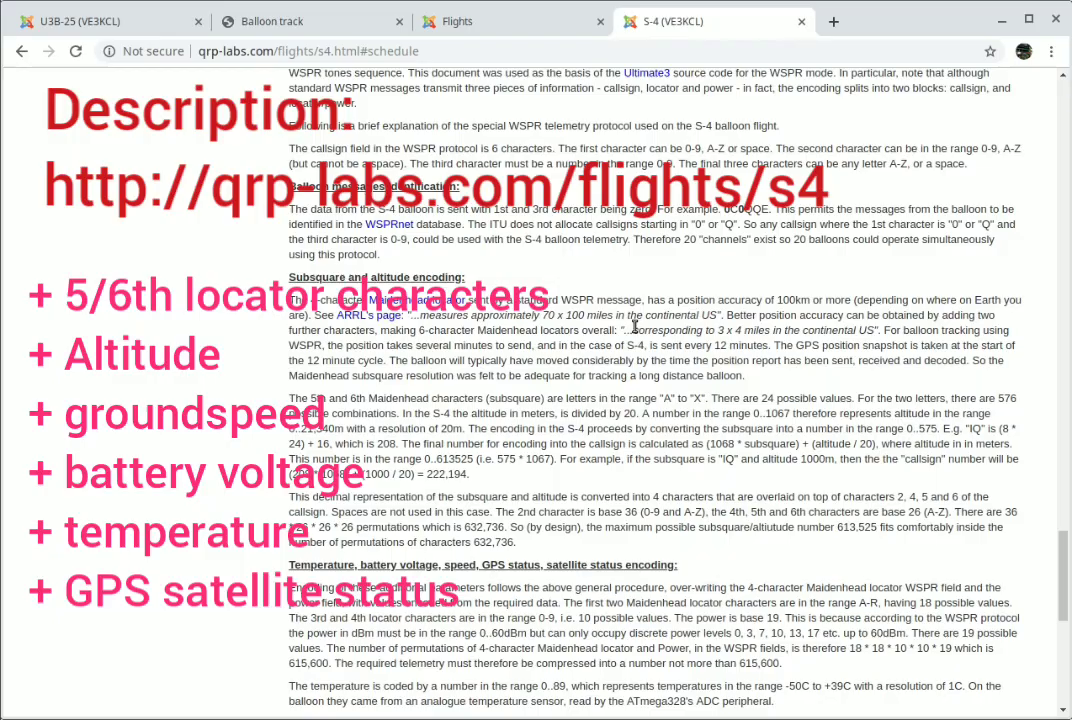
pyautogui.scroll(-3)
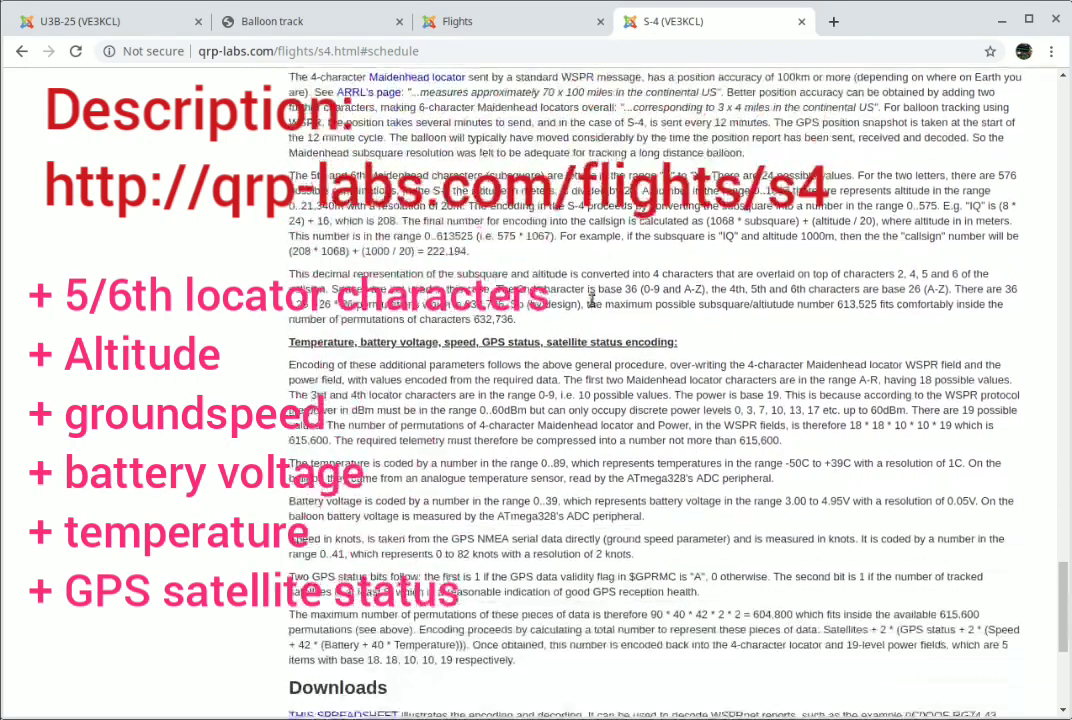
pyautogui.scroll(-3)
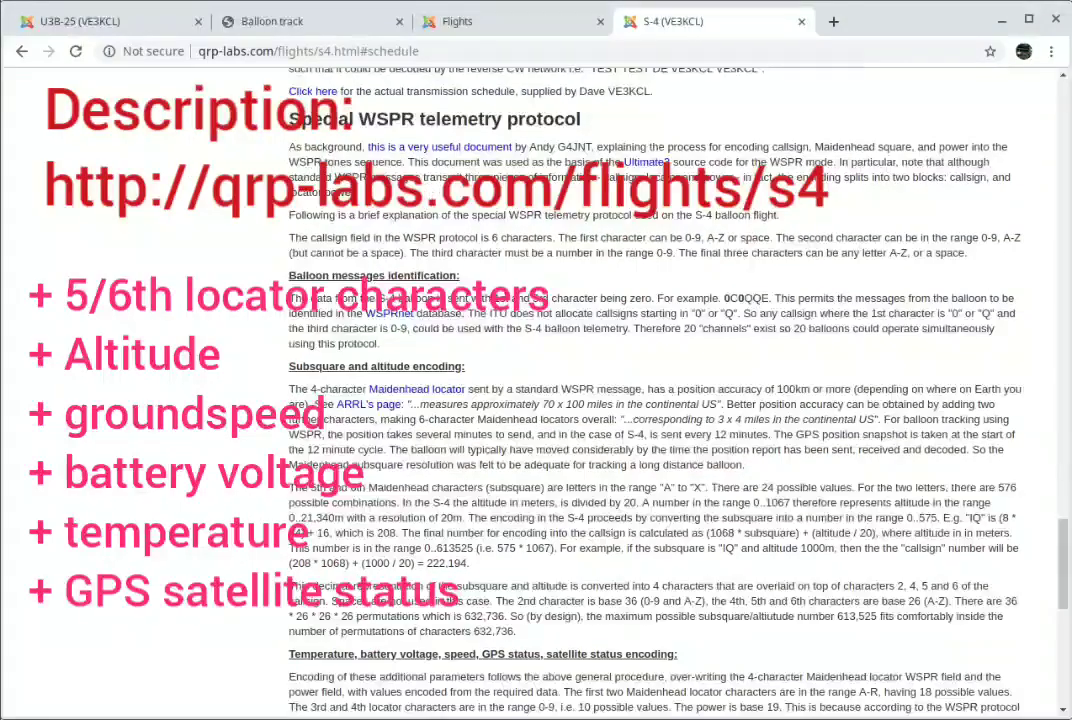
# - Return to the U3B-25 tab and enlarge the Day 1 telemetry charts image
pyautogui.click(100, 20)
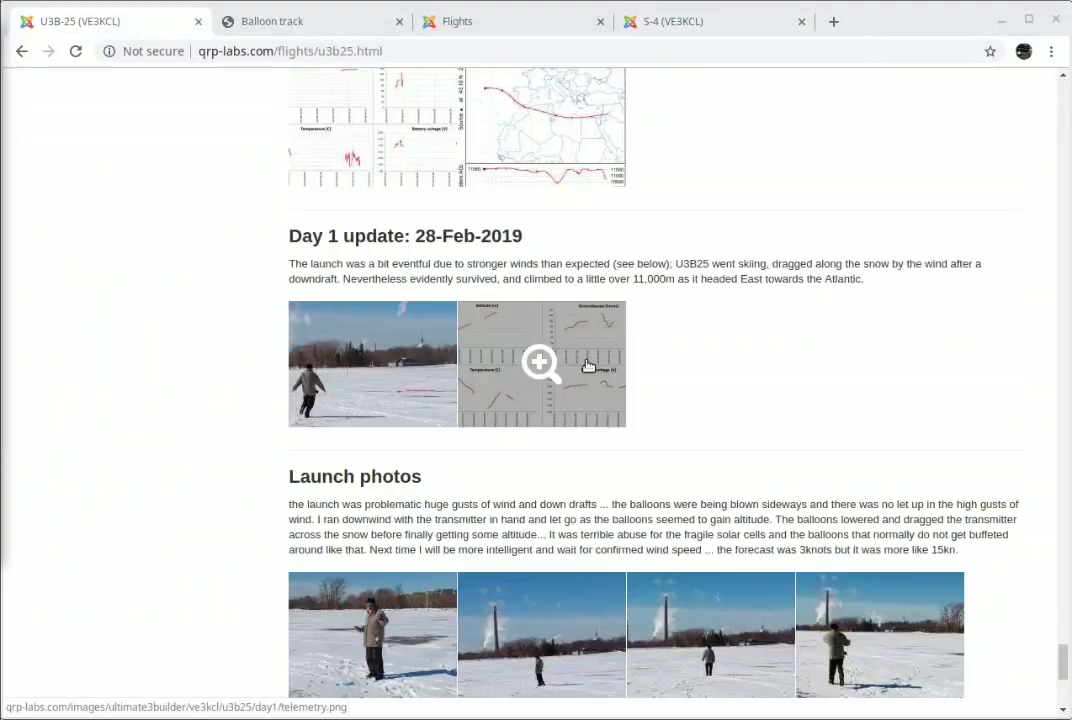
pyautogui.click(540, 364)
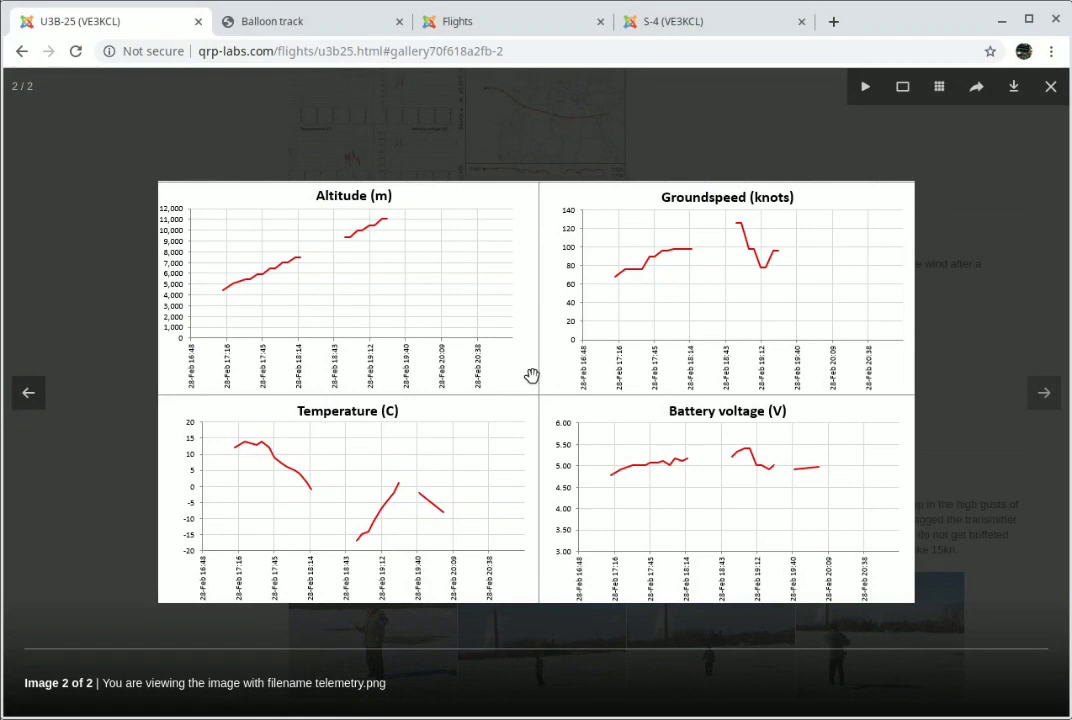
pyautogui.moveTo(220, 304)
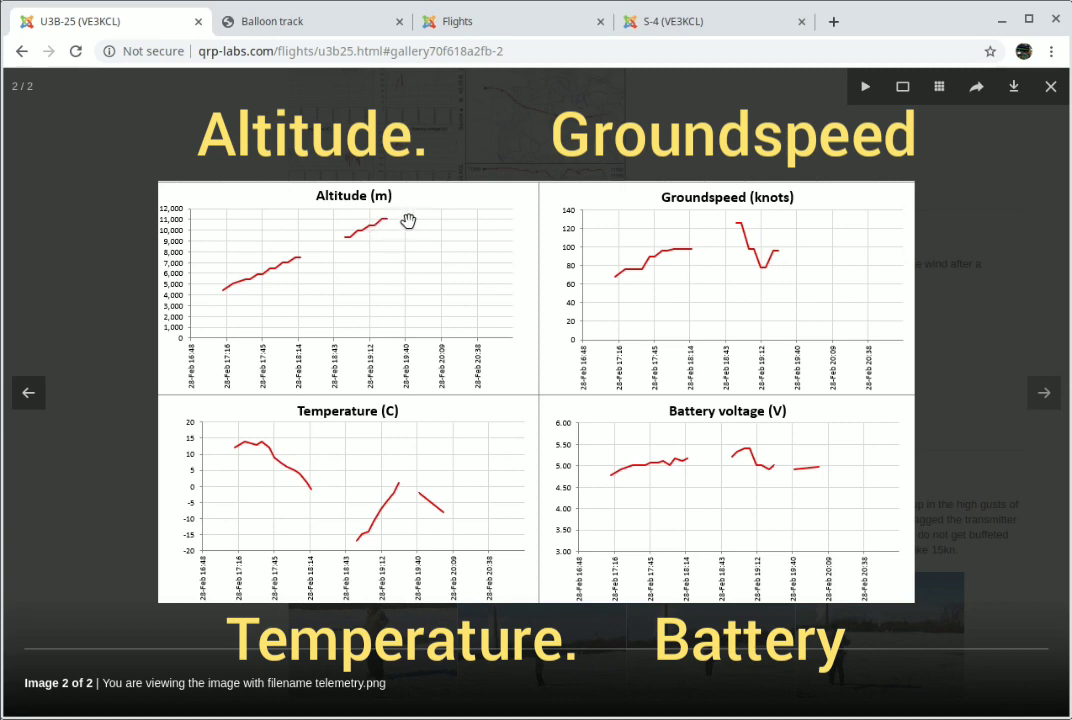
pyautogui.moveTo(624, 590)
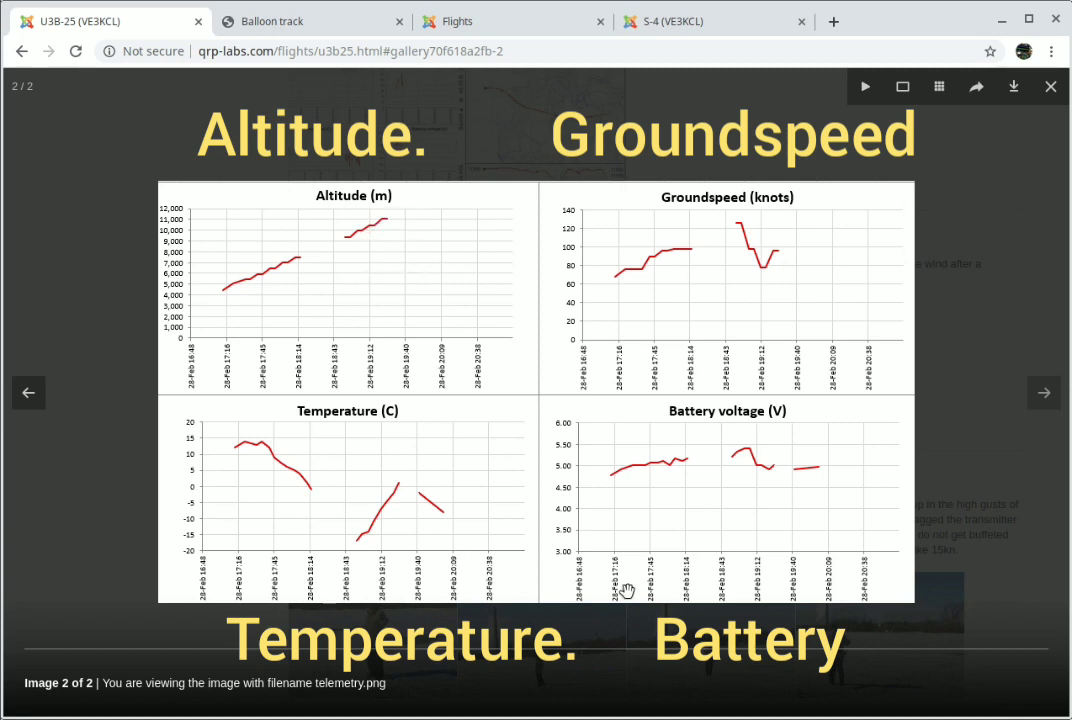
pyautogui.moveTo(428, 452)
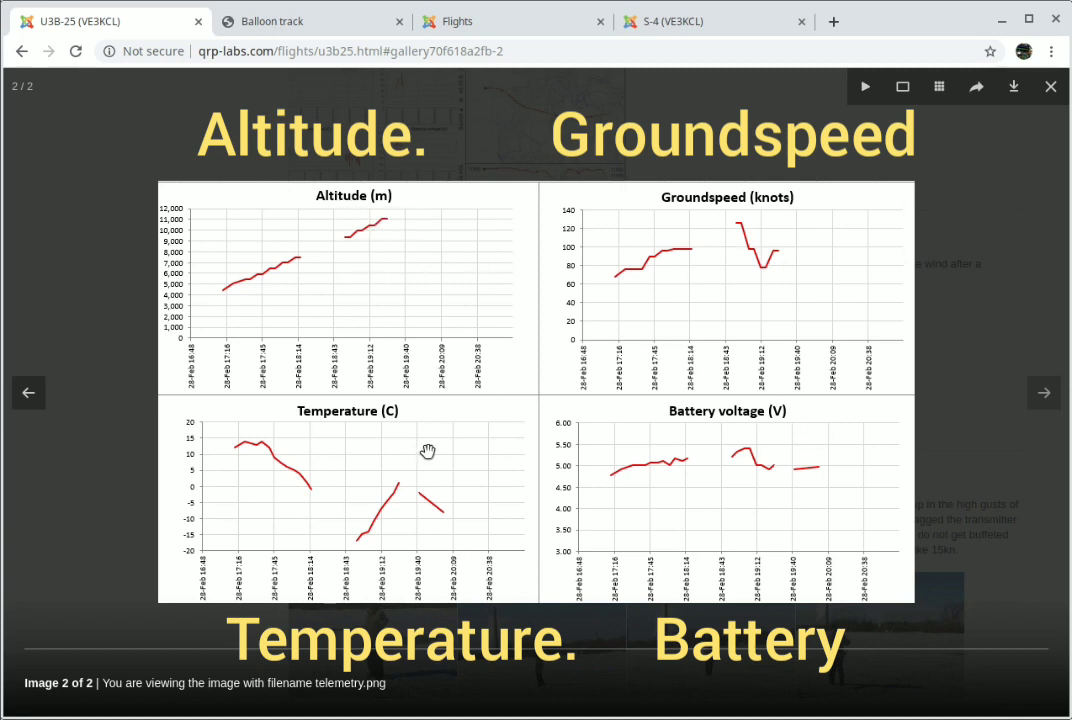
pyautogui.moveTo(904, 272)
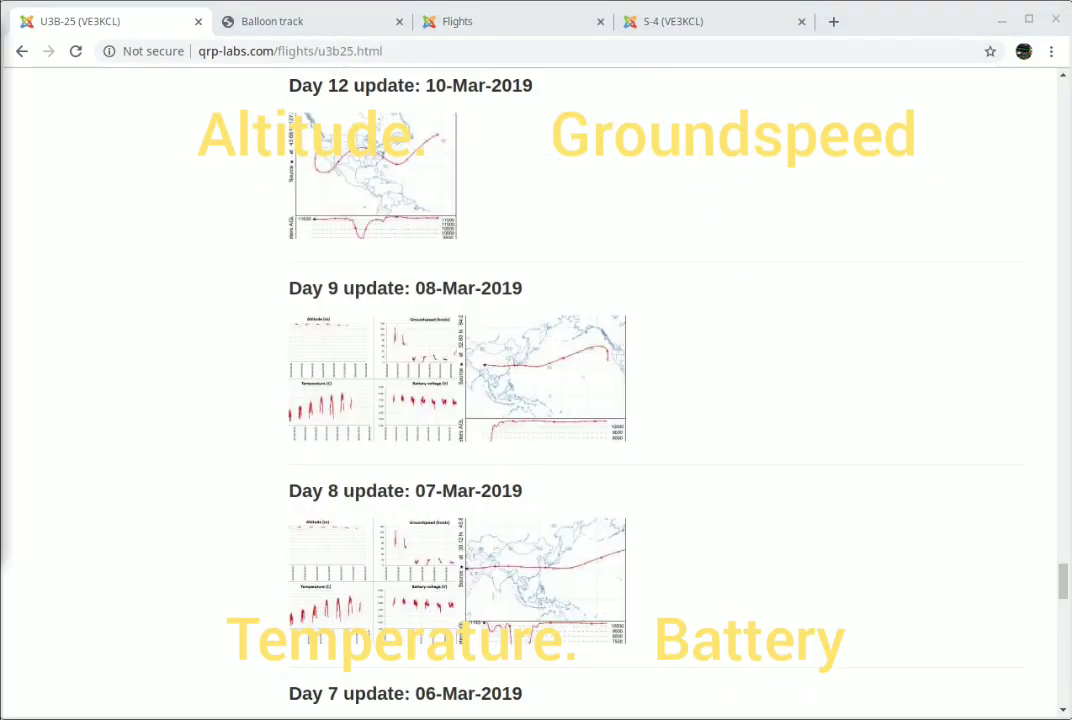
pyautogui.moveTo(370, 376)
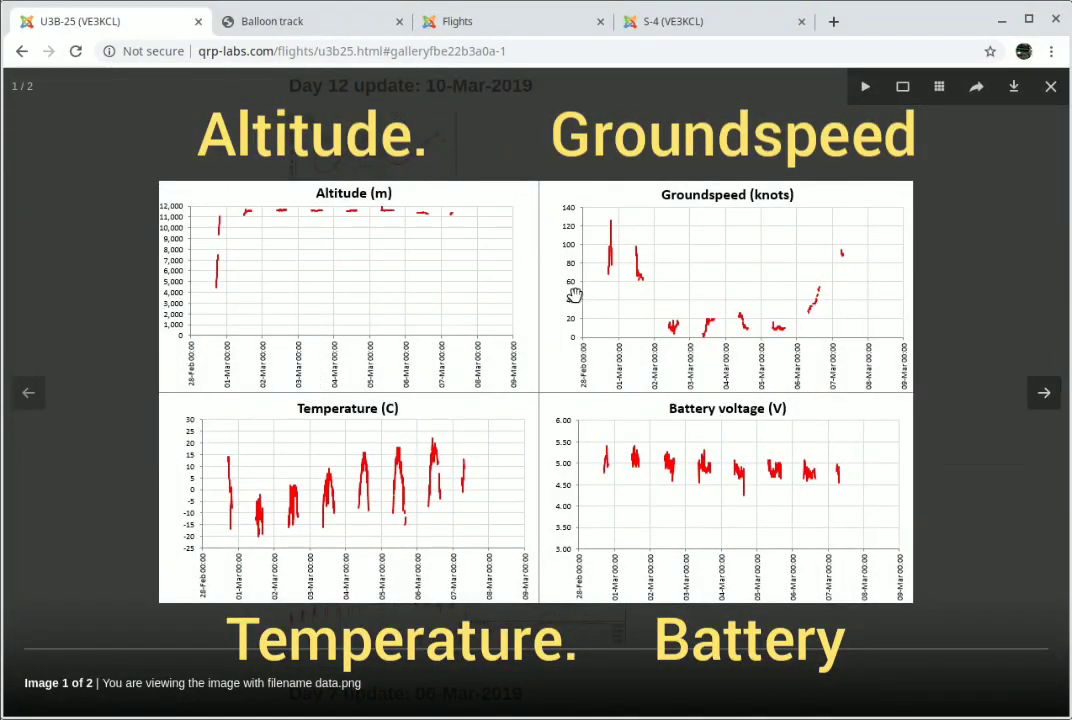
pyautogui.moveTo(688, 470)
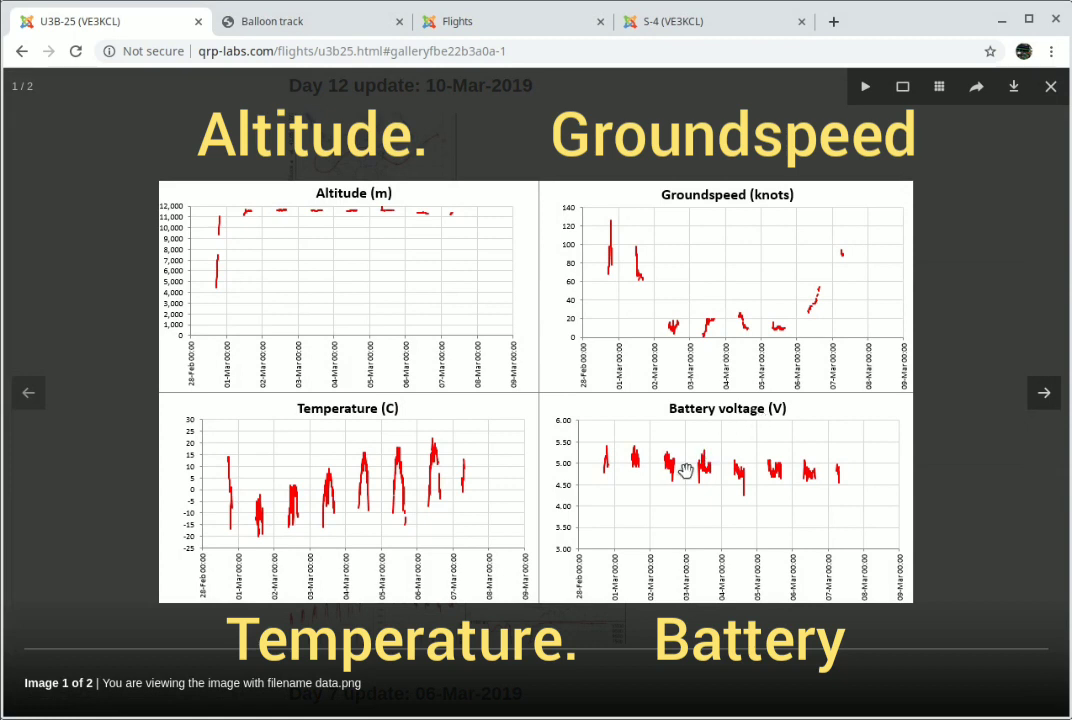
pyautogui.moveTo(264, 358)
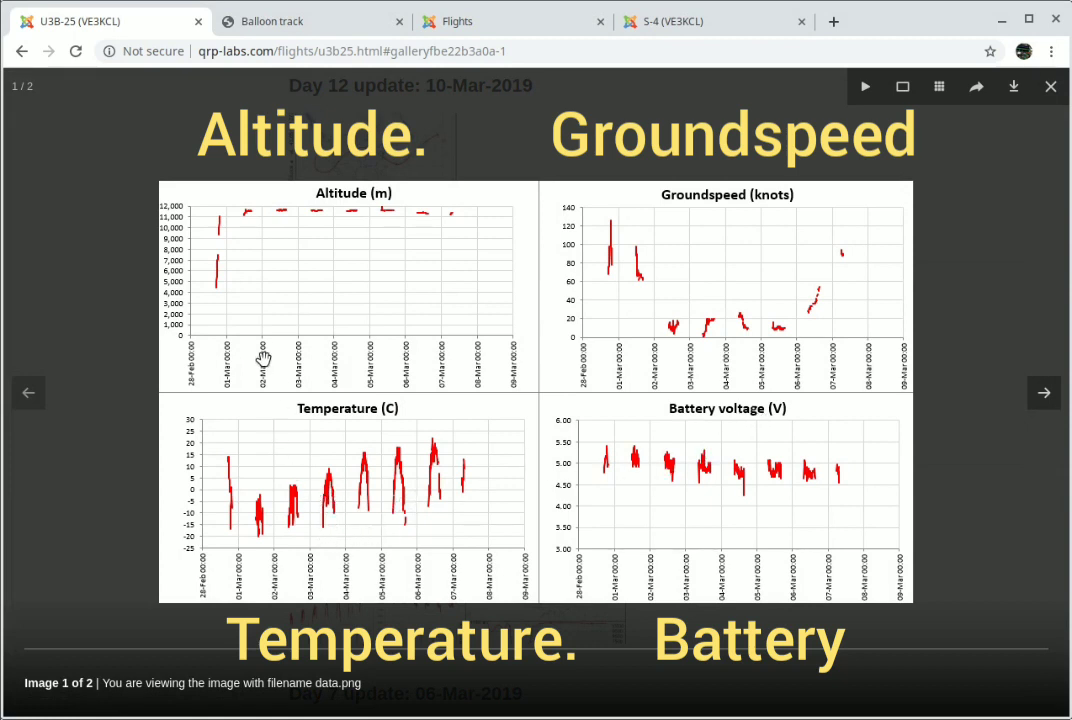
pyautogui.moveTo(784, 344)
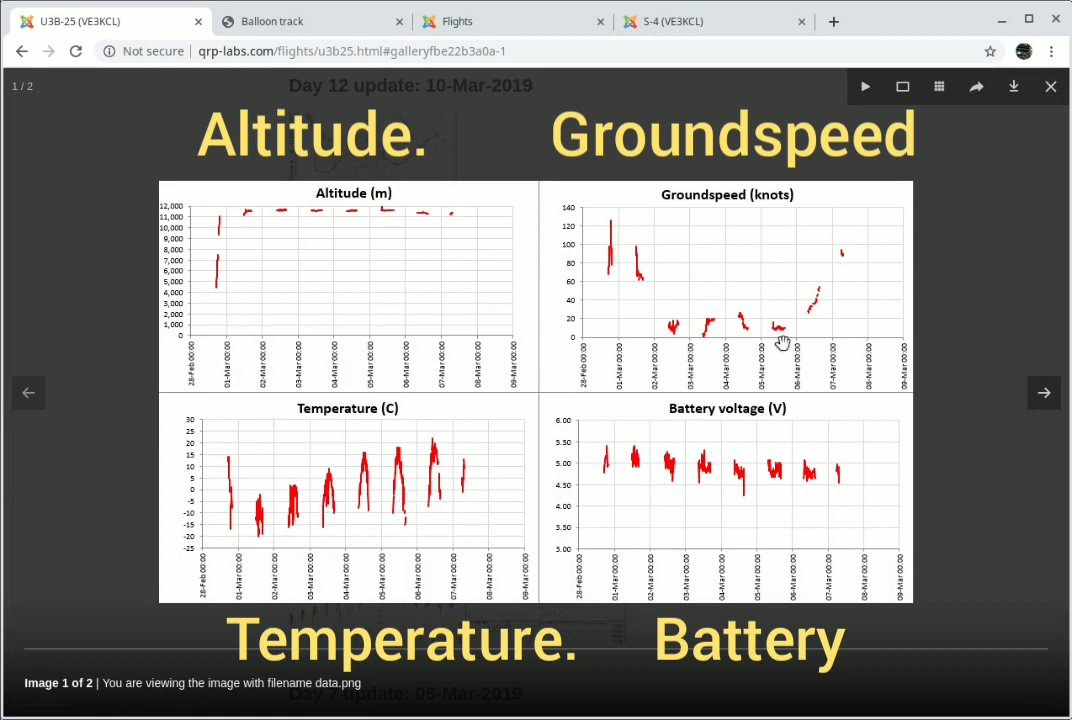
pyautogui.moveTo(164, 516)
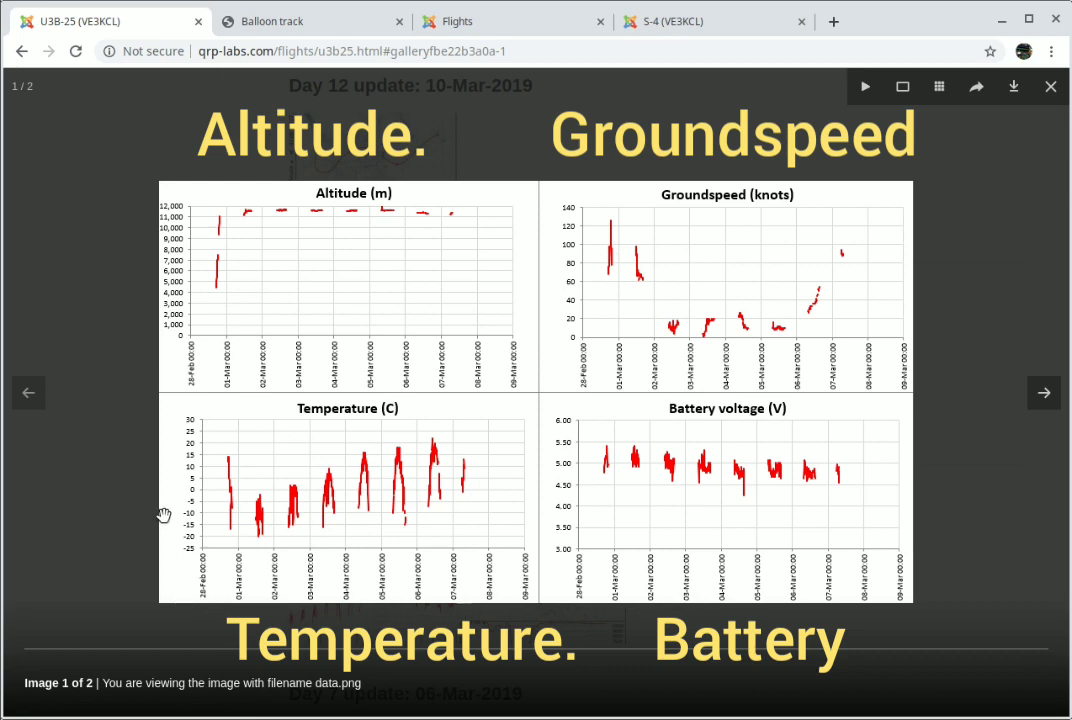
pyautogui.moveTo(930, 482)
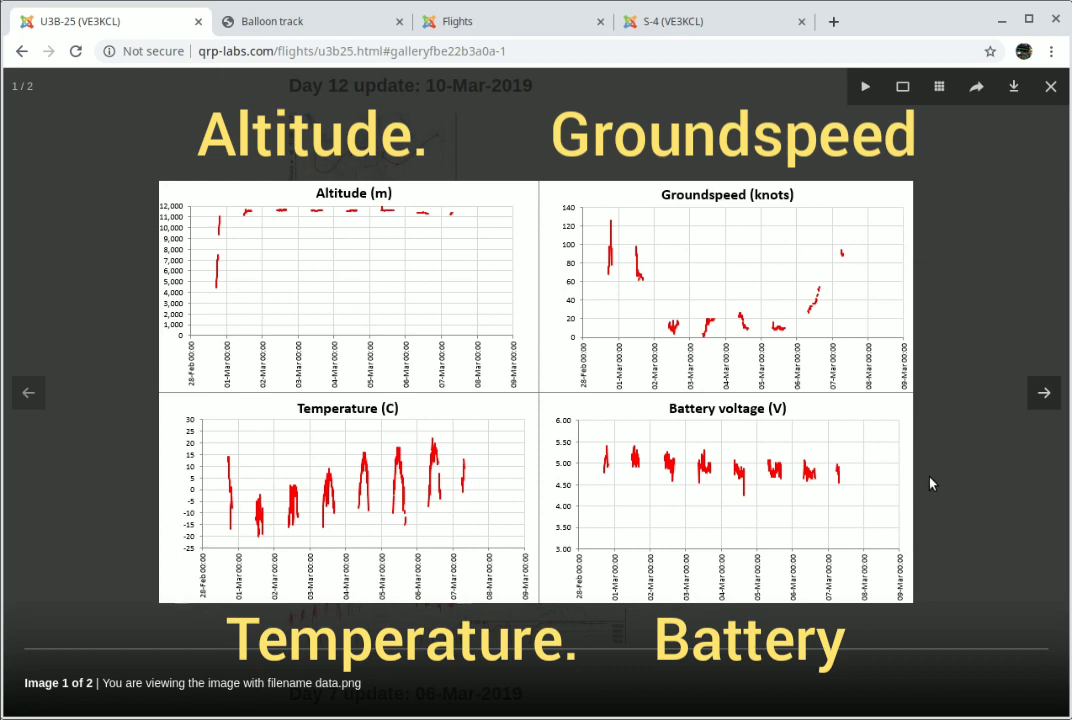
pyautogui.moveTo(562, 472)
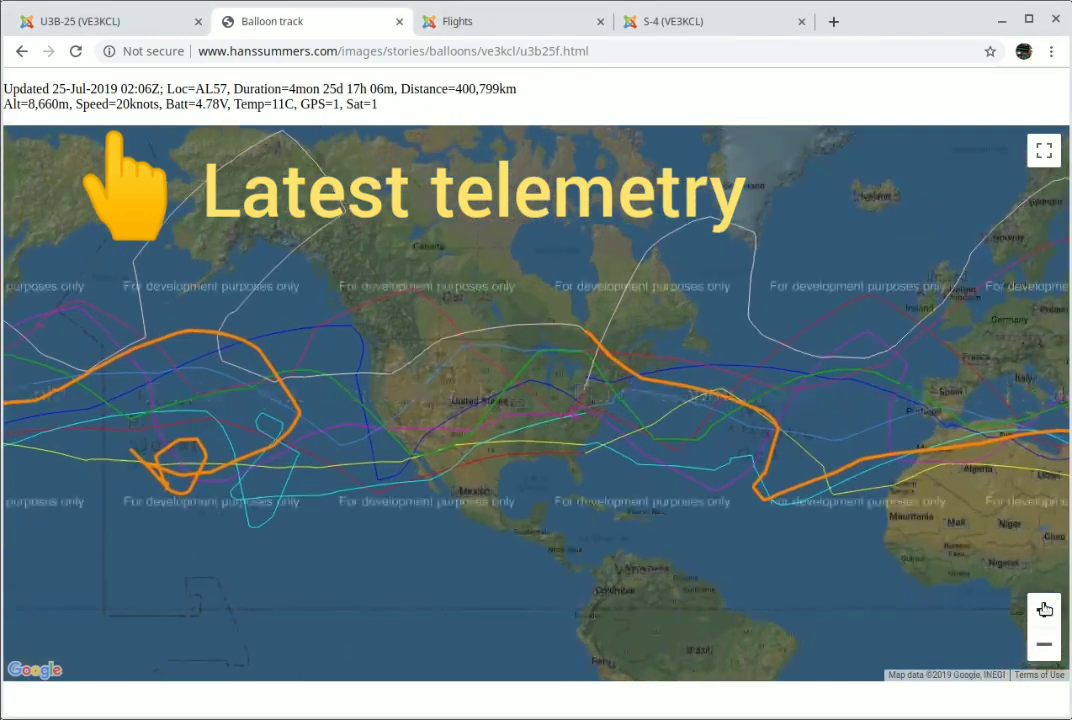
# - Zoom the Balloon track map into the eastern US flight paths
pyautogui.click(1044, 608)
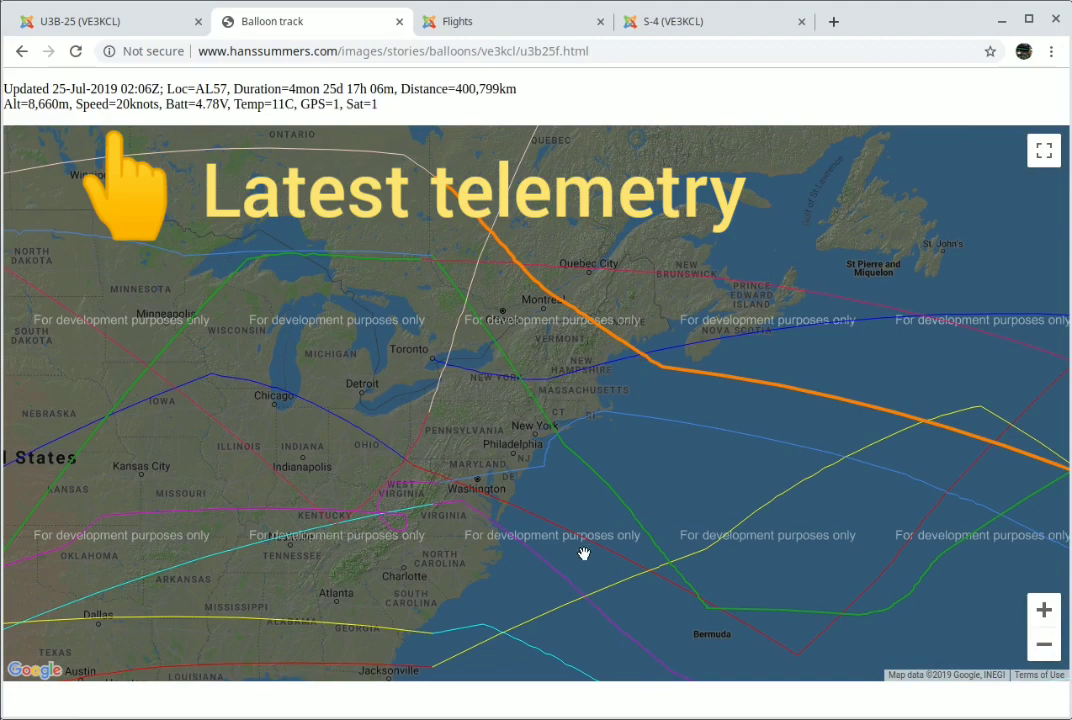
pyautogui.moveTo(1044, 644)
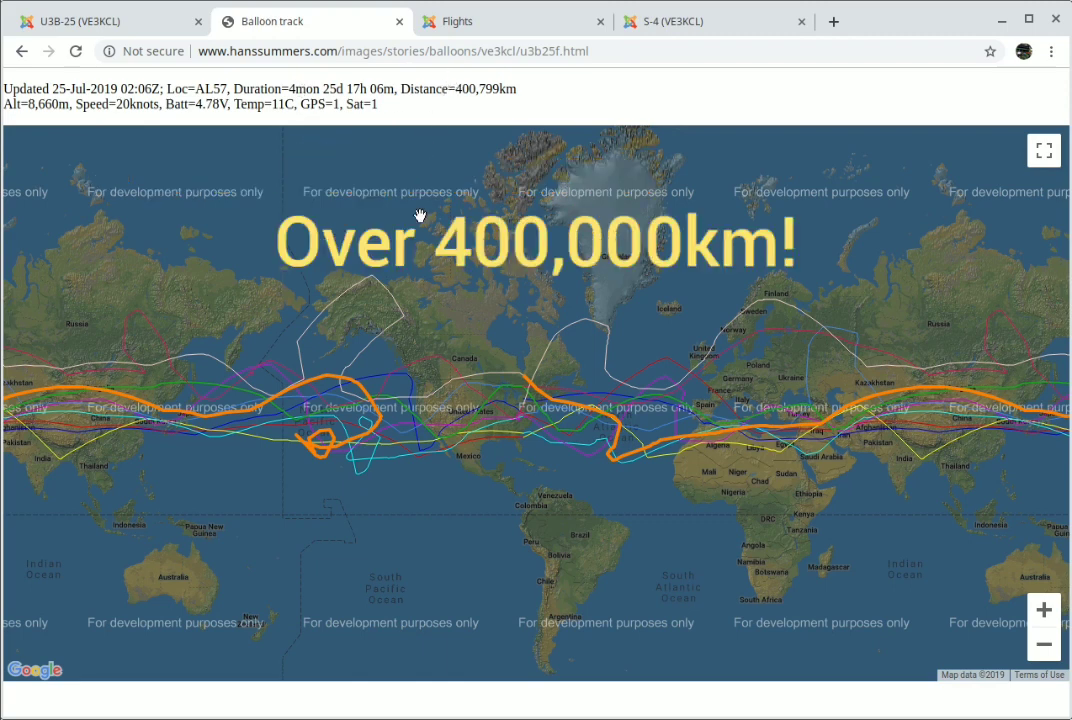
pyautogui.moveTo(668, 540)
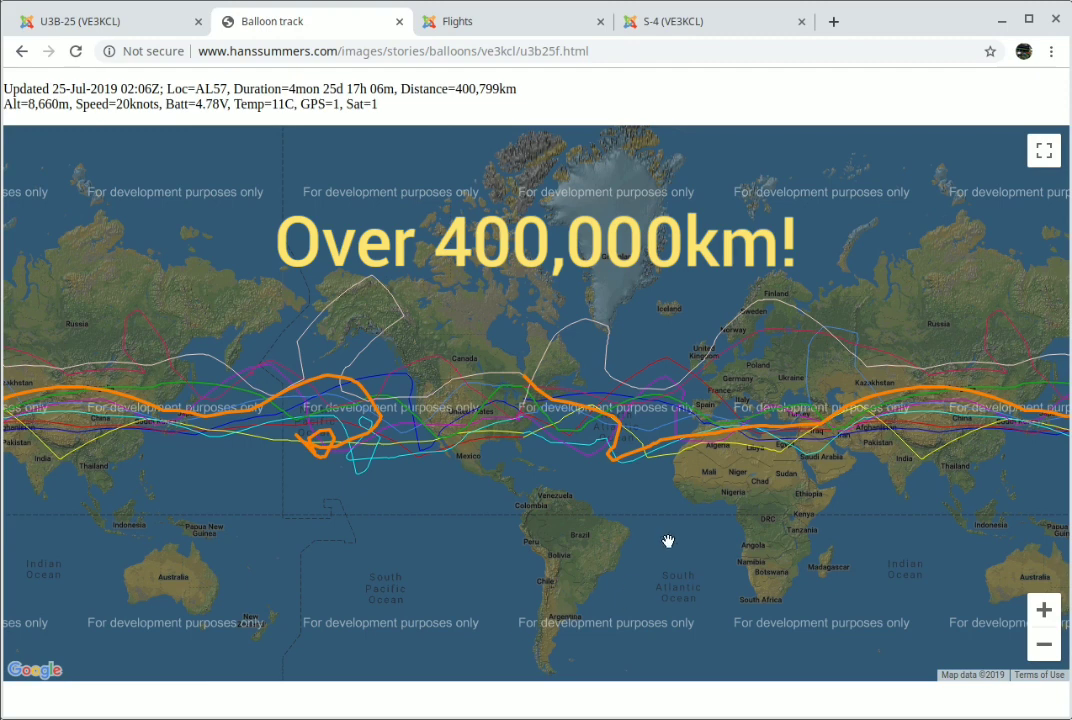
pyautogui.moveTo(452, 472)
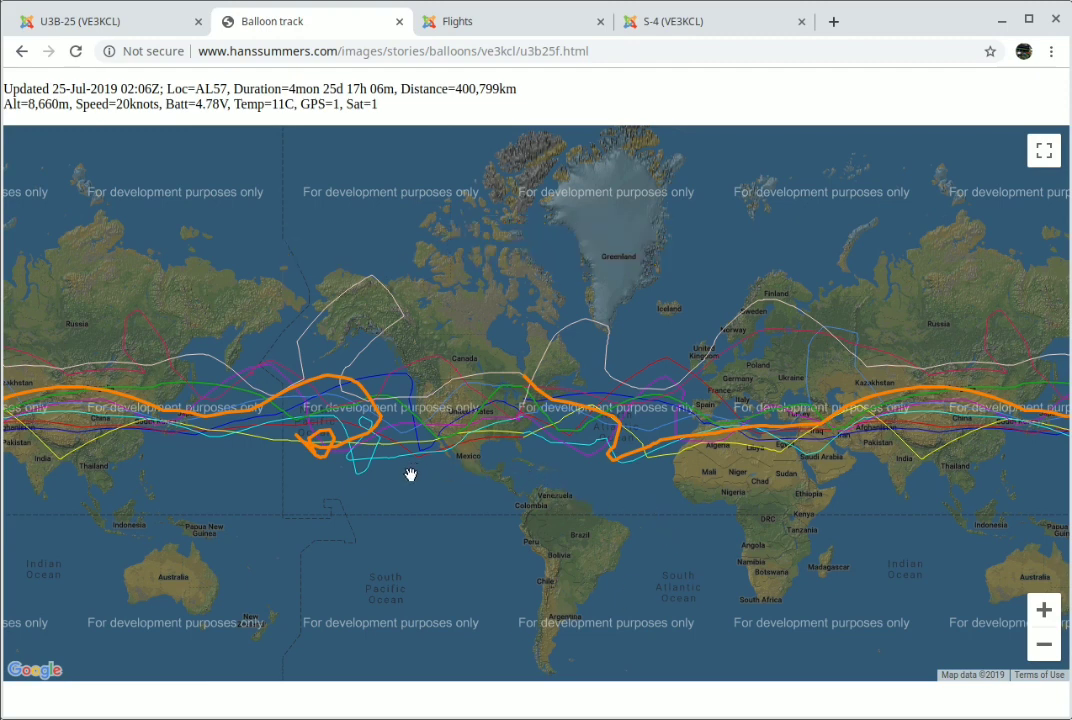
pyautogui.moveTo(518, 512)
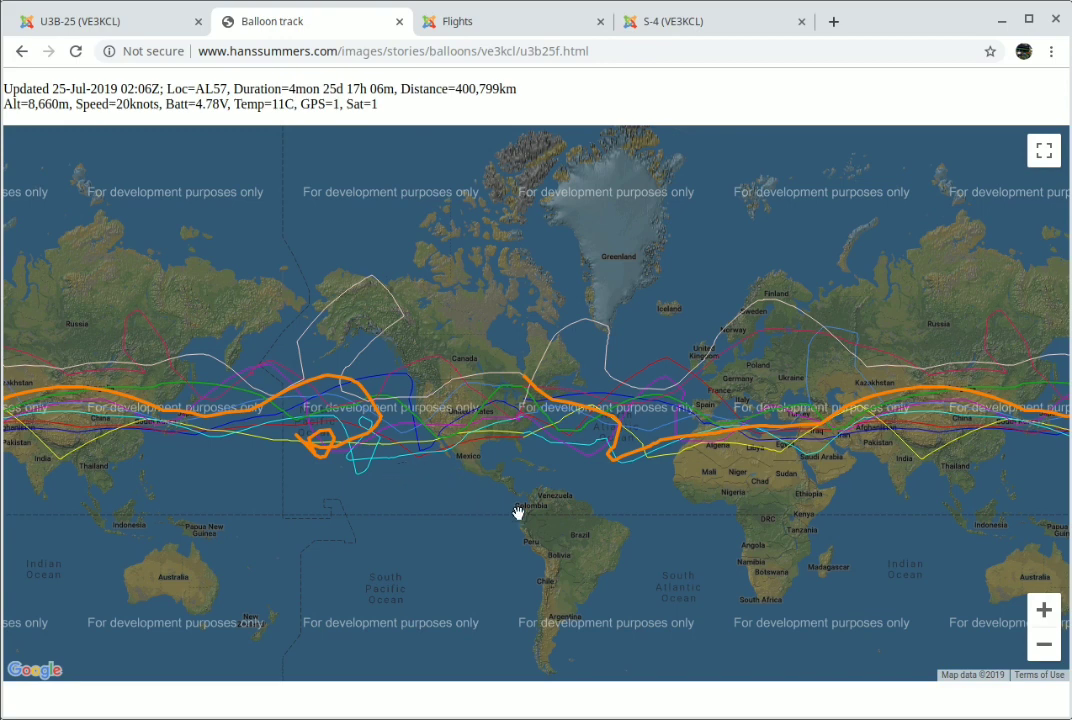
pyautogui.moveTo(184, 336)
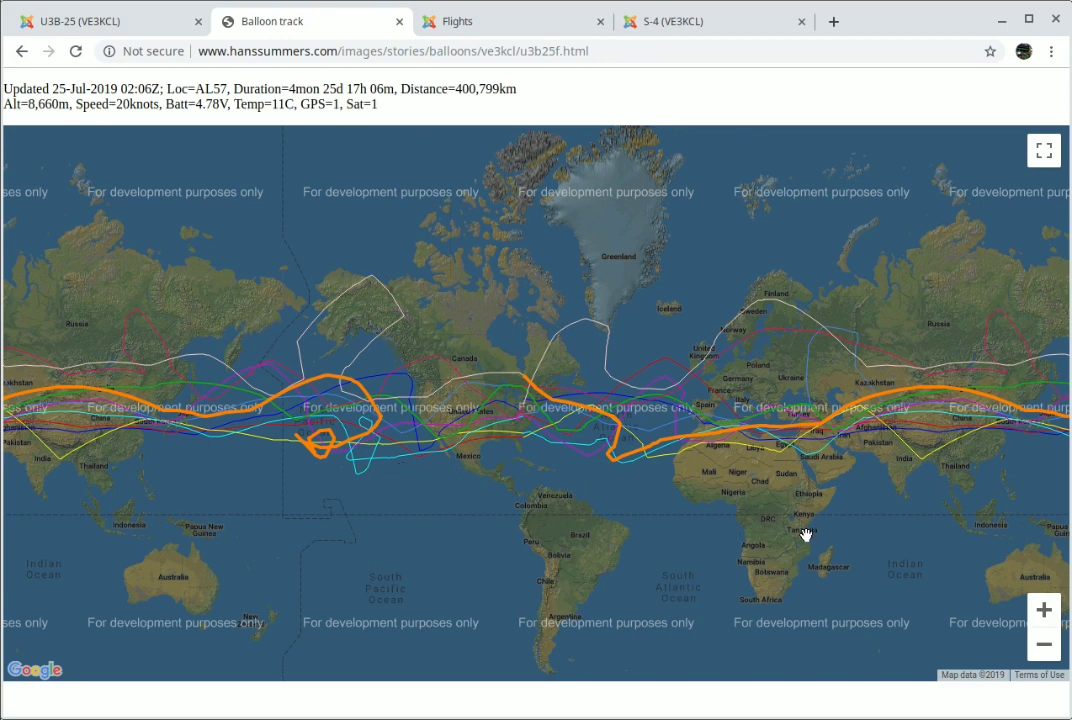
pyautogui.moveTo(788, 528)
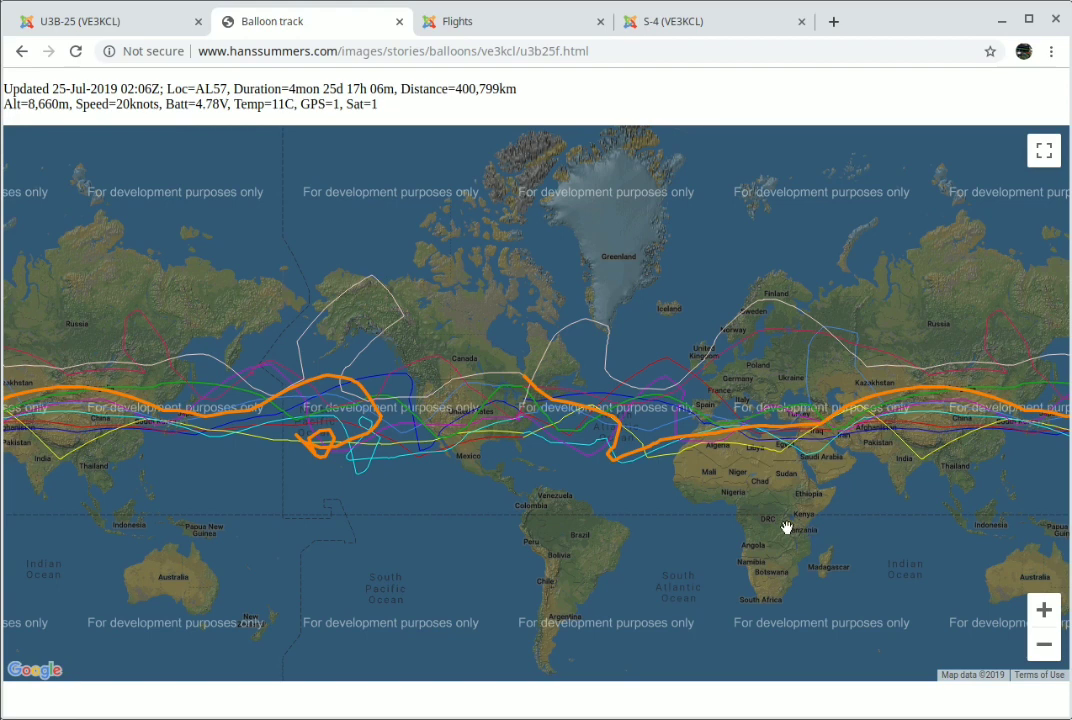
pyautogui.moveTo(702, 440)
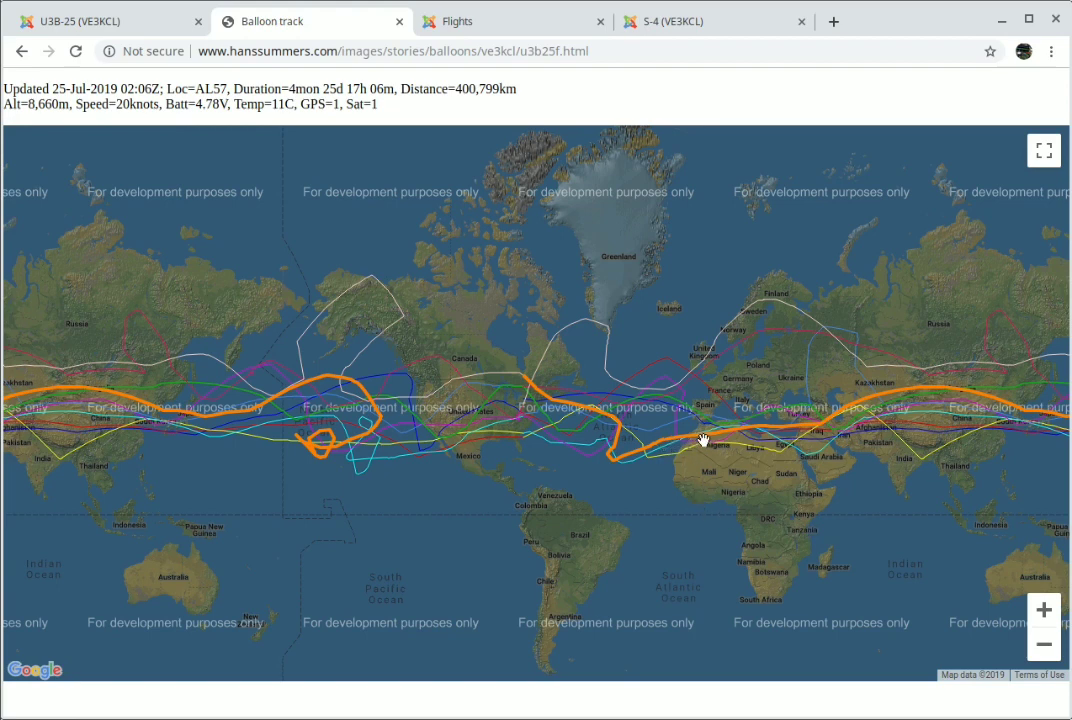
pyautogui.moveTo(660, 318)
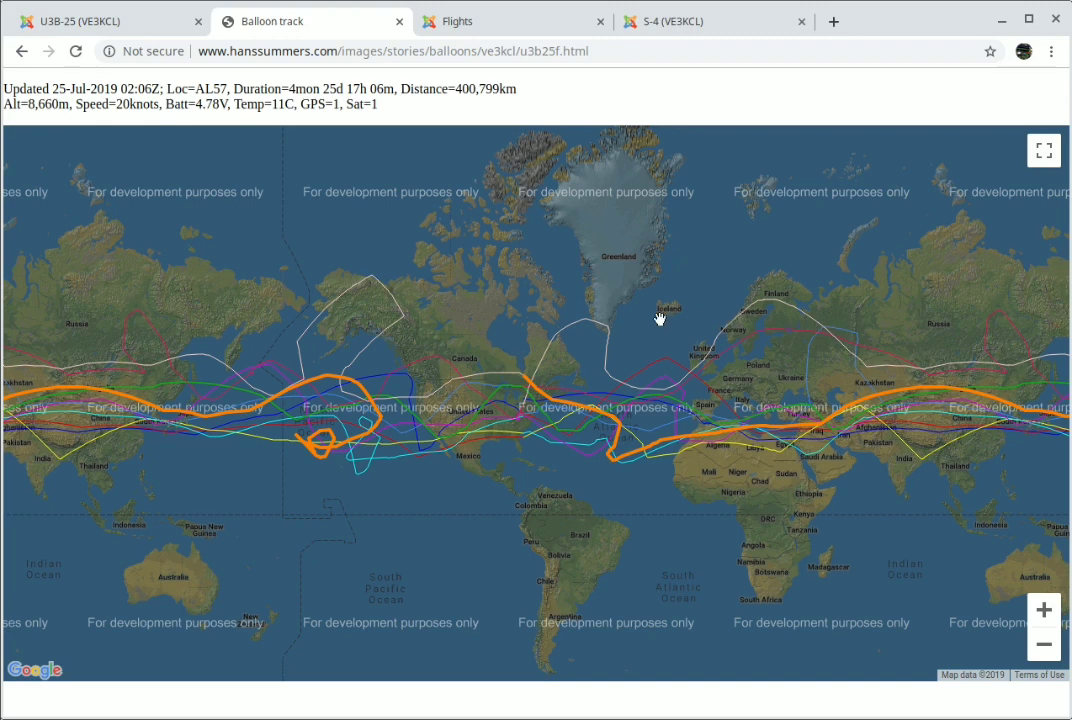
pyautogui.moveTo(404, 272)
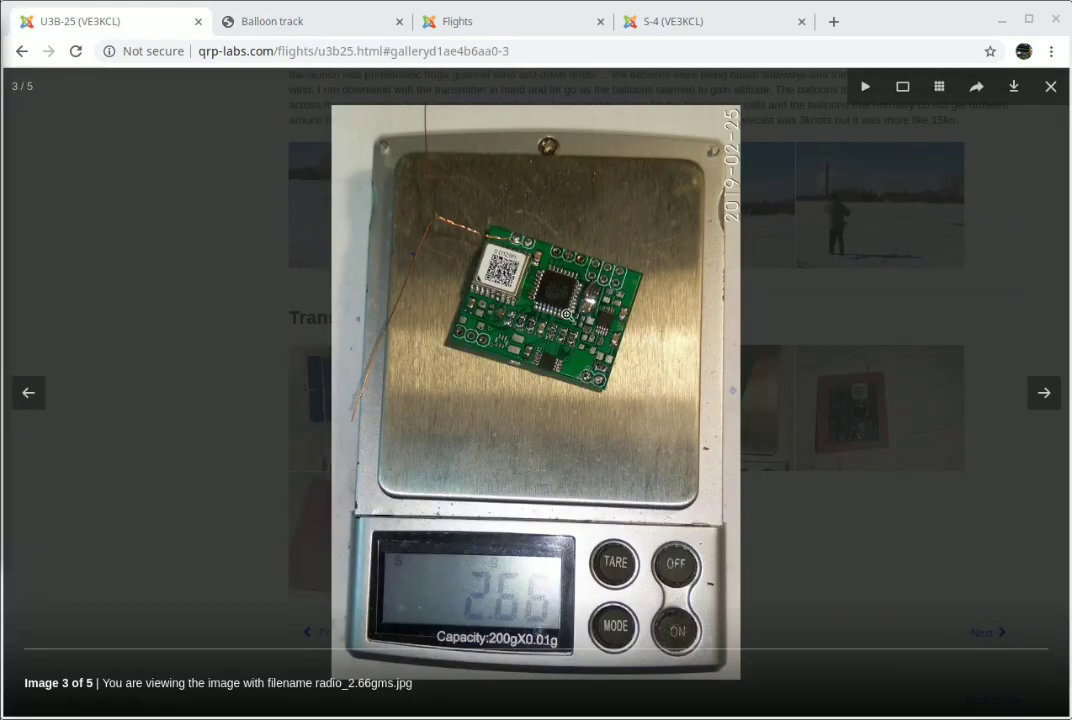
pyautogui.moveTo(568, 318)
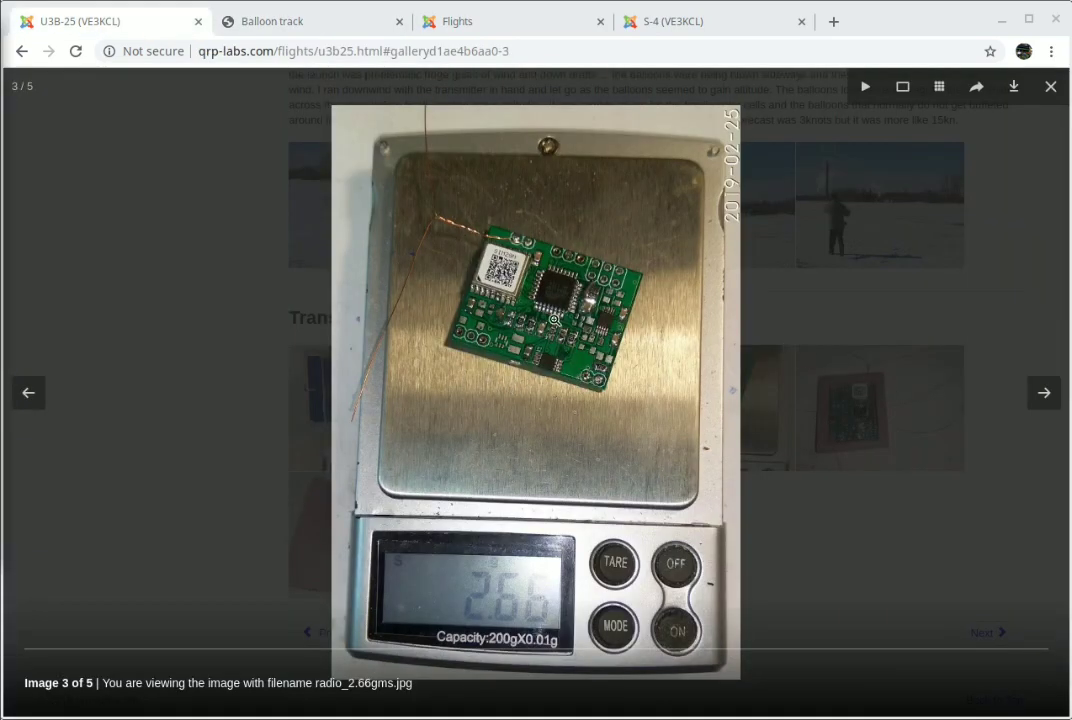
pyautogui.moveTo(556, 294)
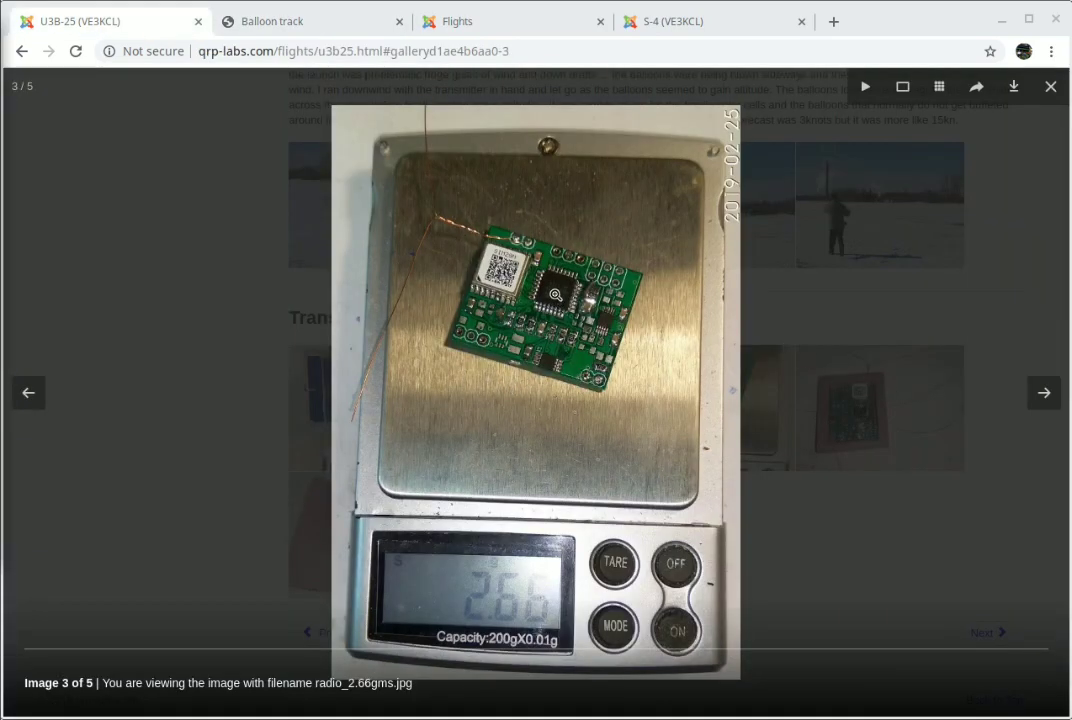
pyautogui.moveTo(706, 316)
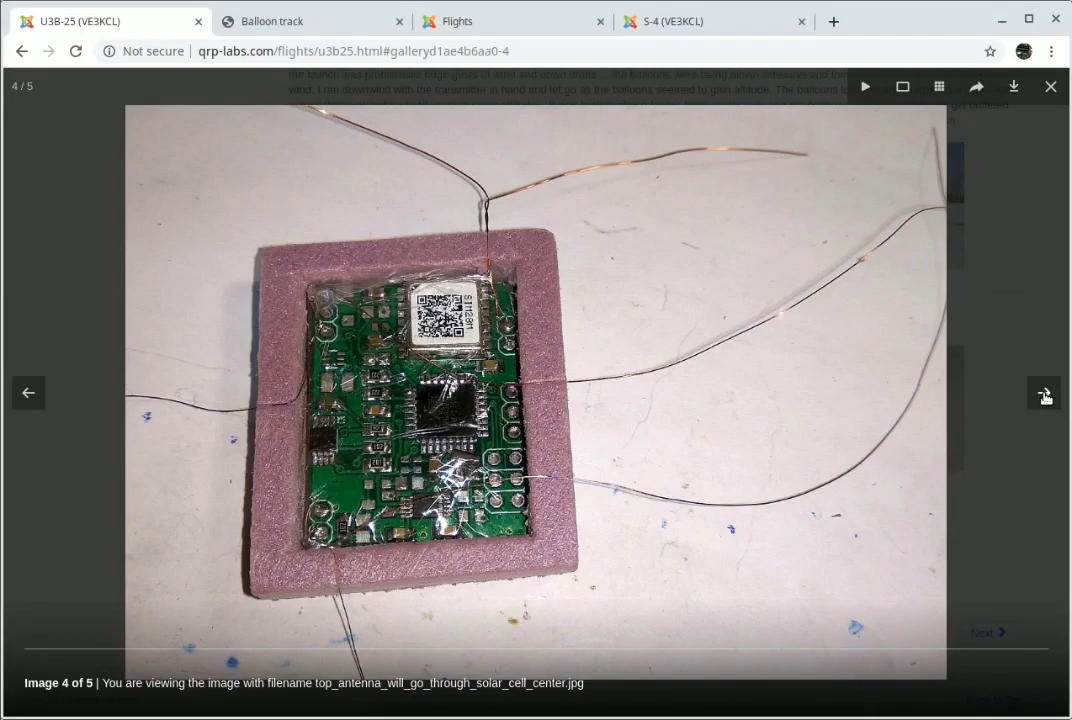
# - Page the U3B-25 build gallery forward to the last photo, then back one
pyautogui.click(1044, 392)
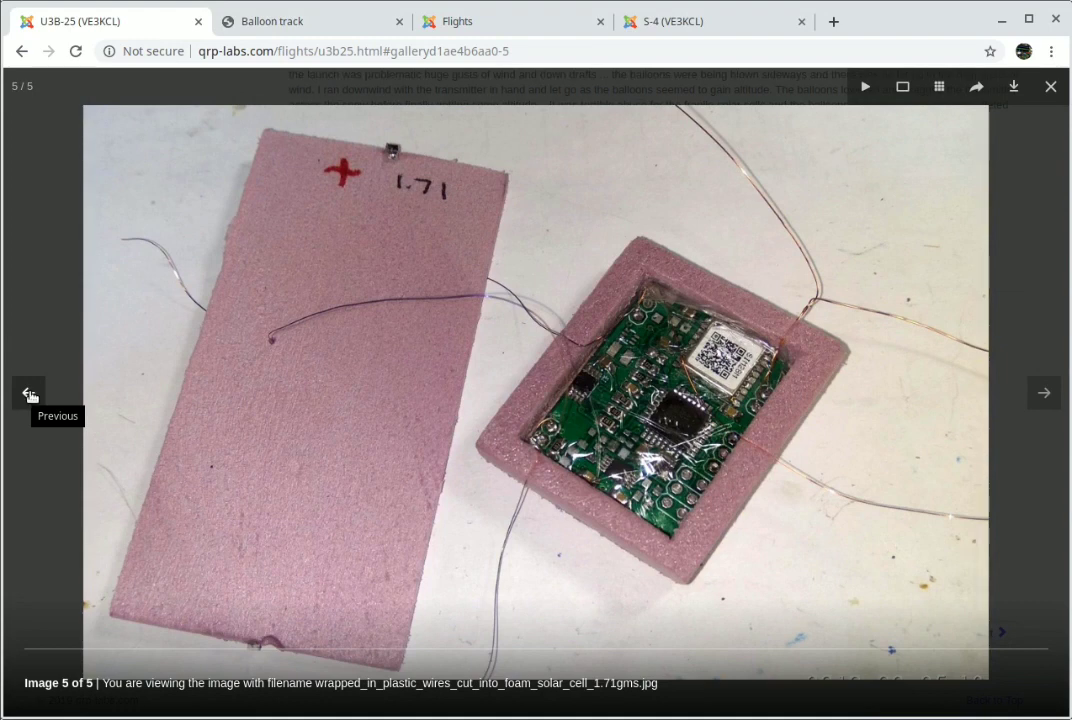
pyautogui.moveTo(606, 536)
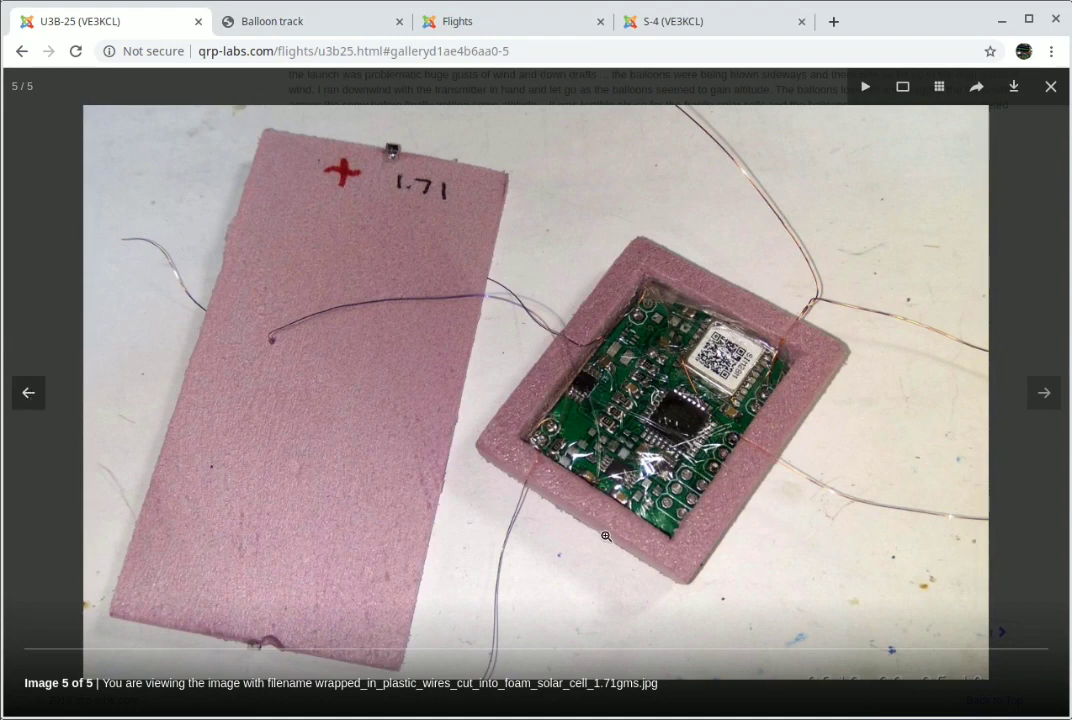
pyautogui.click(28, 392)
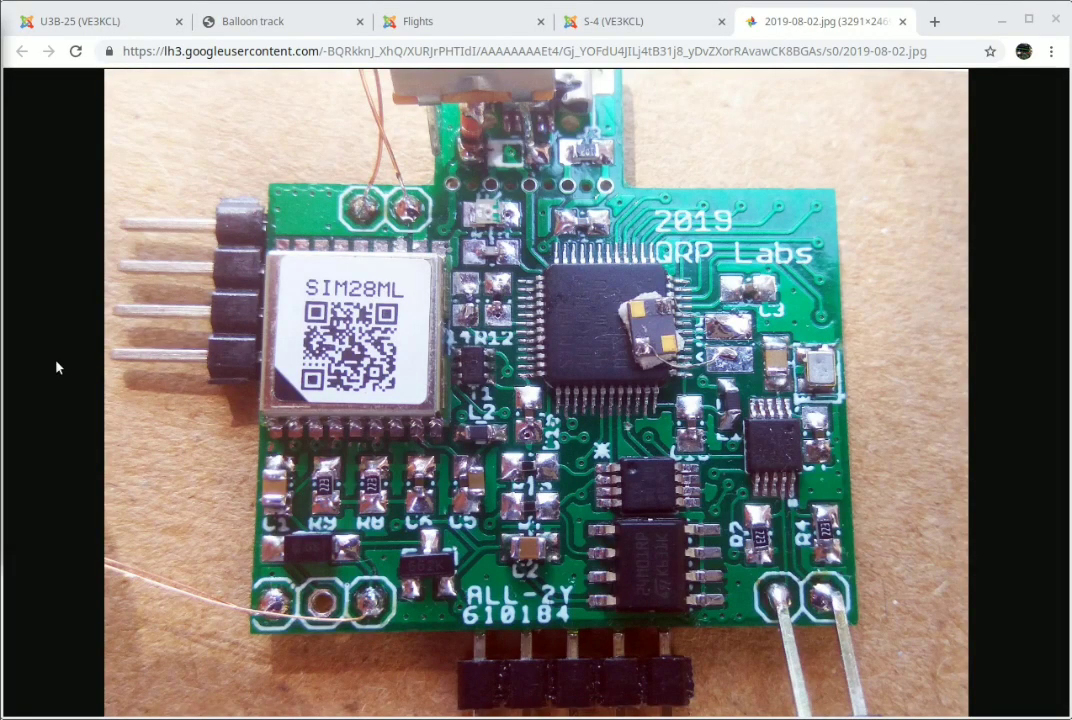
pyautogui.moveTo(300, 658)
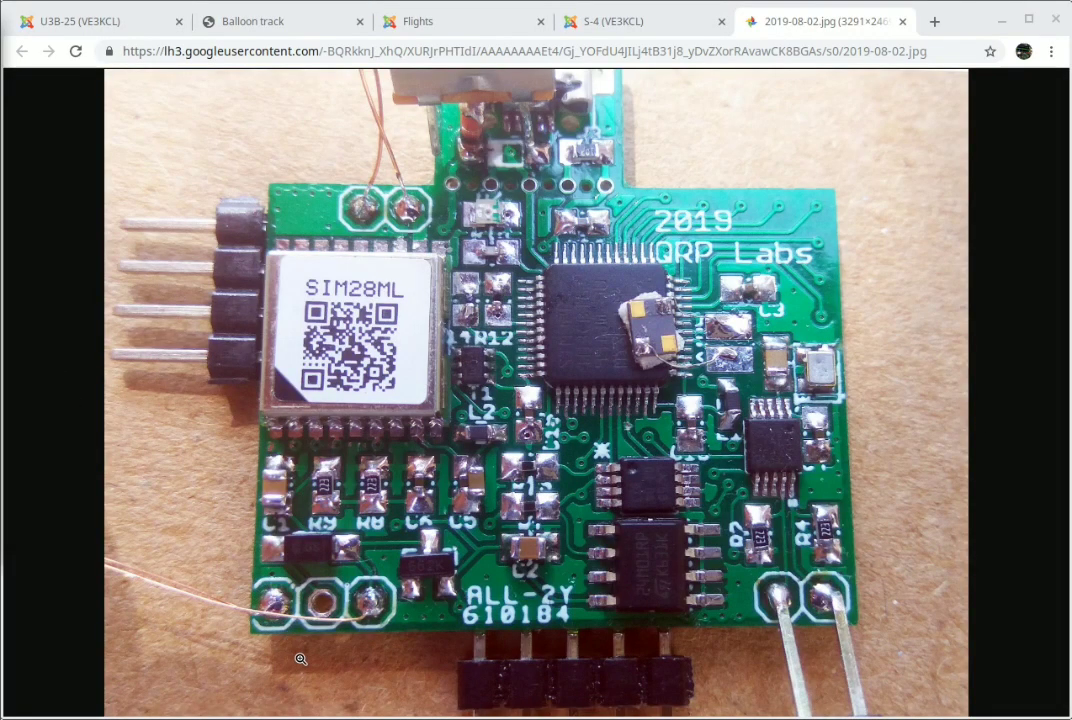
pyautogui.moveTo(424, 684)
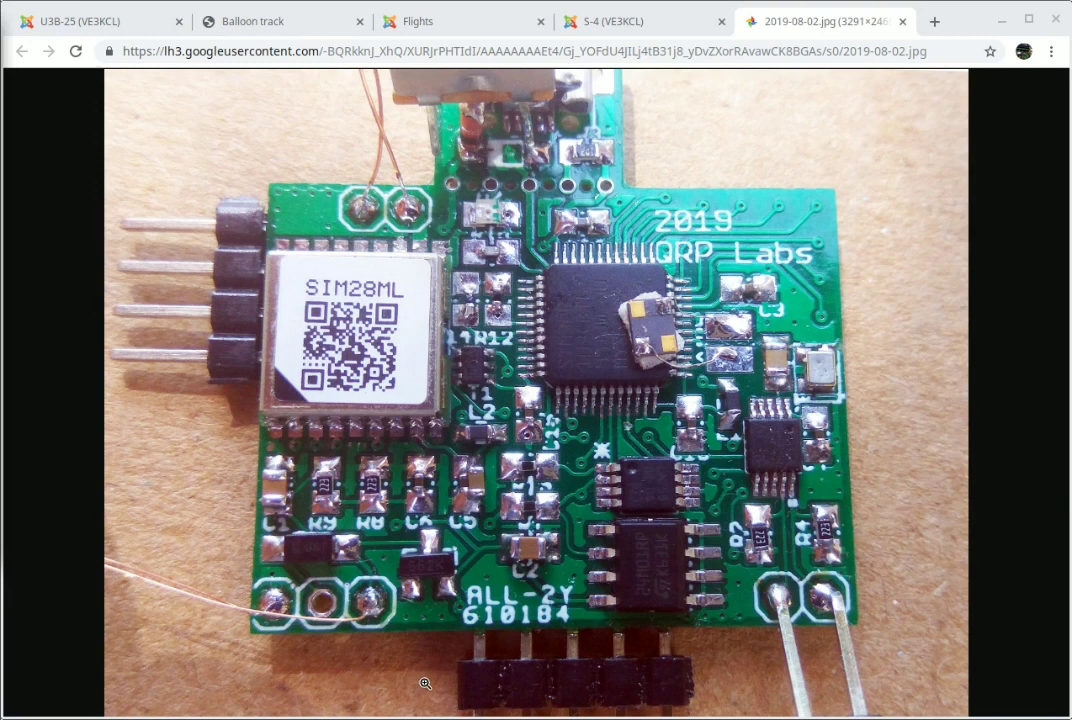
pyautogui.moveTo(750, 706)
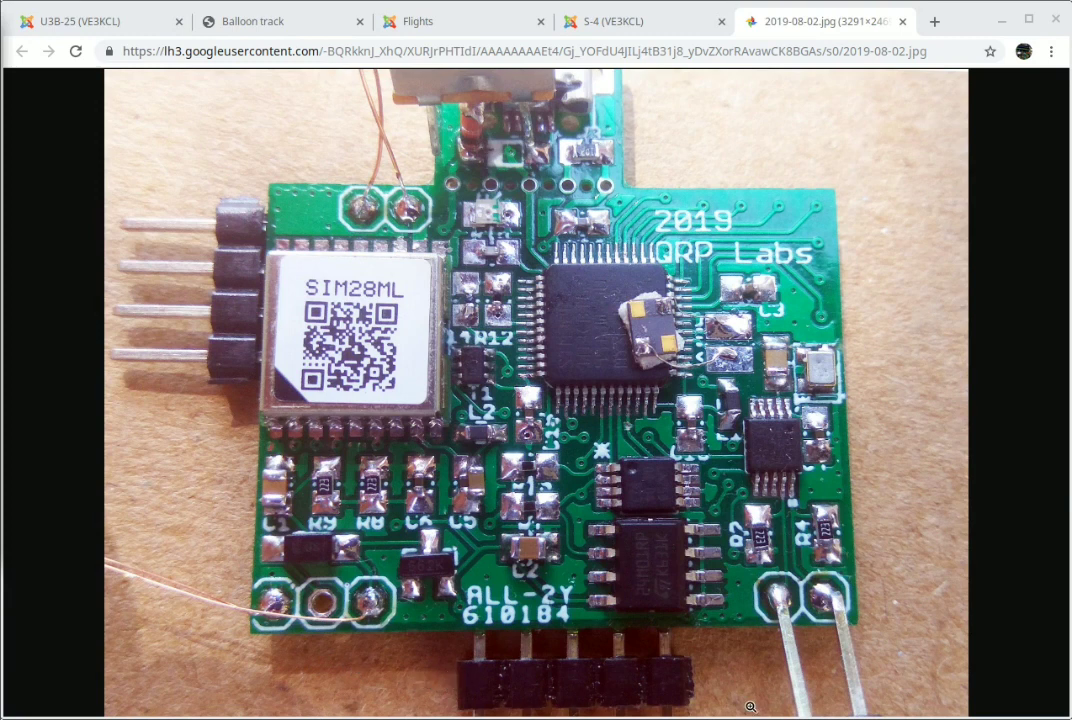
pyautogui.moveTo(722, 260)
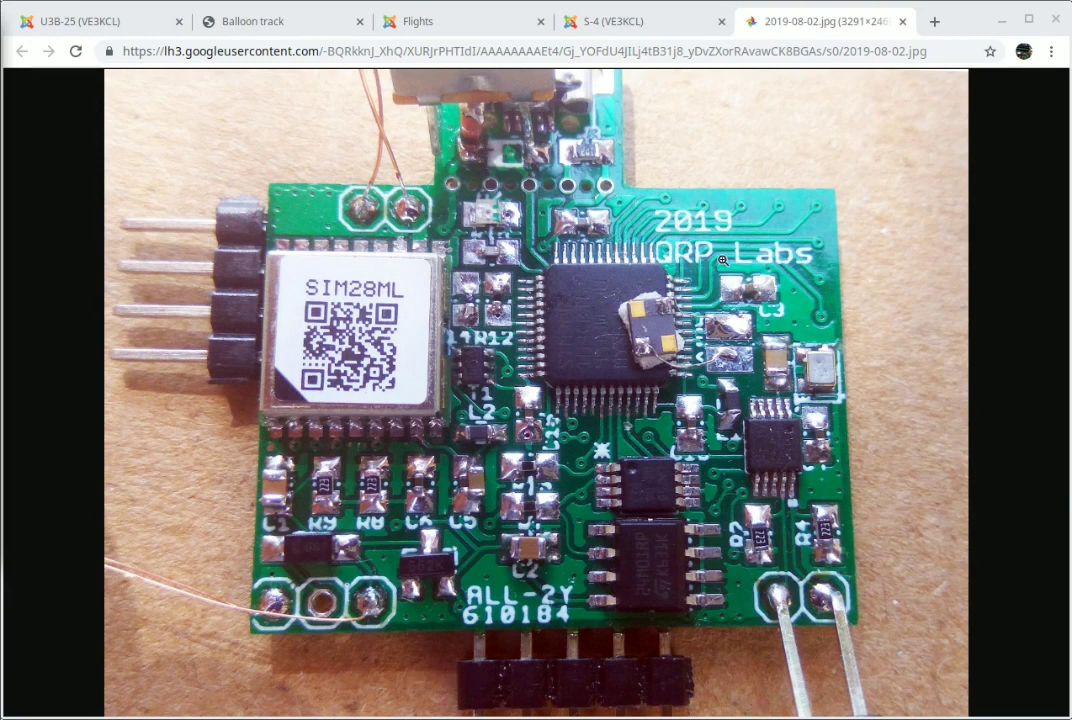
pyautogui.moveTo(592, 304)
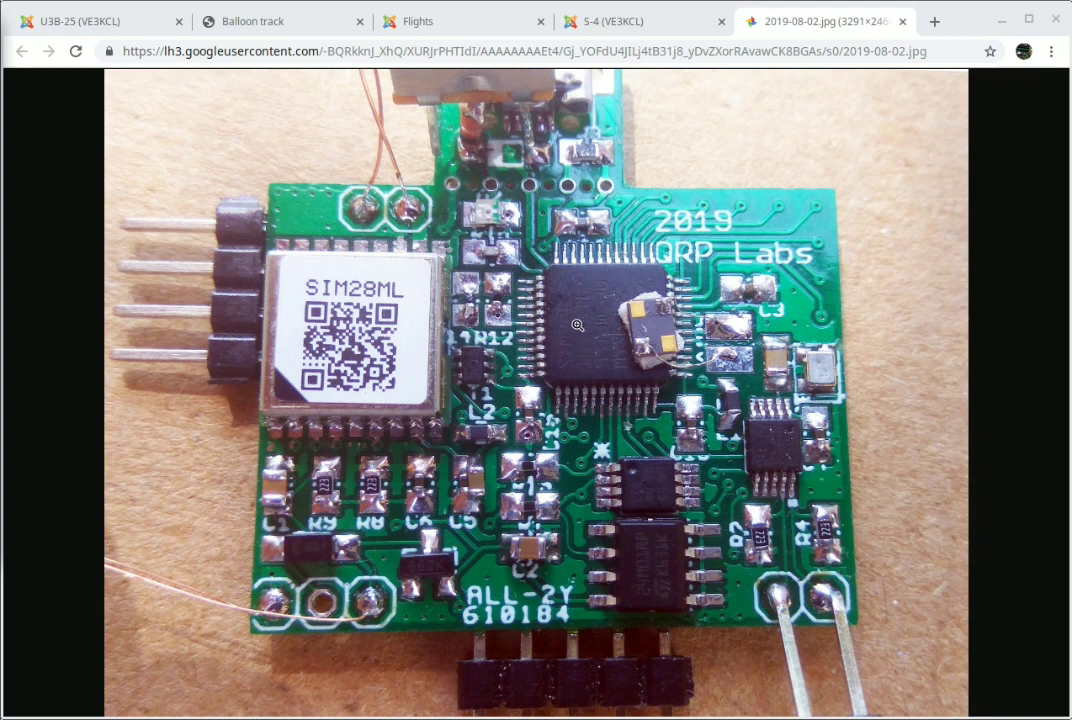
pyautogui.moveTo(594, 328)
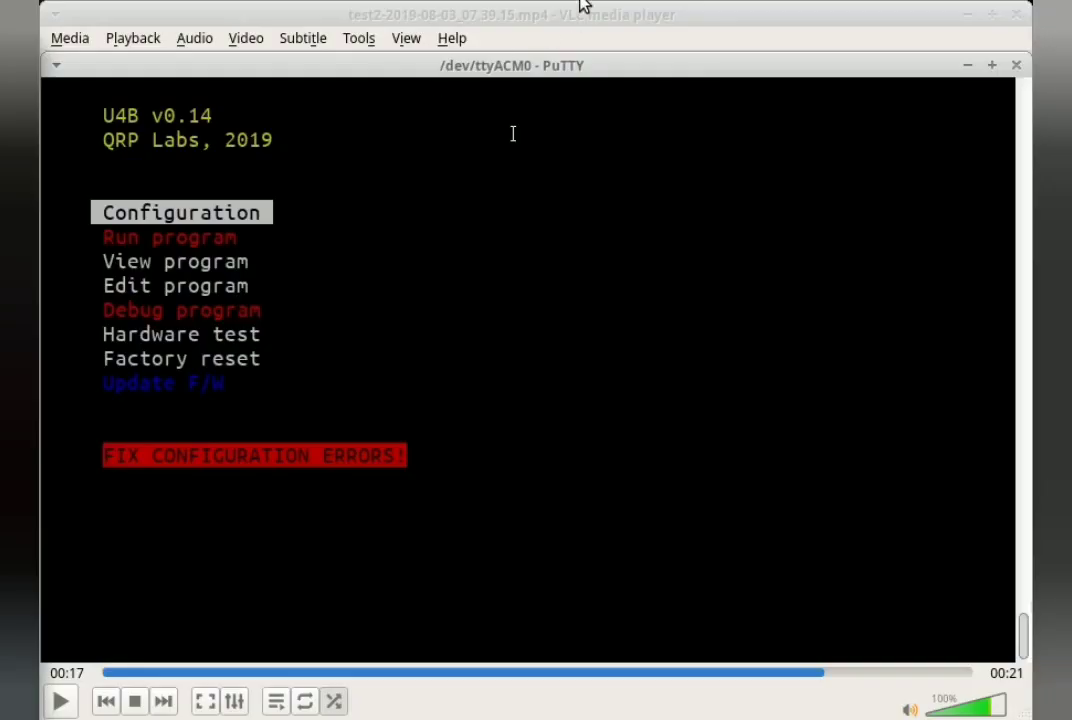
pyautogui.moveTo(212, 372)
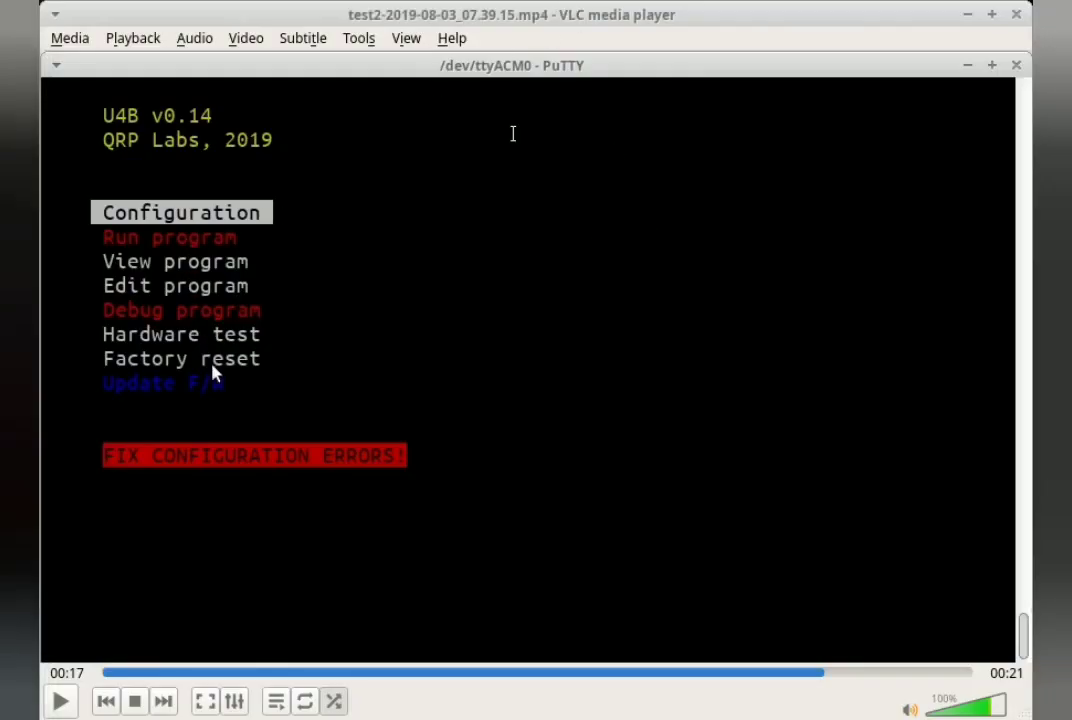
pyautogui.moveTo(556, 388)
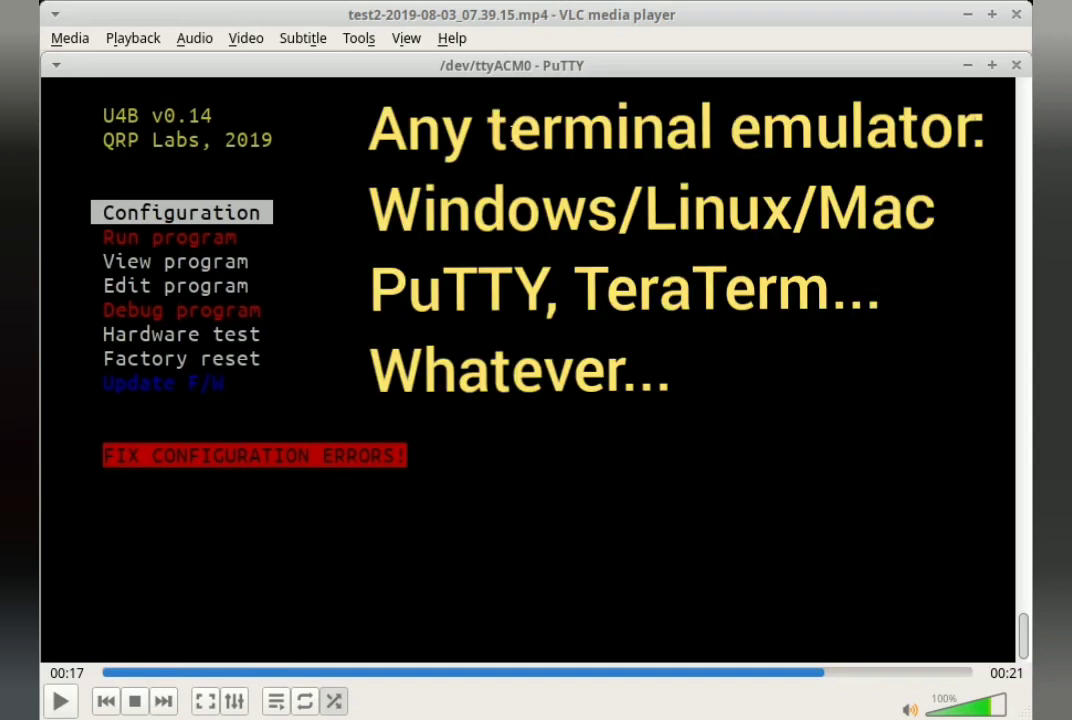
pyautogui.moveTo(450, 322)
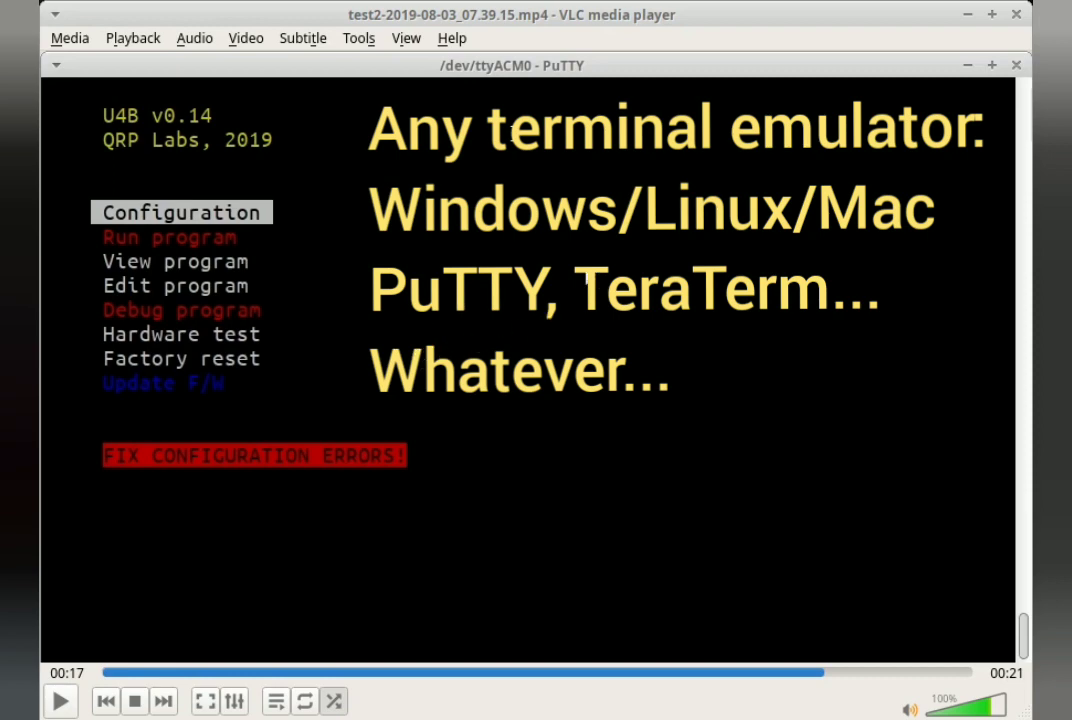
pyautogui.moveTo(550, 280)
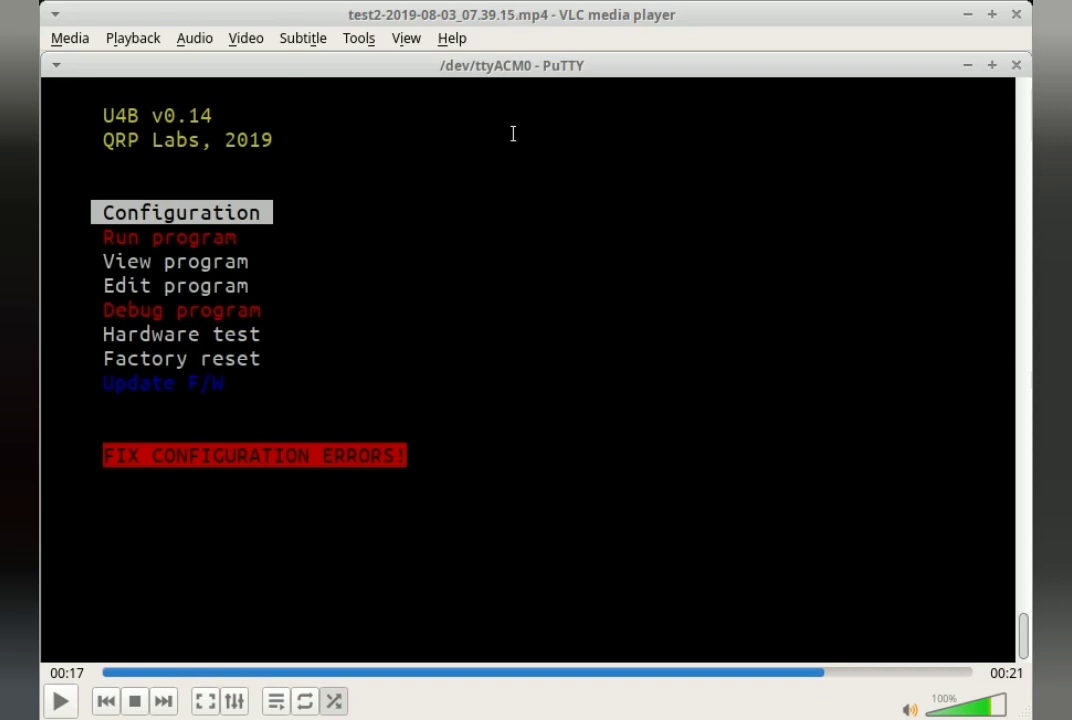
pyautogui.moveTo(310, 174)
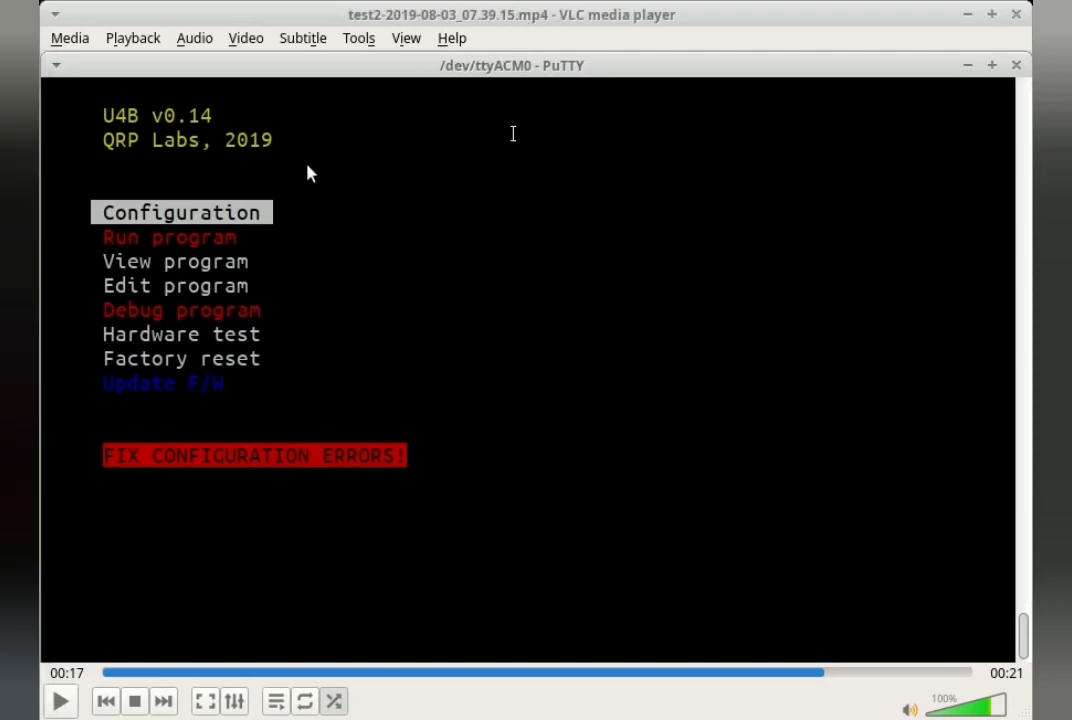
pyautogui.moveTo(156, 300)
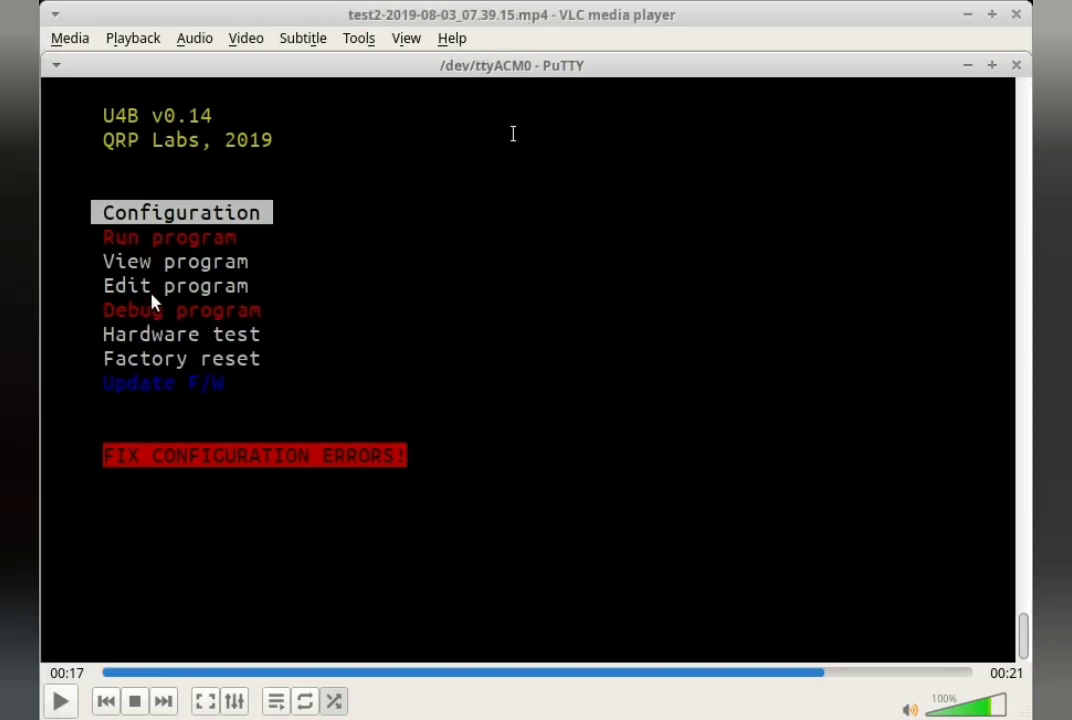
pyautogui.moveTo(160, 378)
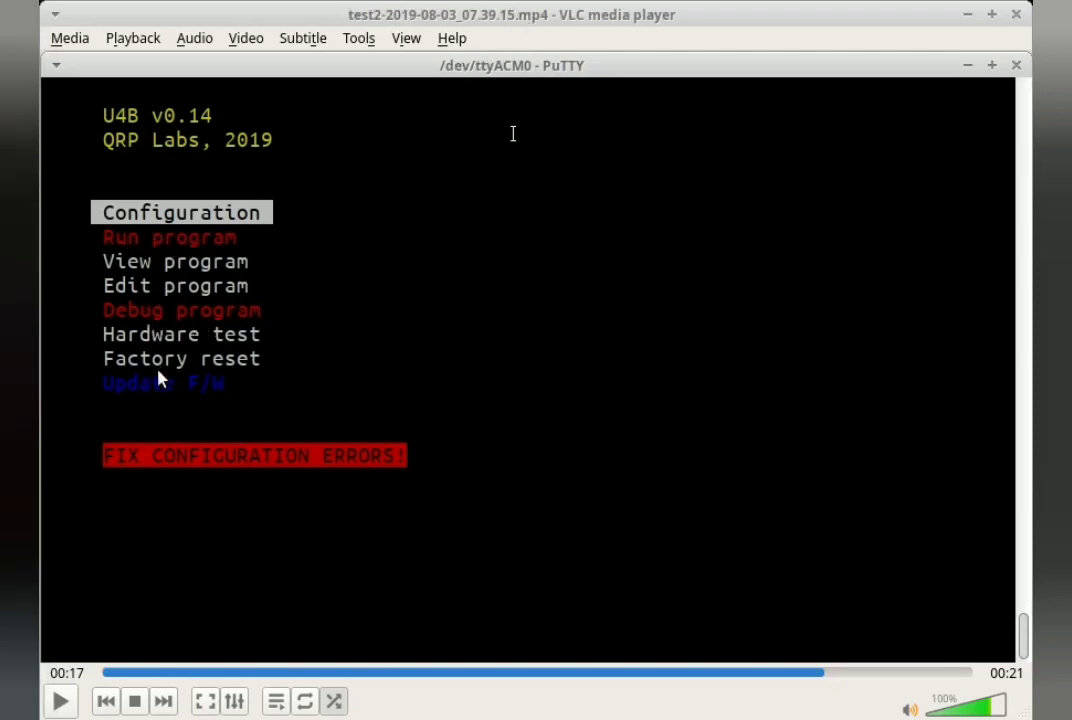
pyautogui.moveTo(182, 482)
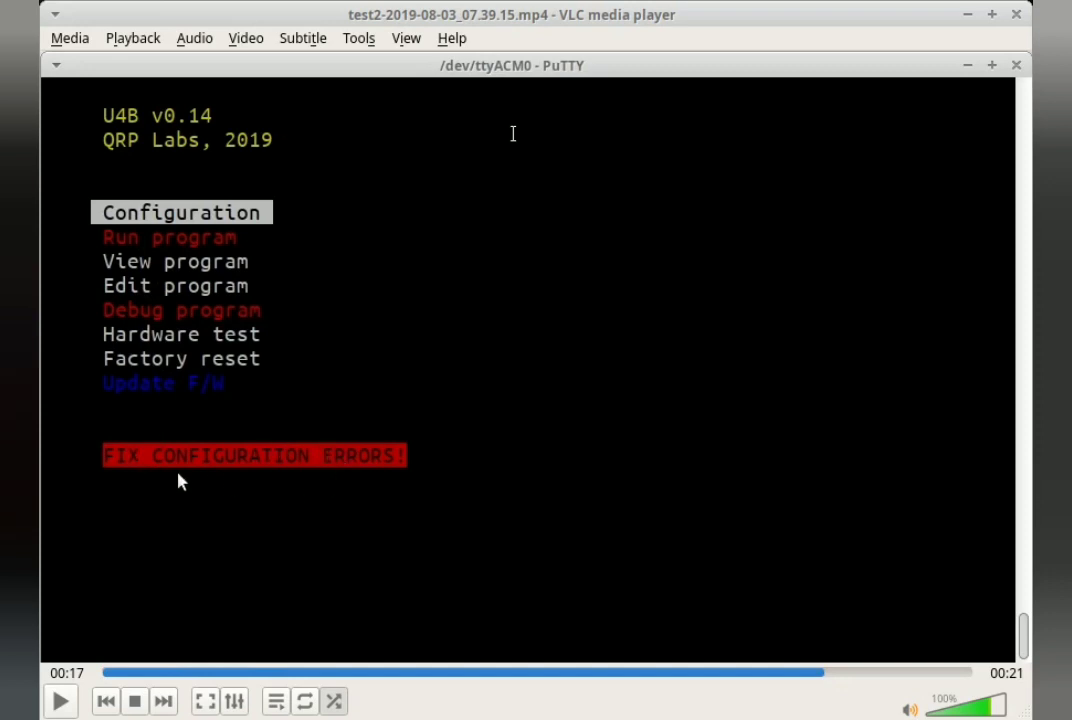
pyautogui.moveTo(204, 228)
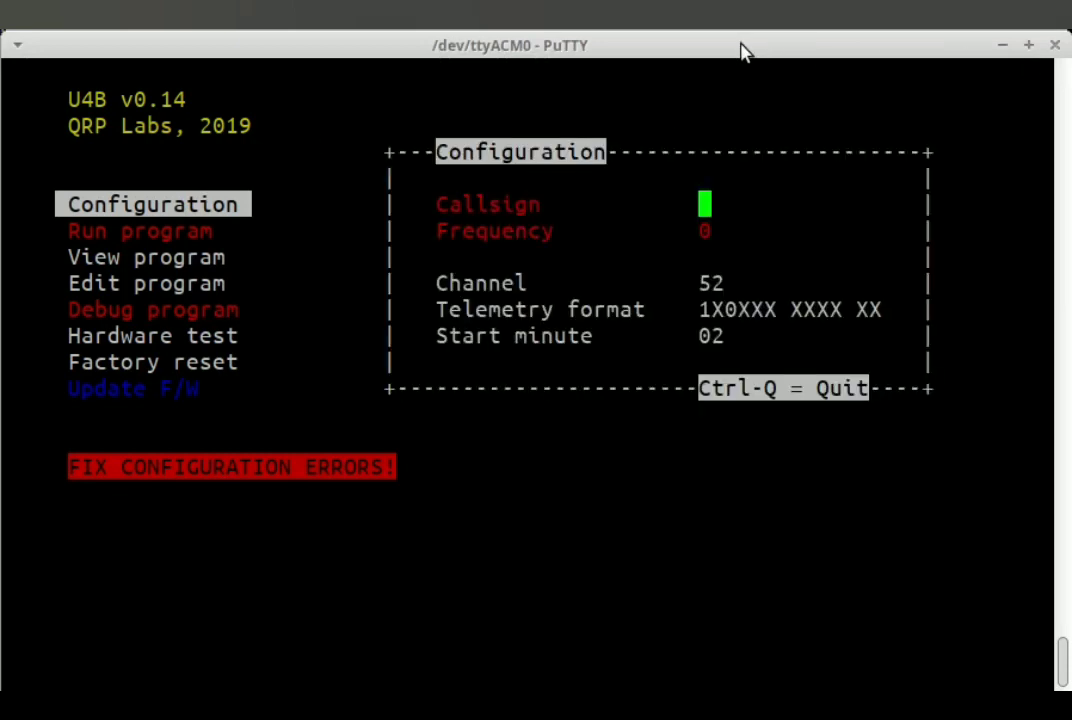
pyautogui.moveTo(740, 204)
pyautogui.write('G0UPL')
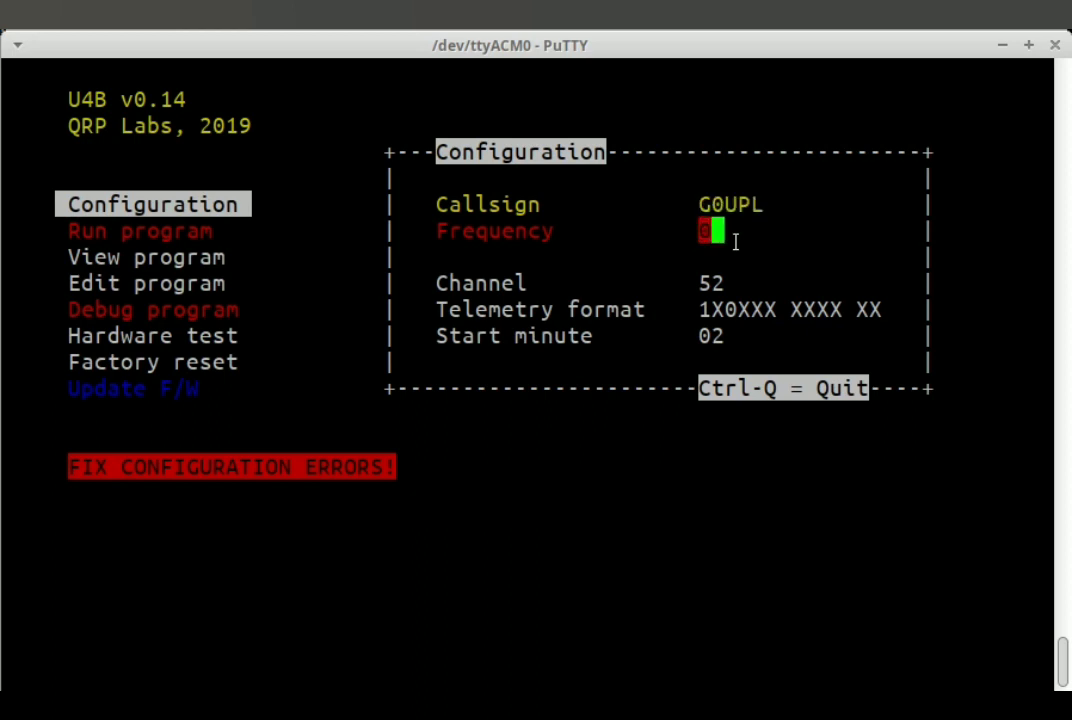
# - Enter the frequency digits for 10140230 in the U4B Configuration panel
pyautogui.write('10140230')
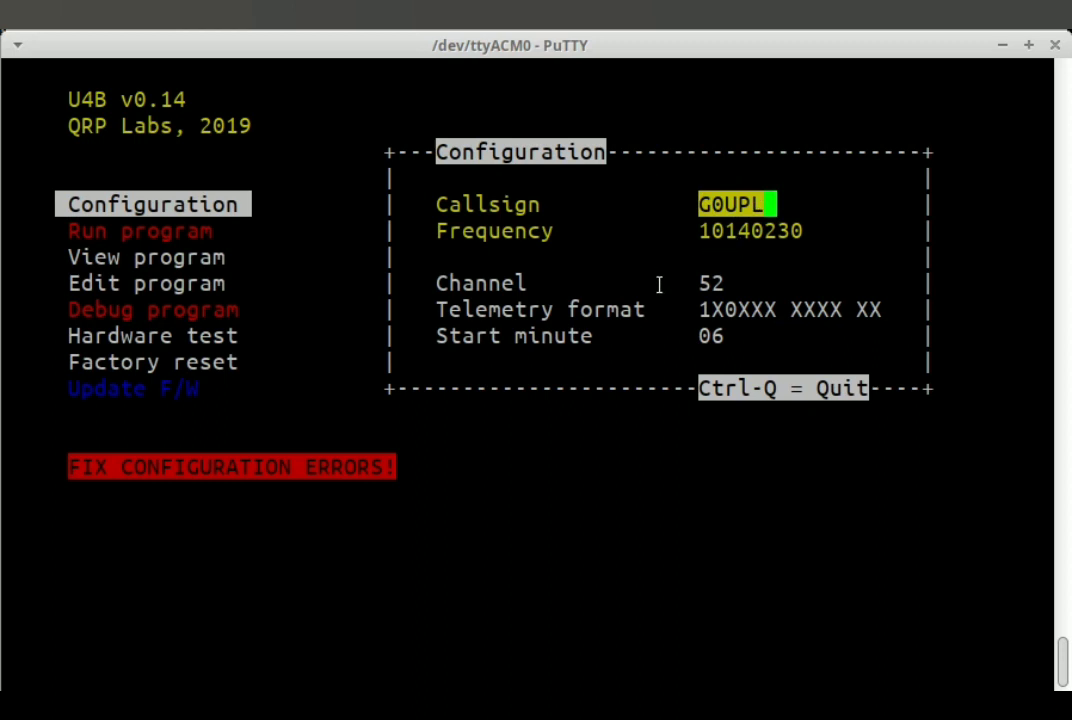
pyautogui.moveTo(676, 264)
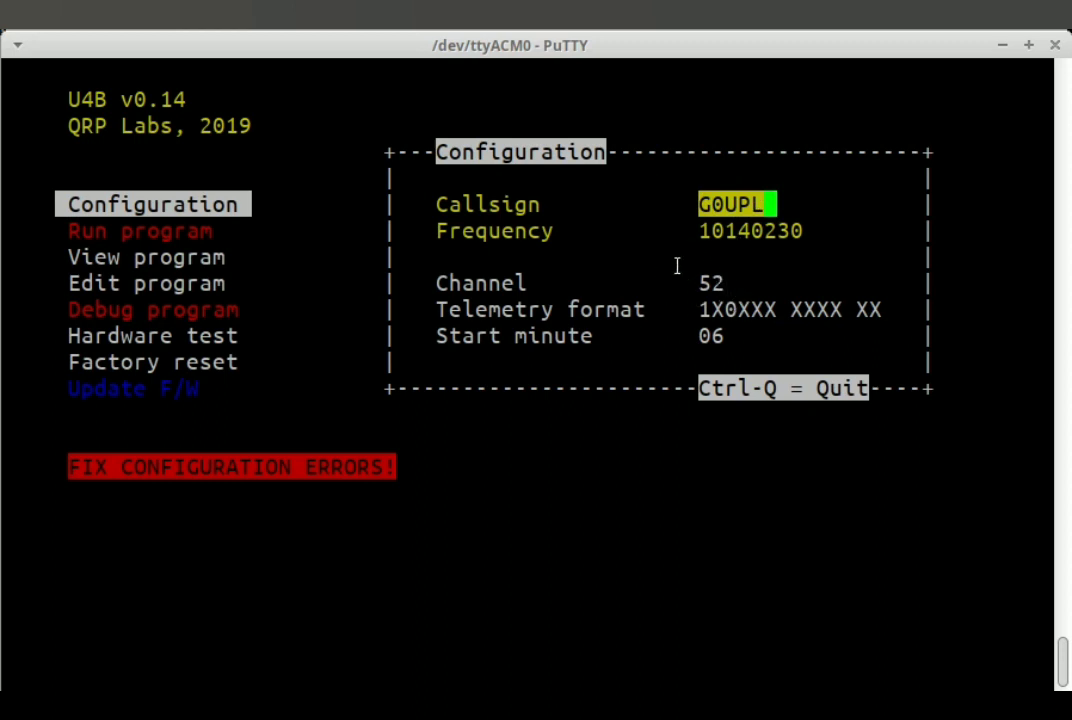
pyautogui.moveTo(708, 268)
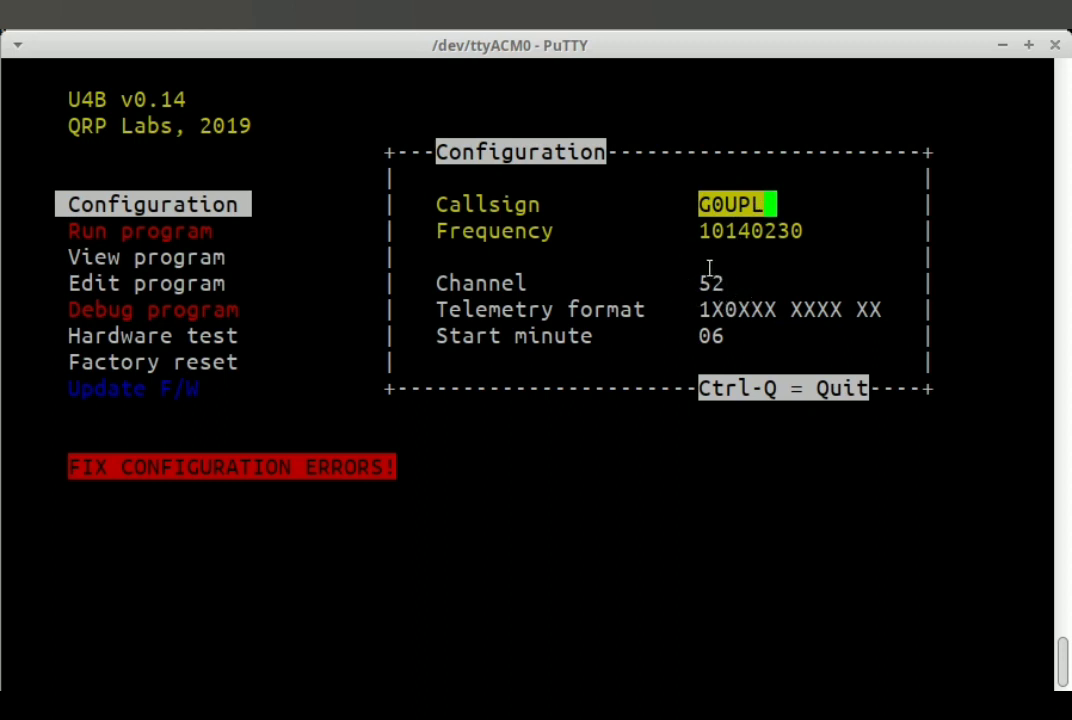
pyautogui.moveTo(710, 276)
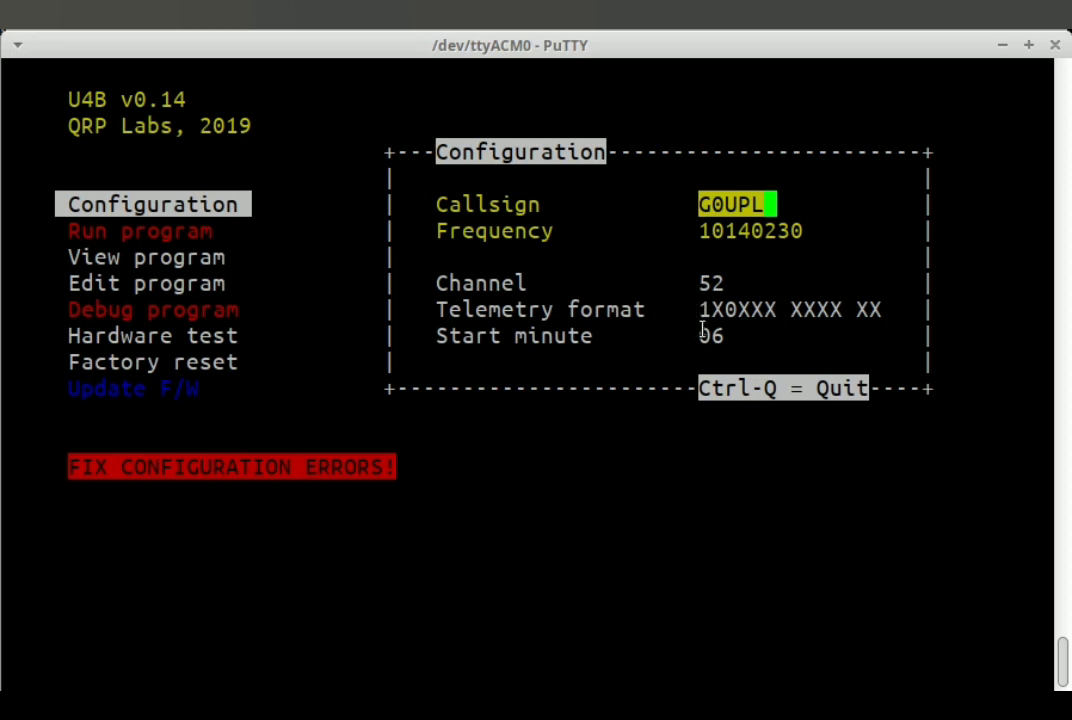
pyautogui.moveTo(730, 324)
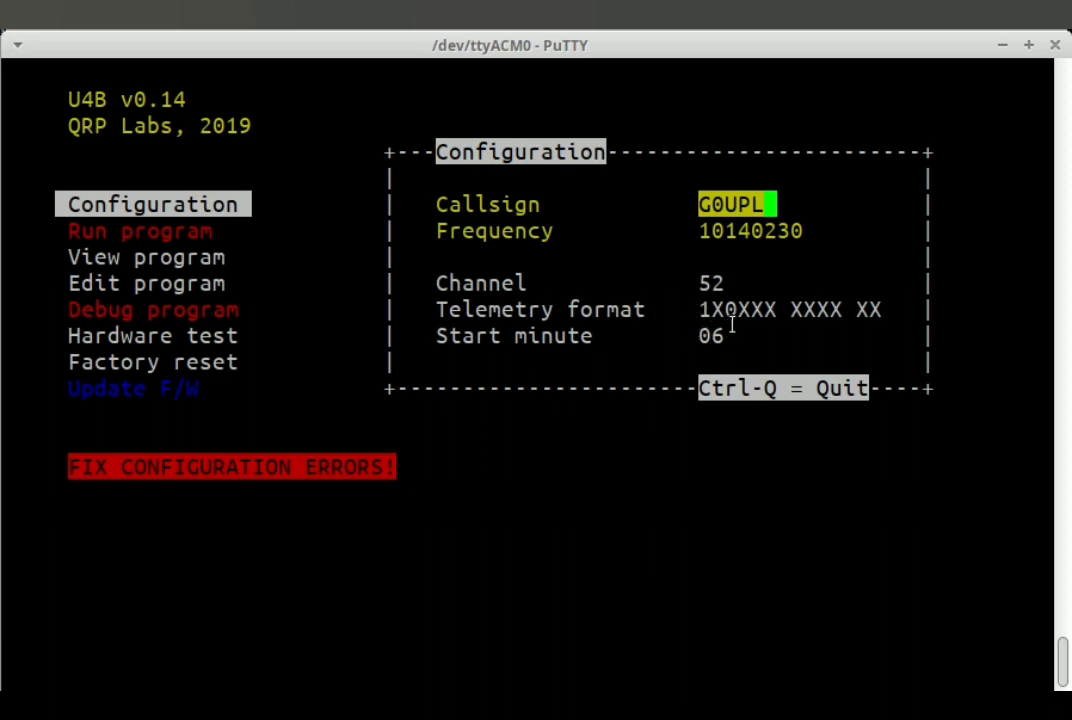
pyautogui.moveTo(720, 310)
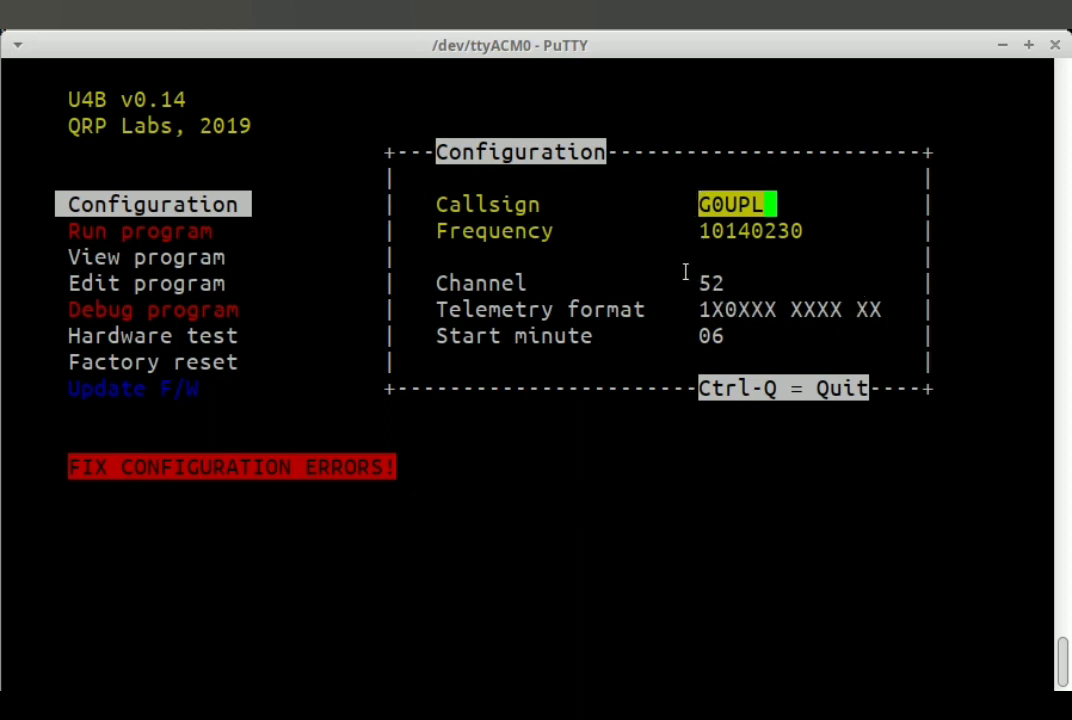
pyautogui.moveTo(710, 356)
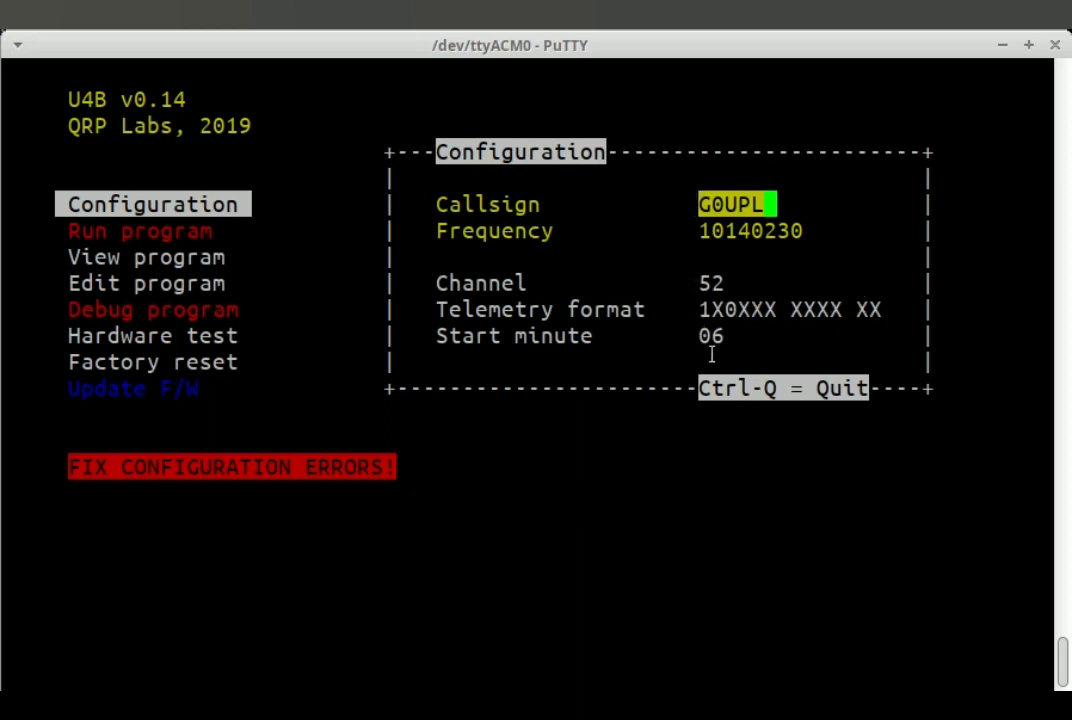
pyautogui.moveTo(752, 350)
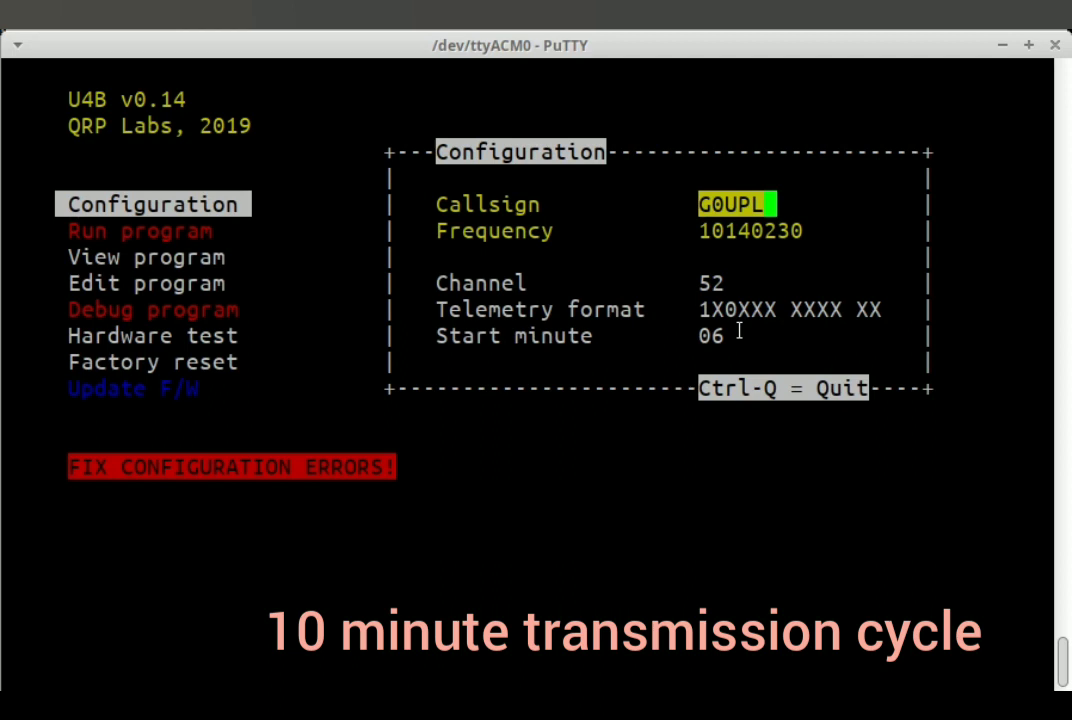
pyautogui.moveTo(670, 330)
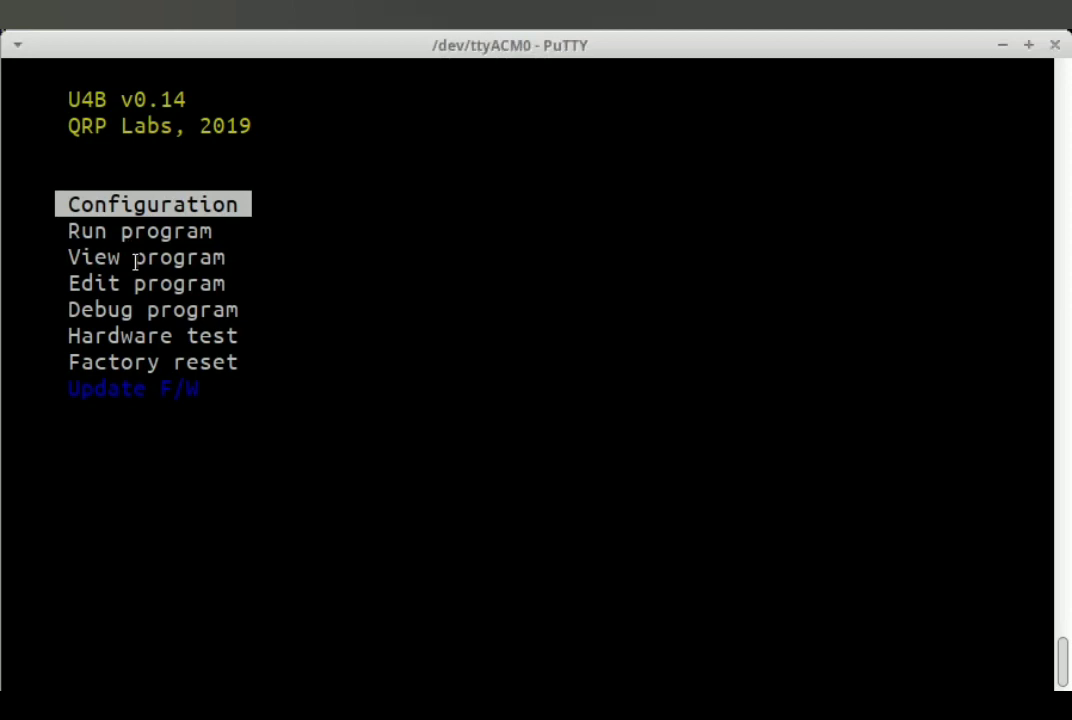
# - View the stored program and move down to its second line, TELE
pyautogui.press('Down')
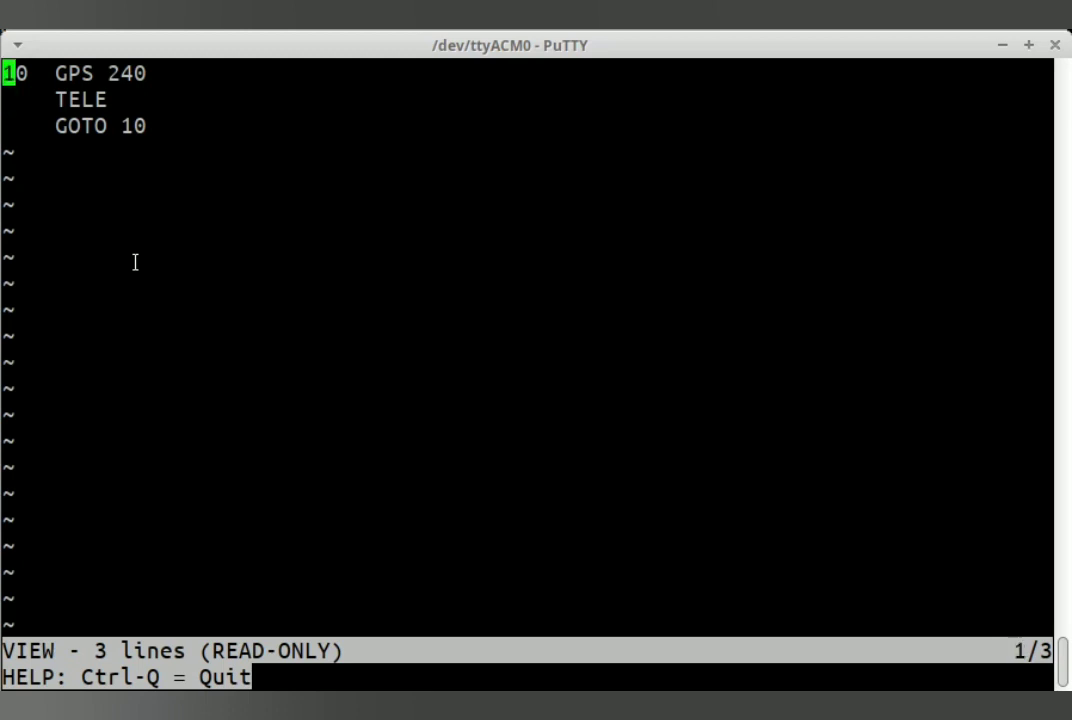
pyautogui.press('Down')
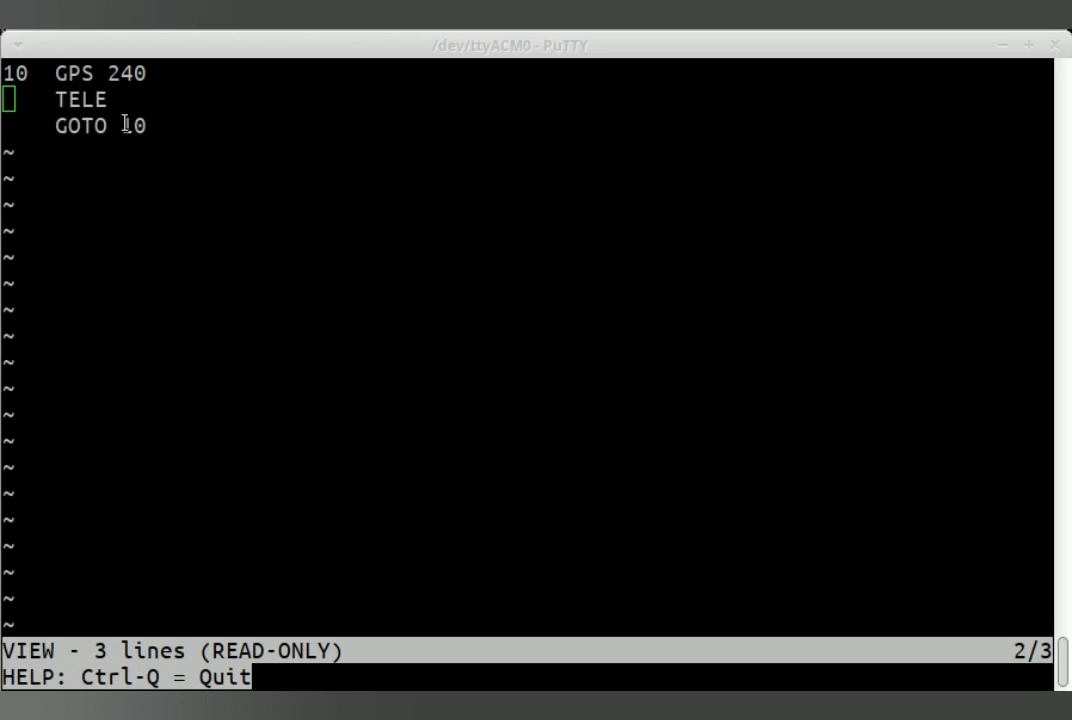
pyautogui.moveTo(148, 200)
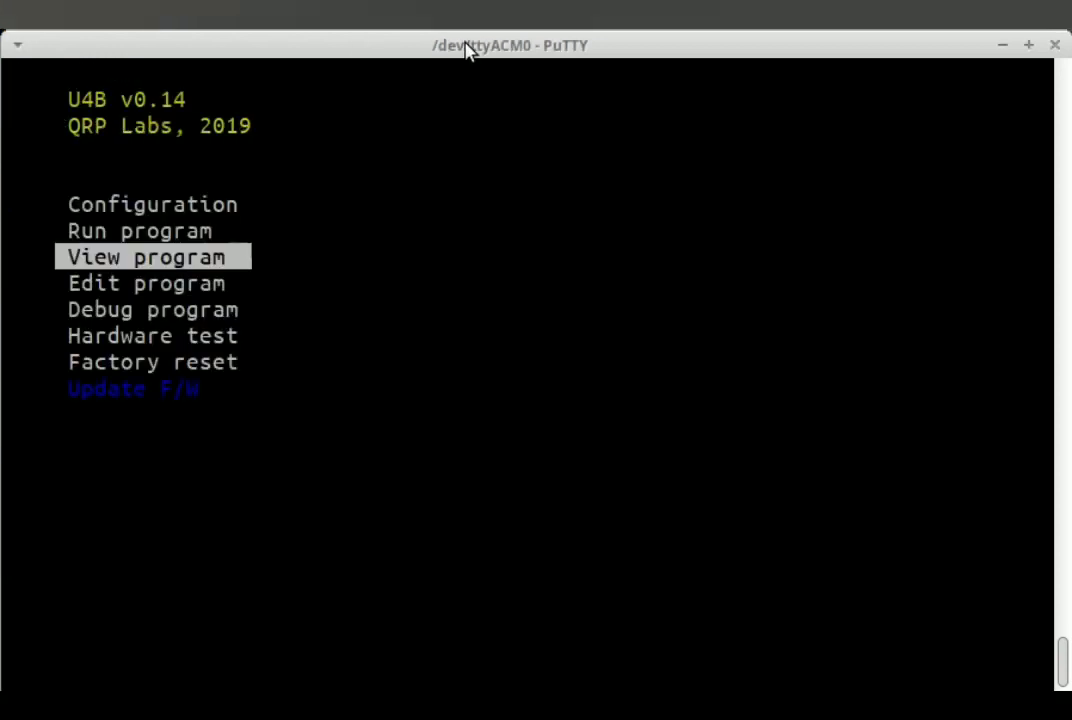
# - Select Run program so the tracker logs a GPS fix at KM46HU
pyautogui.press('Up')
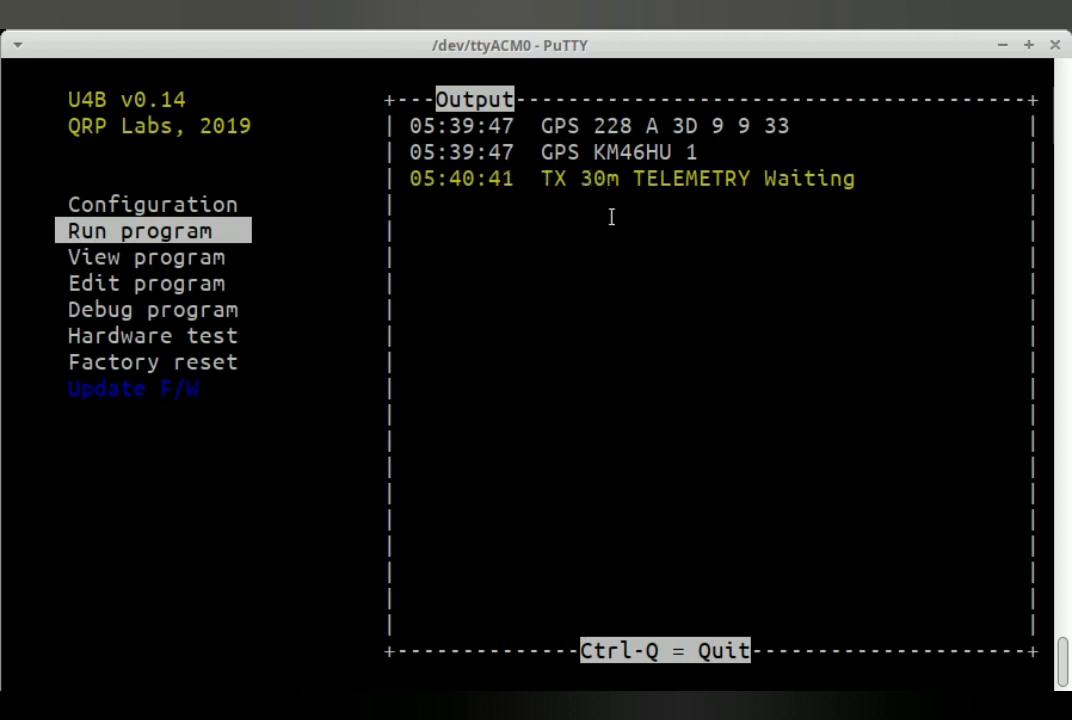
pyautogui.moveTo(640, 218)
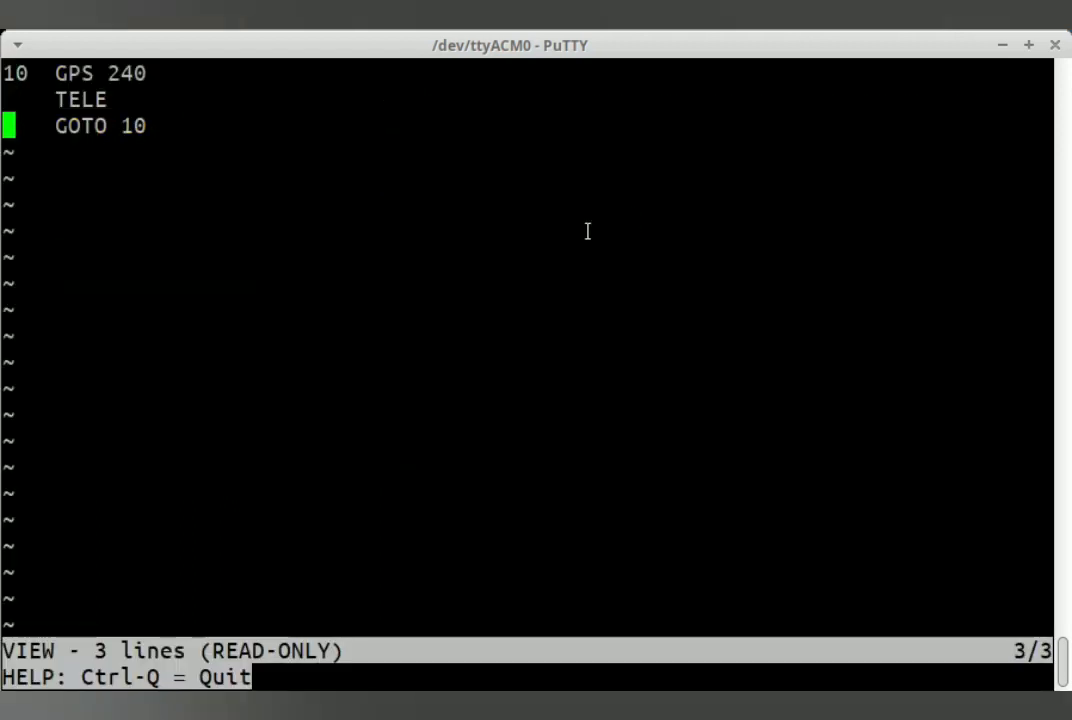
# - Leave the program viewer and move the U4B main menu selection down
pyautogui.press('Down')
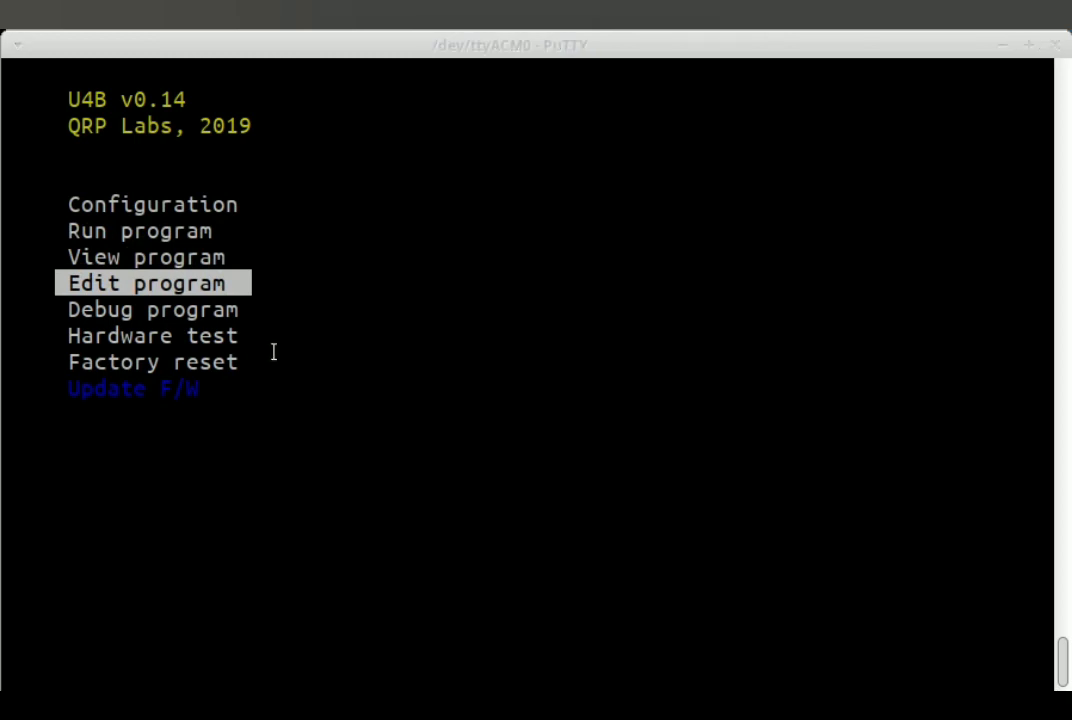
pyautogui.press('Down')
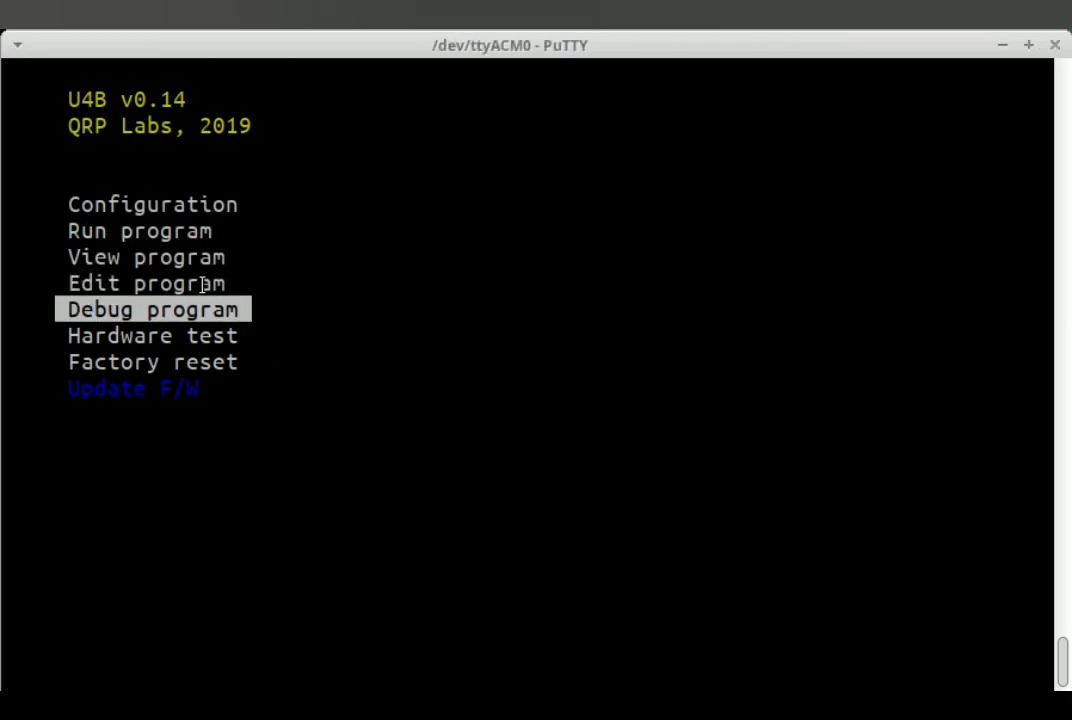
# - Enter Edit program and insert a blank line between GPS 240 and TELE
pyautogui.click(144, 284)
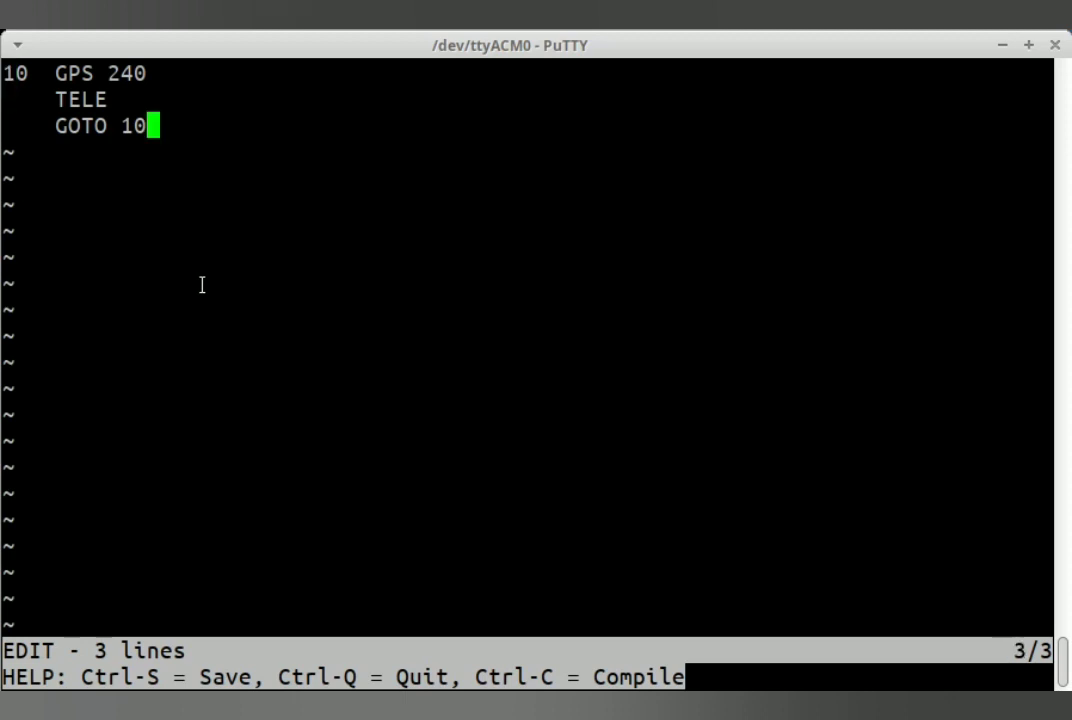
pyautogui.press('Up')
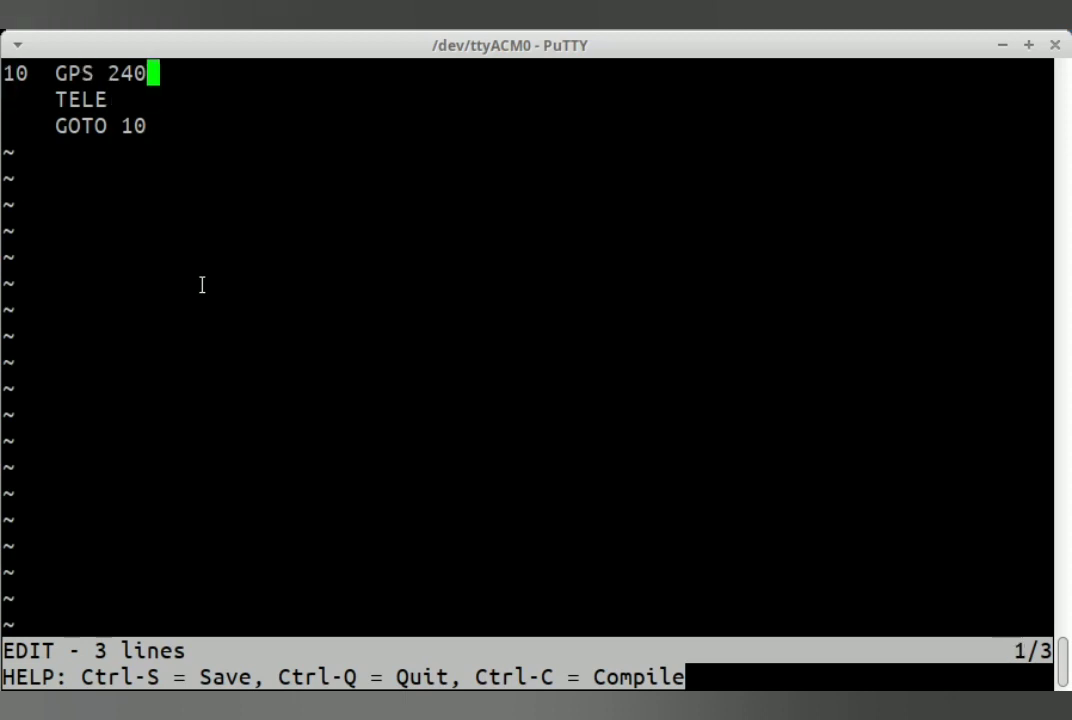
pyautogui.press('Down')
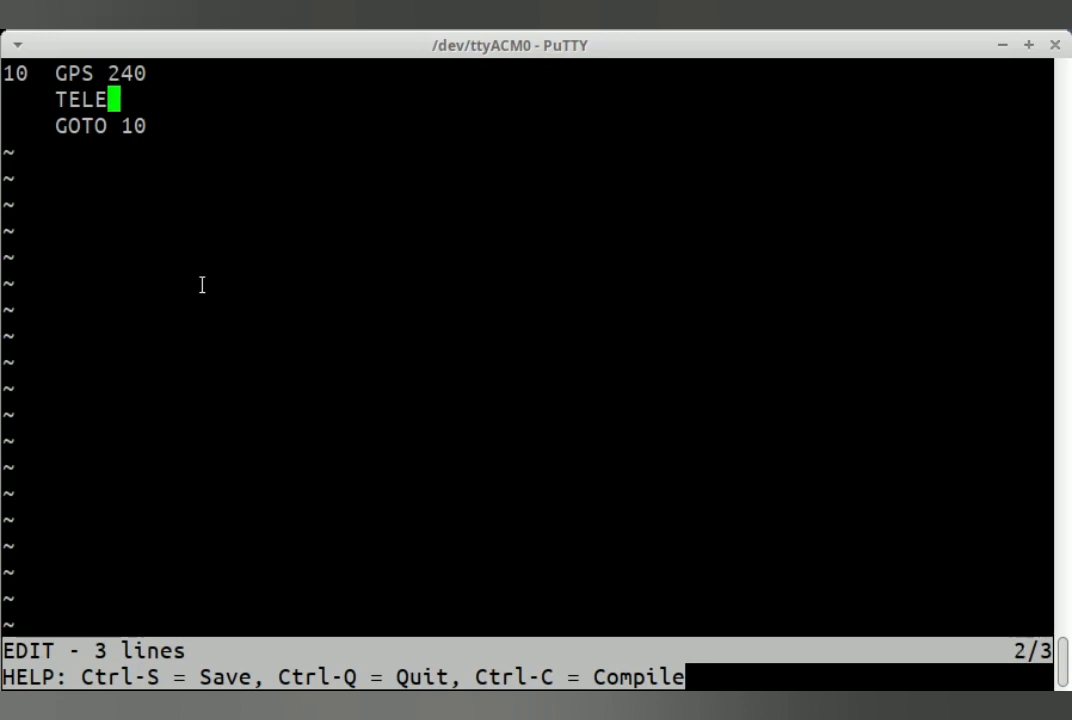
pyautogui.press('up')
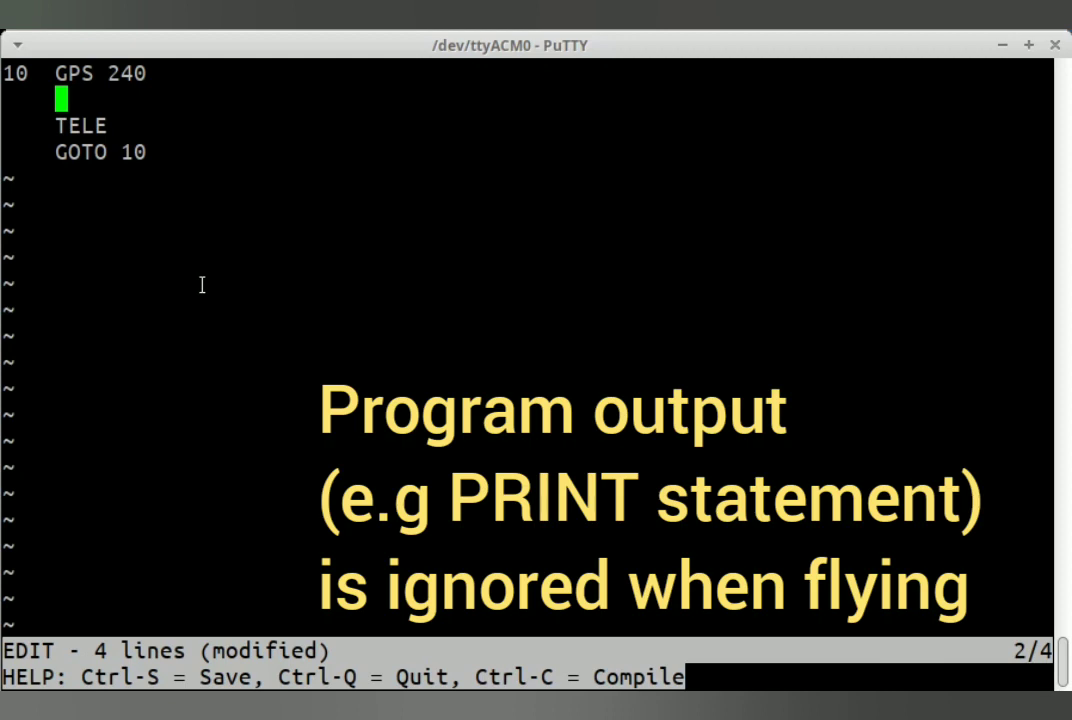
# - Add PRINT BT, PRINT TK and PRINT AT lines before TELE
pyautogui.write('PRIN')
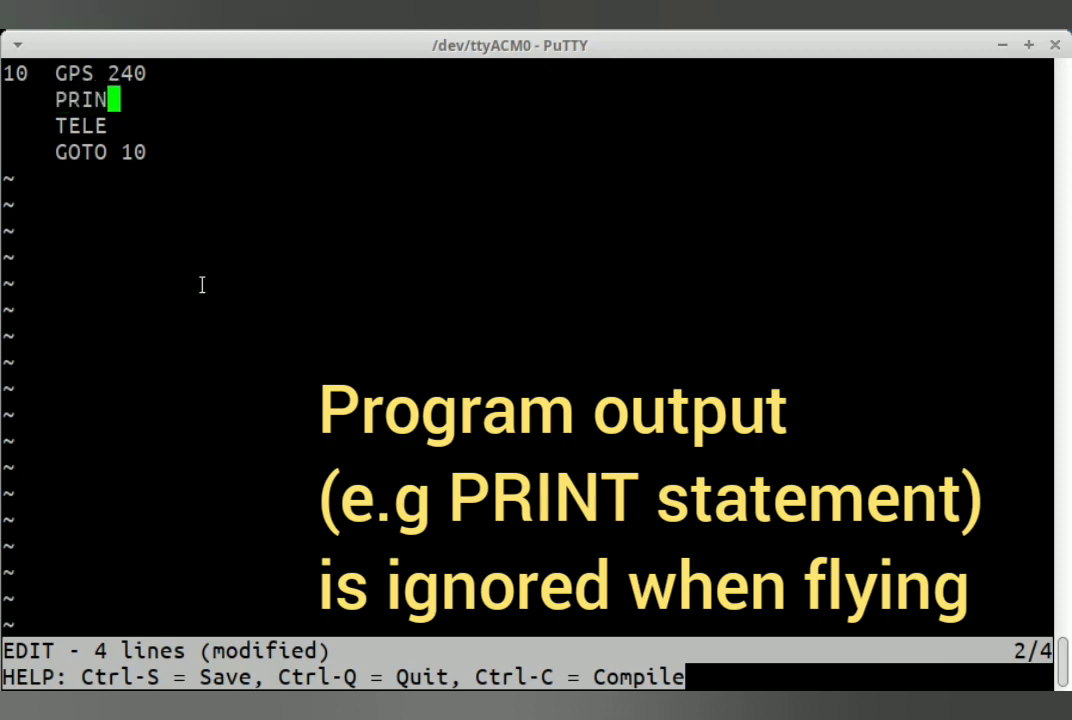
pyautogui.write('T BT')
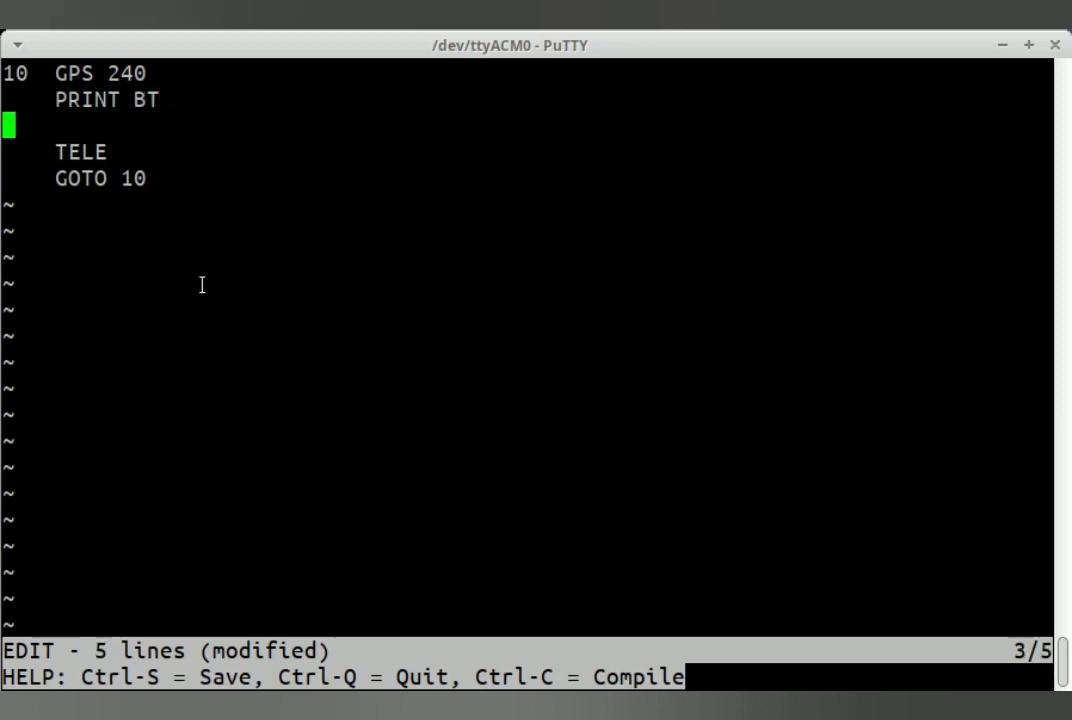
pyautogui.write('PRINT')
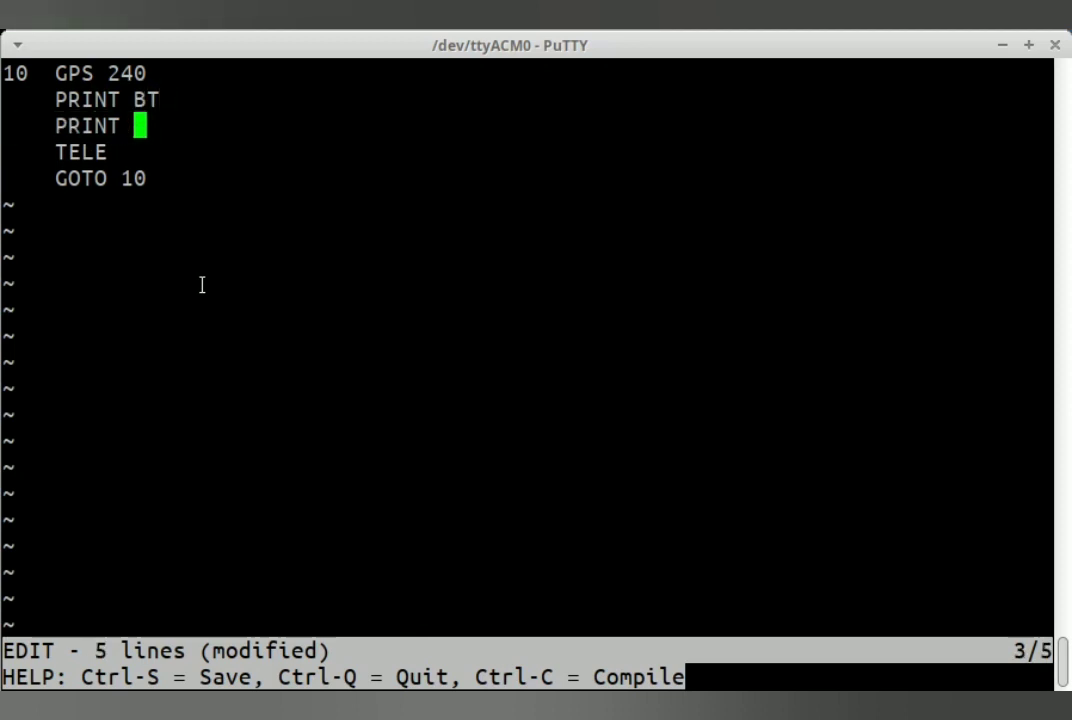
pyautogui.write('TK')
pyautogui.write('I')
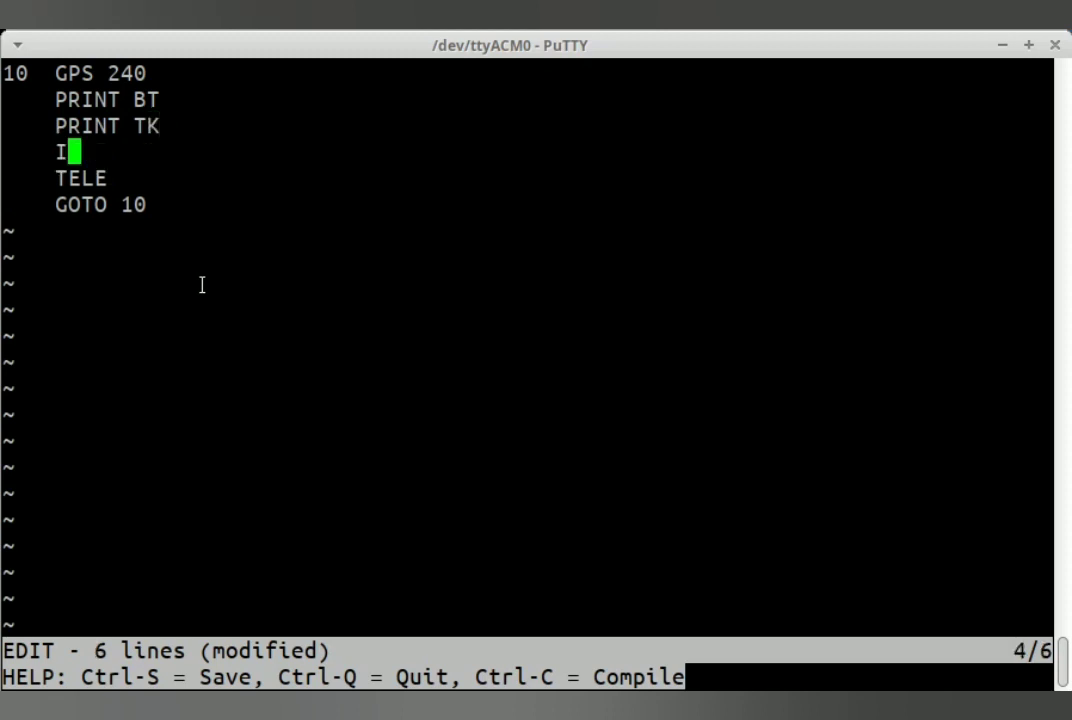
pyautogui.press('BackSpace')
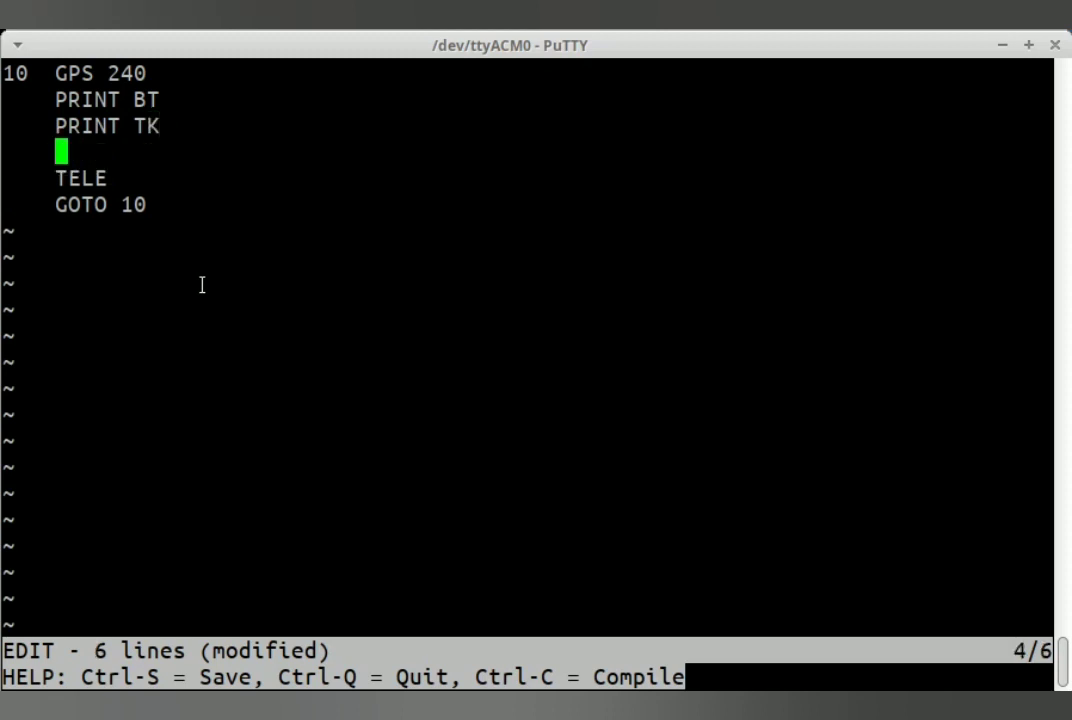
pyautogui.write('PRINT AT')
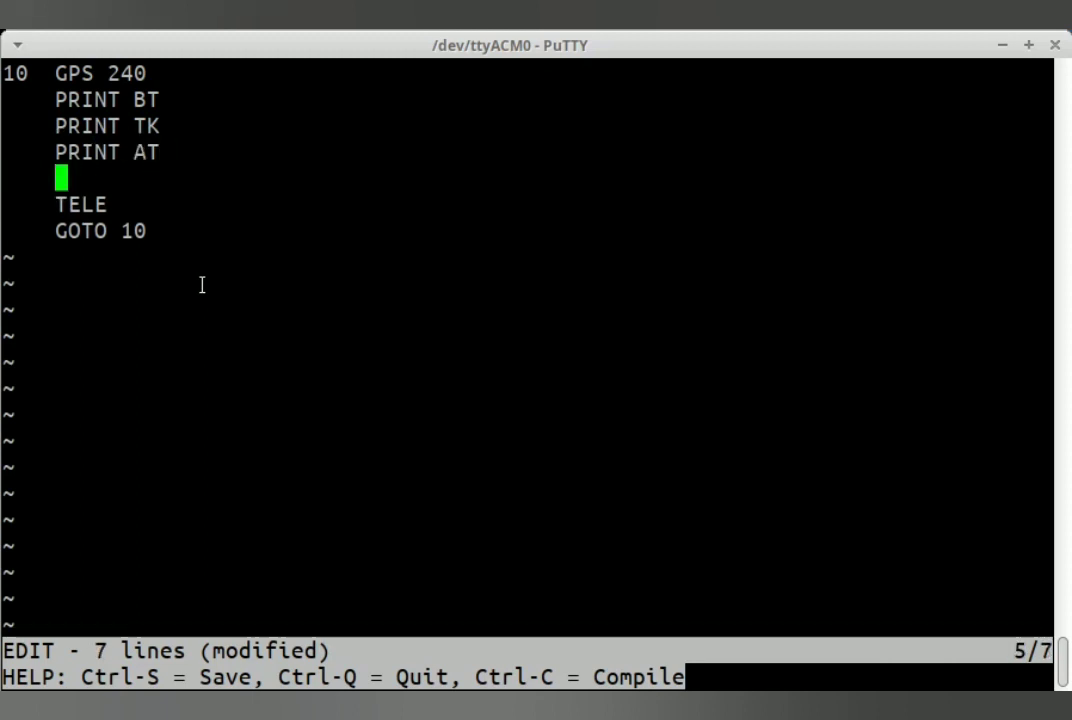
# - Add the LET A = AT and PRINT A lines after the prints
pyautogui.write('LET')
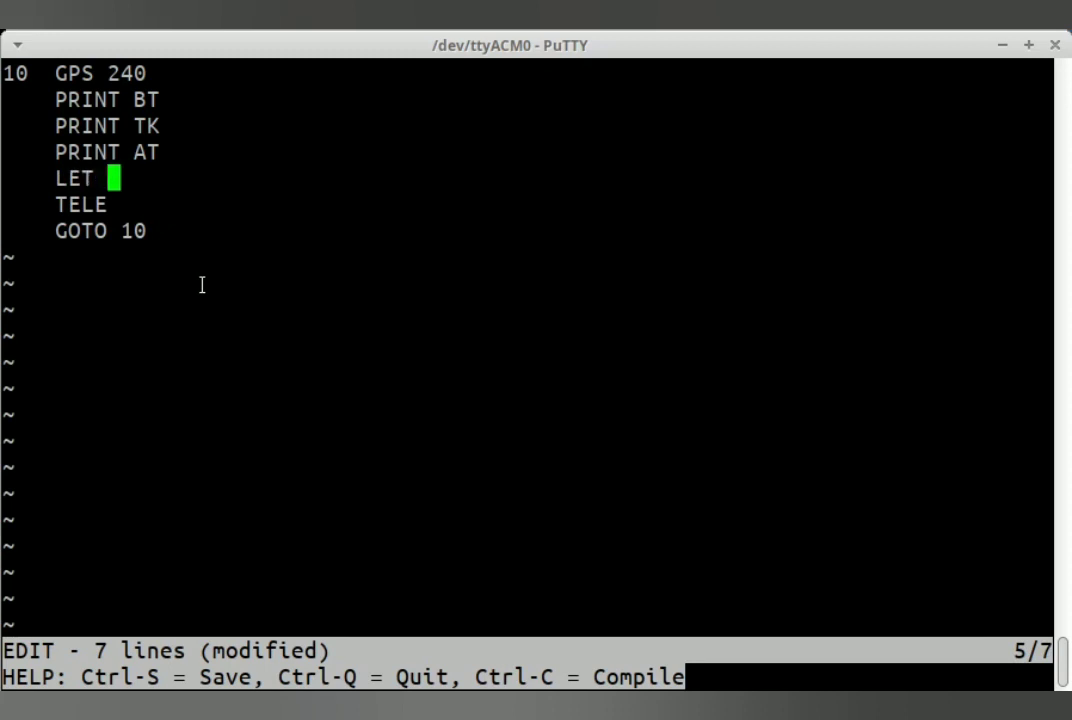
pyautogui.write('A = A')
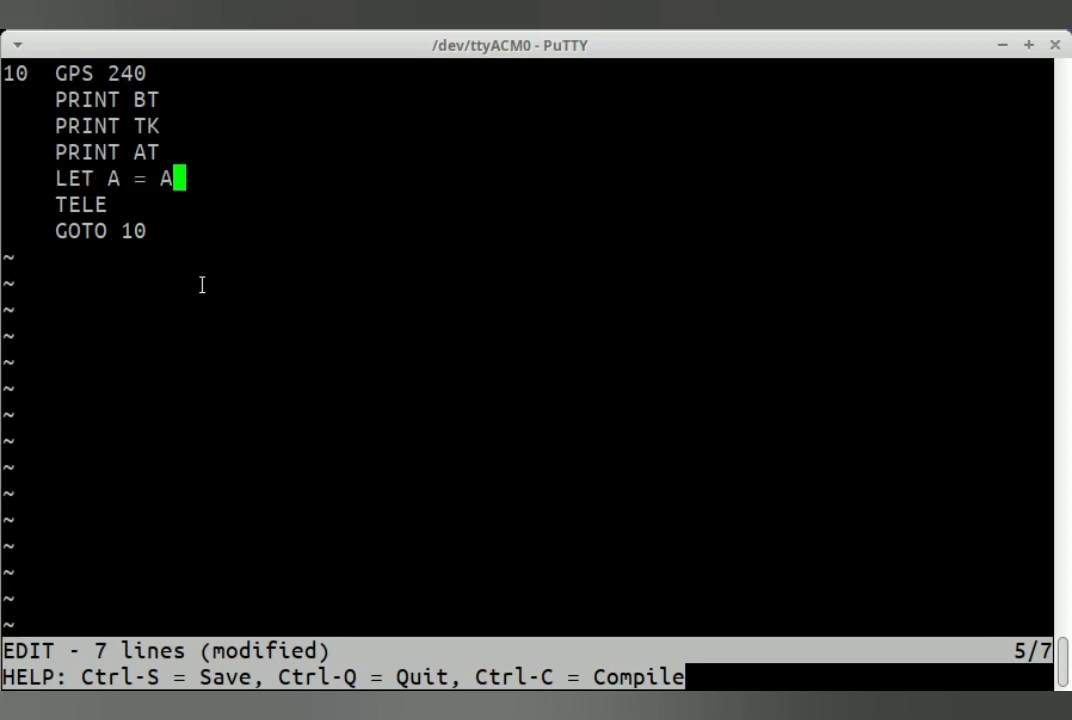
pyautogui.write('T')
pyautogui.write('PRINT A')
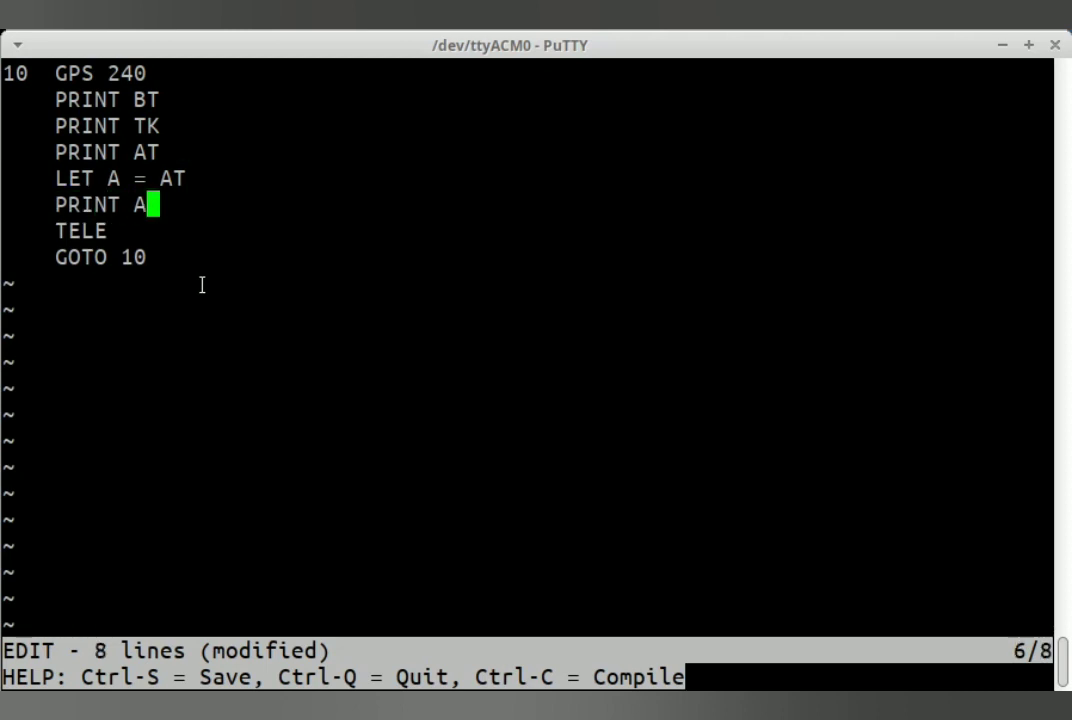
# - Write an IF A < 5000 block that prints A, closed by ENDIF and a blank line
pyautogui.press('Enter')
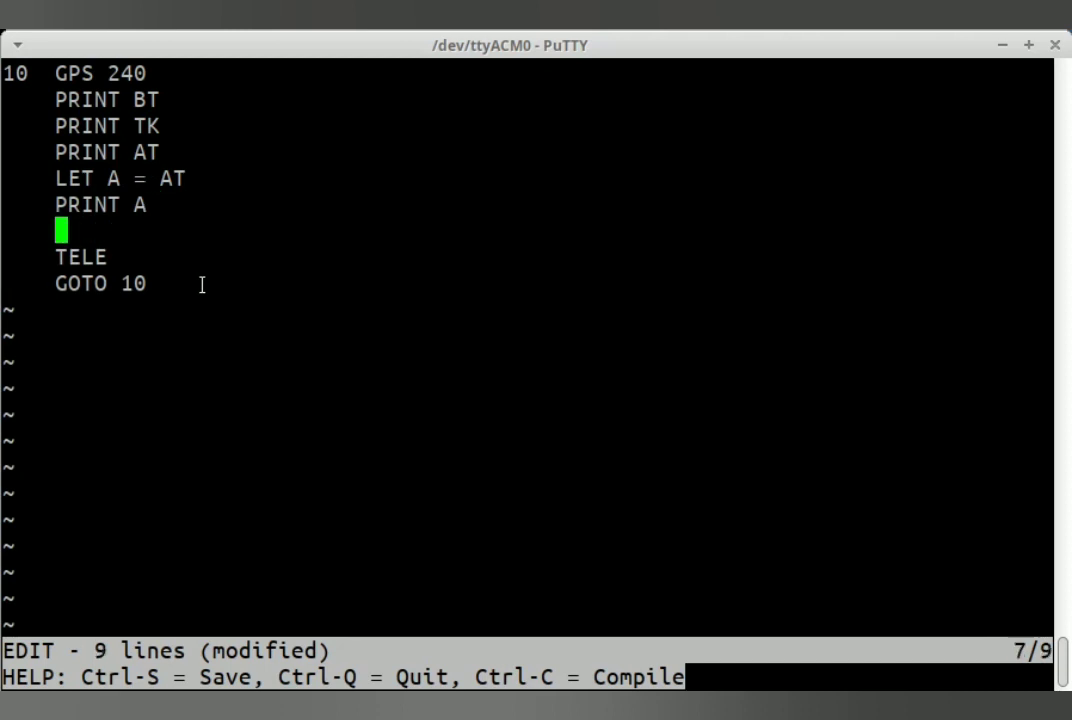
pyautogui.write('IF A')
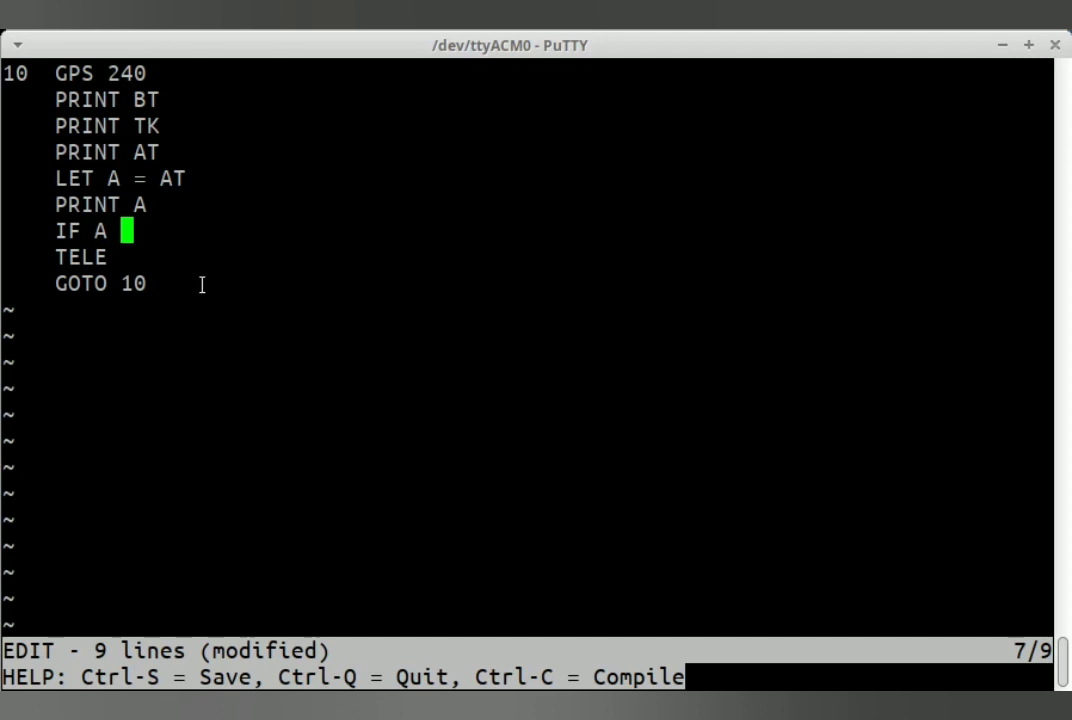
pyautogui.write('< 5000')
pyautogui.write('P')
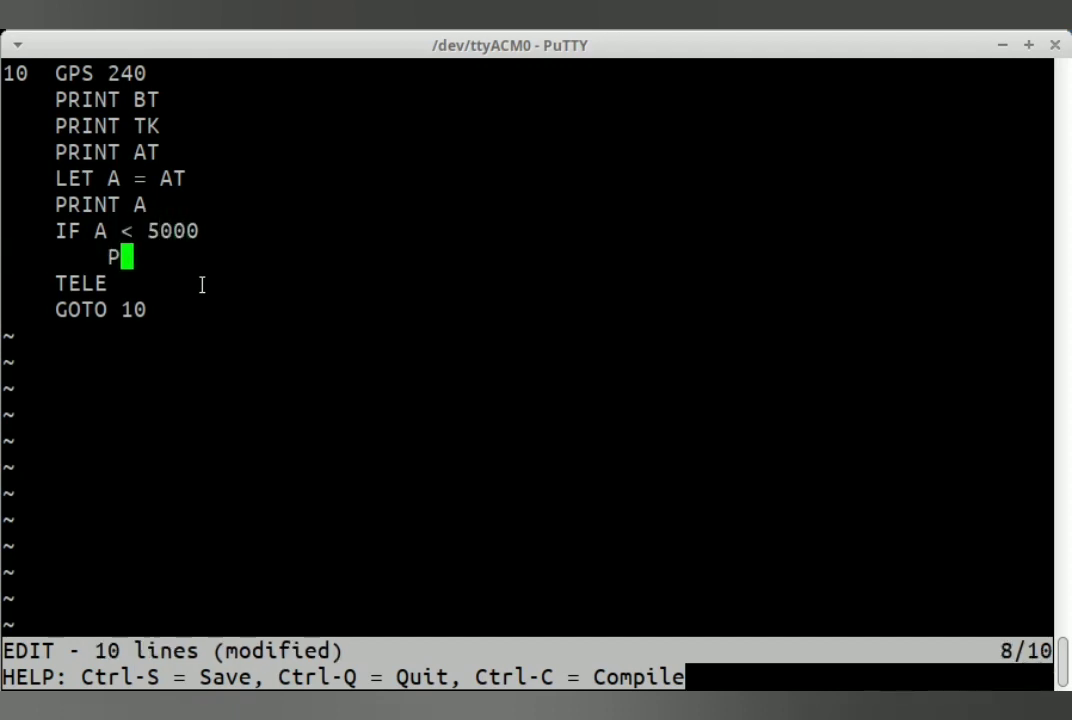
pyautogui.write('RINT A')
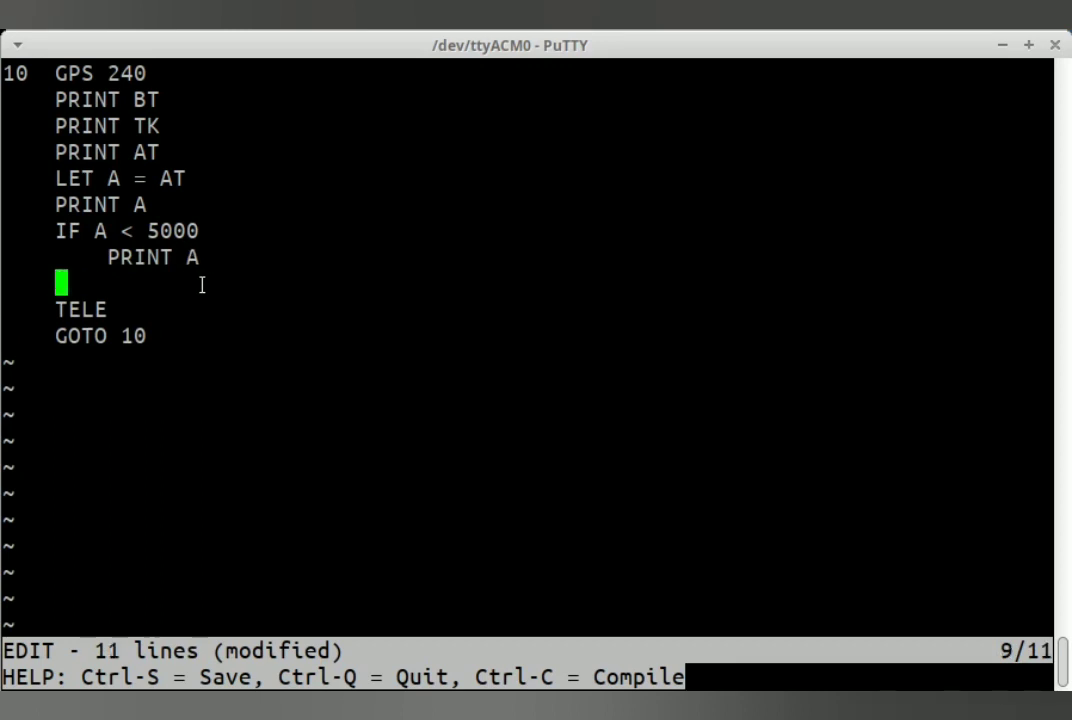
pyautogui.write('END')
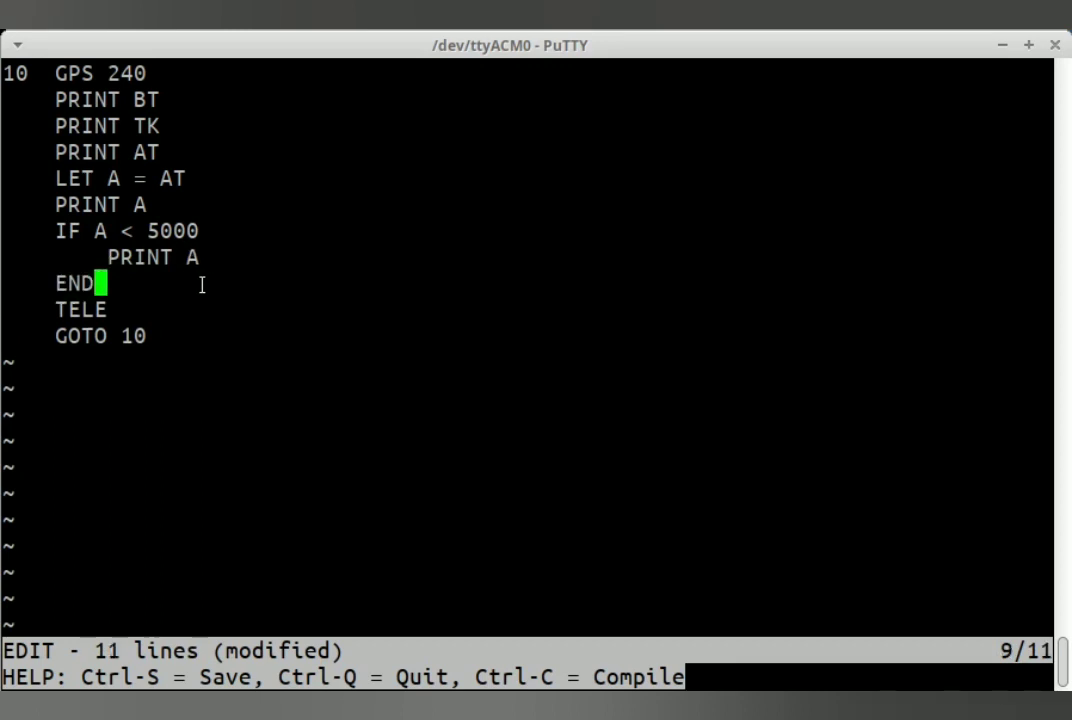
pyautogui.write('IF')
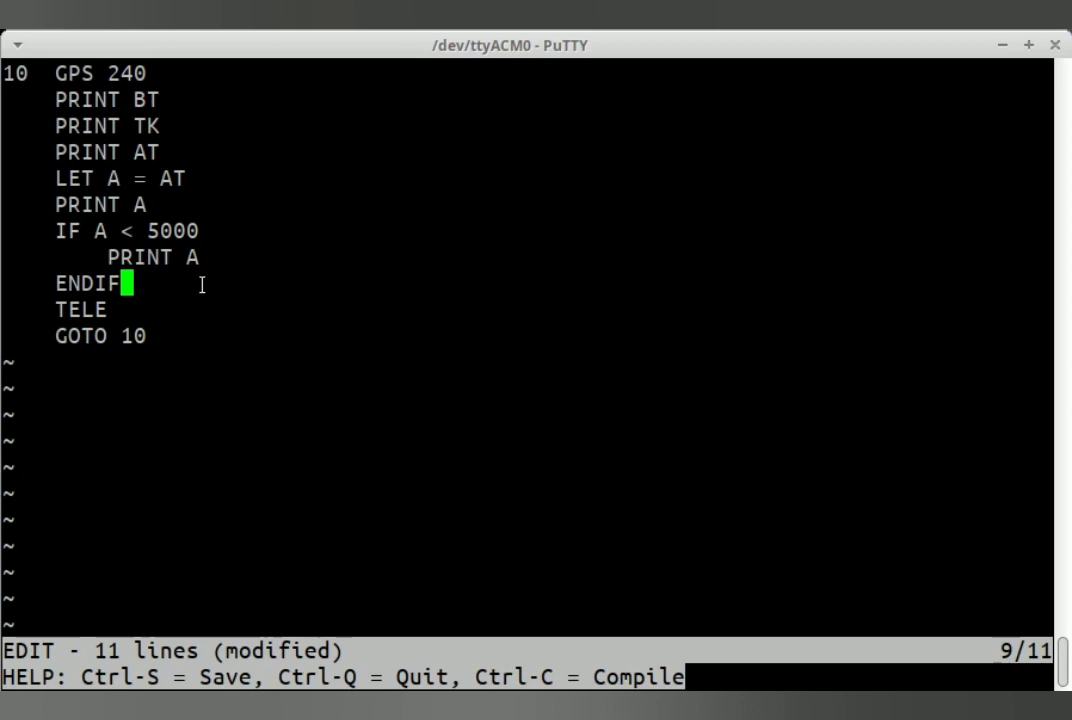
pyautogui.press('Up')
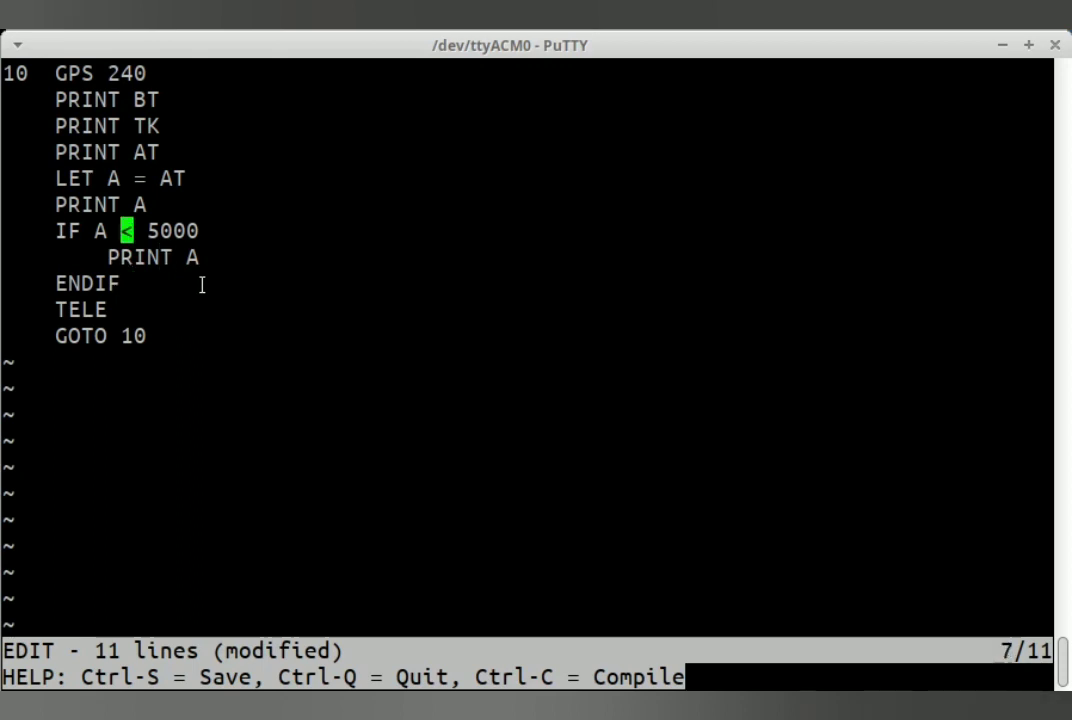
pyautogui.press('Down')
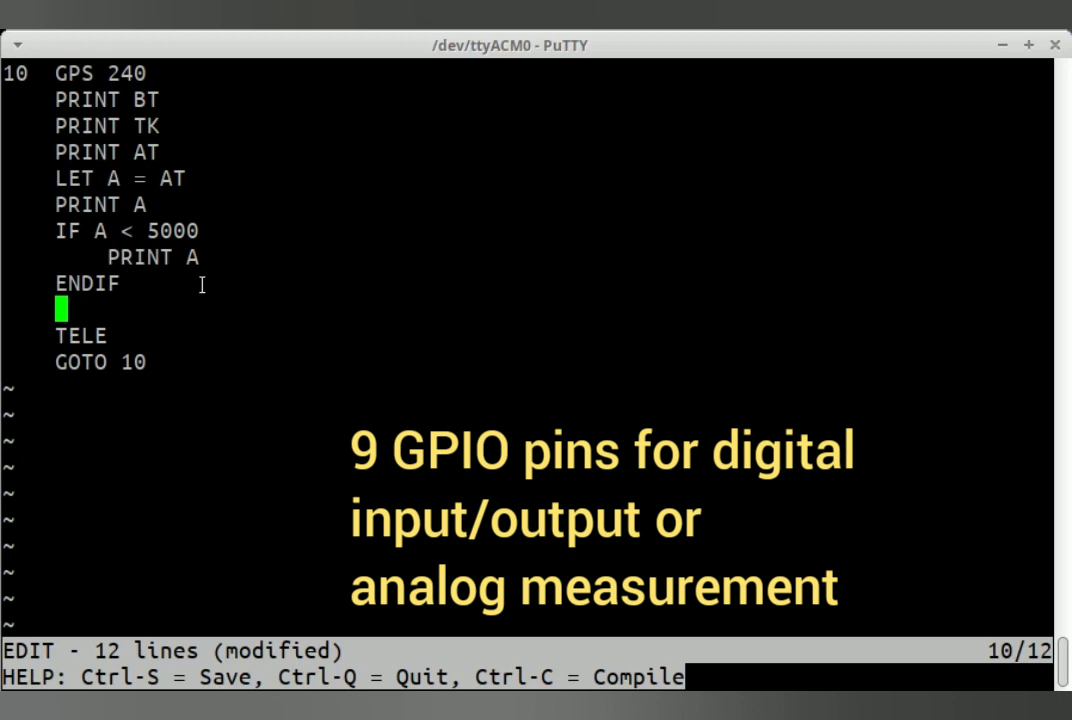
# - Add OUT 5 1 and OUT 5 0 lines after the ENDIF block
pyautogui.write('OUT')
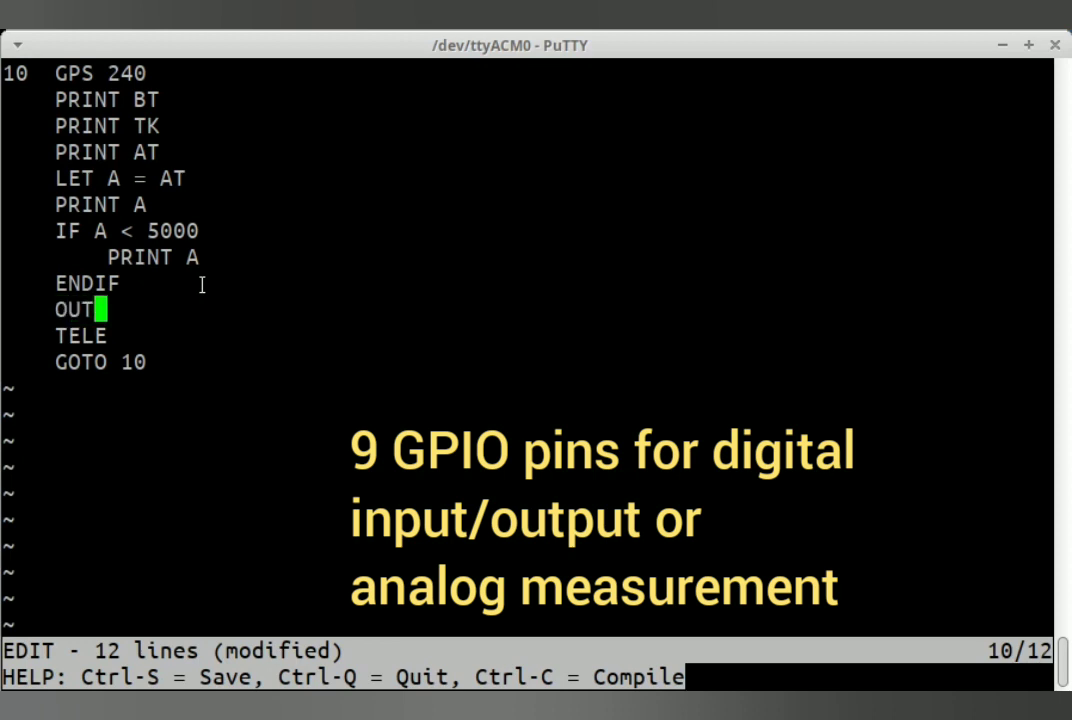
pyautogui.write('5')
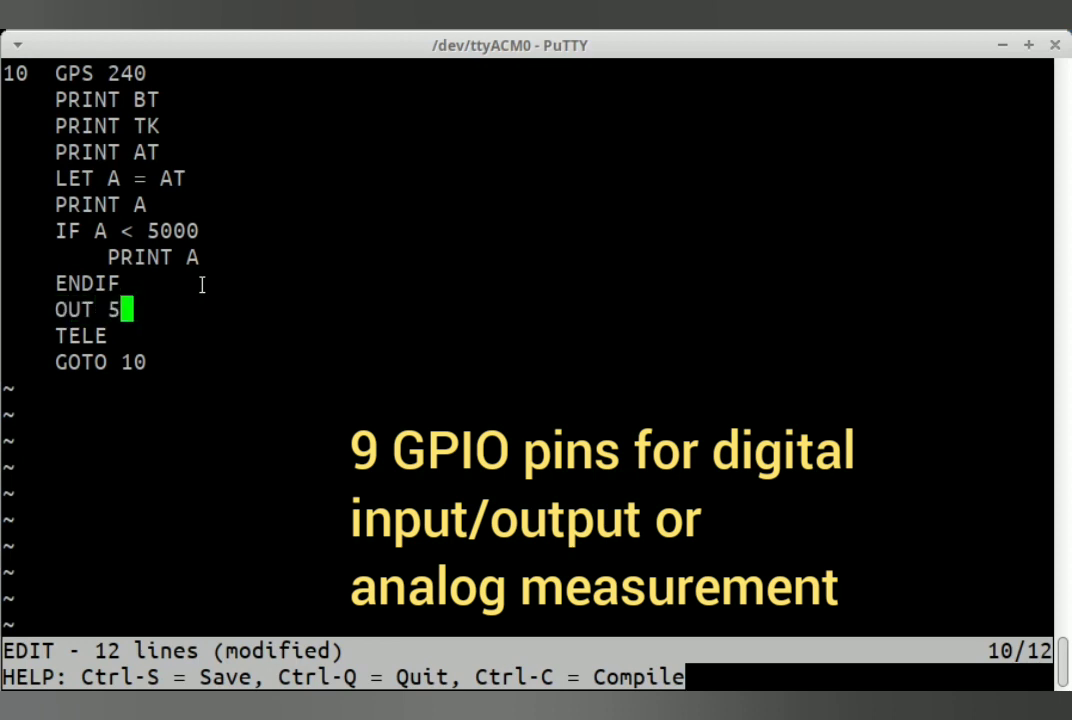
pyautogui.write('1')
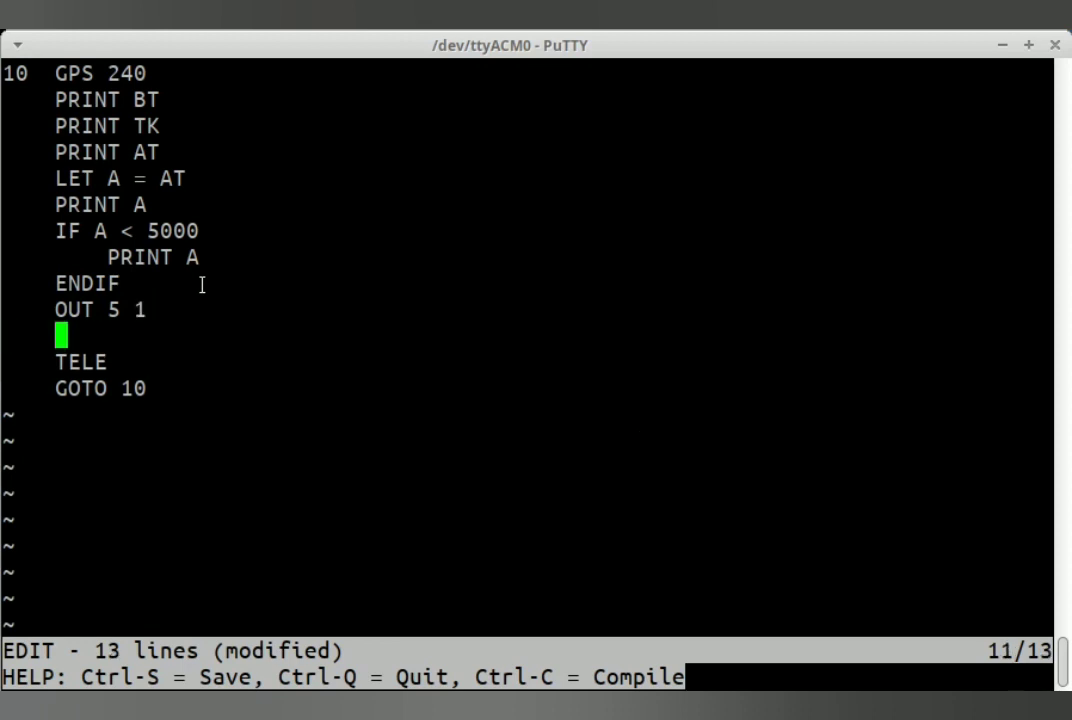
pyautogui.write('OUT 5 0')
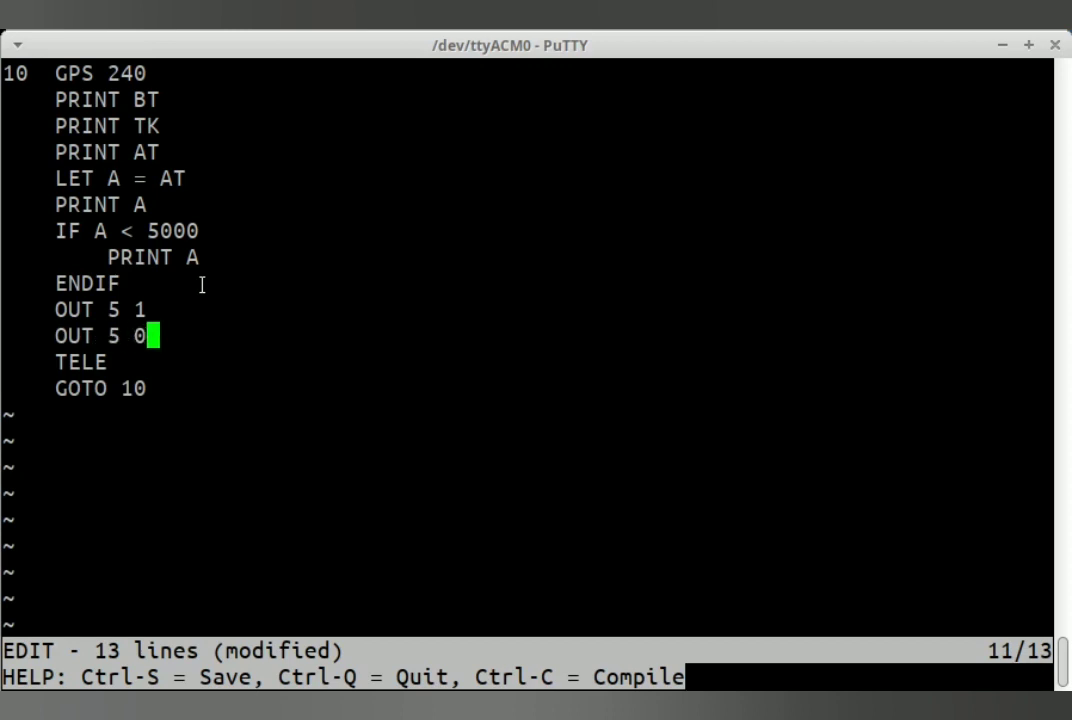
# - Add LET B = IN 6 and PRINT B on aligned new lines
pyautogui.press('Enter')
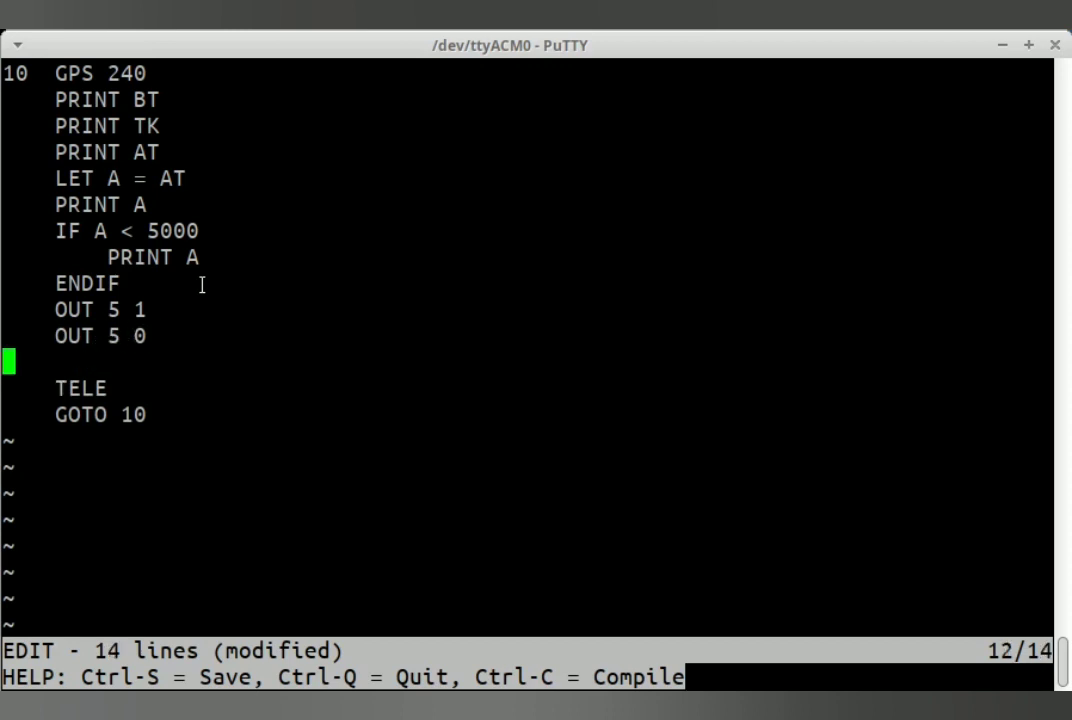
pyautogui.press('Right')
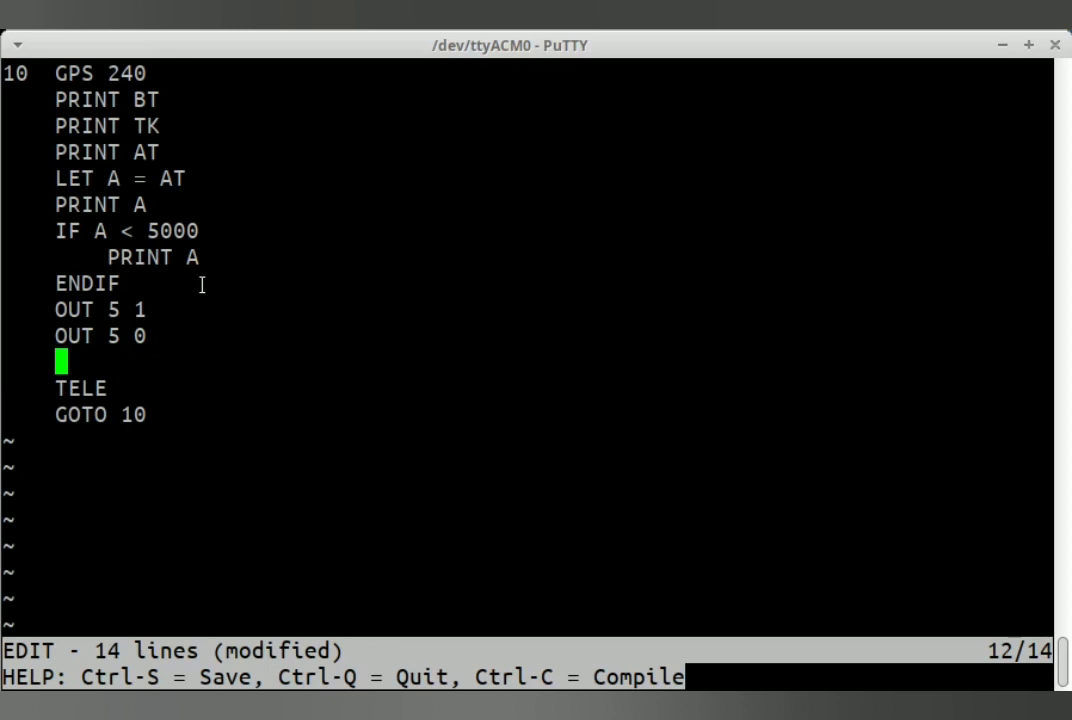
pyautogui.write('LET B')
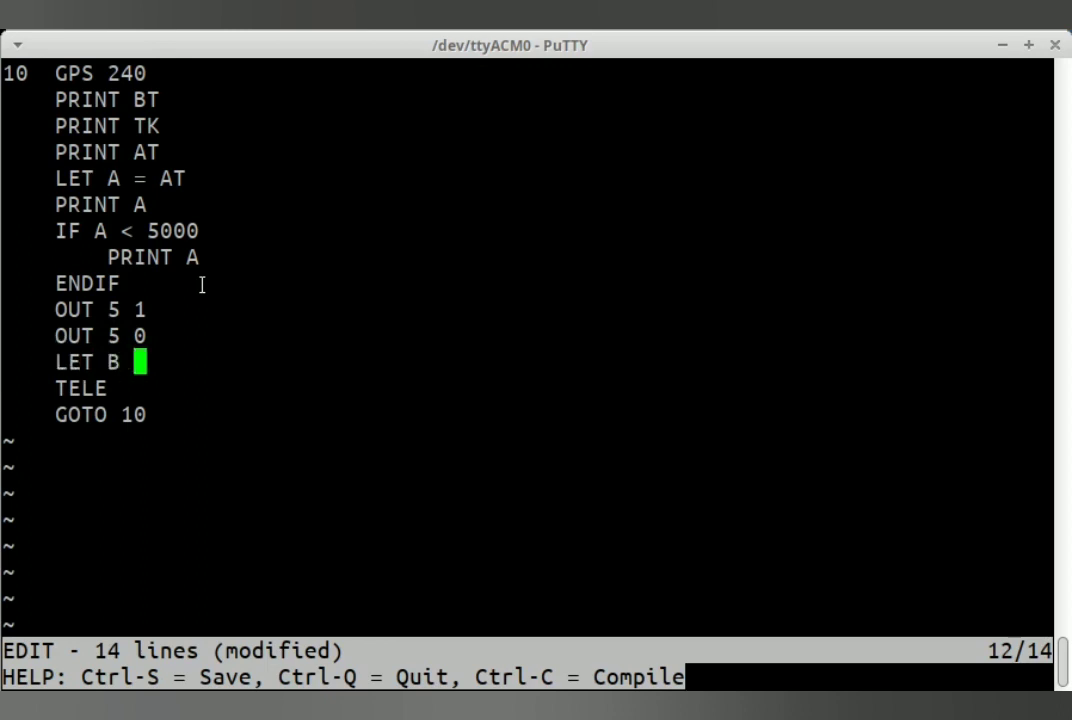
pyautogui.write('= IN 6')
pyautogui.write('PRINT B')
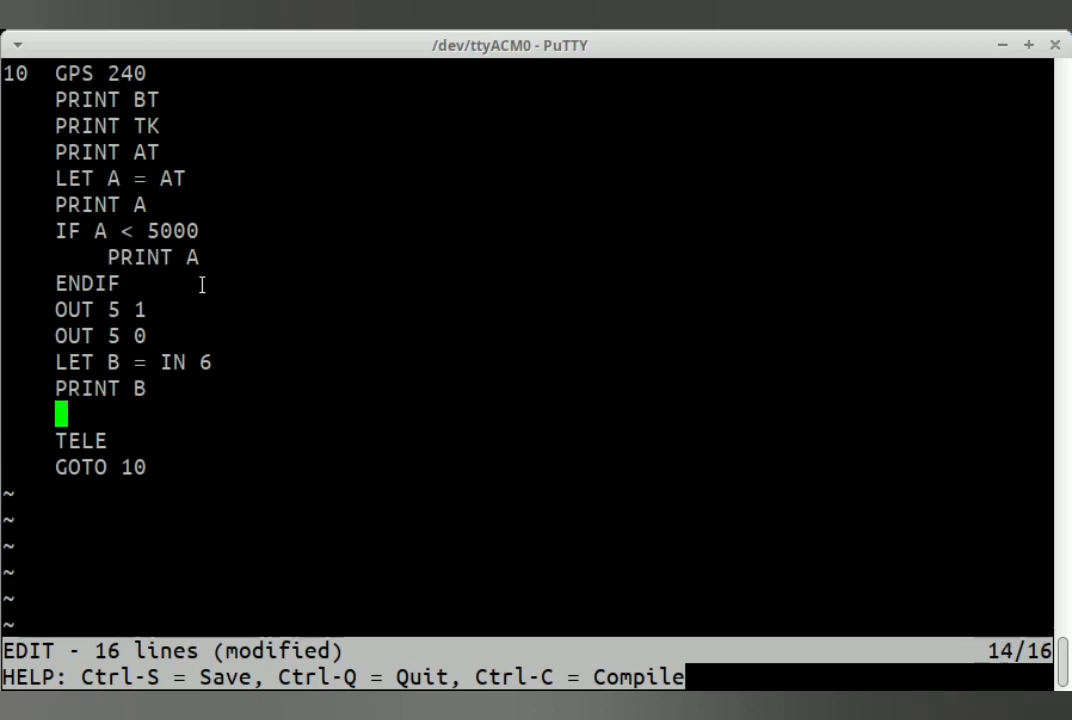
# - Add LET C = INA 8 and PRINT C before TELE
pyautogui.write('LET')
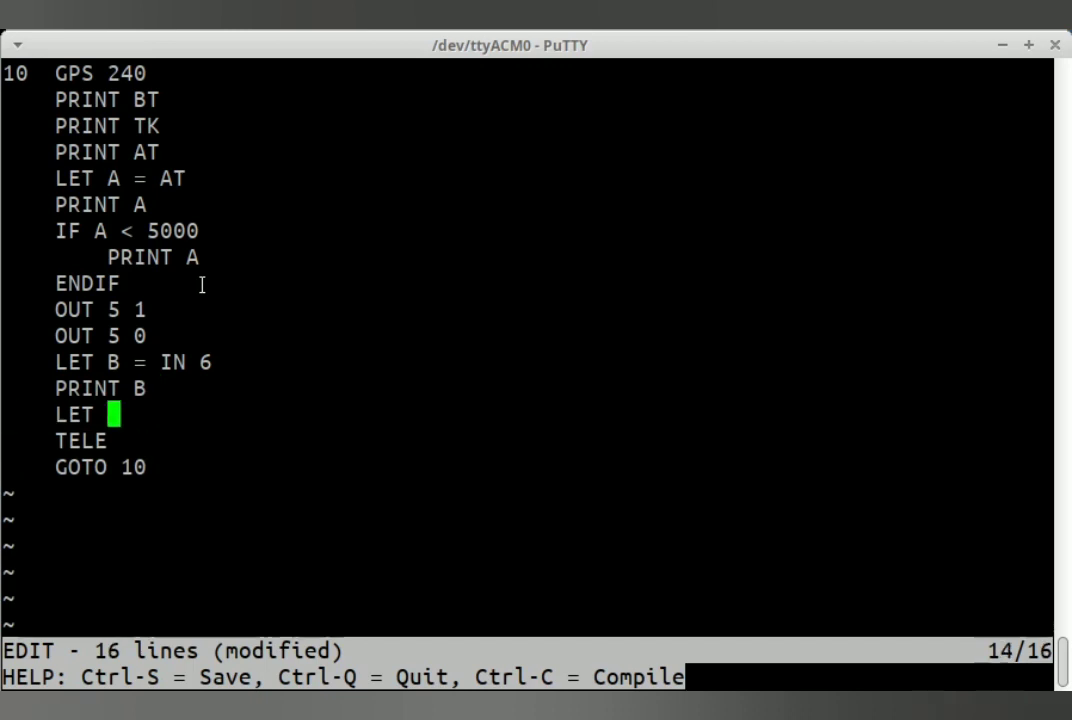
pyautogui.write('C = INA')
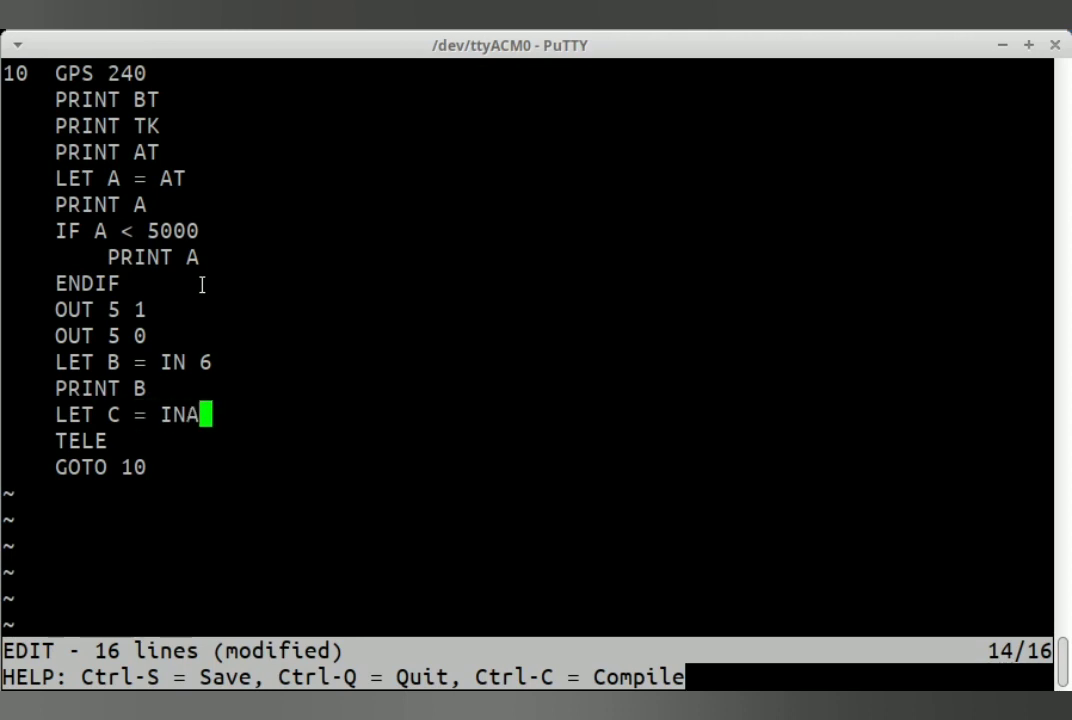
pyautogui.write('8')
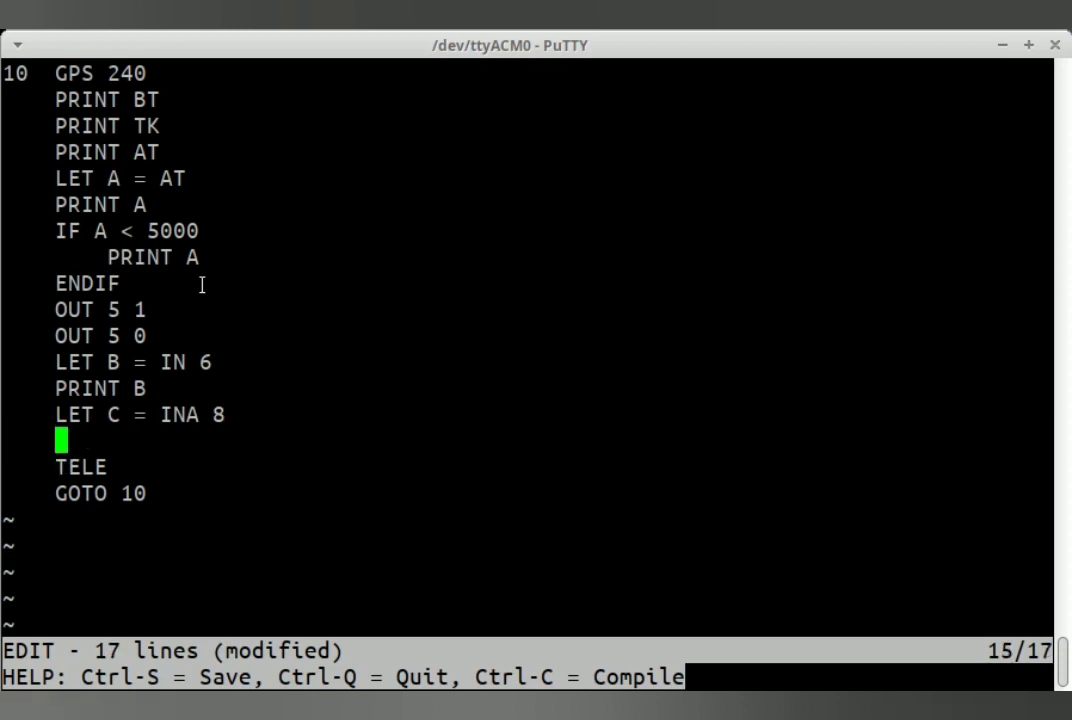
pyautogui.write('P')
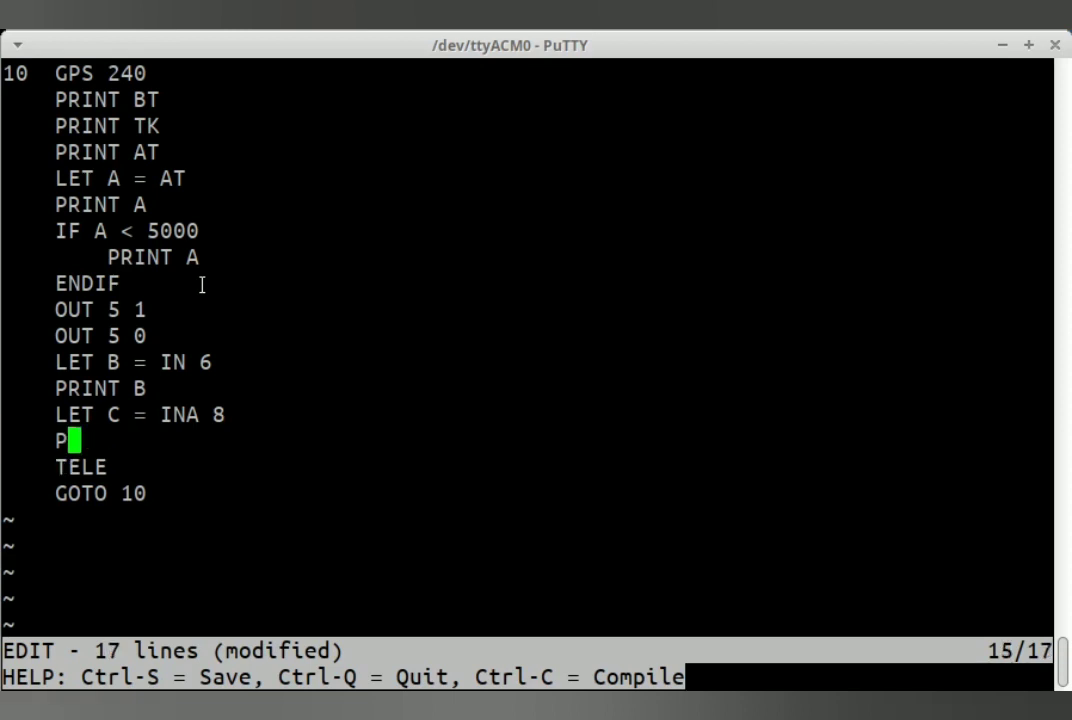
pyautogui.write('RINT C')
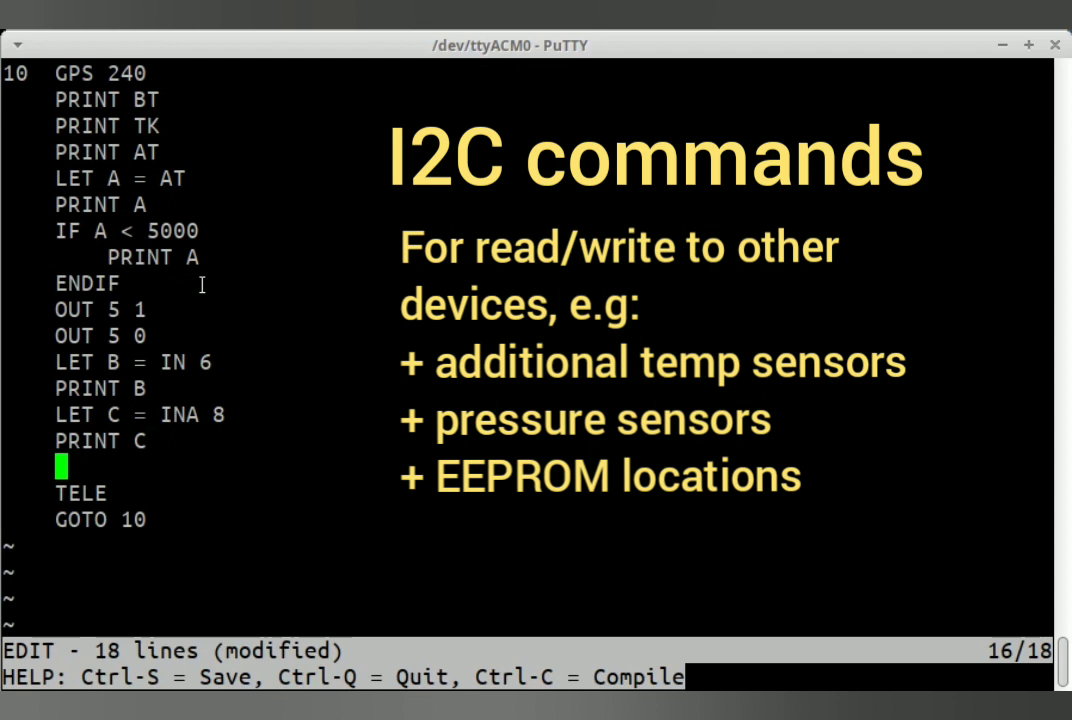
# - Start an I2CR line, then delete it, leaving PRINT C labelled as line 20
pyautogui.write('I')
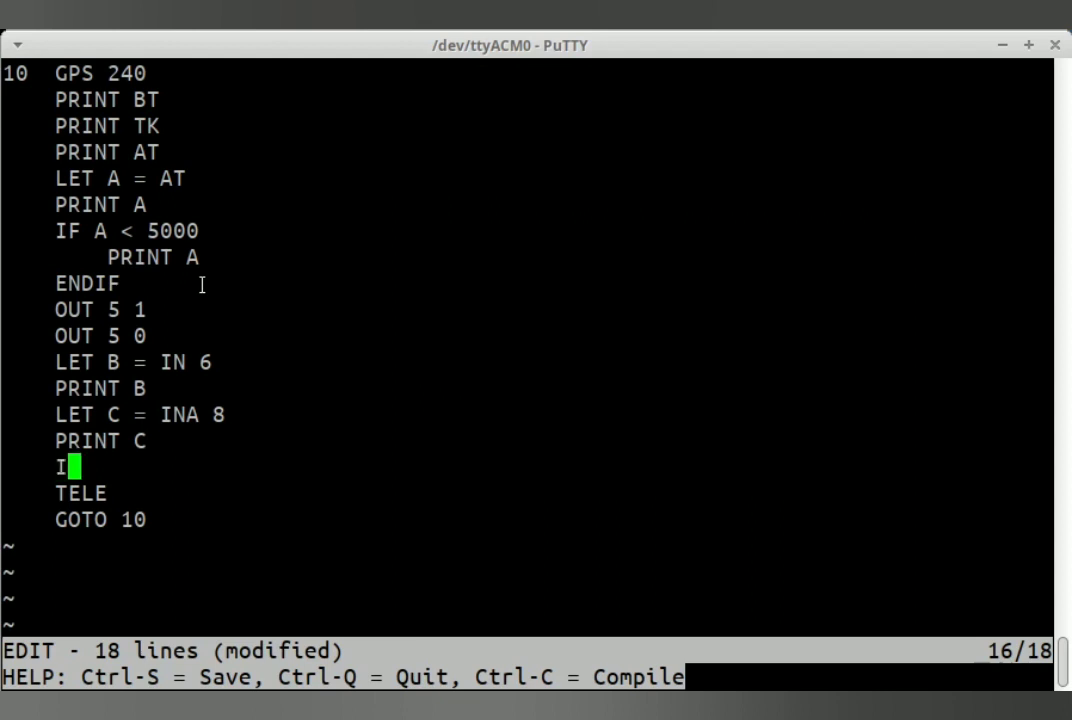
pyautogui.write('2C')
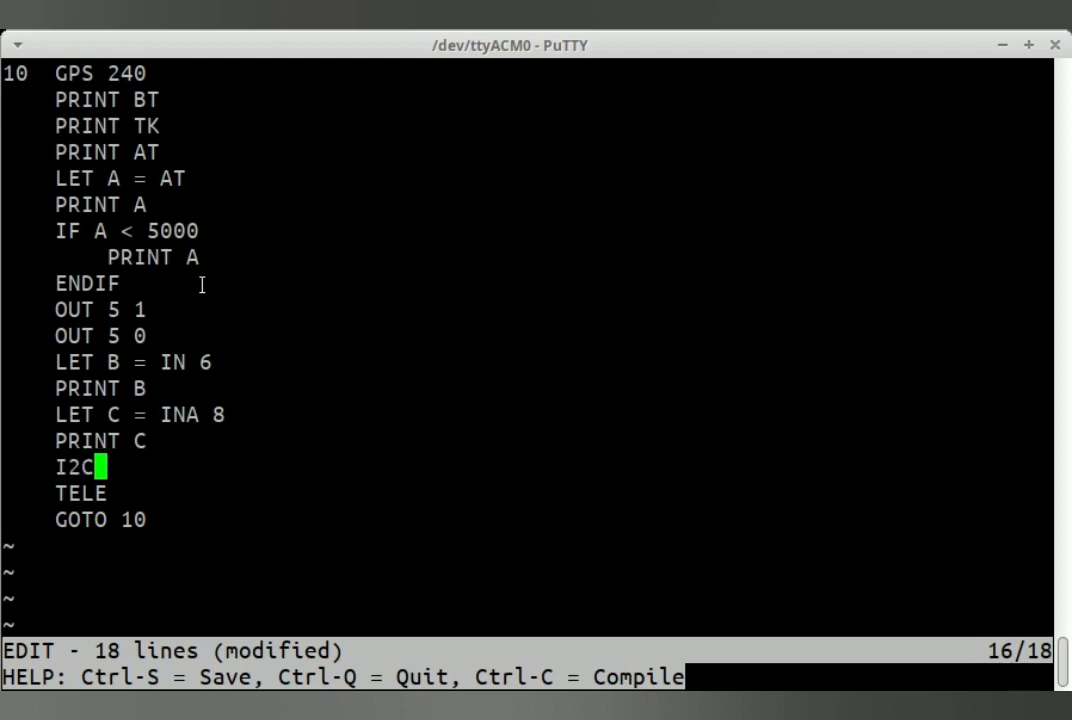
pyautogui.write('R')
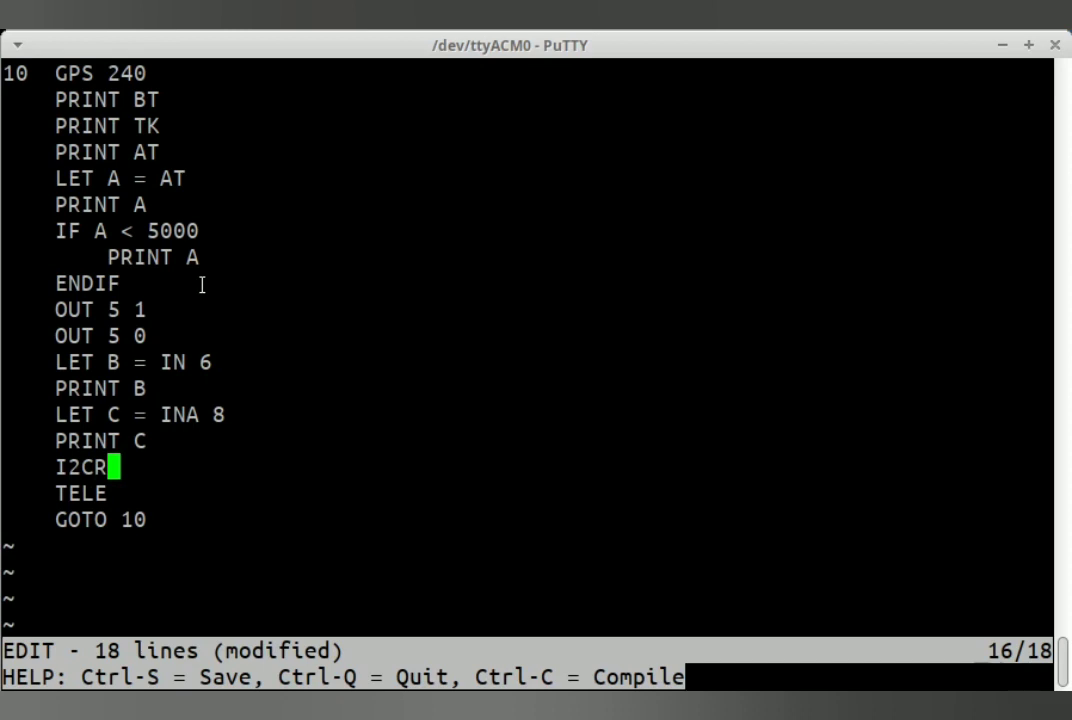
pyautogui.press('BackSpace')
pyautogui.write('20  ')
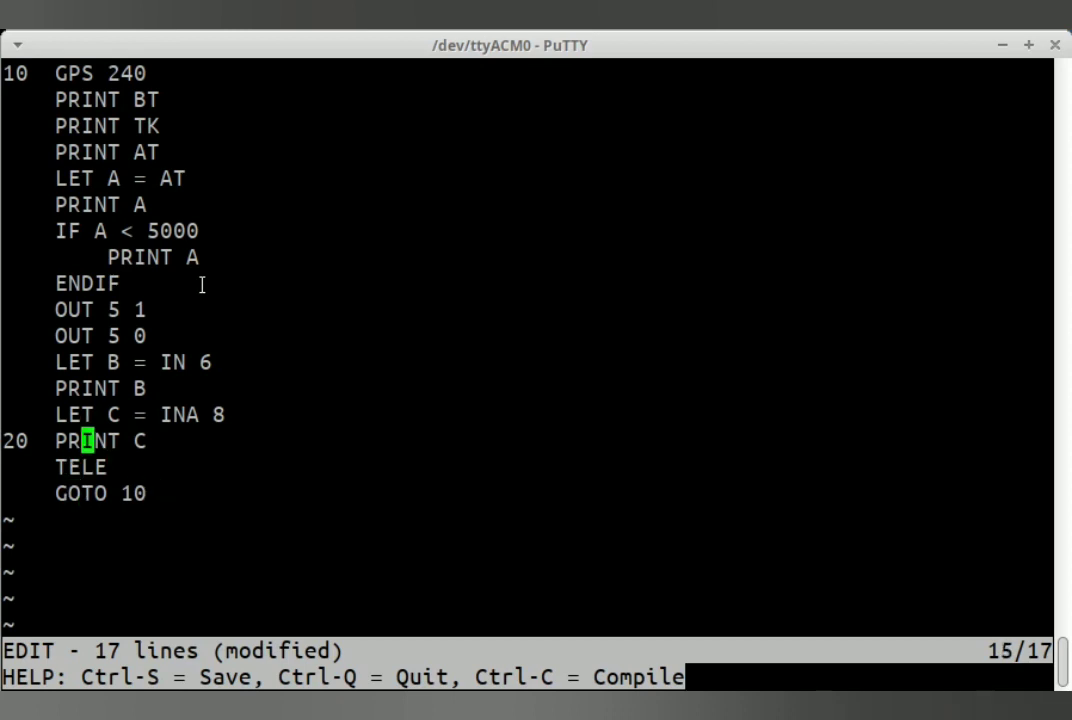
pyautogui.press('Up')
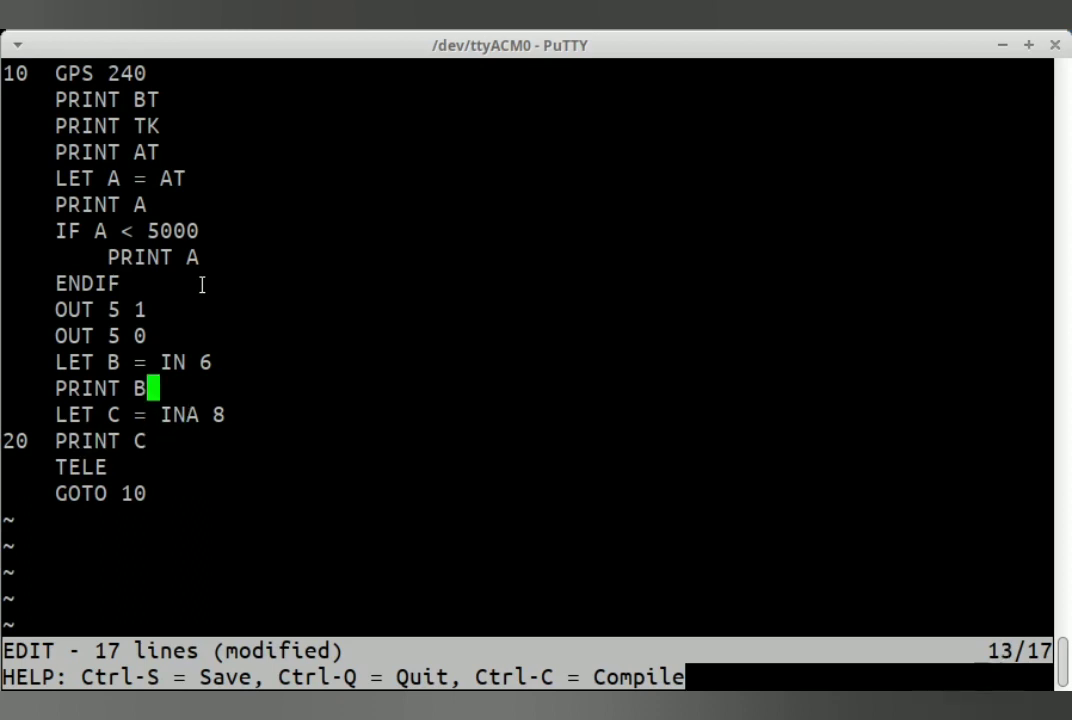
pyautogui.press('Up')
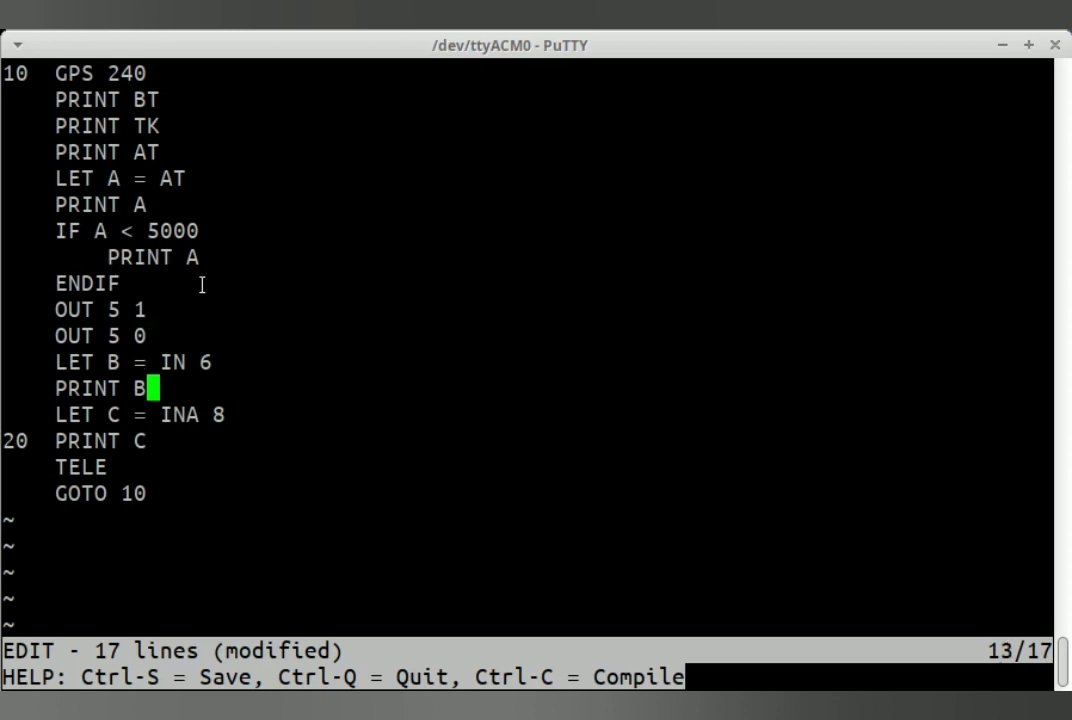
pyautogui.press('Down')
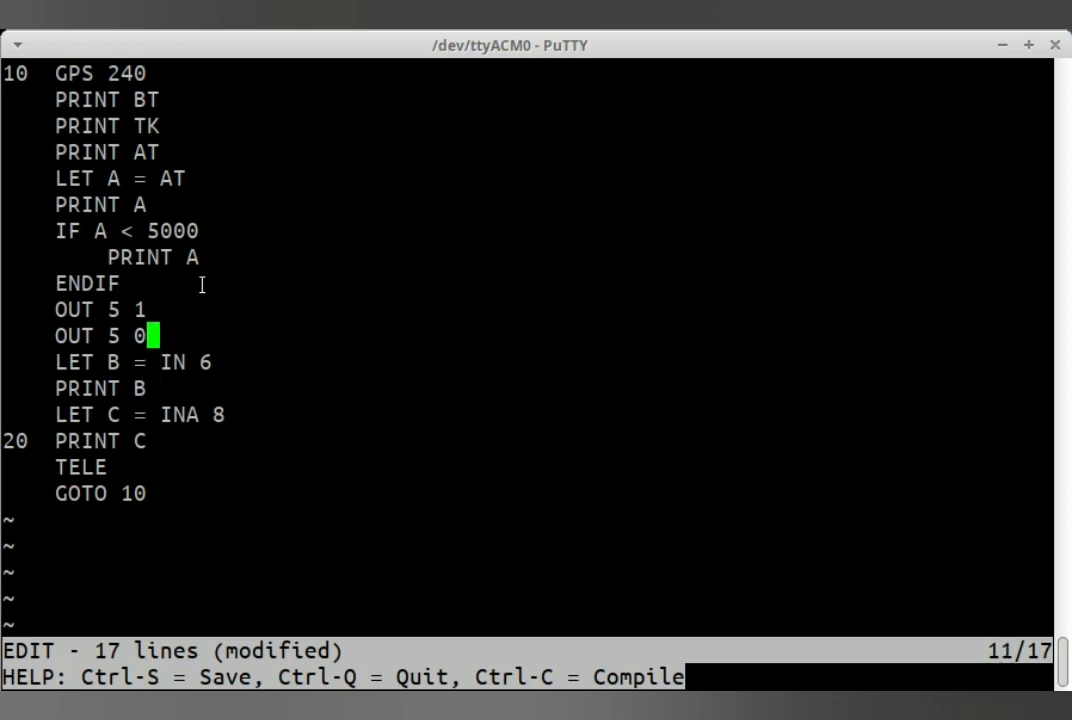
pyautogui.press('ctrl+s')
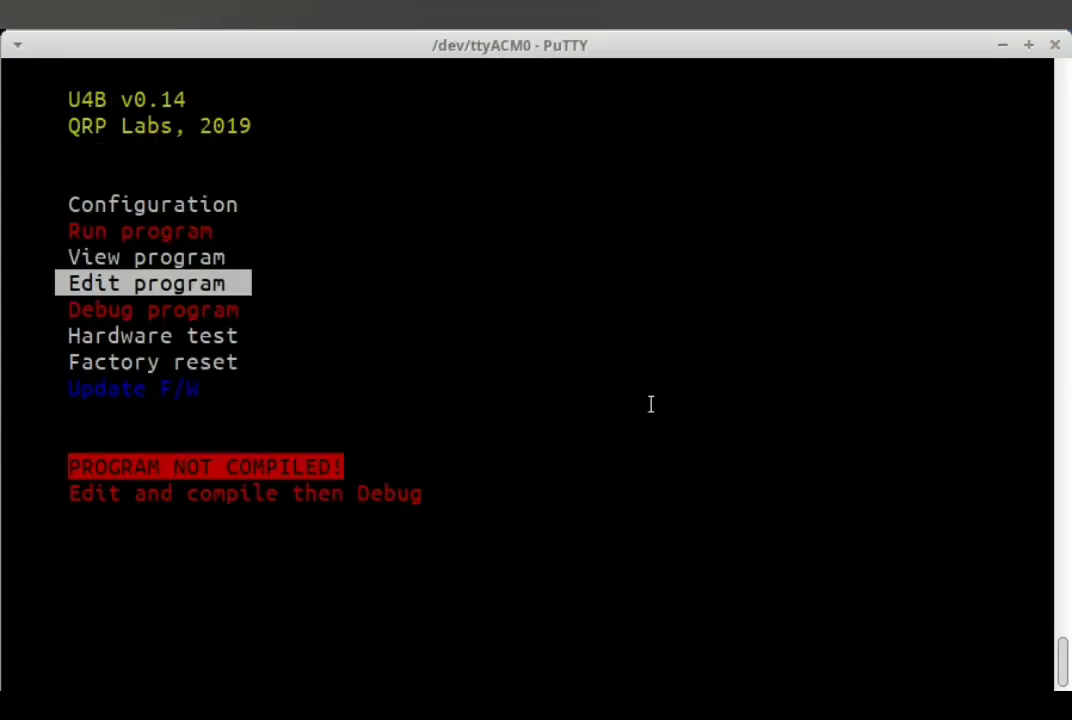
pyautogui.press('Up')
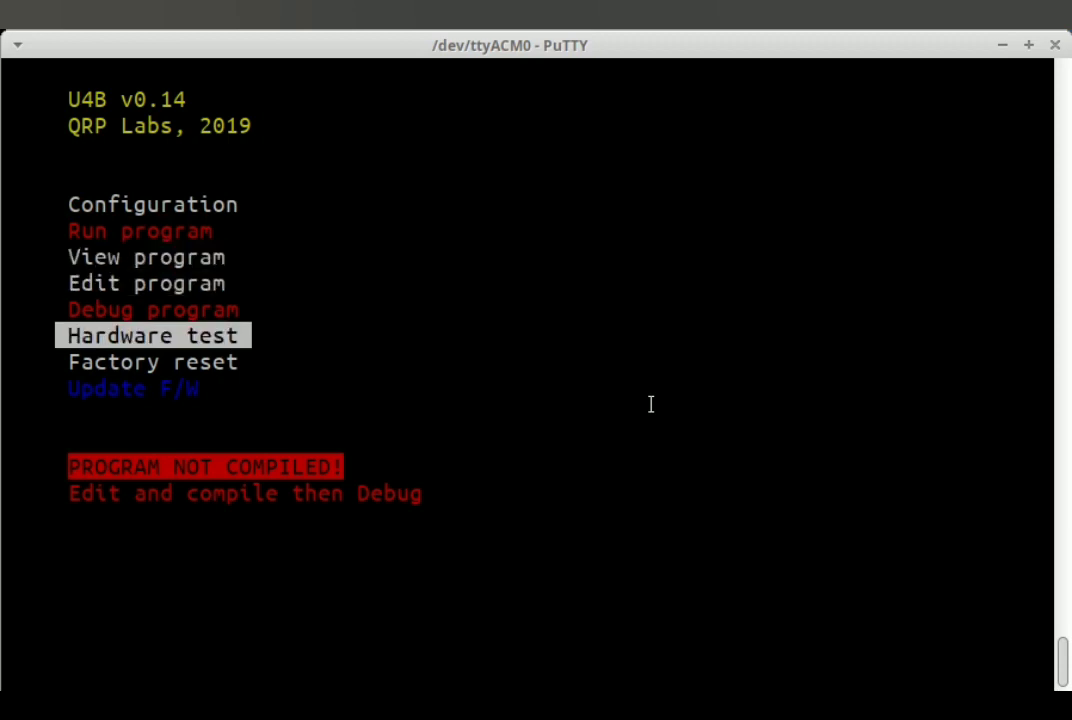
pyautogui.press('Up')
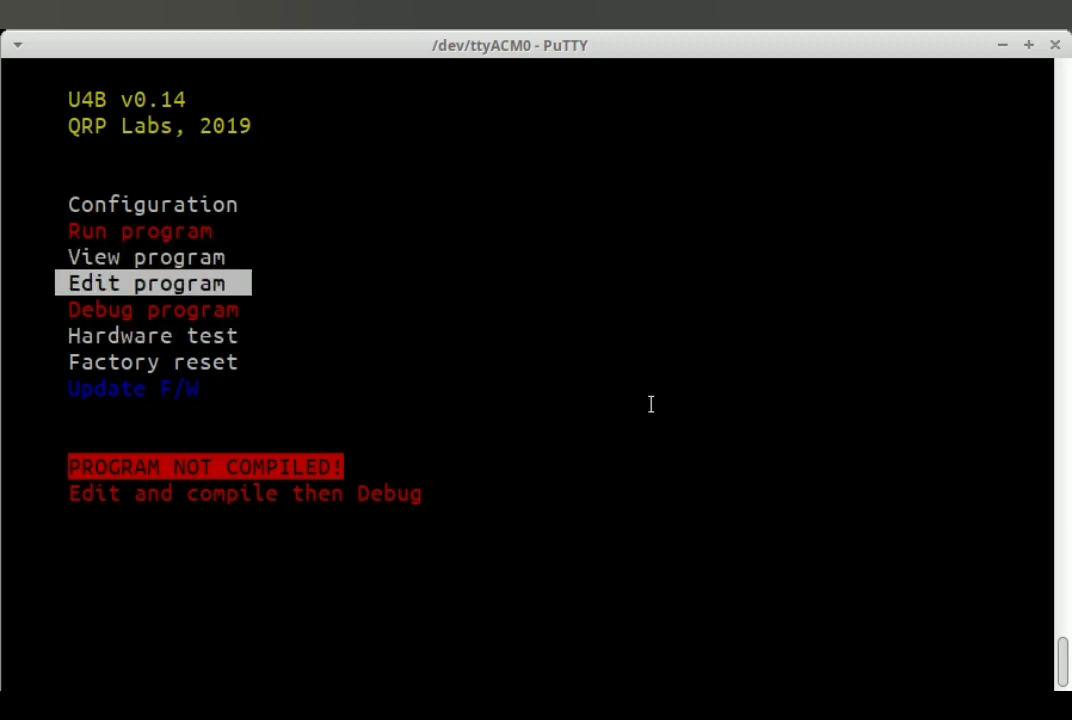
pyautogui.press('Down')
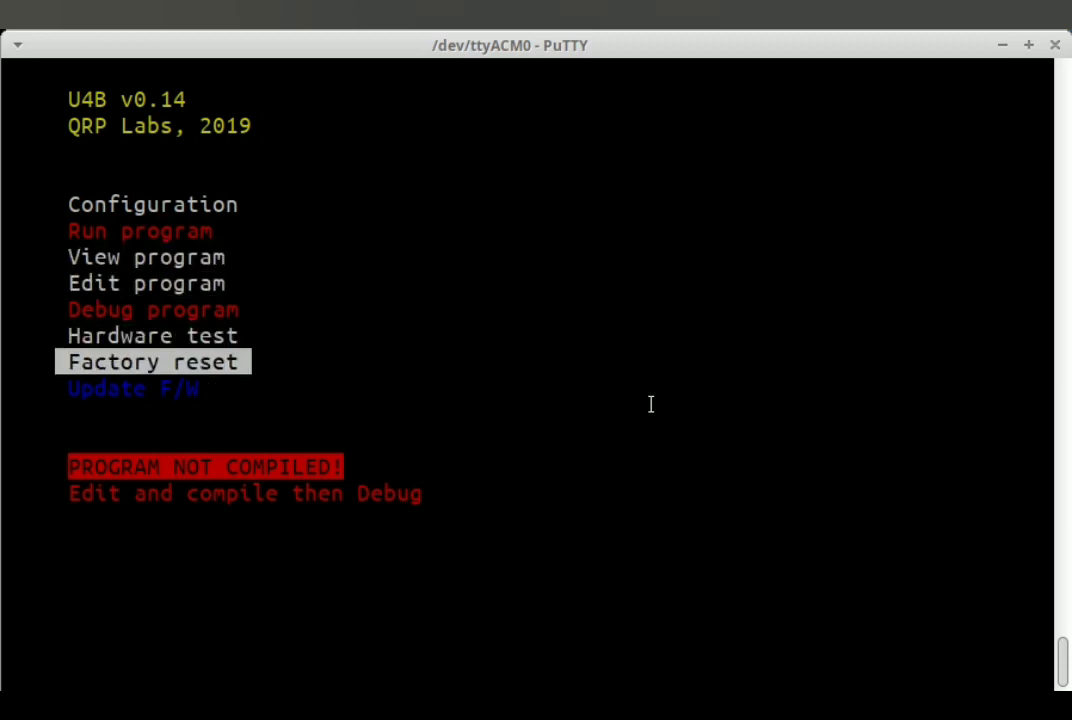
pyautogui.press('Up')
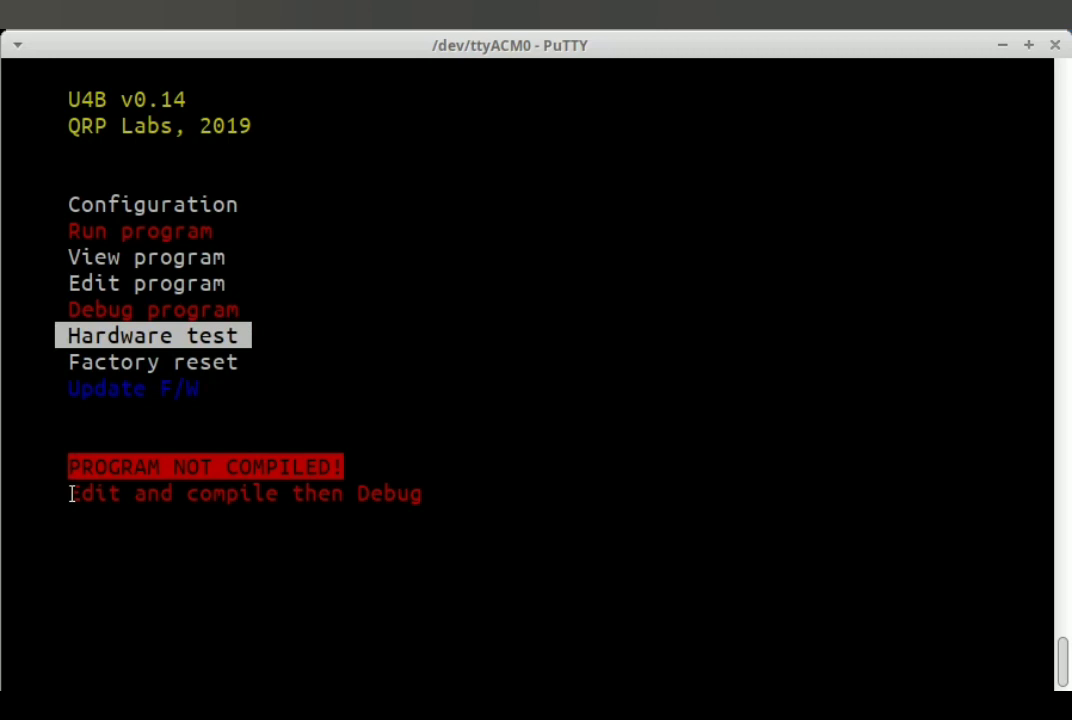
pyautogui.press('Up')
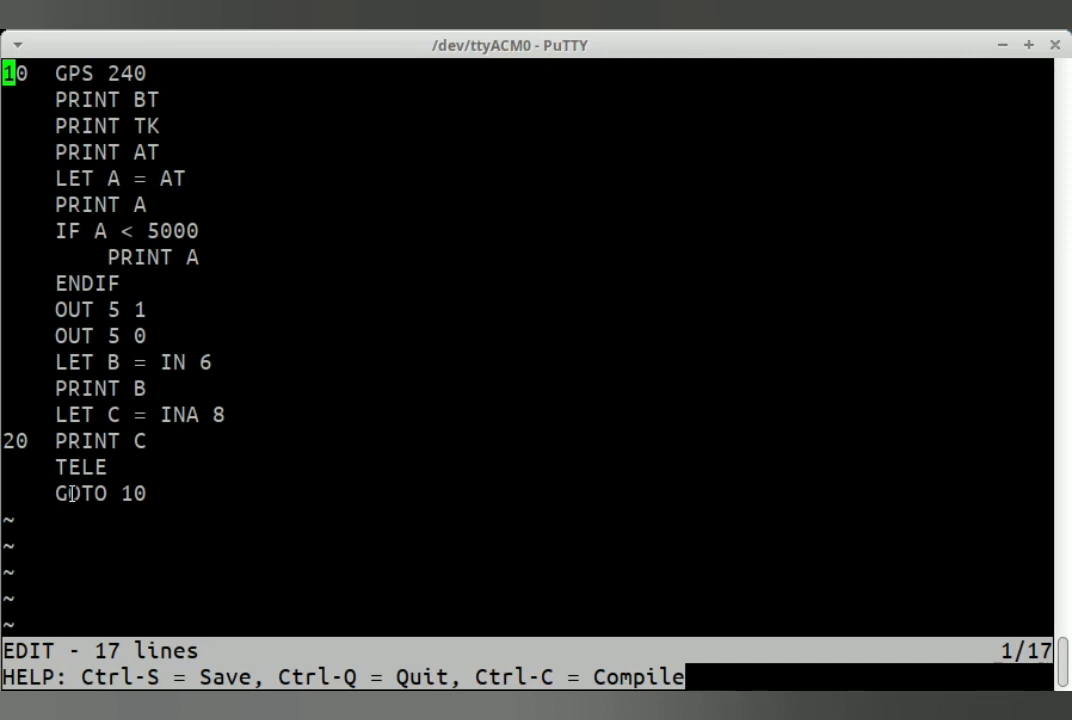
pyautogui.moveTo(648, 684)
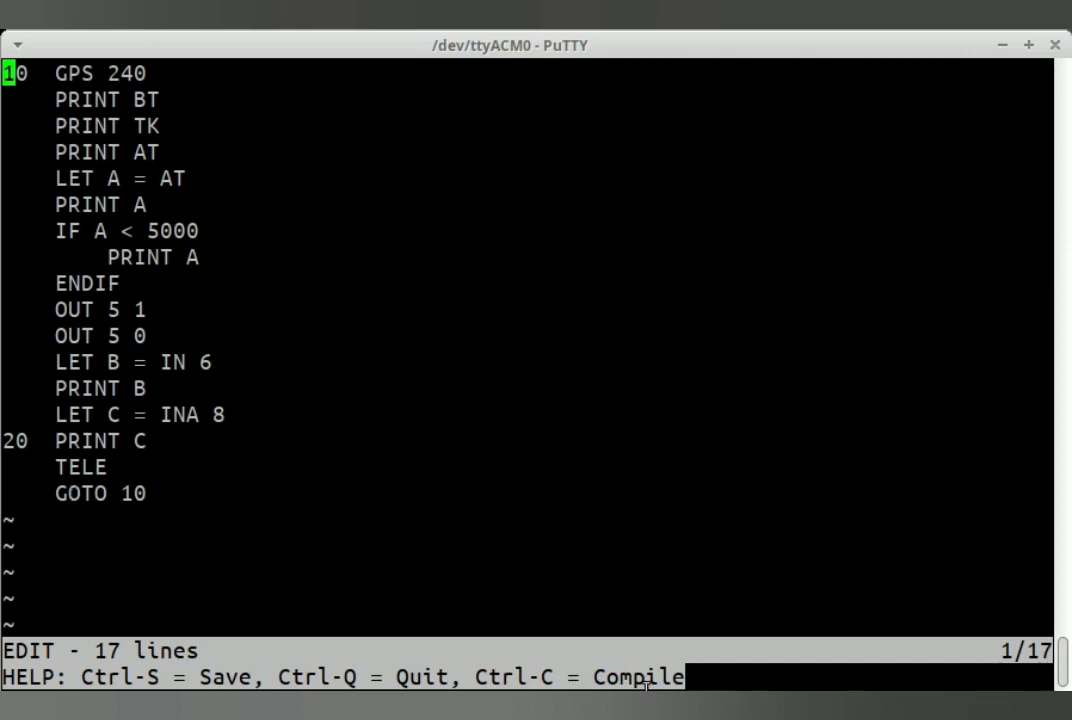
# - Compile with Ctrl-C, remove the stray line, recompile to 93 bytes and return to the menu
pyautogui.press('ctrl+c')
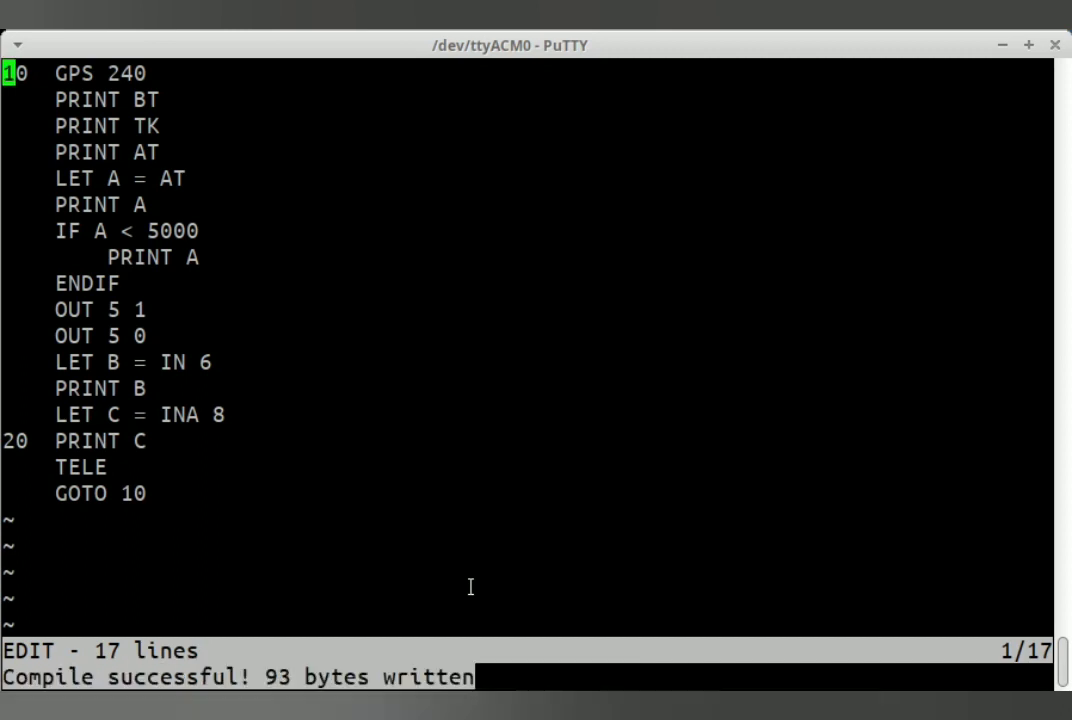
pyautogui.press('Down')
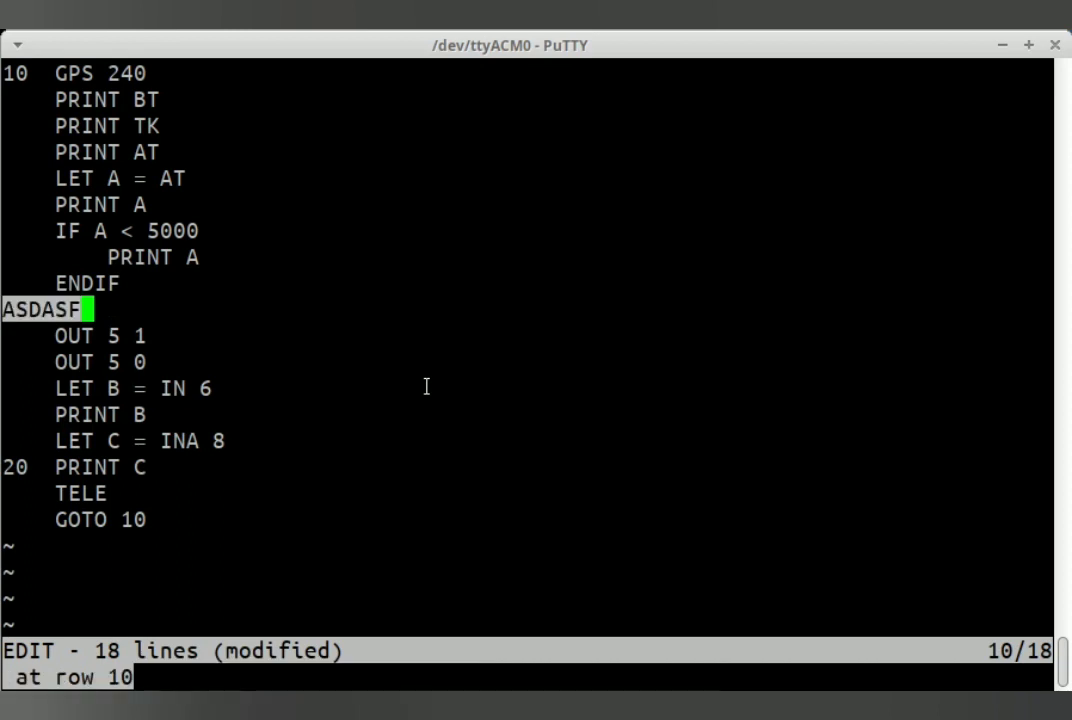
pyautogui.press('BackSpace')
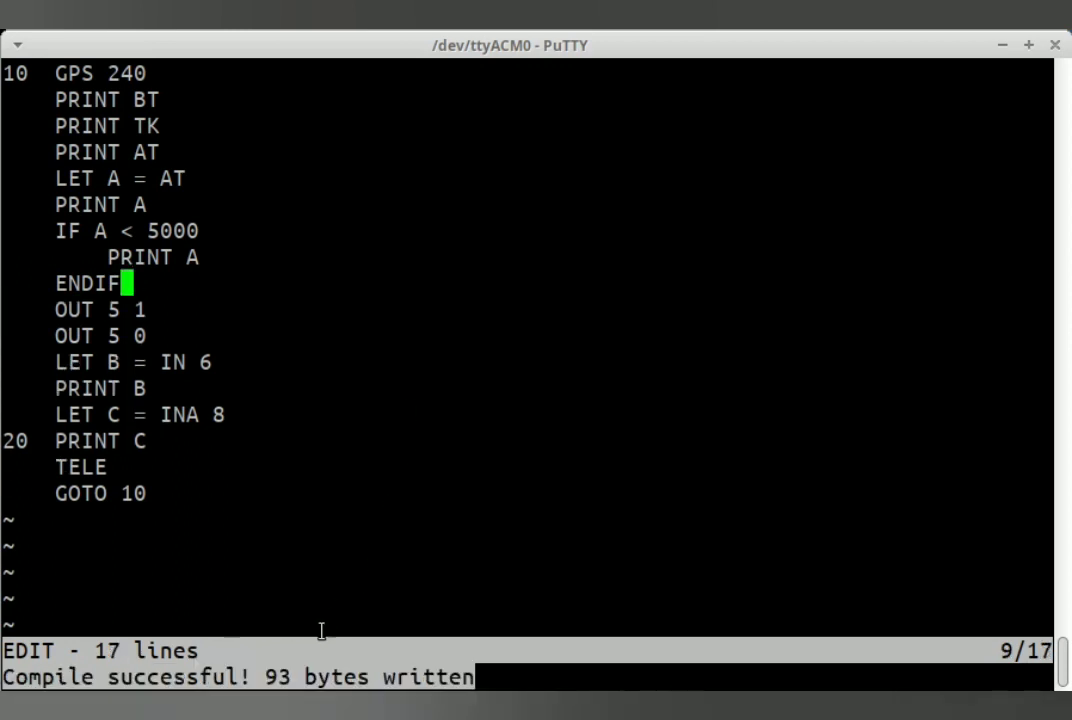
pyautogui.moveTo(184, 140)
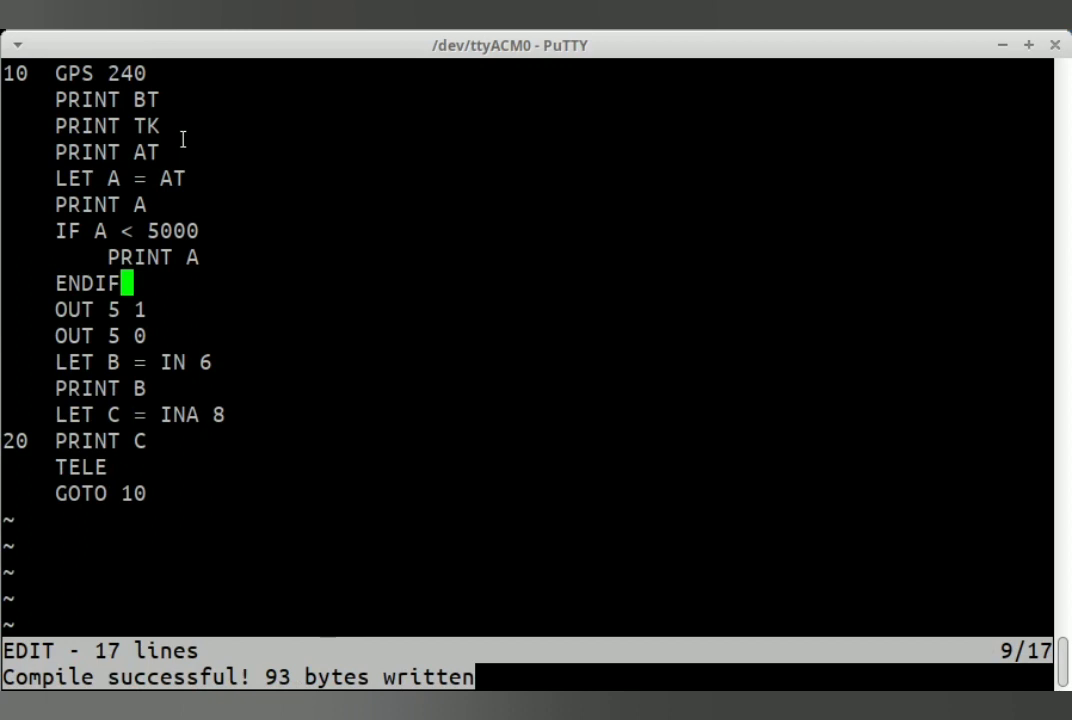
pyautogui.press('Escape')
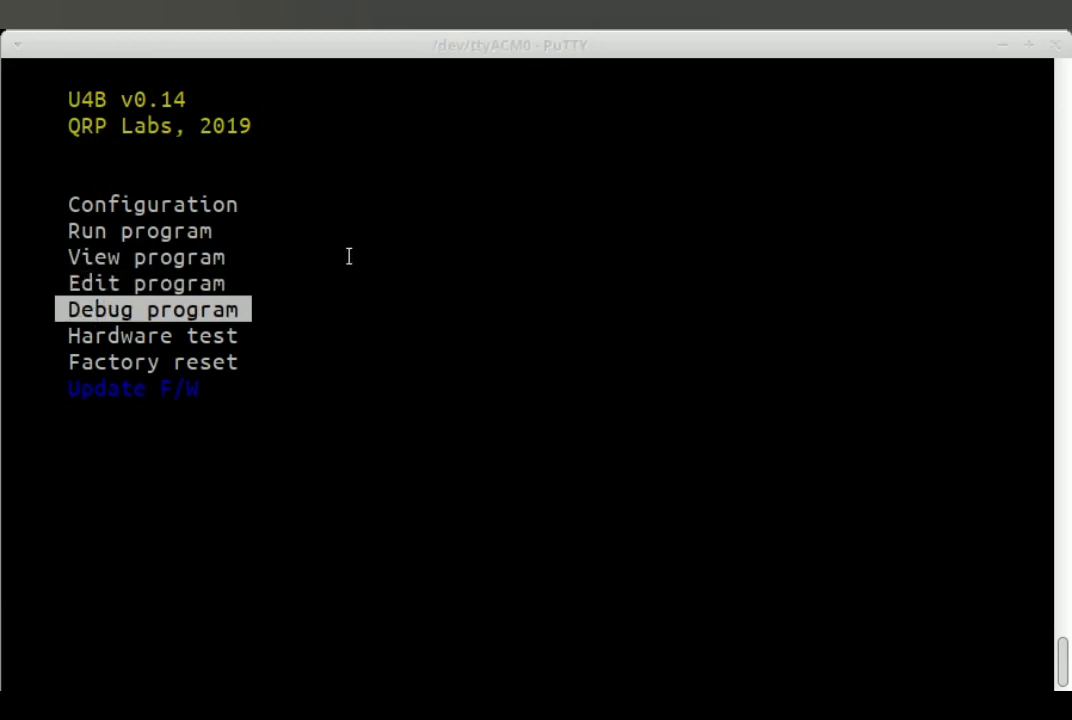
# - Run Hardware test showing GPS 3D fix KM46HU, battery 4.84 V and GPIO values
pyautogui.press('Down')
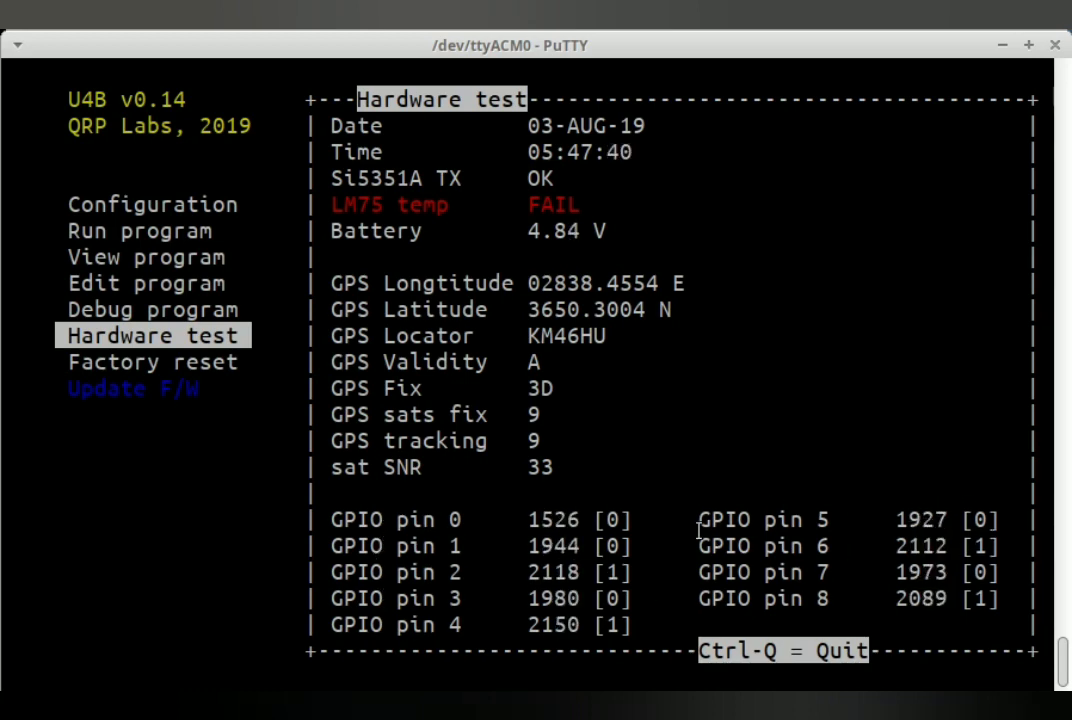
pyautogui.moveTo(492, 512)
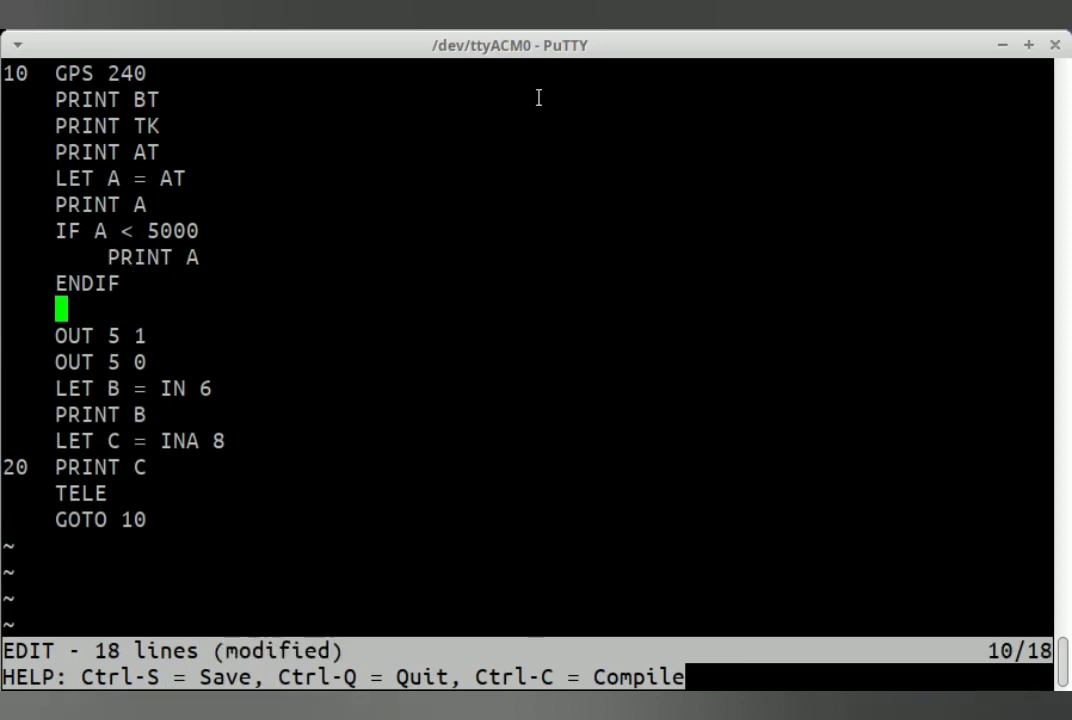
# - Insert FOR E = 1 TO 10, PRINT E, NEXT E after ENDIF and leave the editor
pyautogui.write('FOR E =')
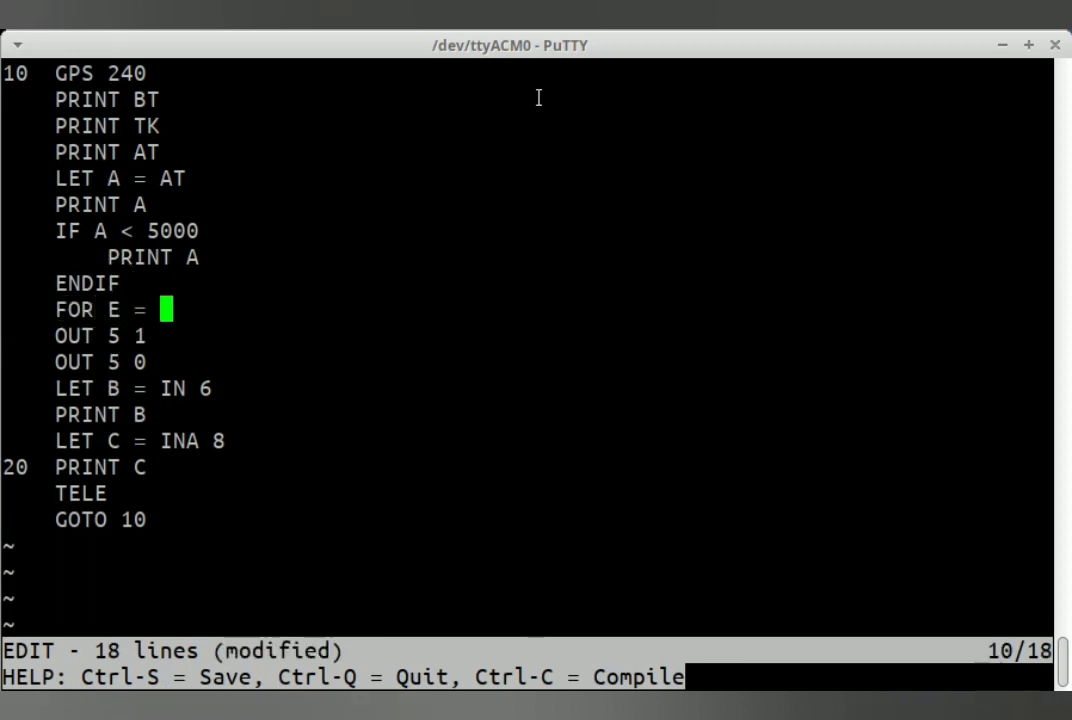
pyautogui.write('1 TO 10')
pyautogui.write('PRINT')
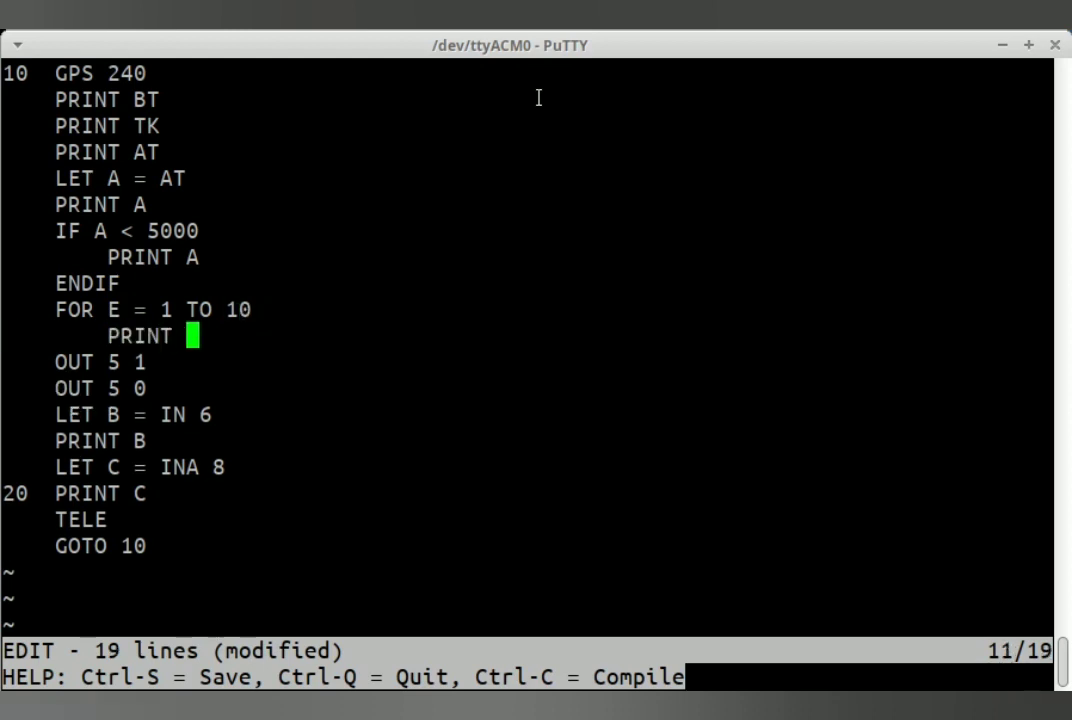
pyautogui.write('E')
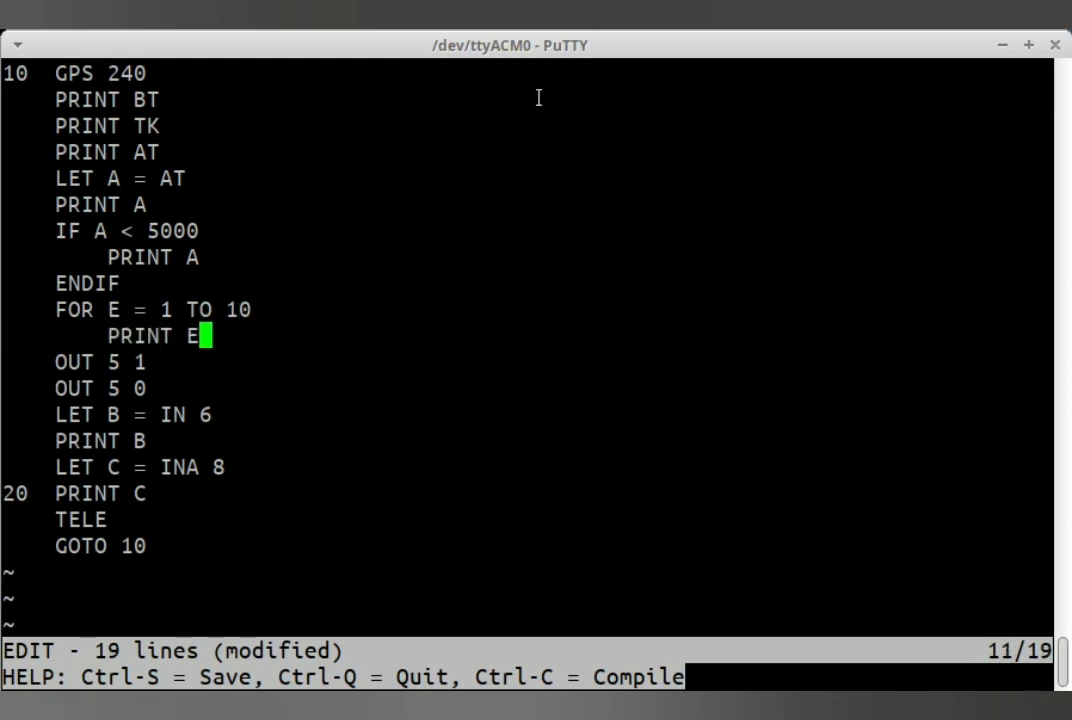
pyautogui.write('NEXT E')
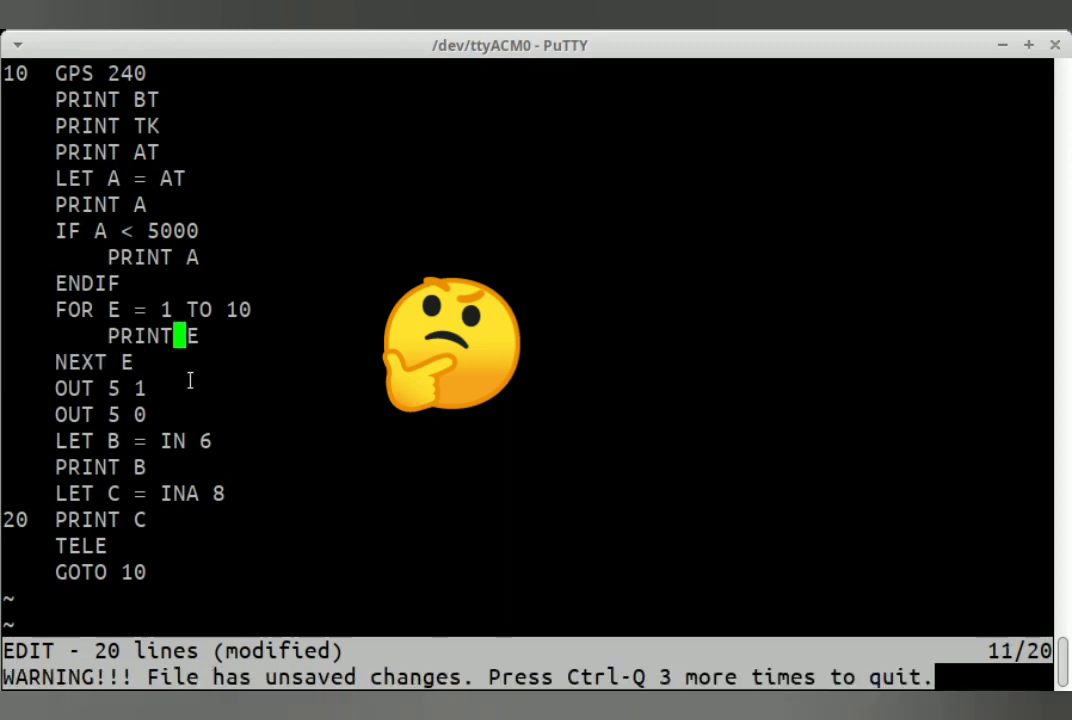
pyautogui.press('Down')
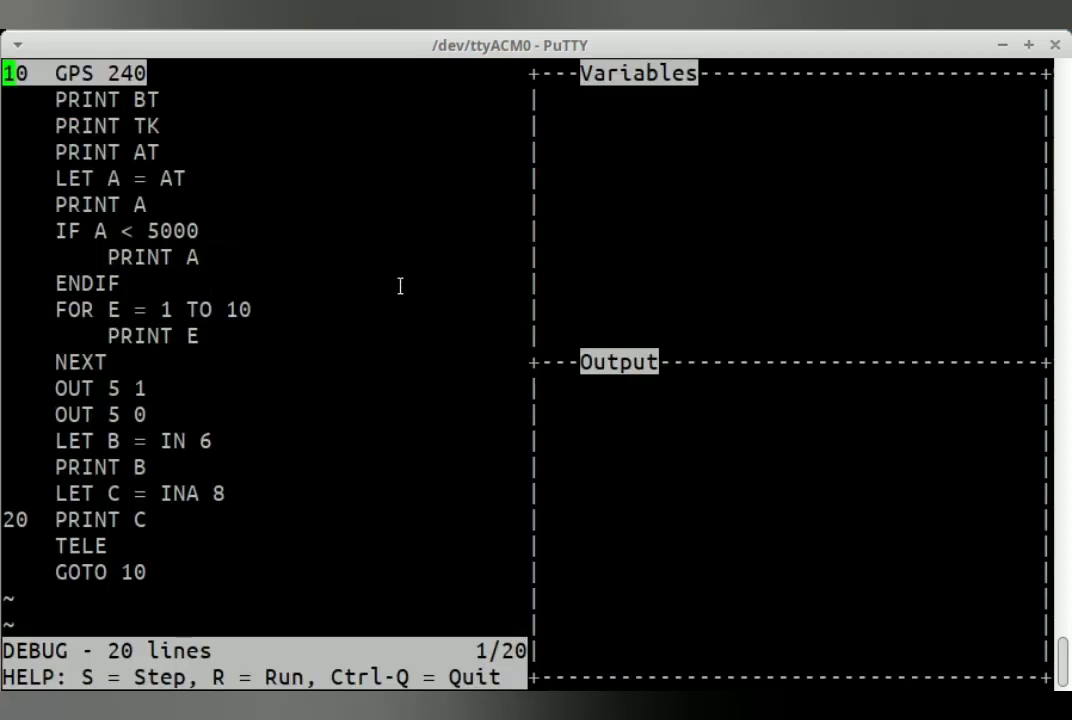
pyautogui.moveTo(424, 258)
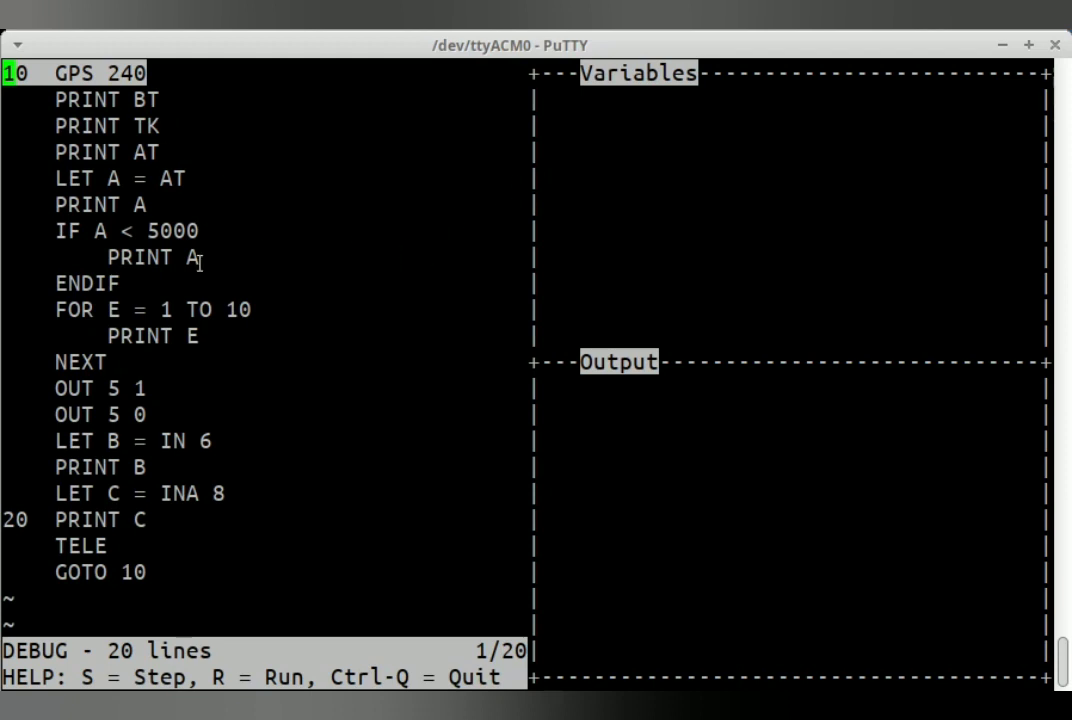
pyautogui.moveTo(764, 168)
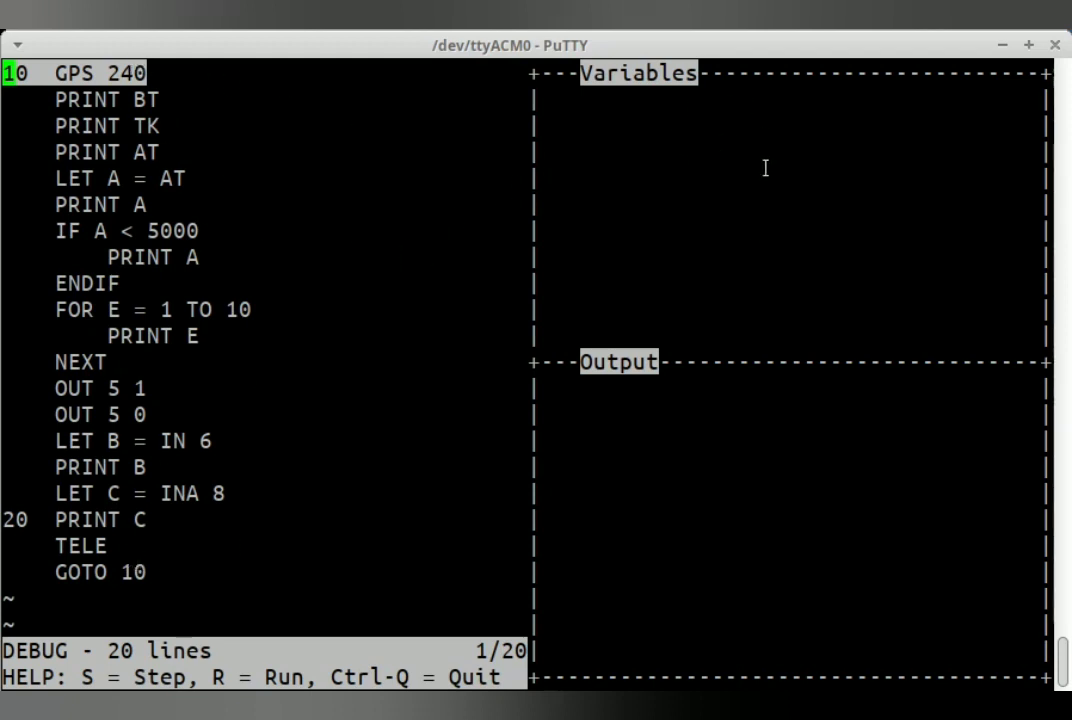
pyautogui.moveTo(864, 596)
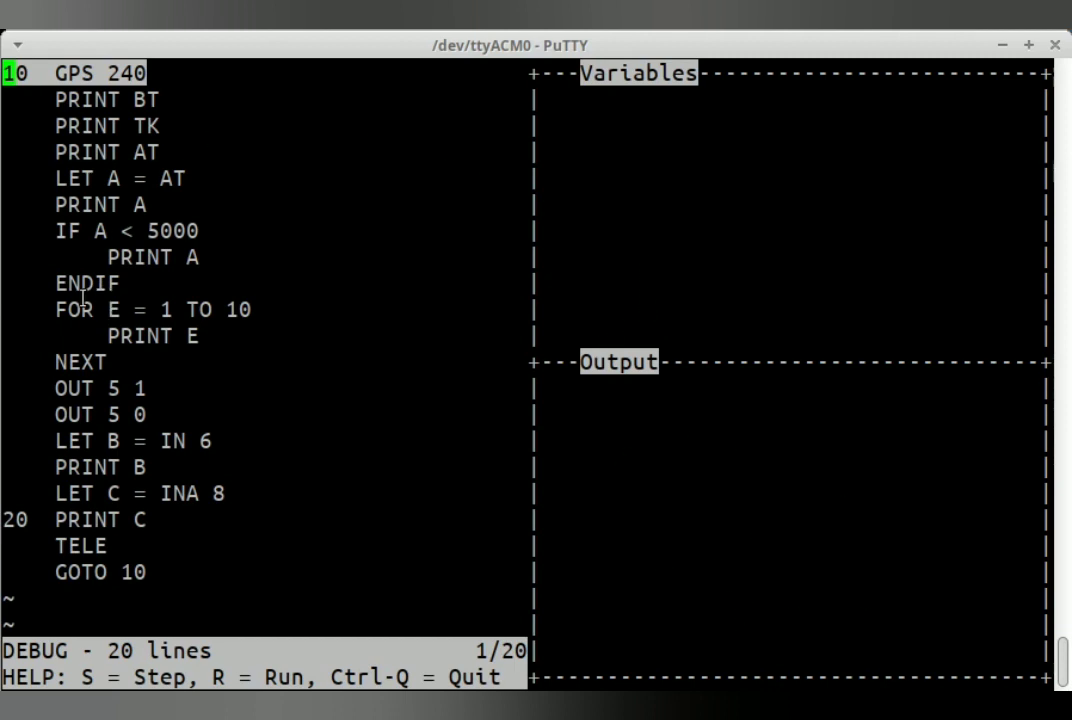
pyautogui.moveTo(772, 284)
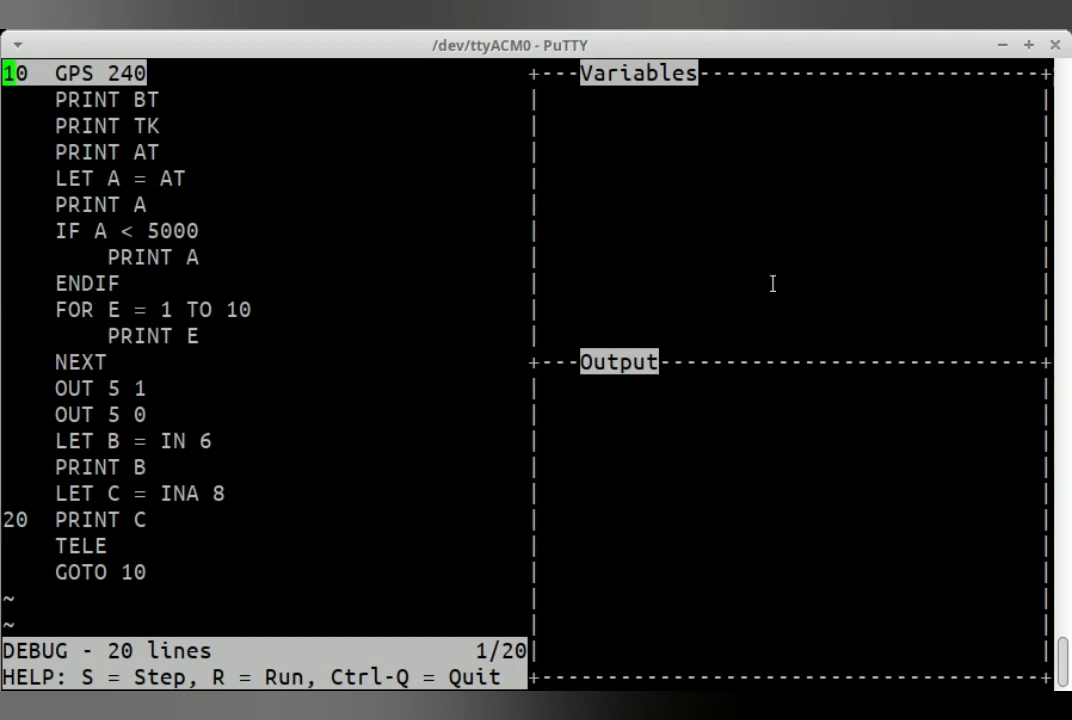
pyautogui.moveTo(766, 472)
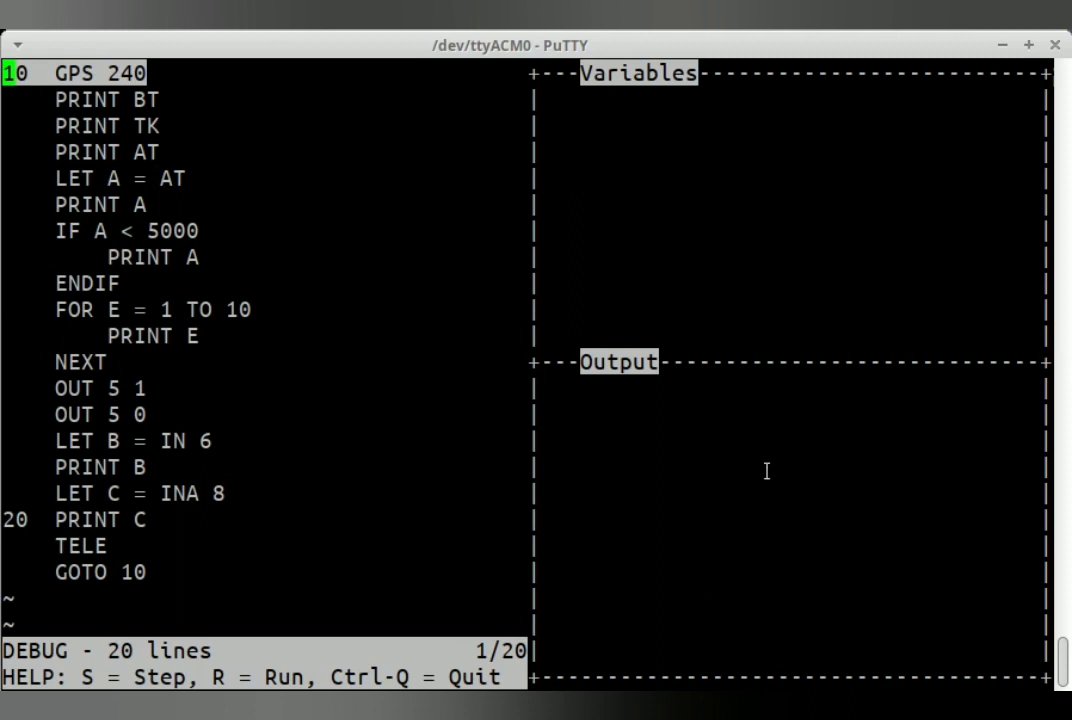
pyautogui.moveTo(480, 322)
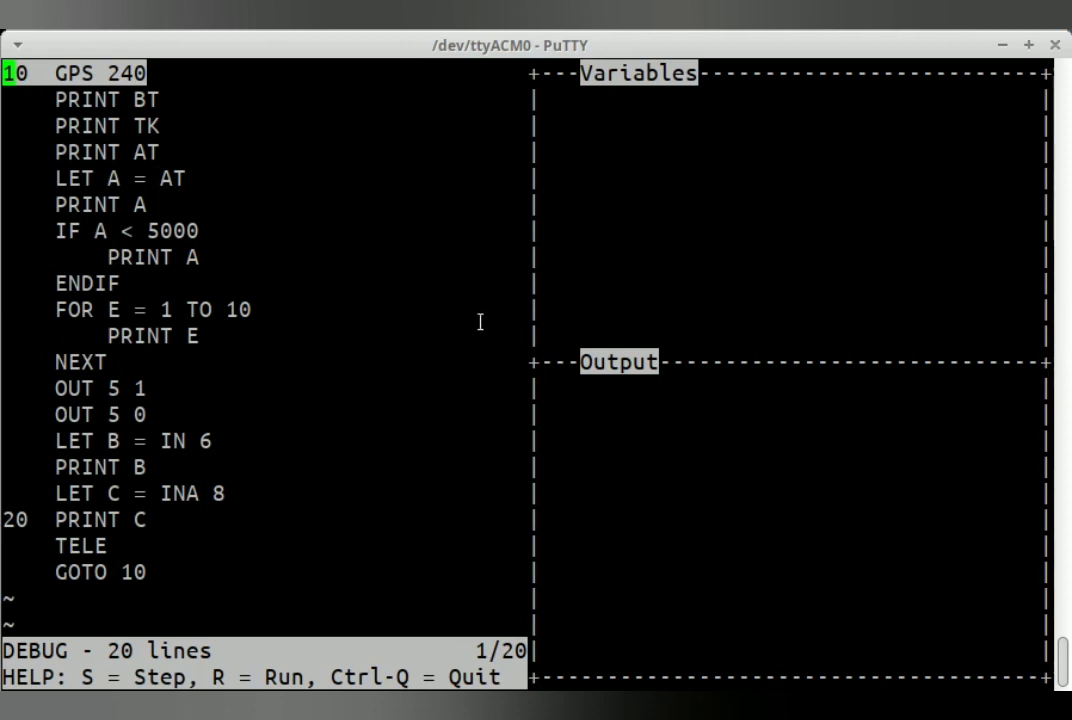
pyautogui.moveTo(680, 300)
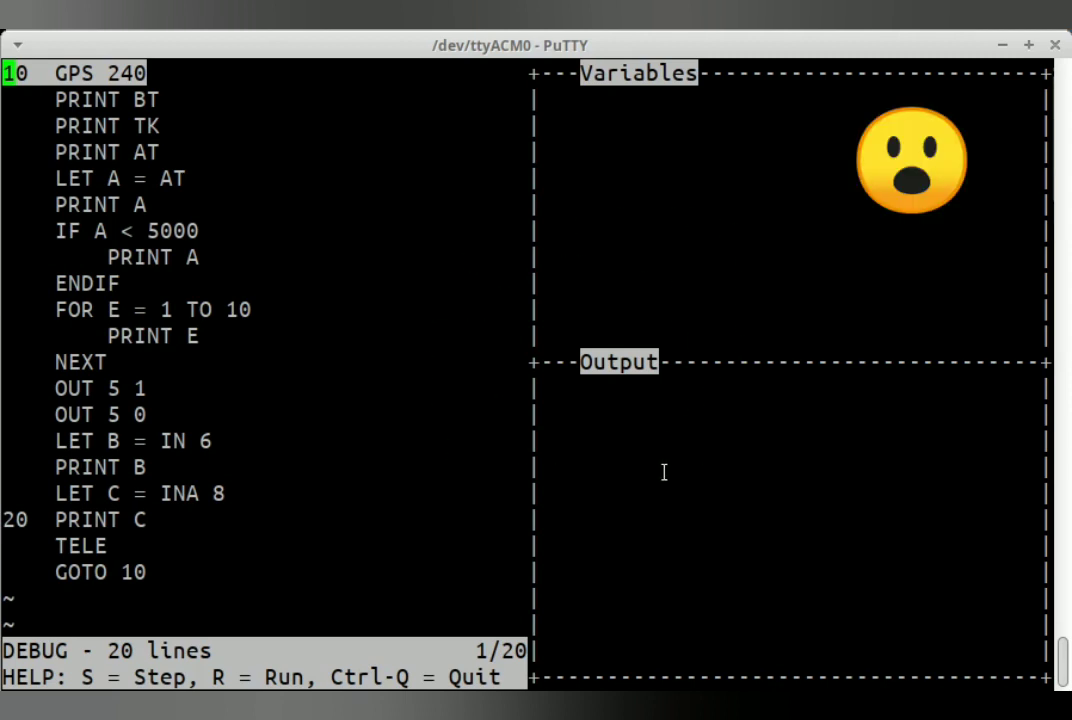
pyautogui.moveTo(660, 458)
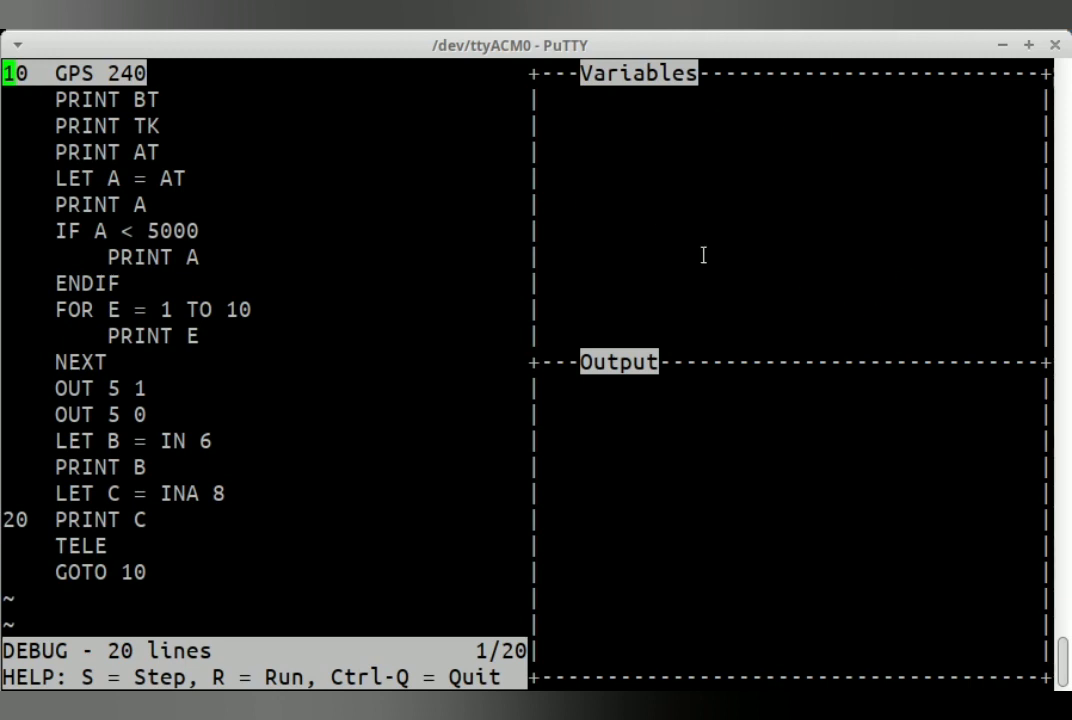
pyautogui.moveTo(636, 156)
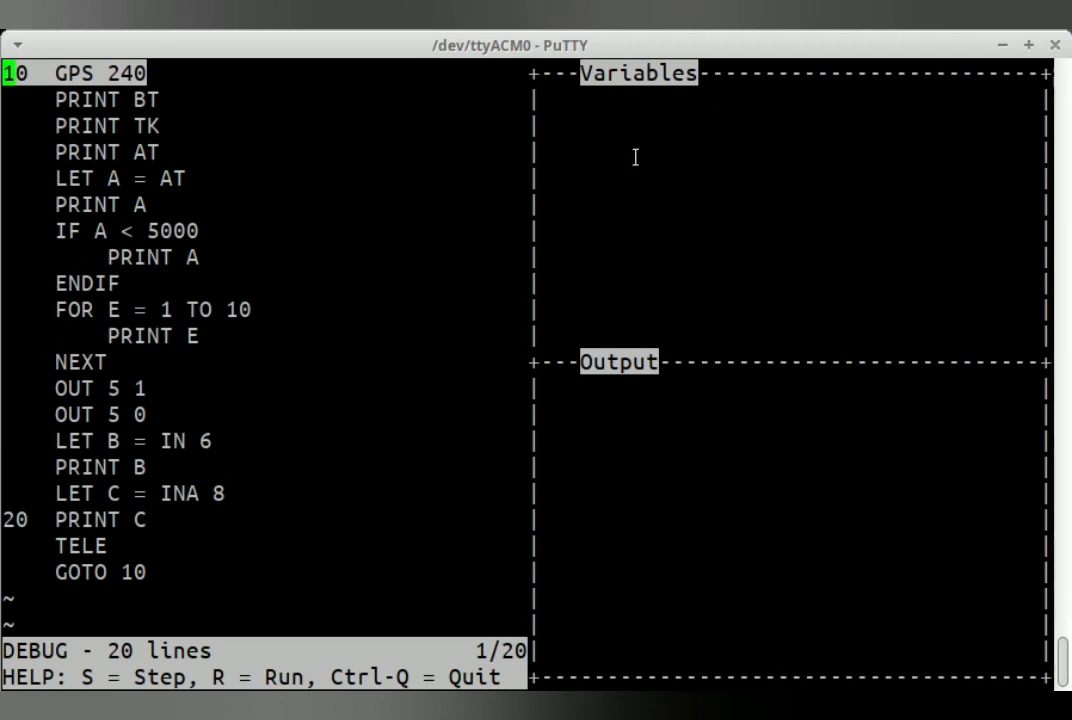
pyautogui.moveTo(804, 408)
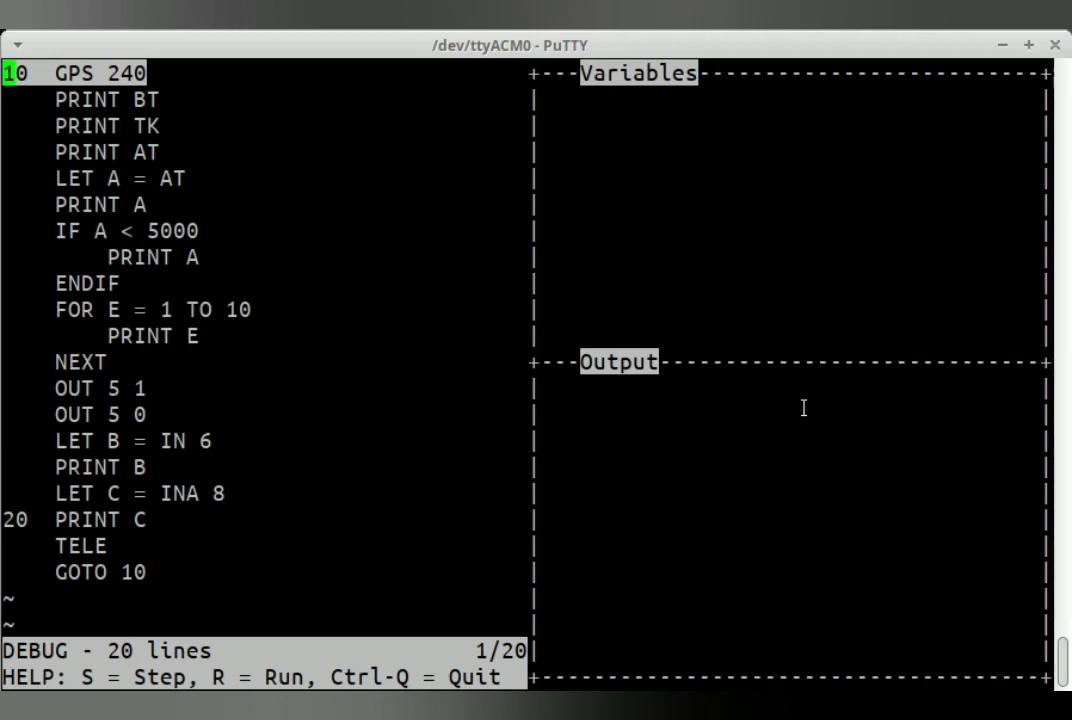
pyautogui.moveTo(292, 296)
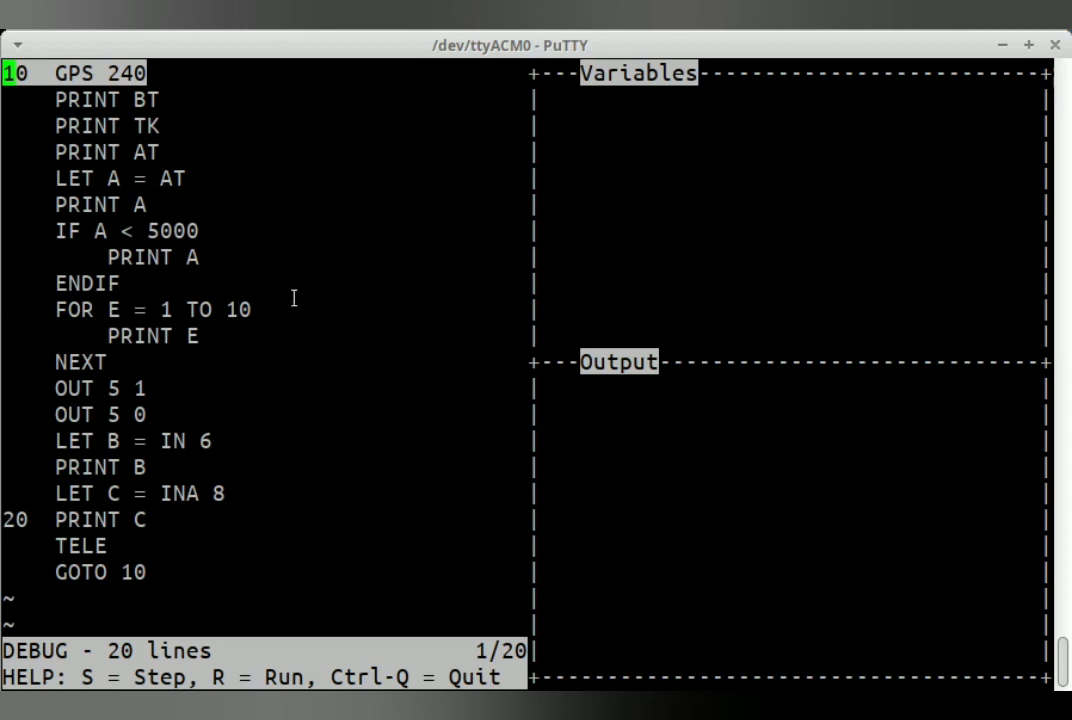
pyautogui.moveTo(310, 358)
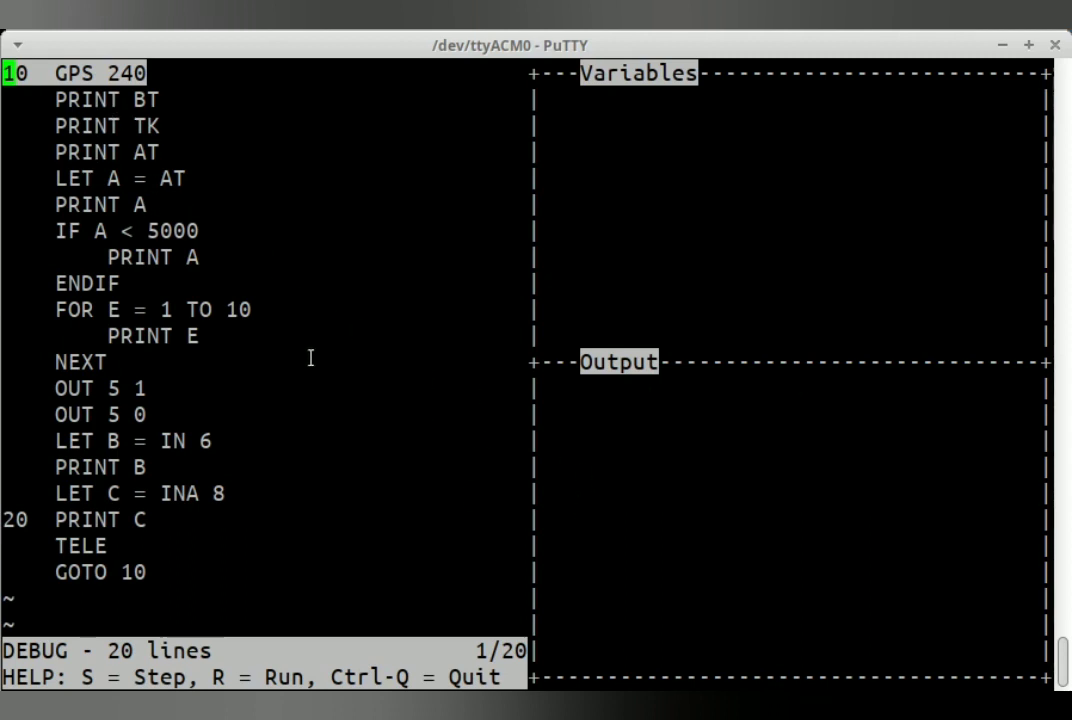
pyautogui.moveTo(228, 646)
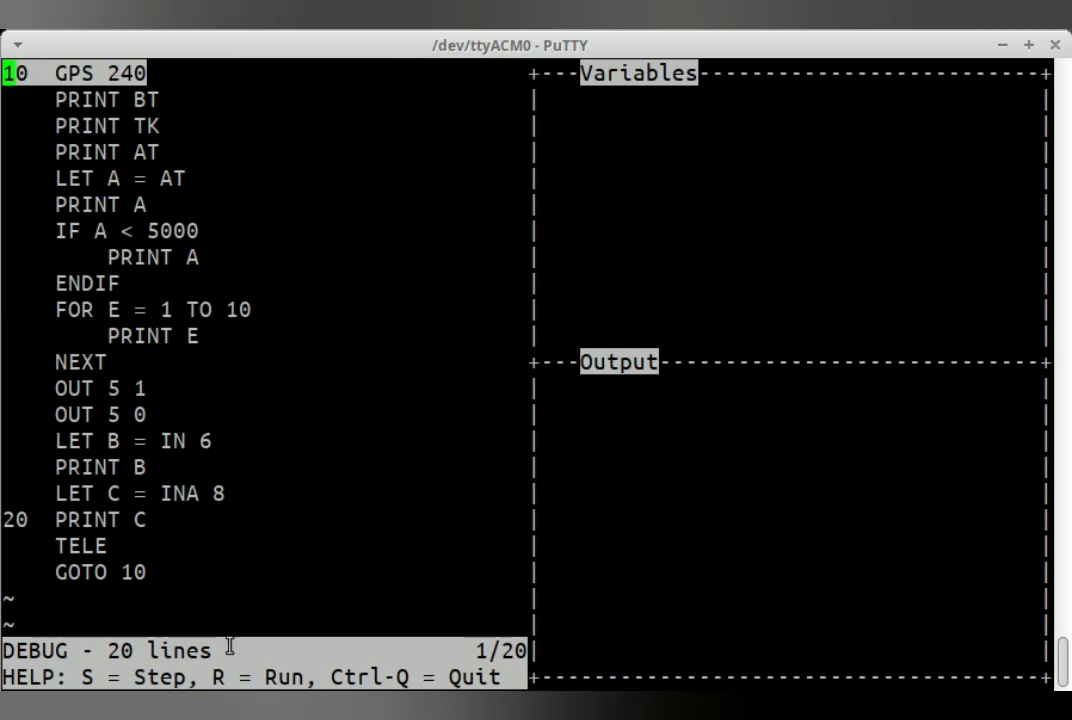
pyautogui.moveTo(384, 678)
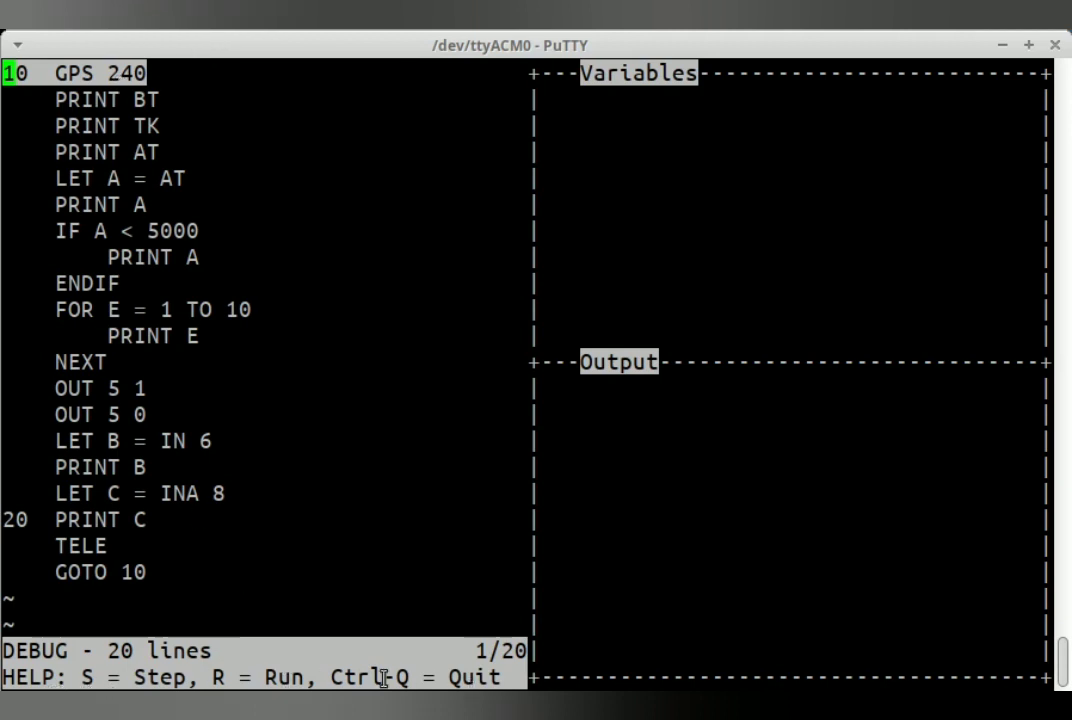
pyautogui.moveTo(60, 678)
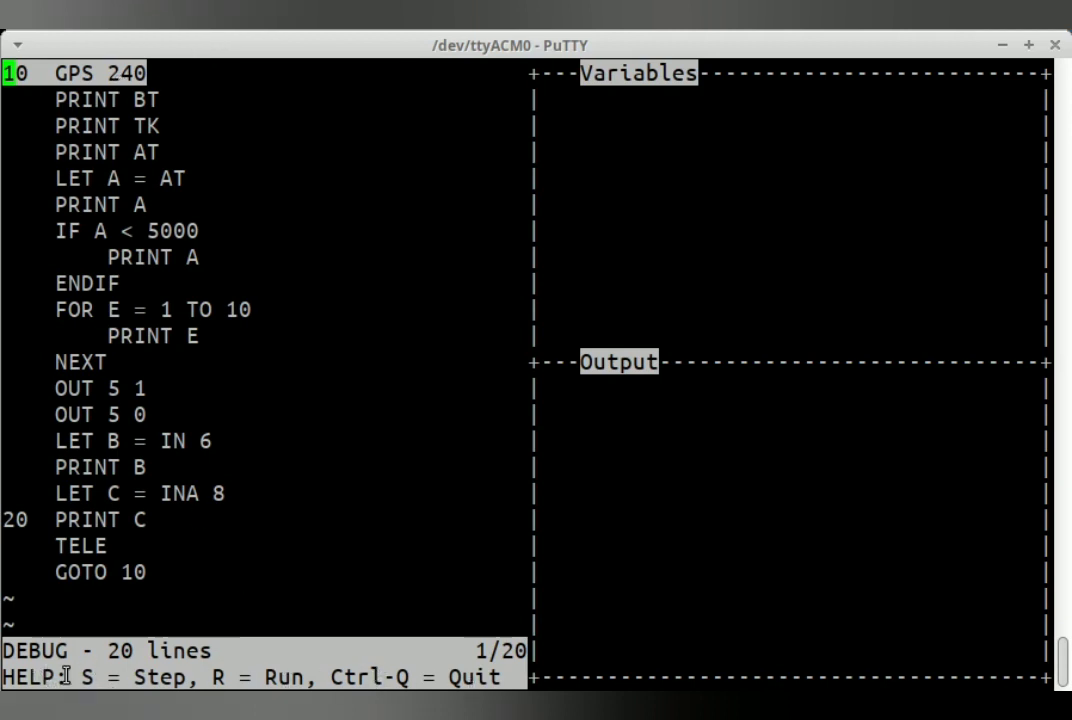
pyautogui.moveTo(264, 652)
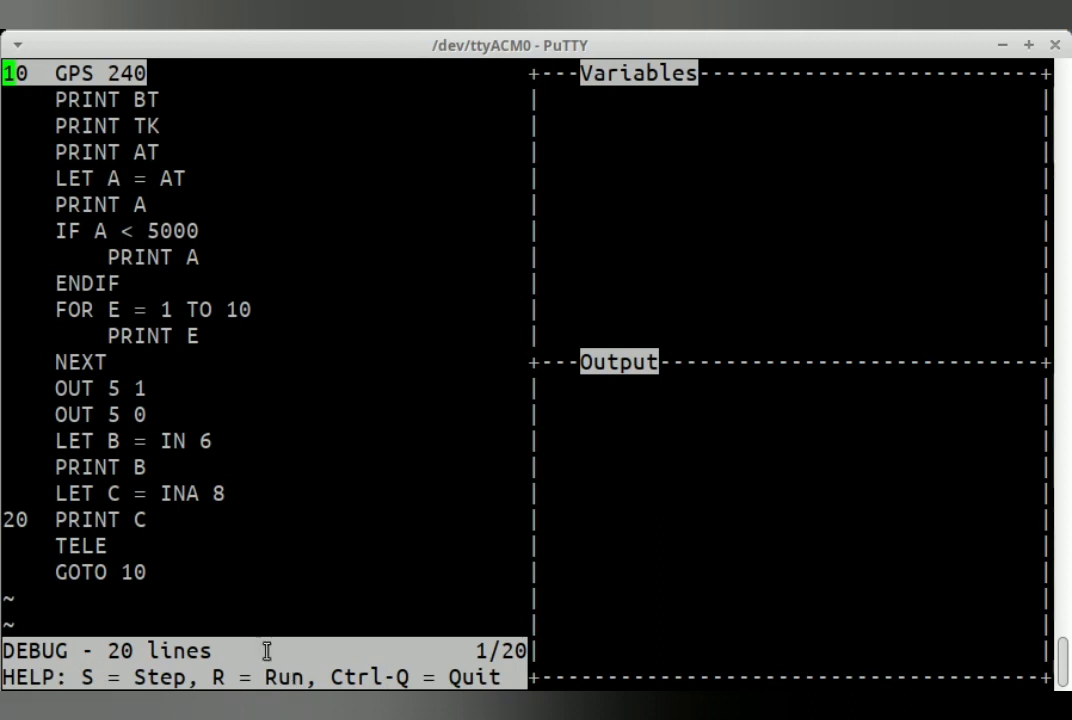
pyautogui.moveTo(116, 72)
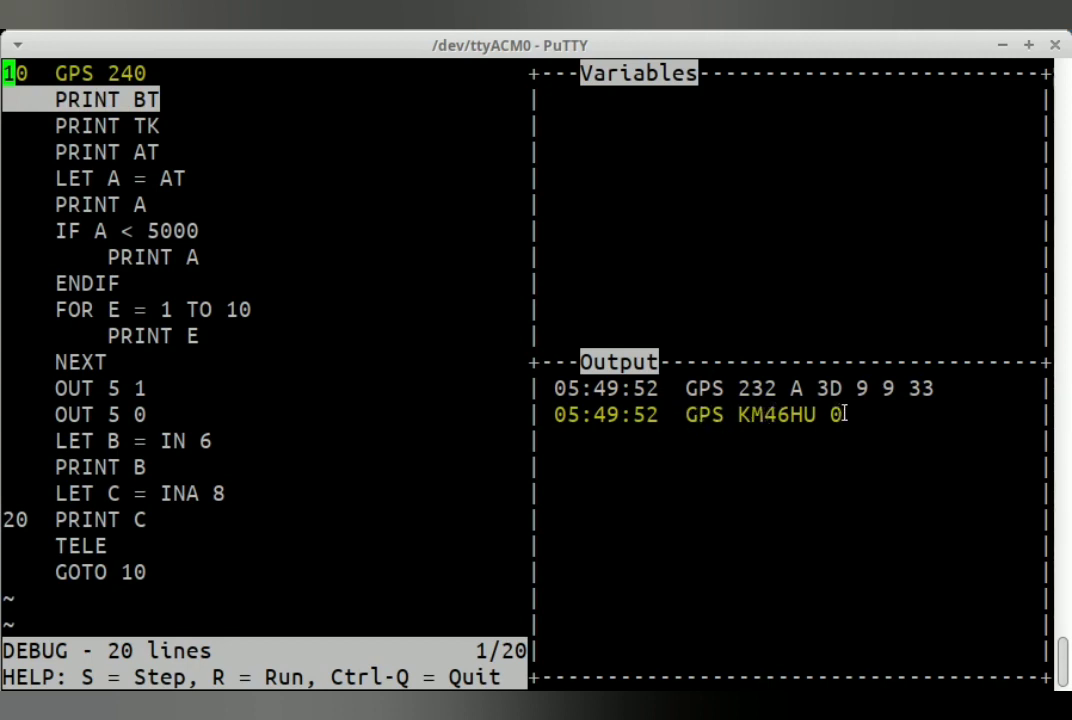
pyautogui.moveTo(810, 278)
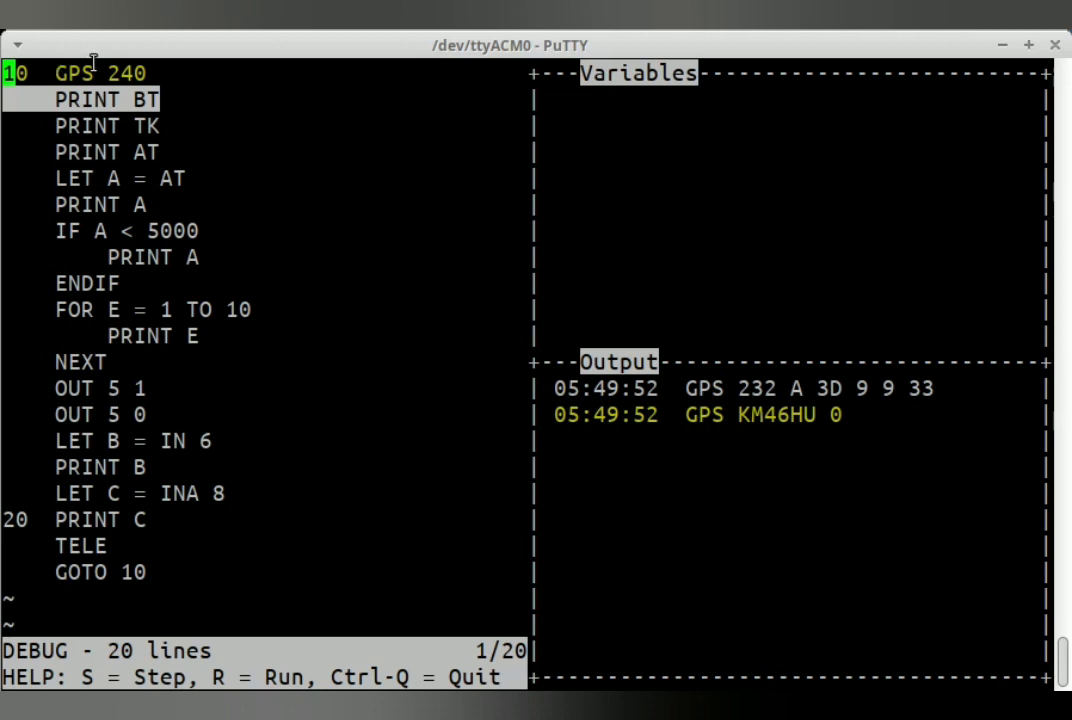
pyautogui.moveTo(132, 100)
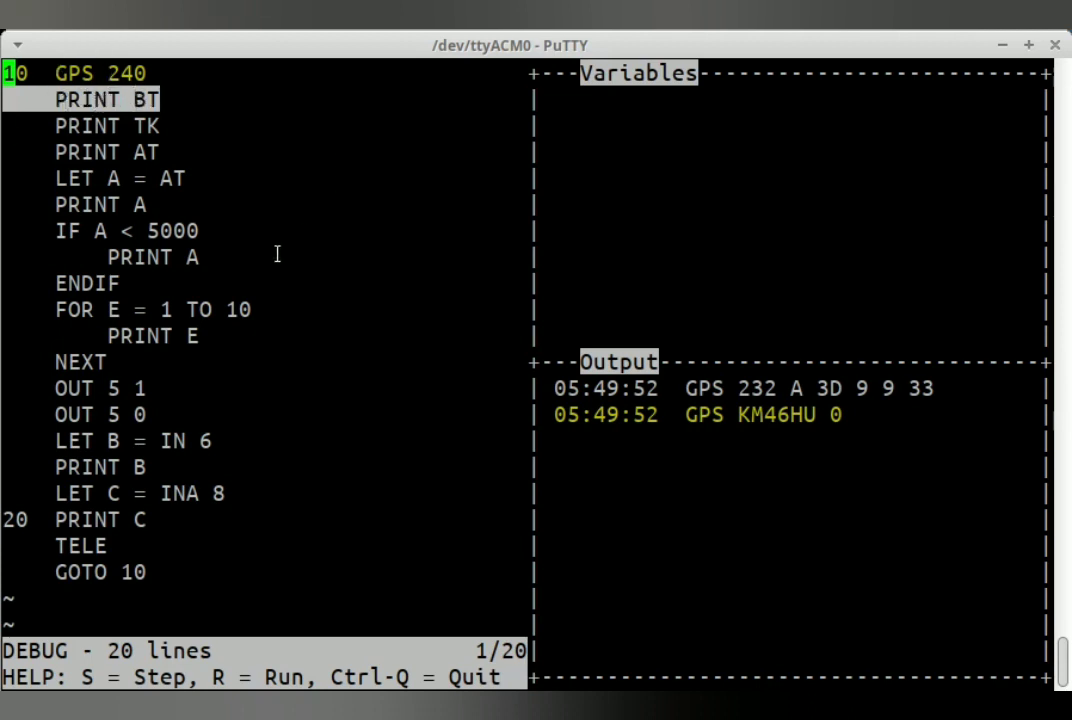
# - Step with S through PRINT BT/TK/AT, LET A and the IF block, printing 4890 and zeros
pyautogui.press('s')
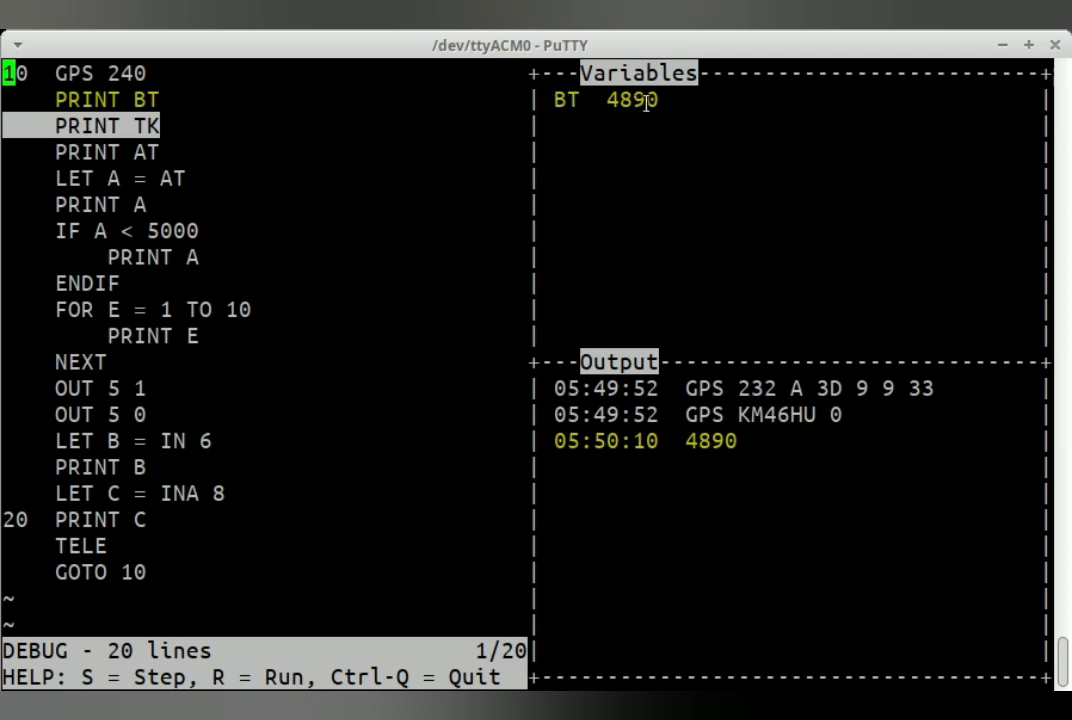
pyautogui.moveTo(48, 132)
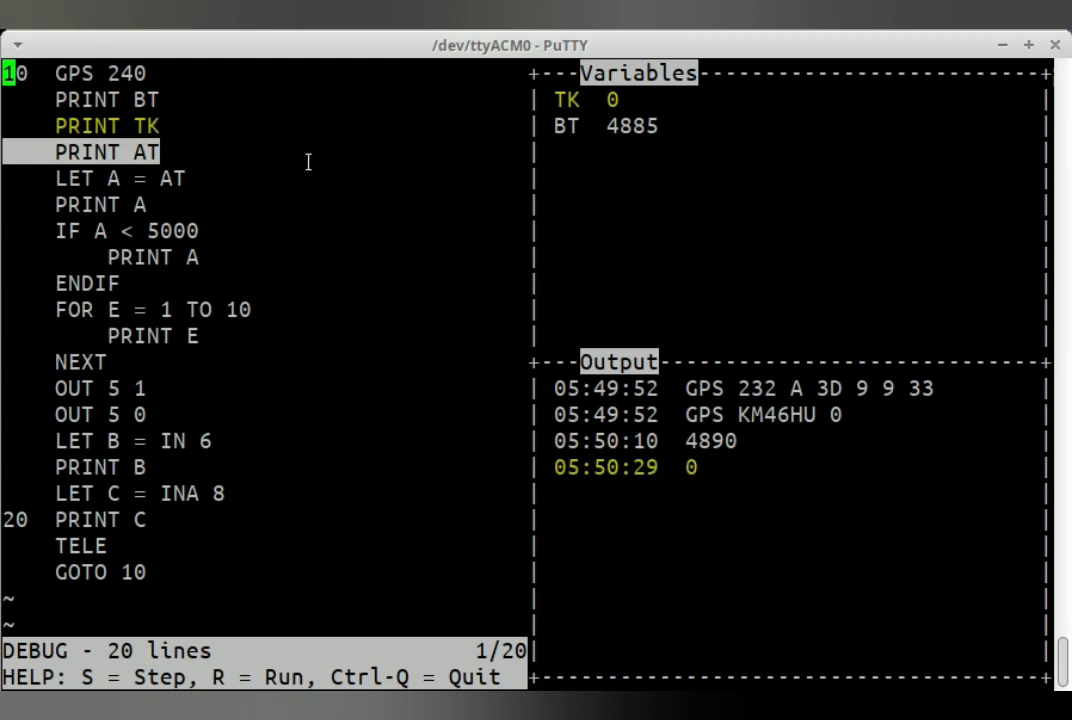
pyautogui.moveTo(104, 136)
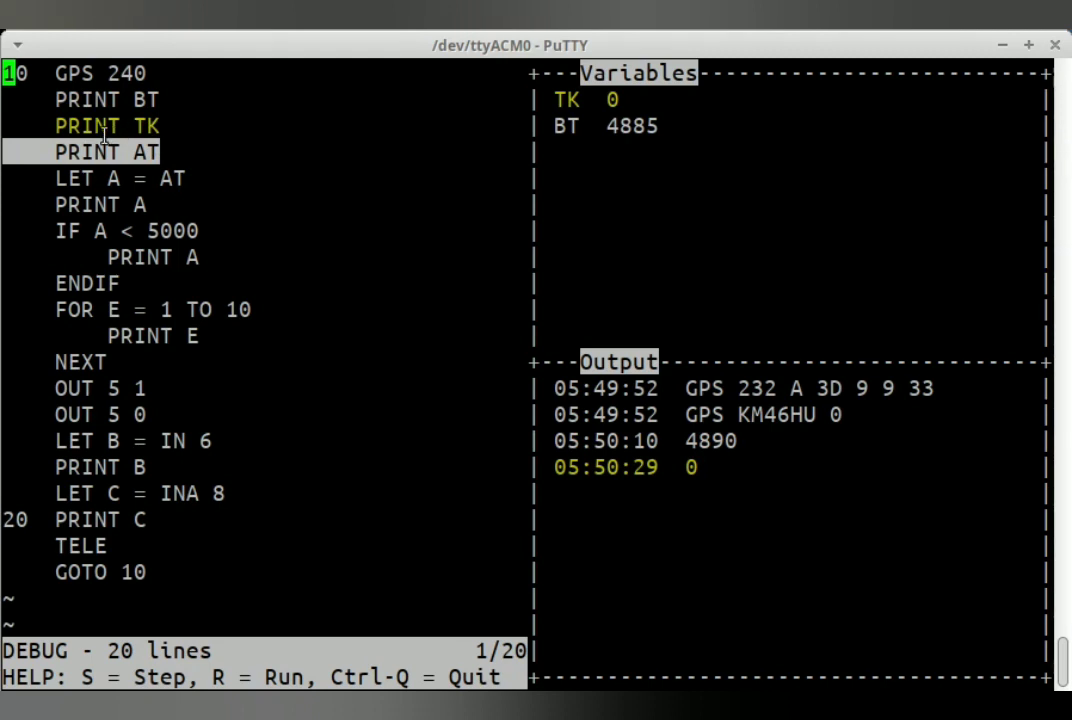
pyautogui.press('s')
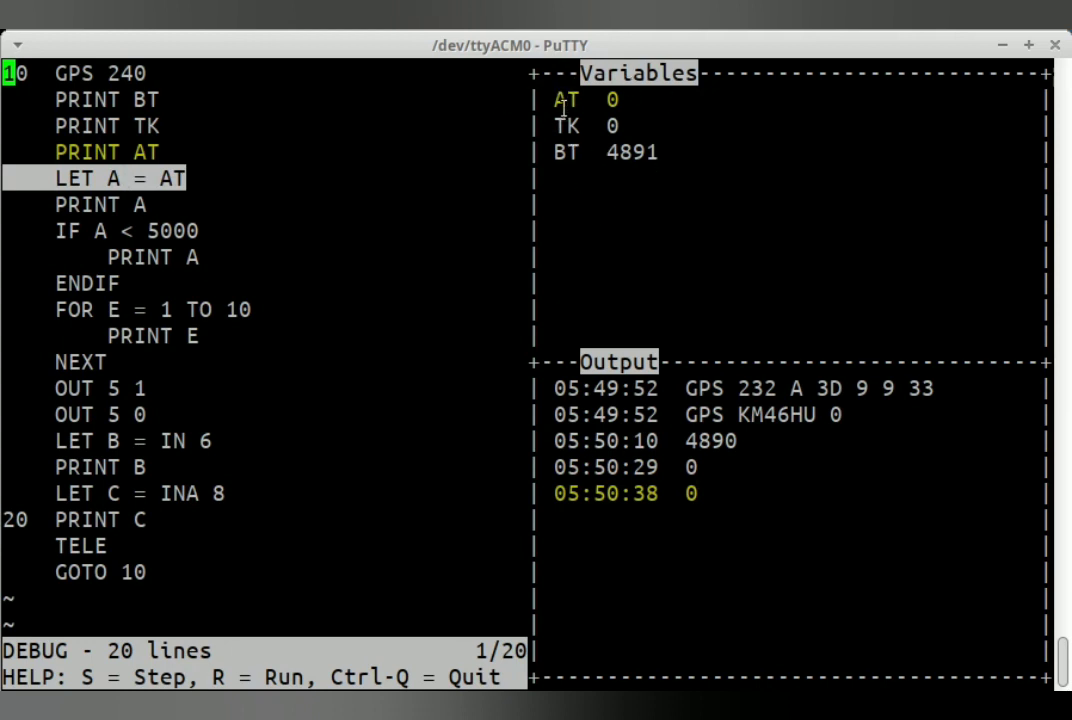
pyautogui.moveTo(572, 248)
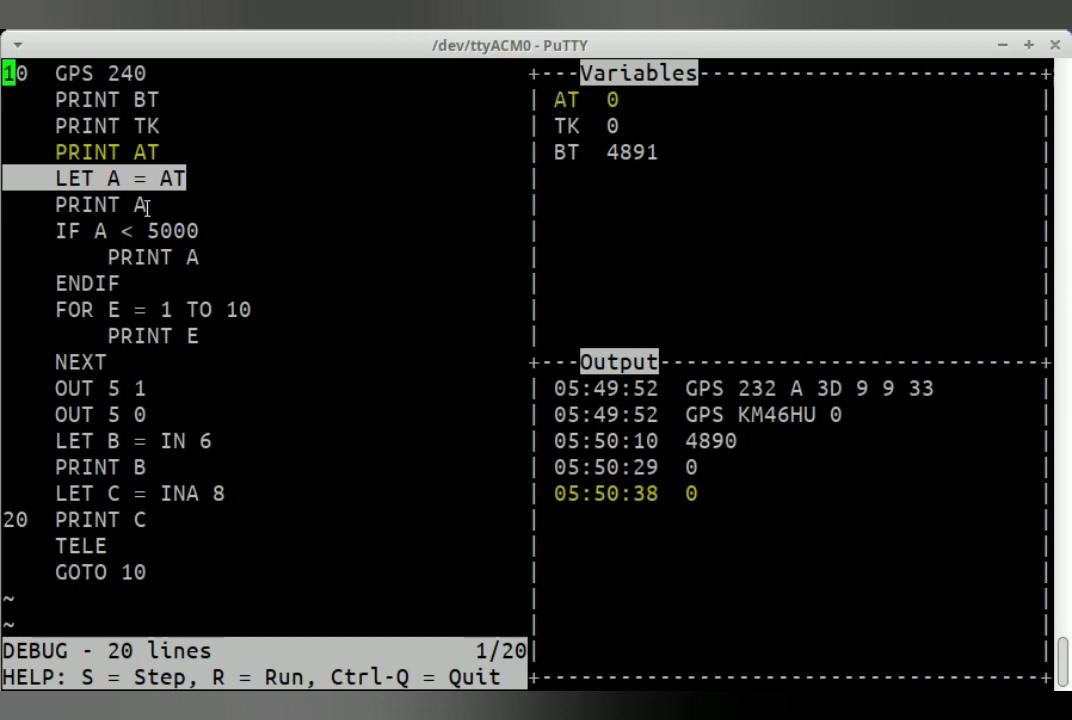
pyautogui.press('s')
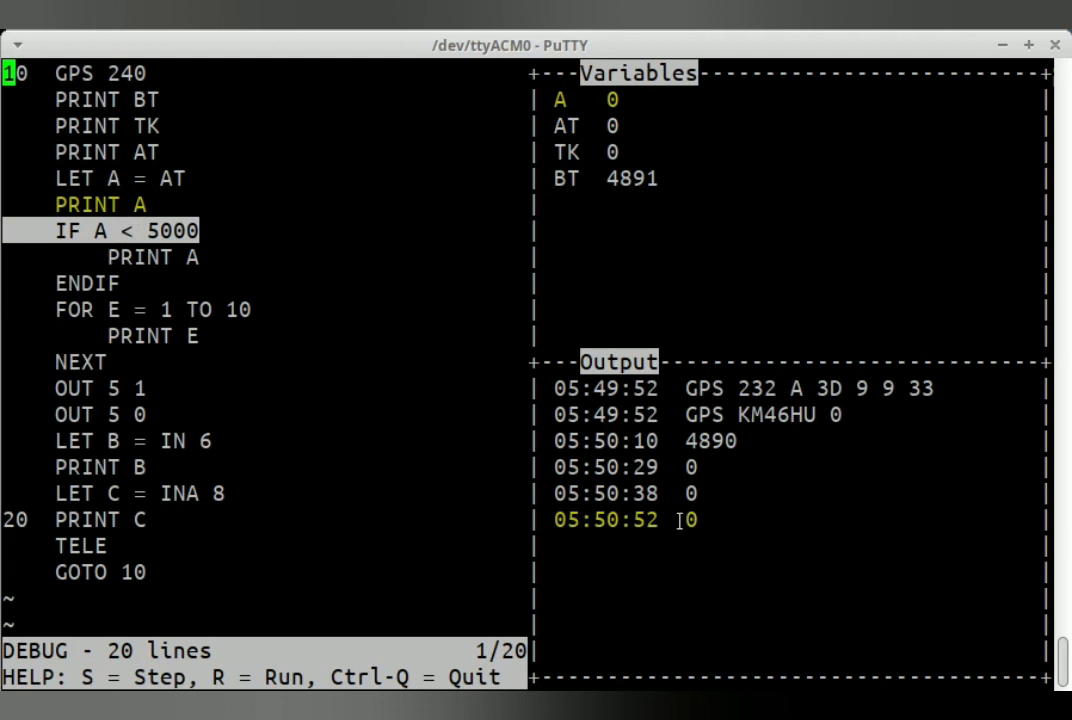
pyautogui.moveTo(280, 272)
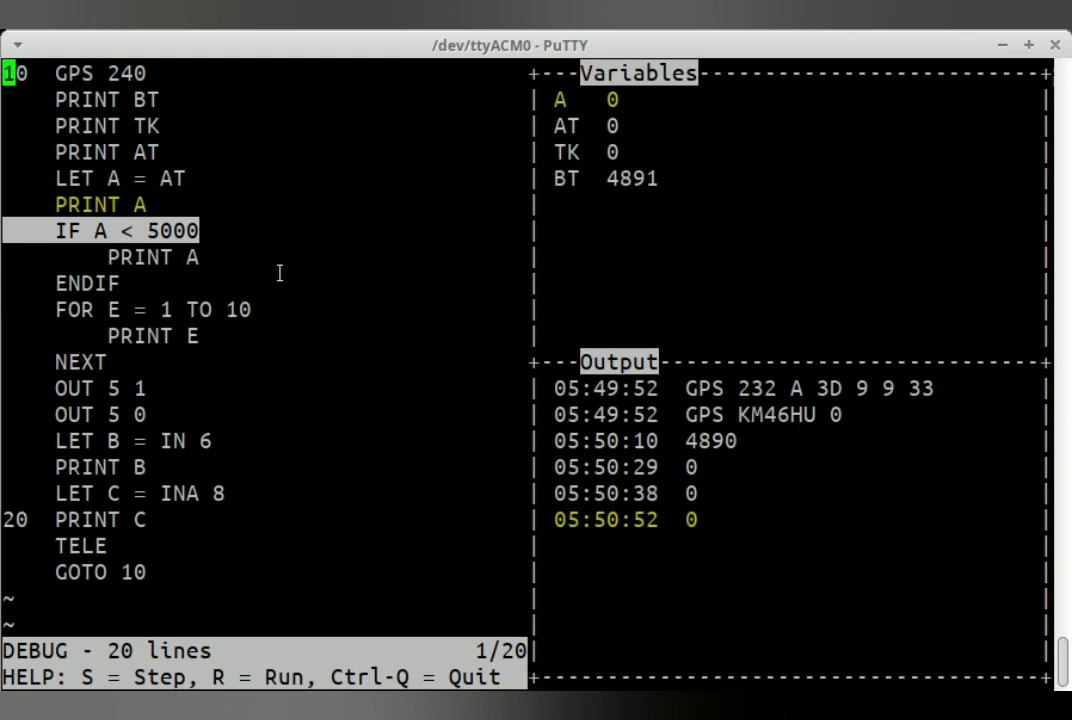
pyautogui.press('s')
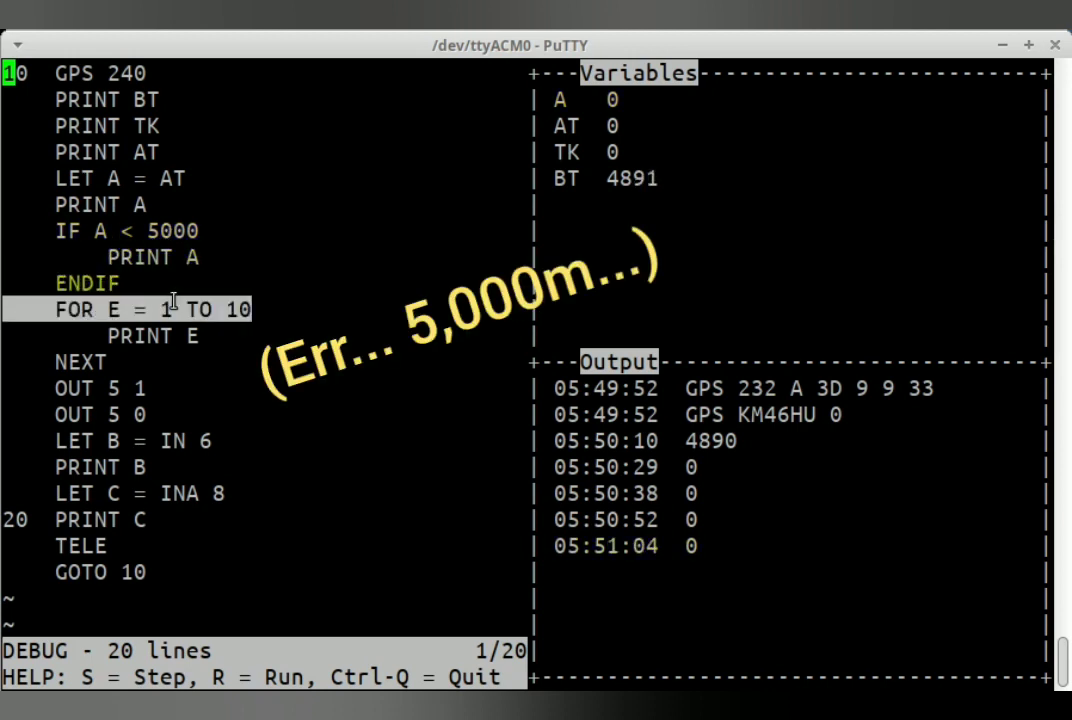
pyautogui.moveTo(138, 384)
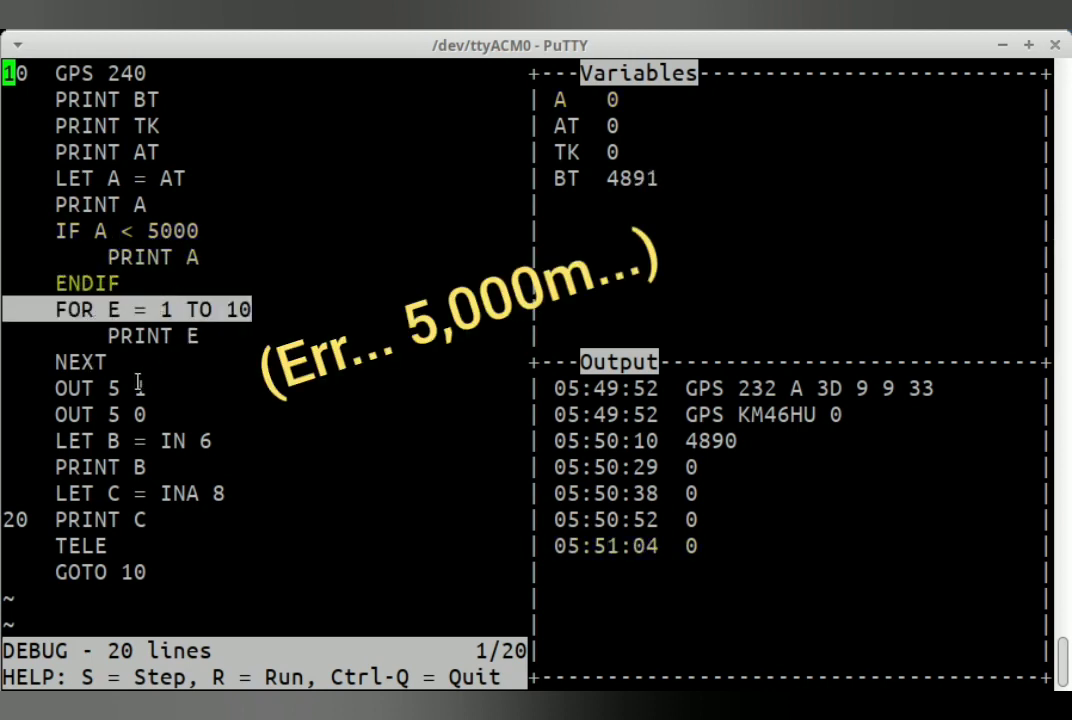
# - Move the breakpoint down to LET B = IN 6 and run the loop, printing 1 to 10
pyautogui.press('s')
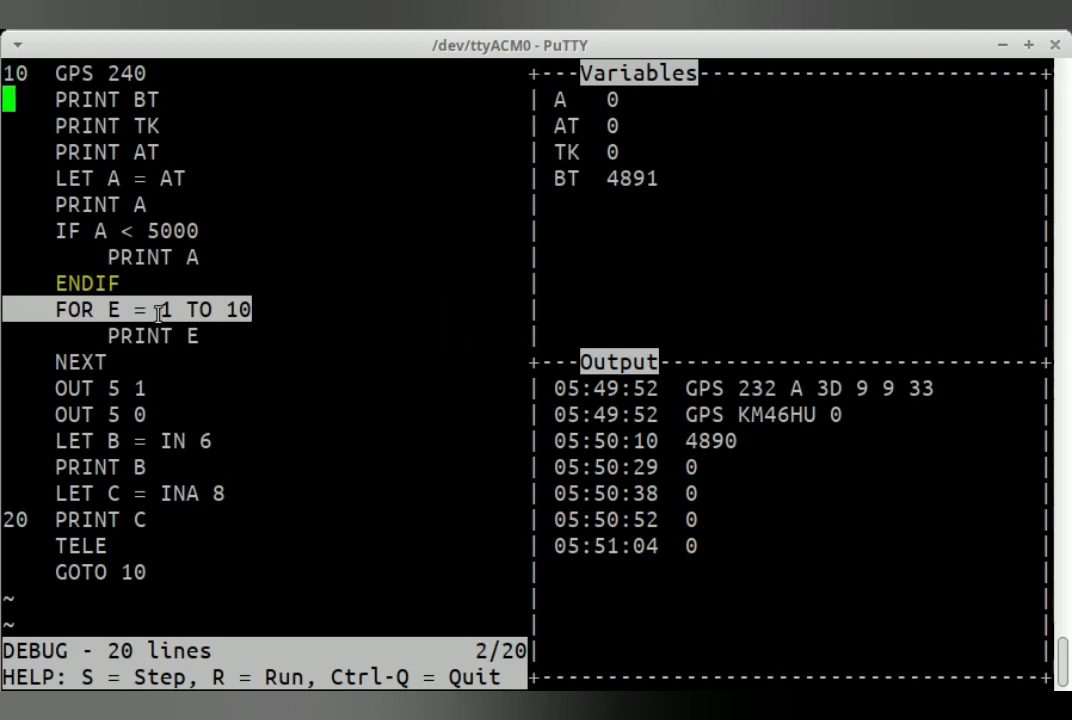
pyautogui.press('s')
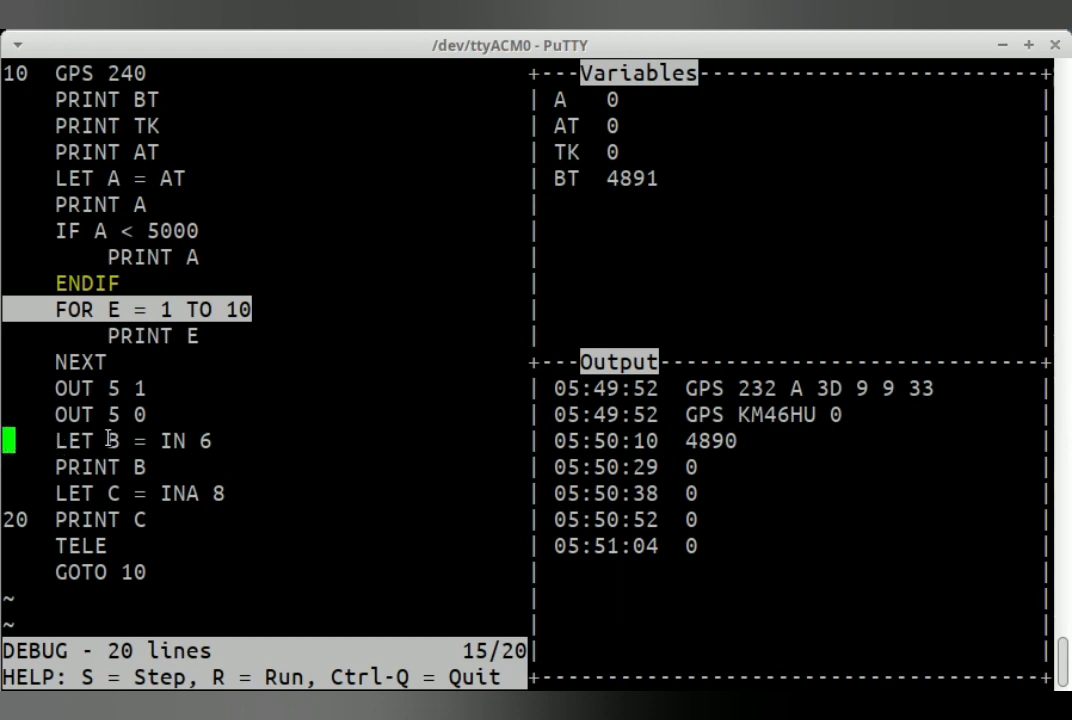
pyautogui.moveTo(160, 388)
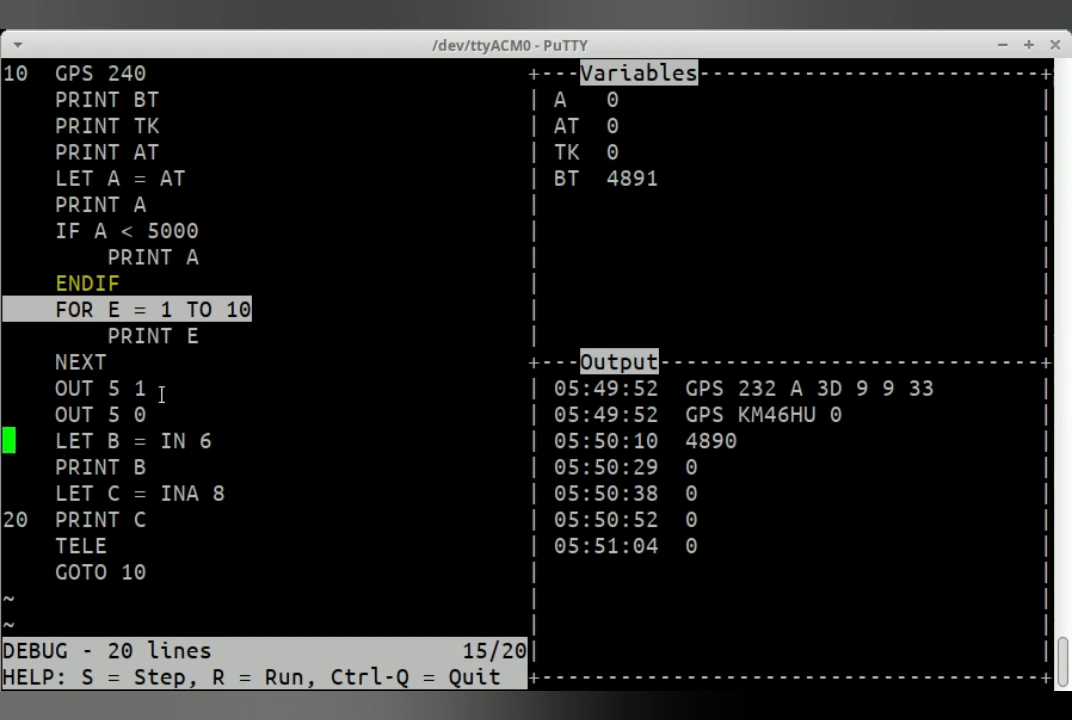
pyautogui.press('s')
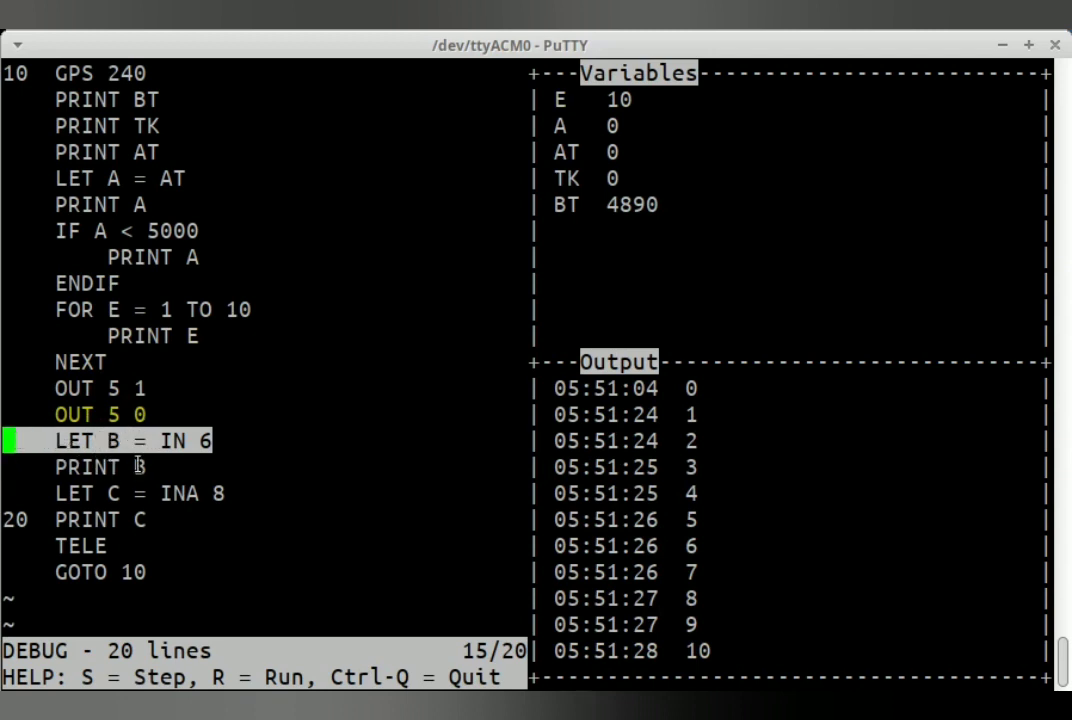
# - Step through LET B, LET C and PRINT C (B 0, C 2065) to reach the TELE transmission
pyautogui.press('S')
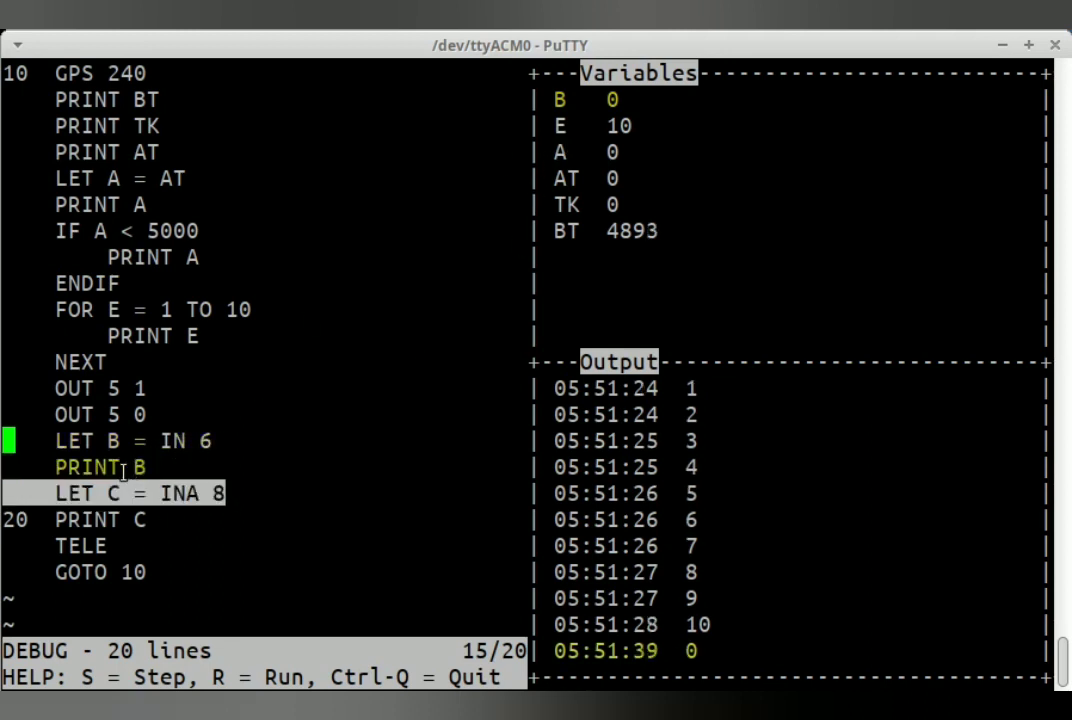
pyautogui.press('s')
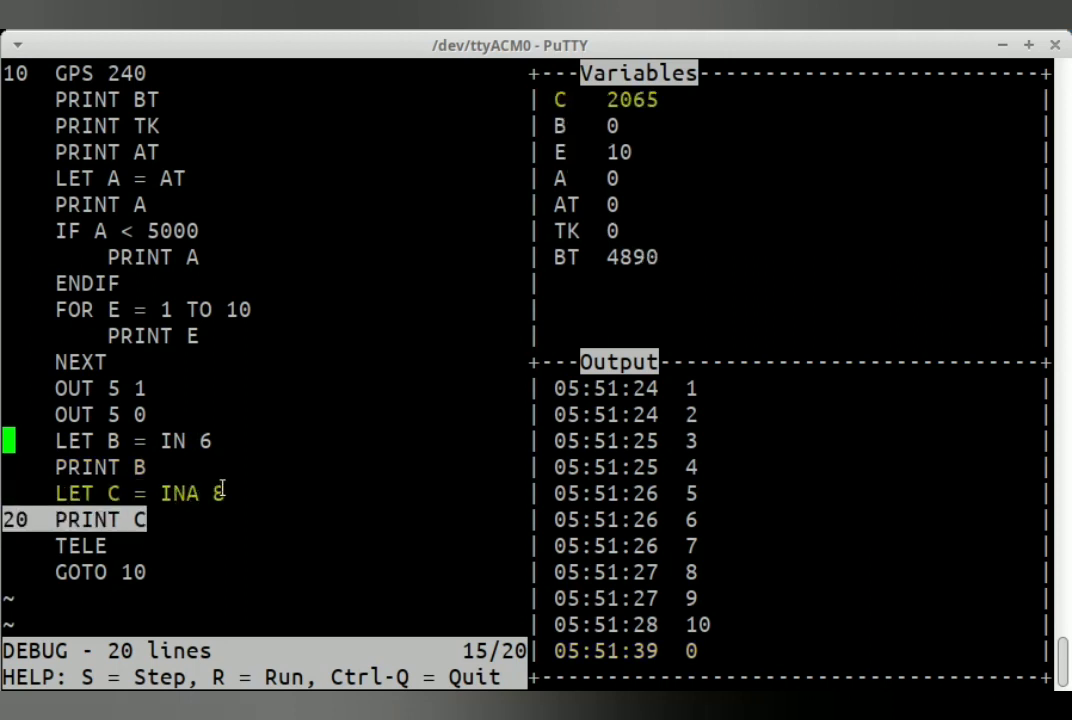
pyautogui.write('8')
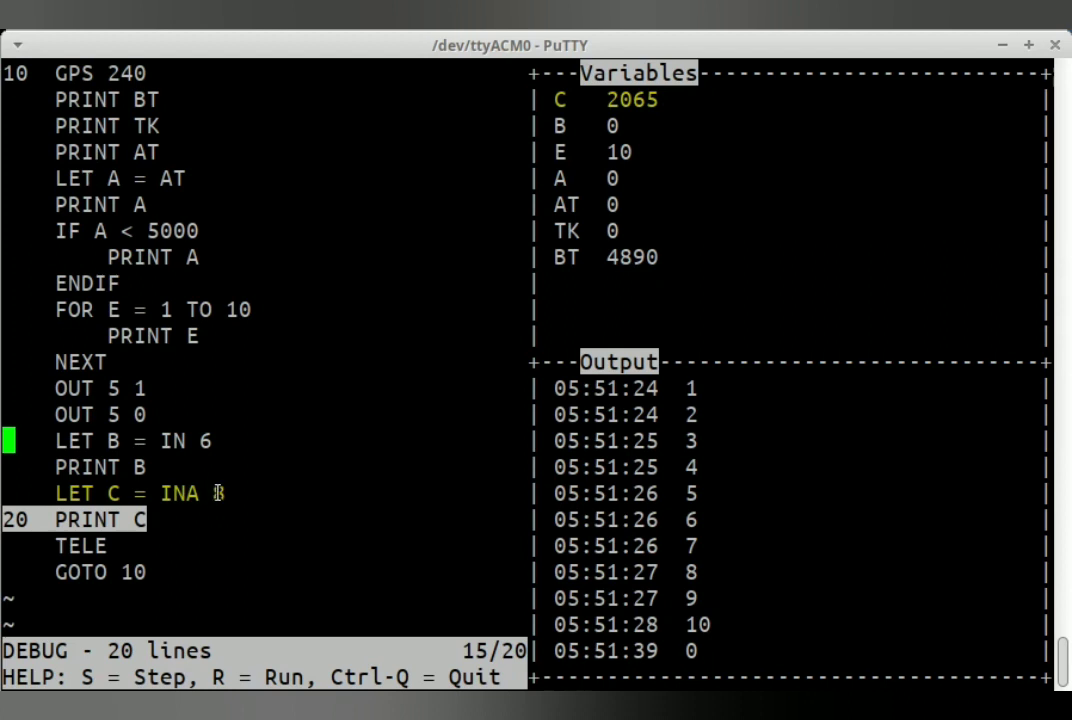
pyautogui.press('s')
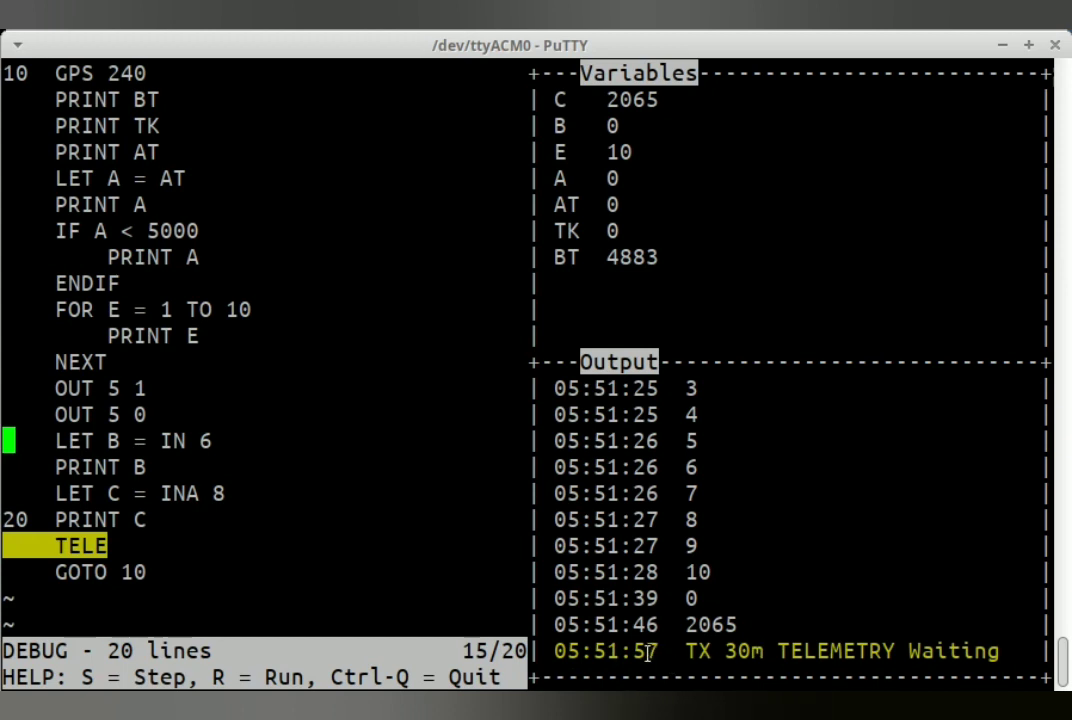
pyautogui.moveTo(284, 476)
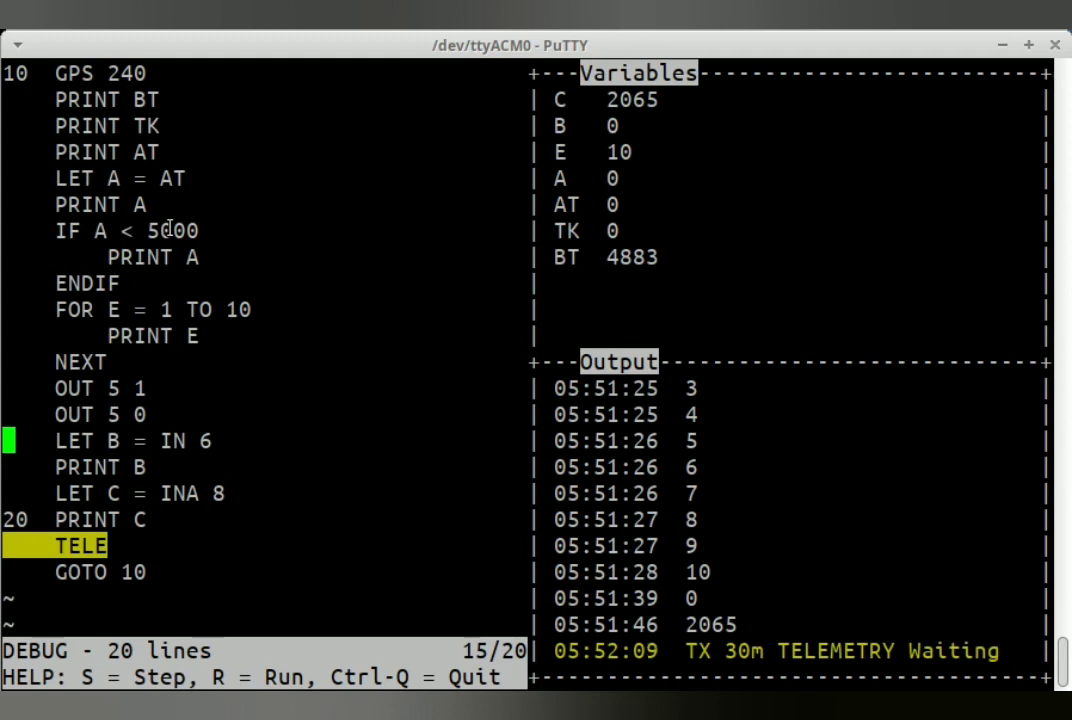
pyautogui.moveTo(304, 284)
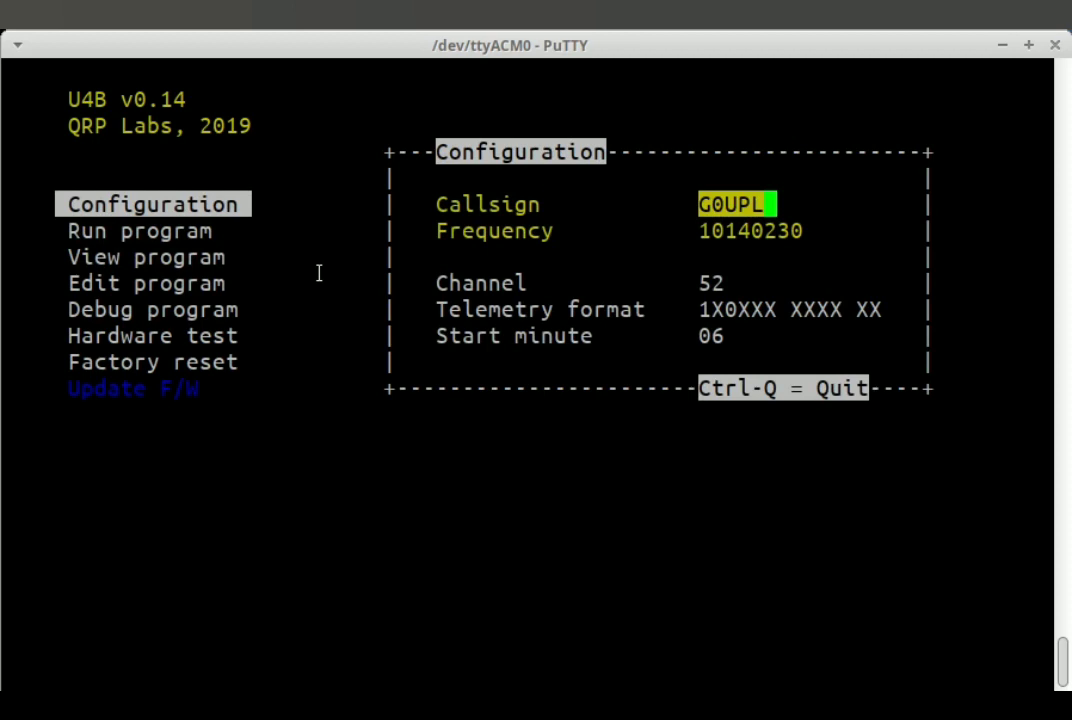
pyautogui.press('Down')
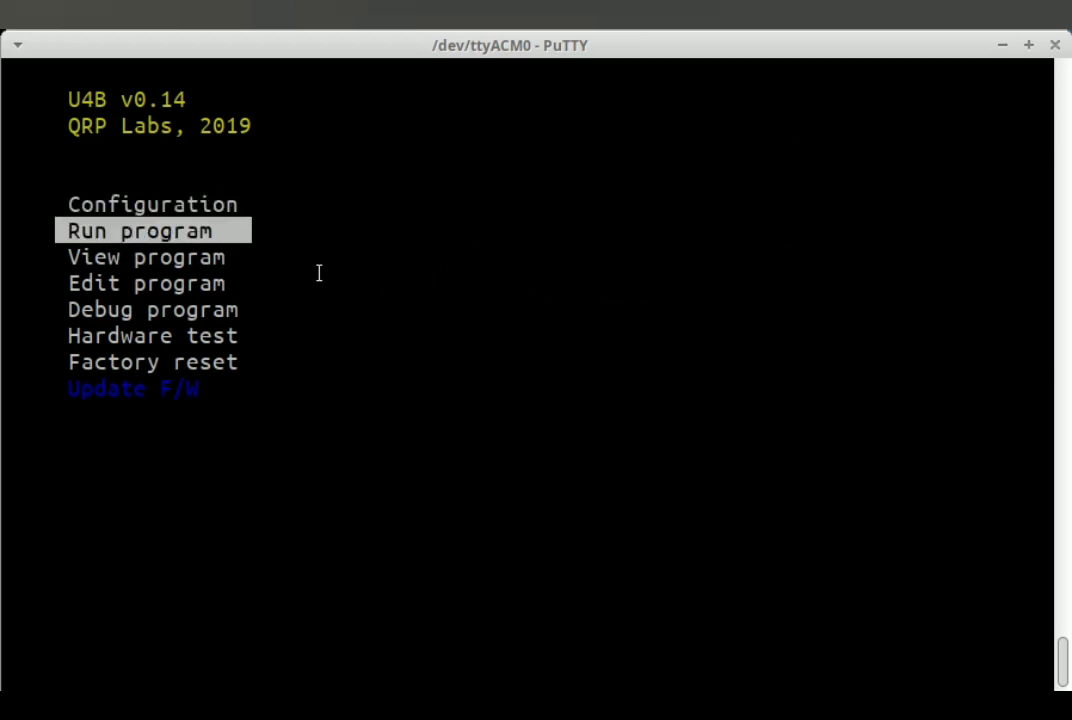
pyautogui.press('Down')
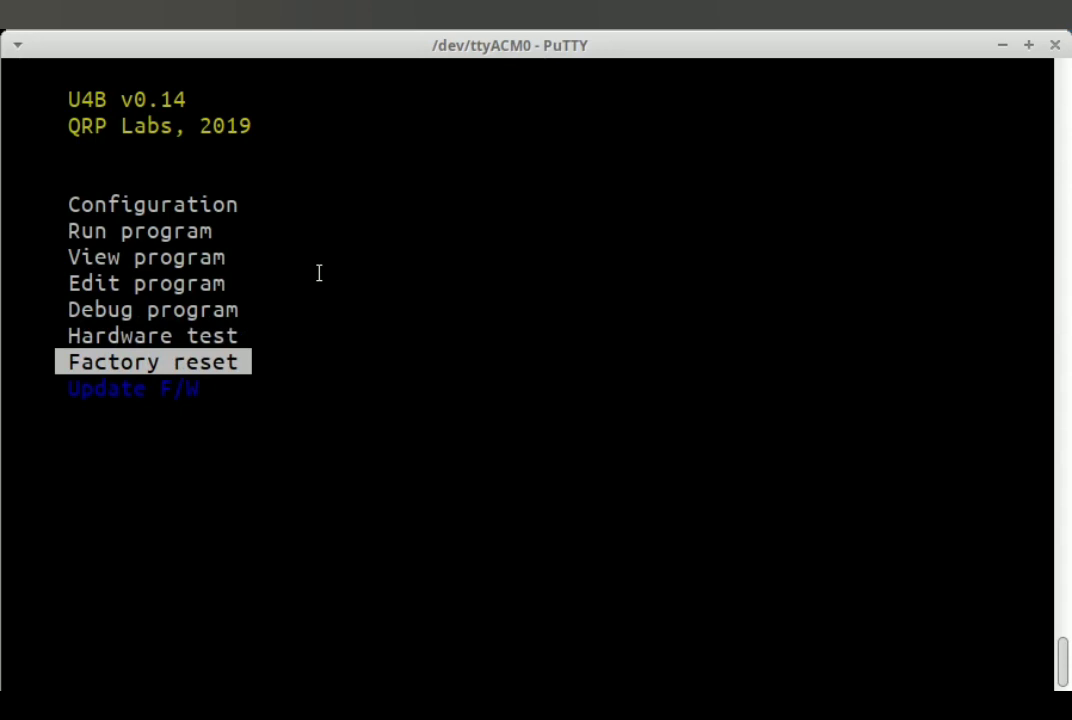
pyautogui.press('Return')
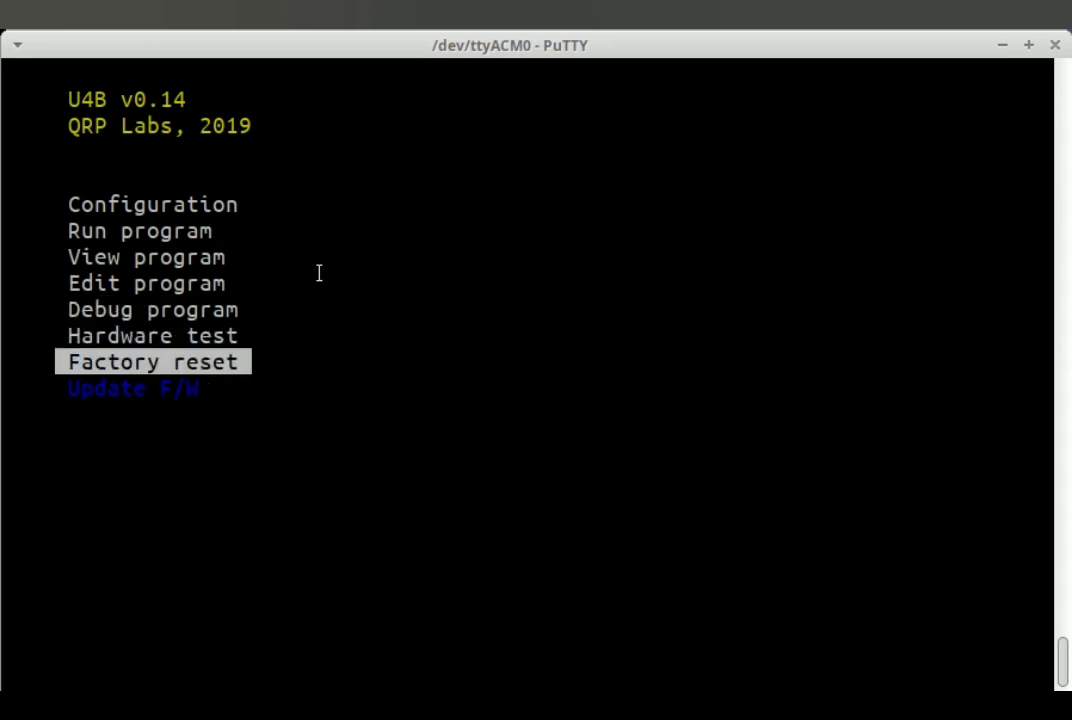
pyautogui.press('Down')
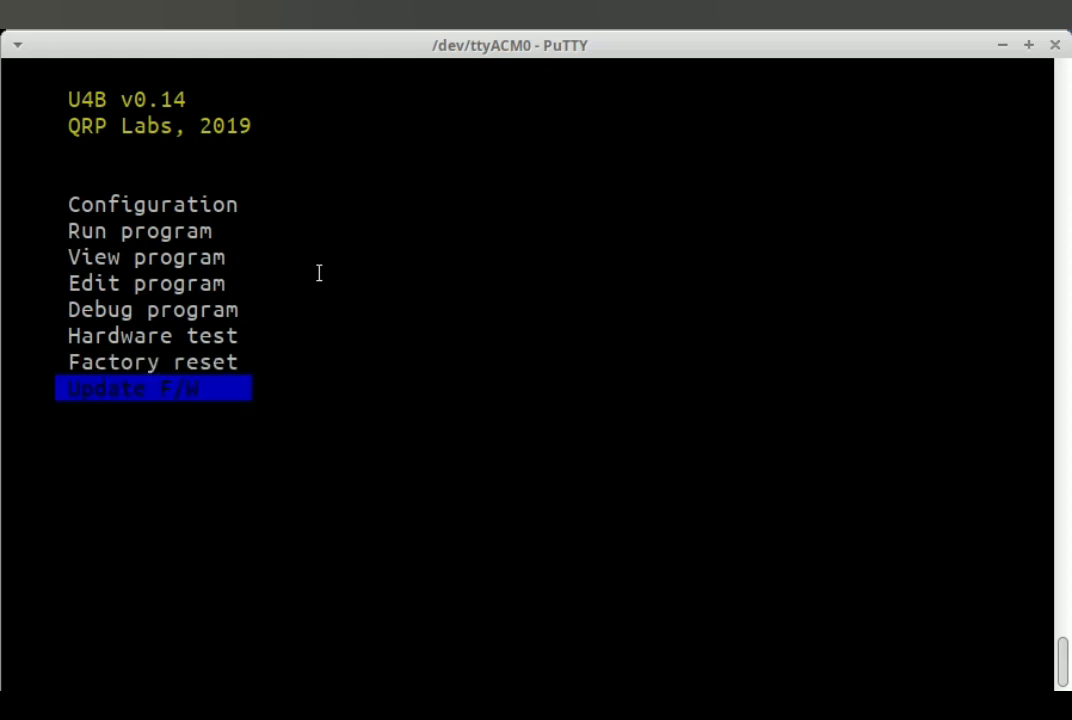
pyautogui.press('Up')
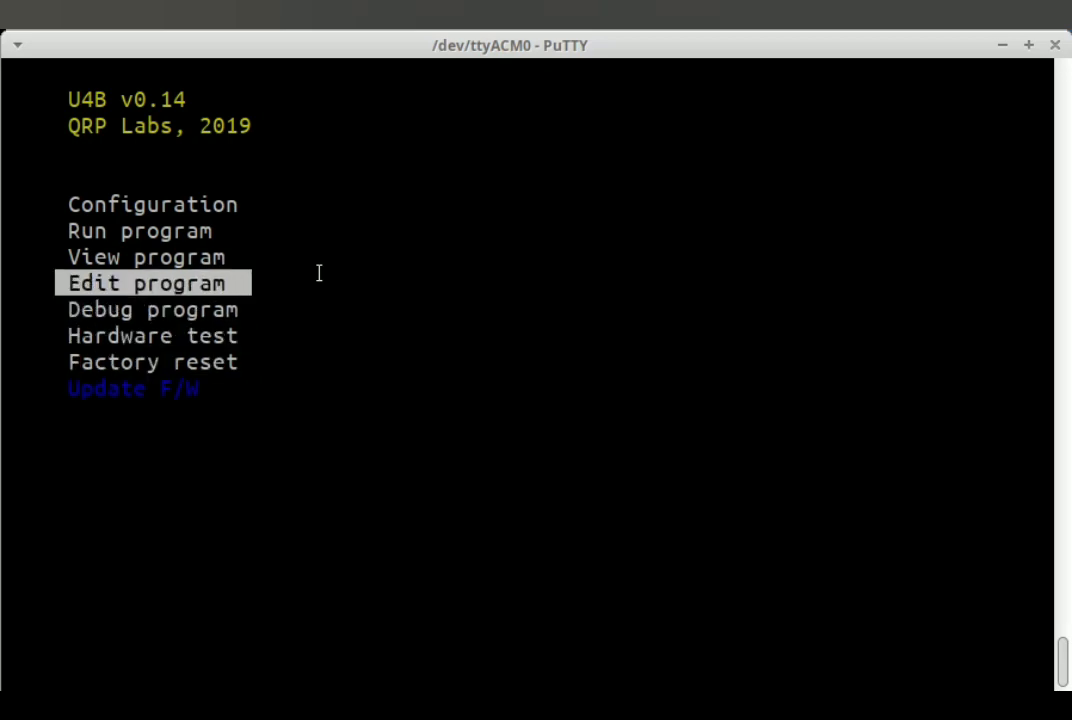
pyautogui.press('Up')
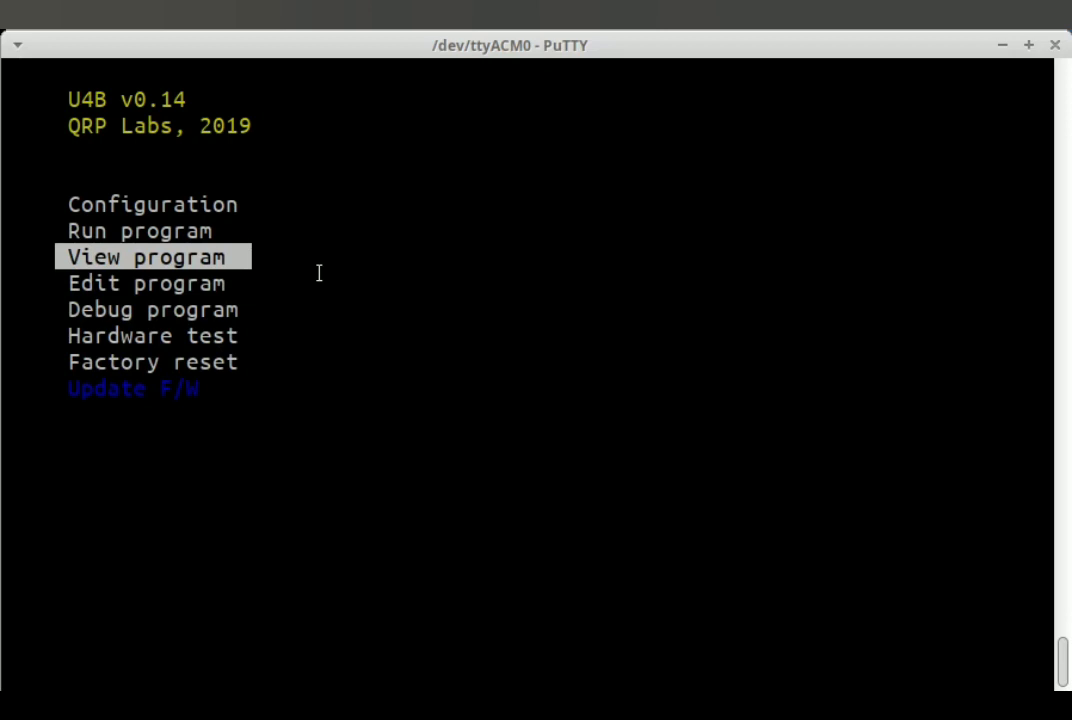
pyautogui.moveTo(278, 274)
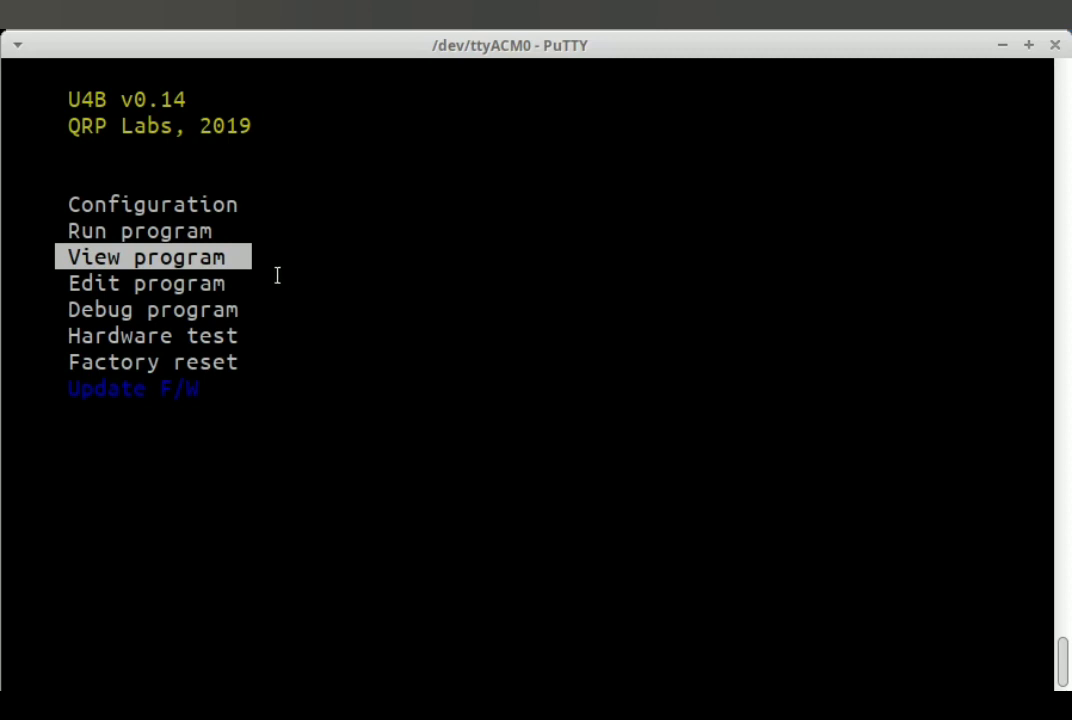
pyautogui.moveTo(208, 270)
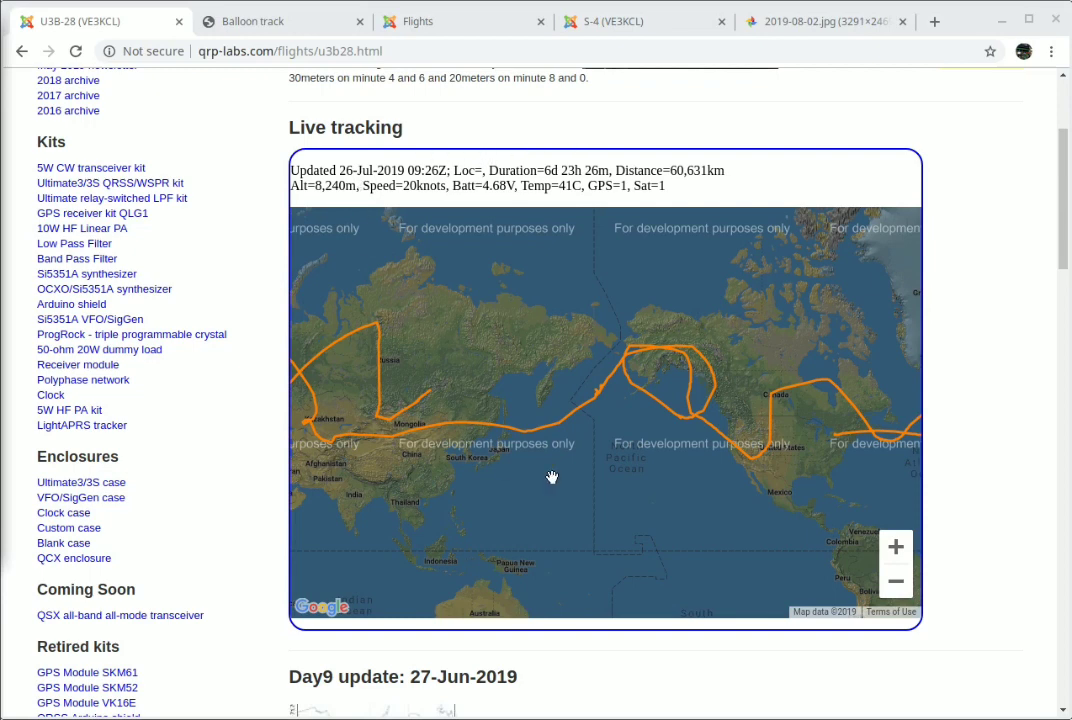
pyautogui.moveTo(944, 390)
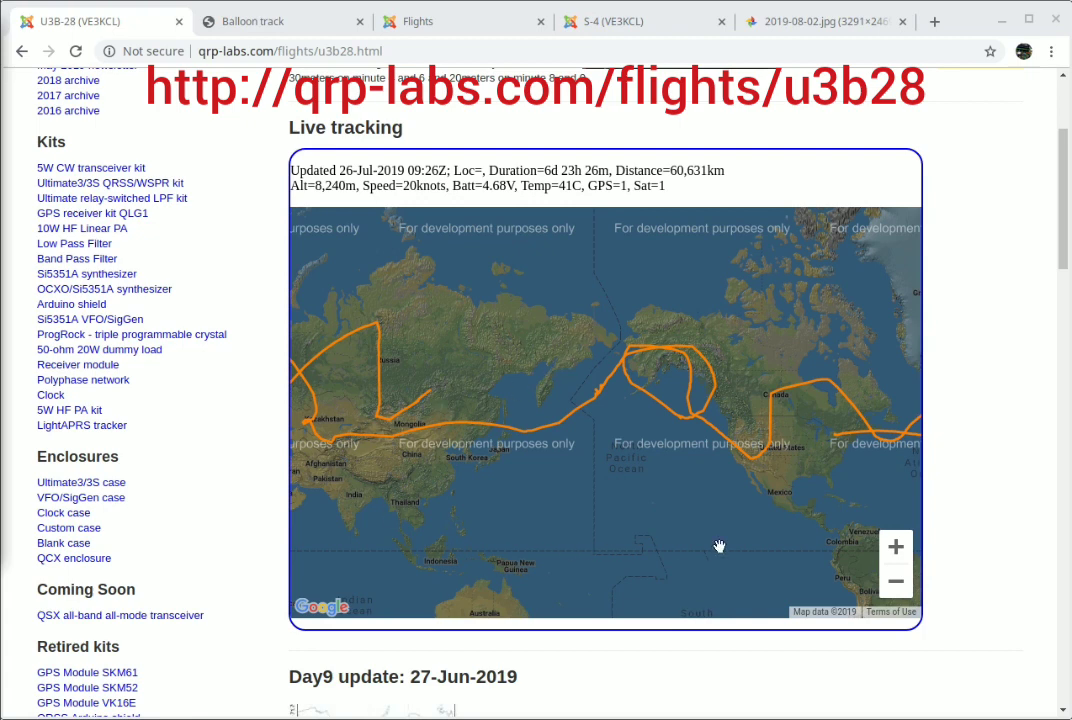
pyautogui.moveTo(376, 470)
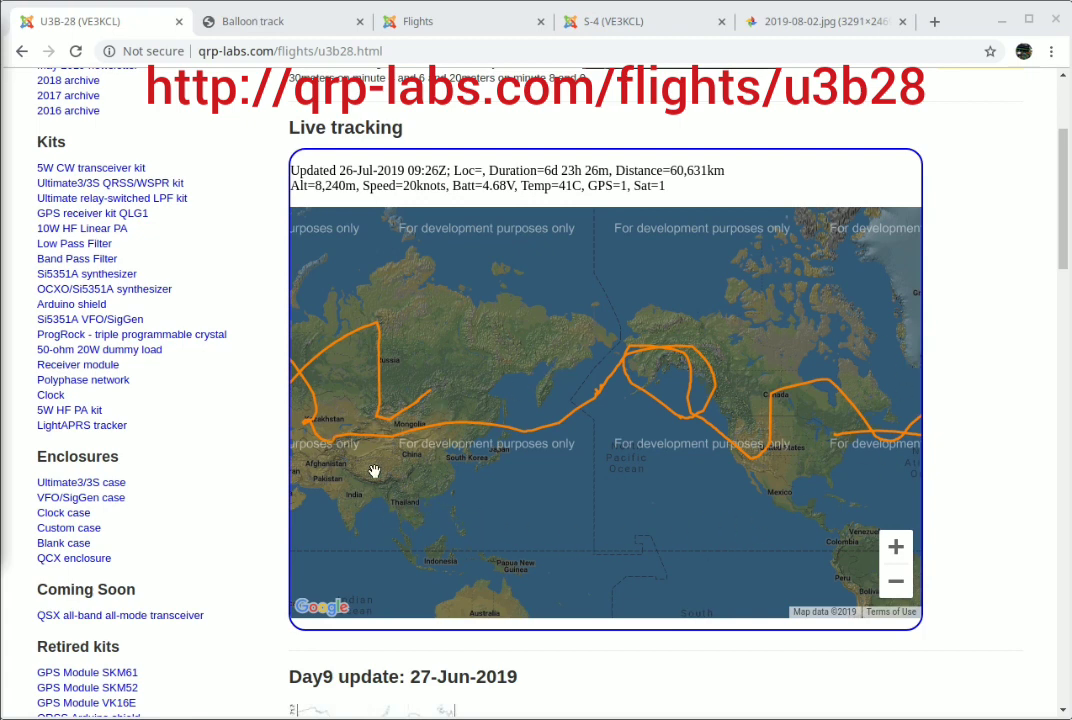
pyautogui.moveTo(378, 404)
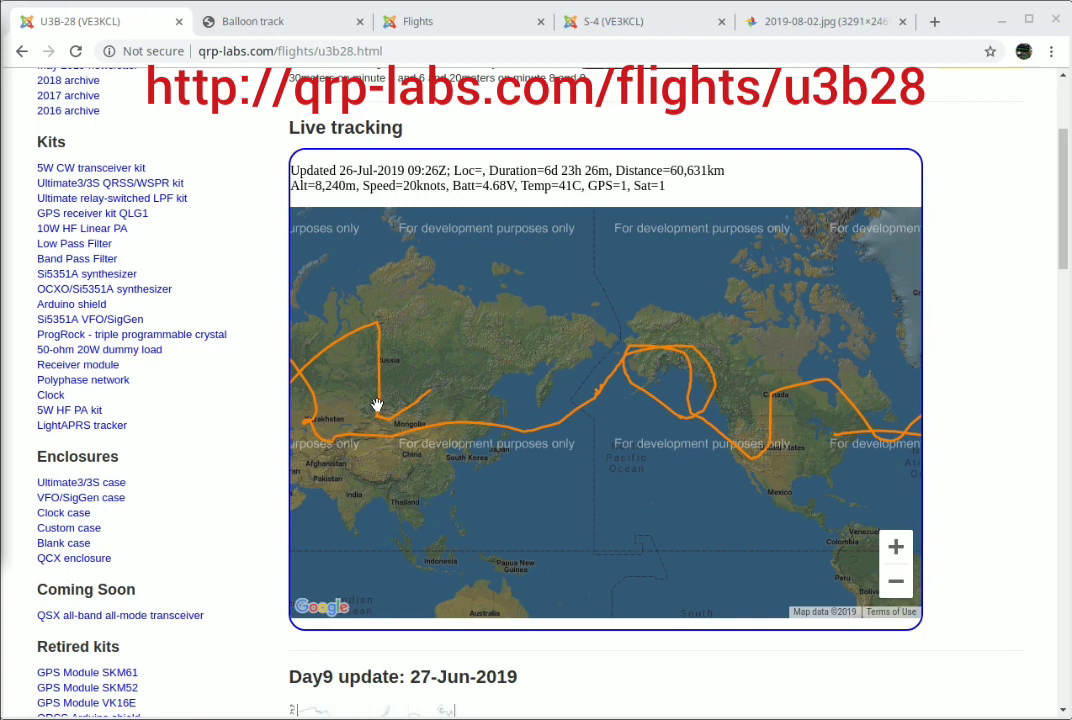
pyautogui.moveTo(680, 410)
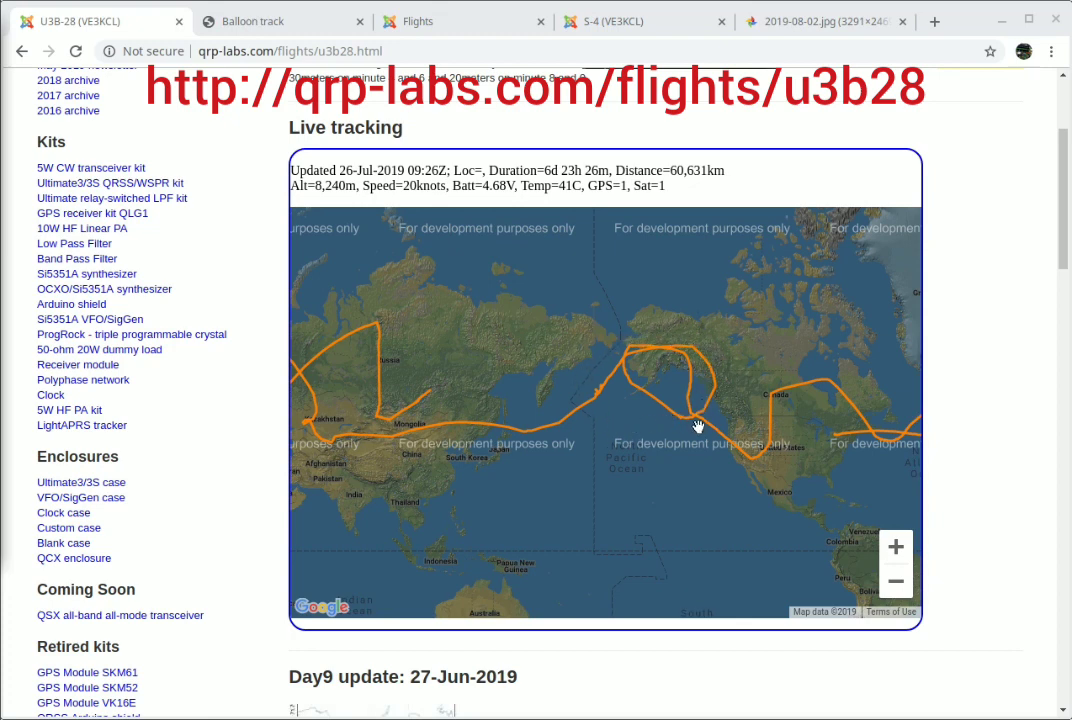
pyautogui.moveTo(726, 390)
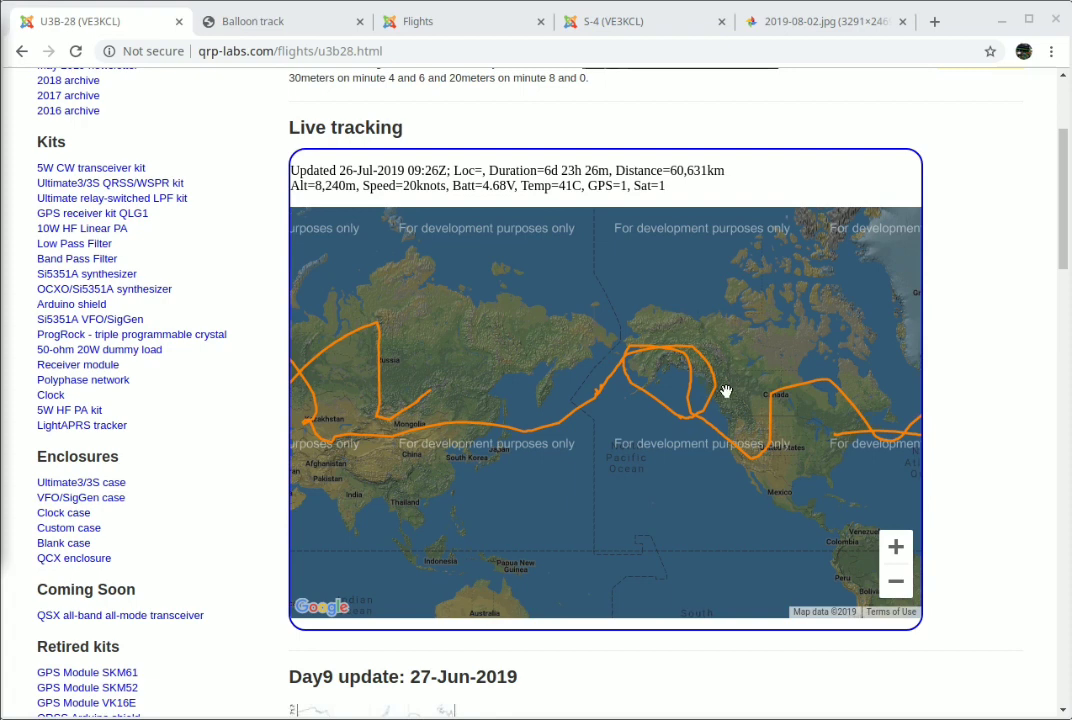
pyautogui.moveTo(642, 442)
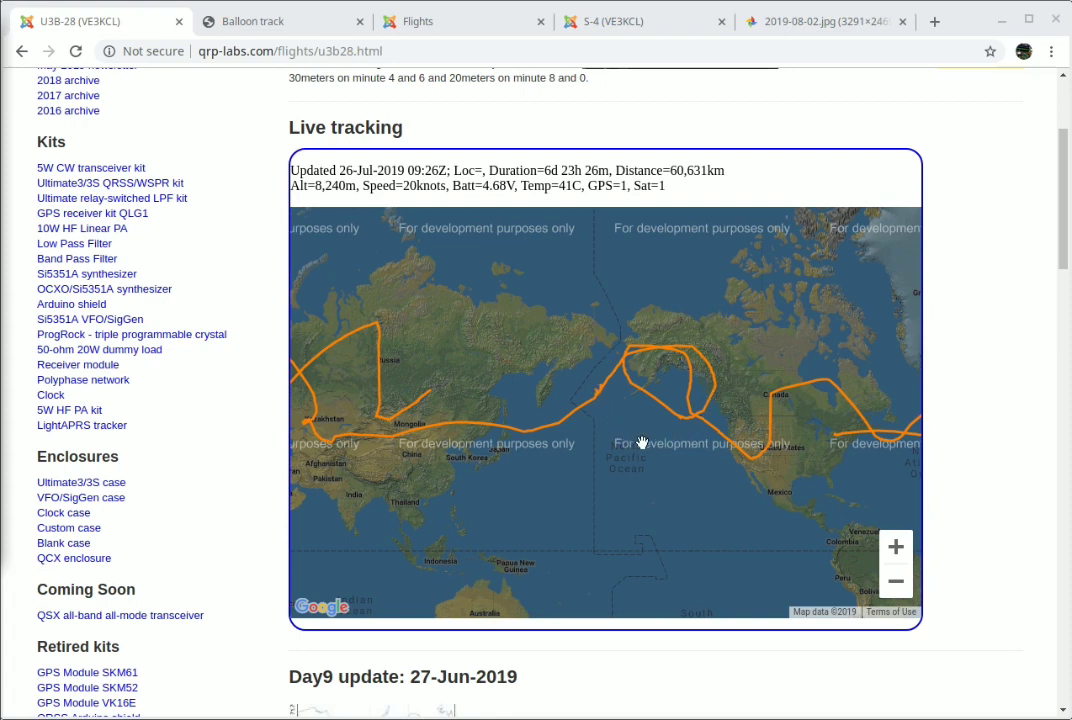
pyautogui.moveTo(490, 284)
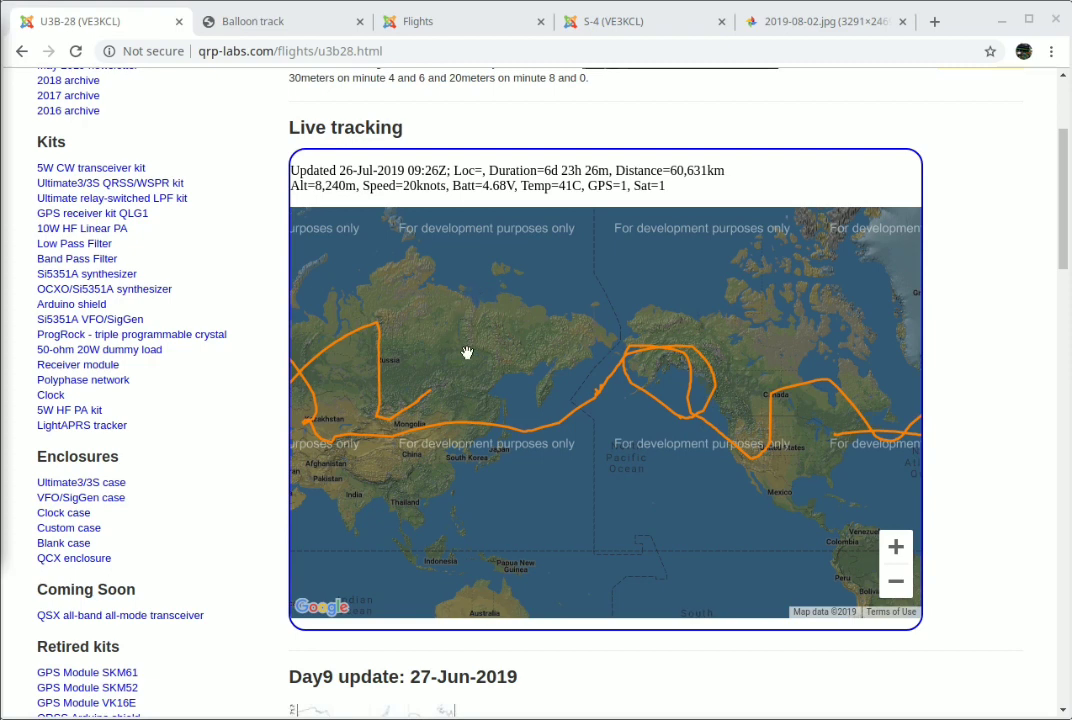
pyautogui.moveTo(414, 370)
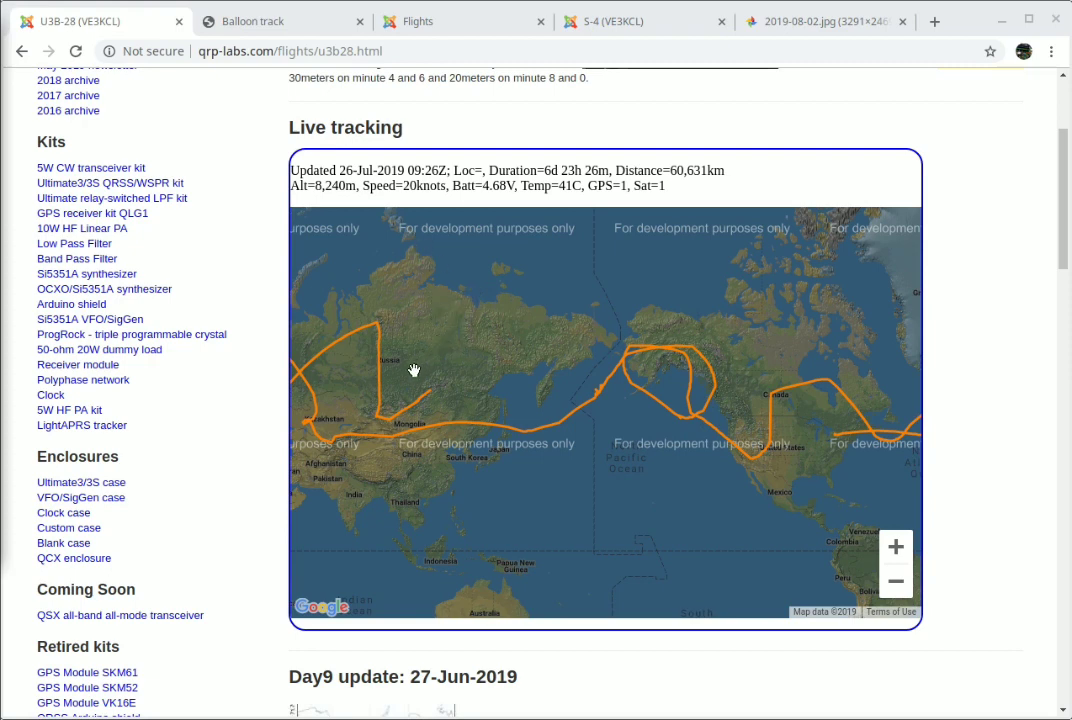
pyautogui.moveTo(480, 358)
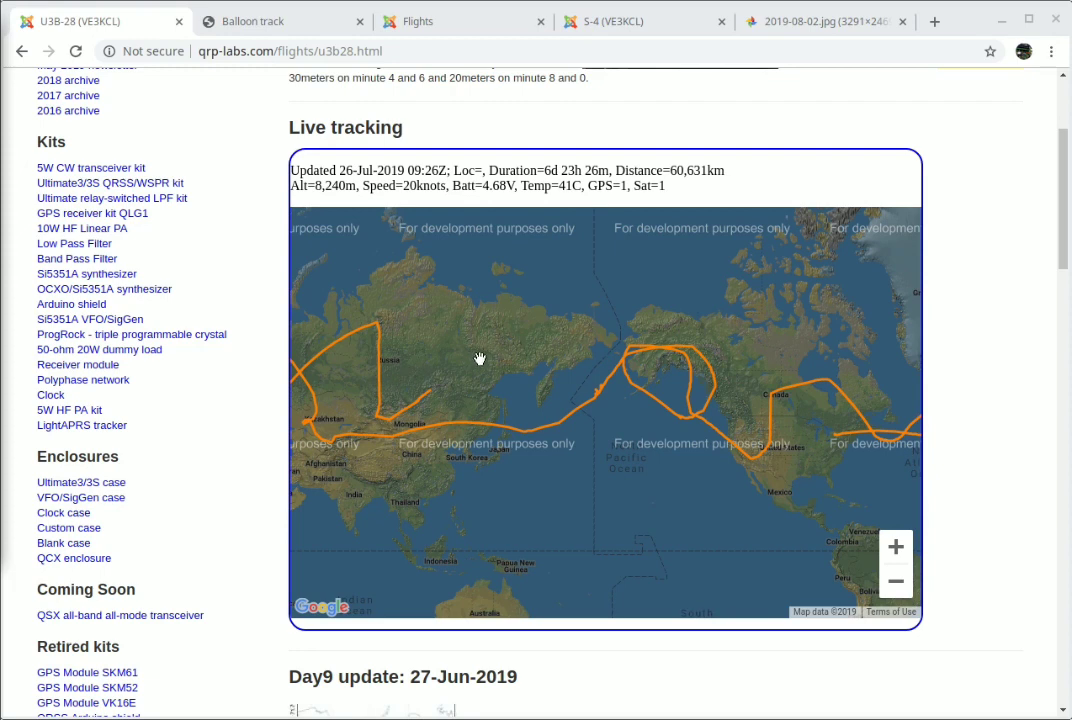
pyautogui.moveTo(500, 386)
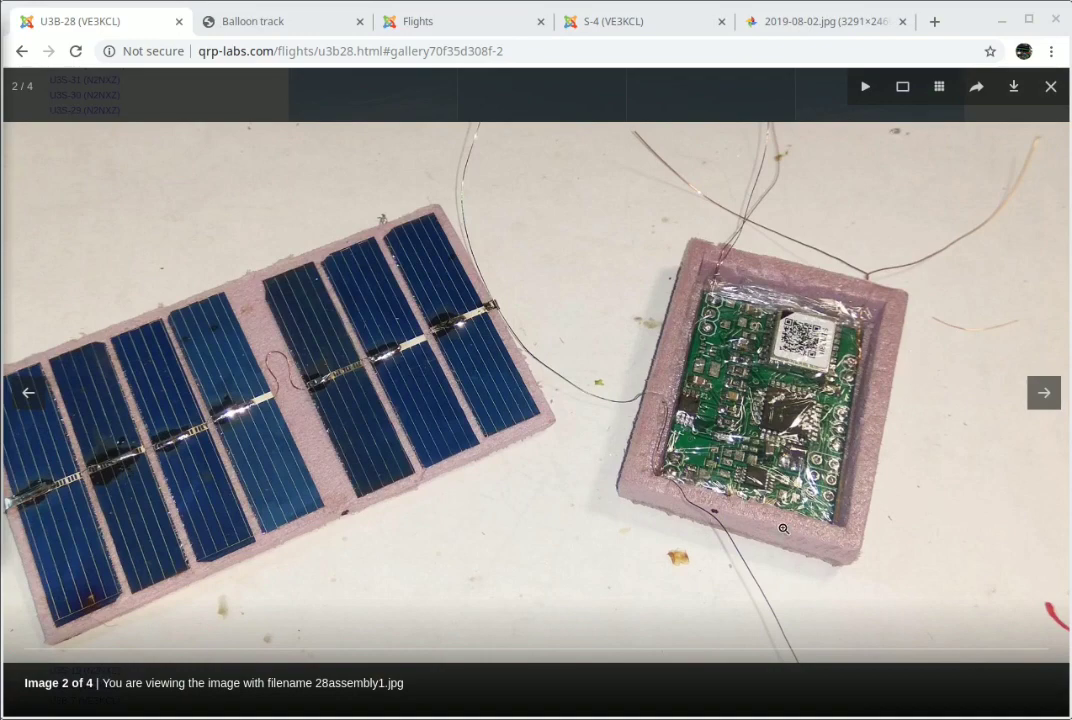
# - Step forward to the tracker-on-scales photo, then back to gallery image 1 of 4
pyautogui.click(1044, 392)
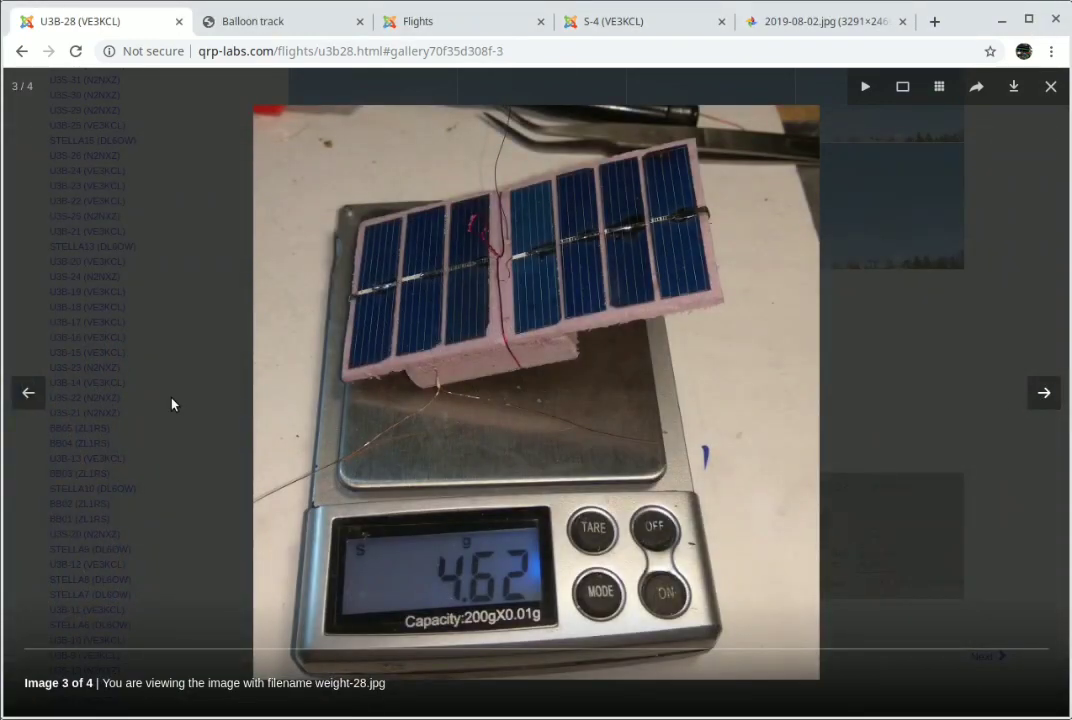
pyautogui.click(28, 392)
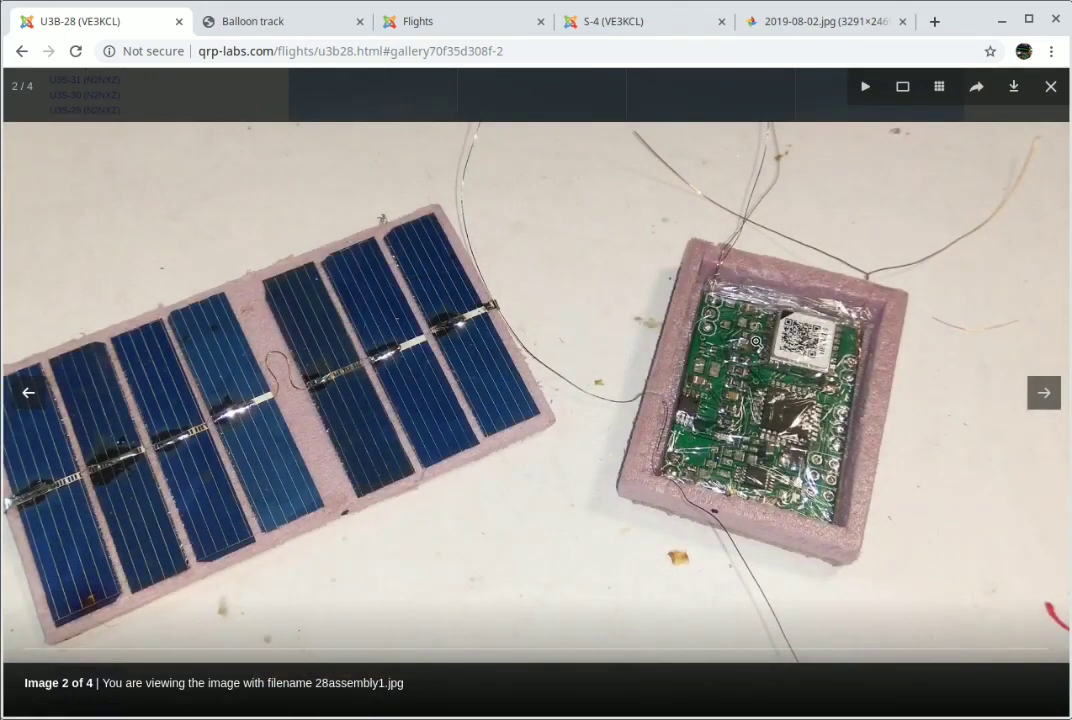
pyautogui.click(28, 392)
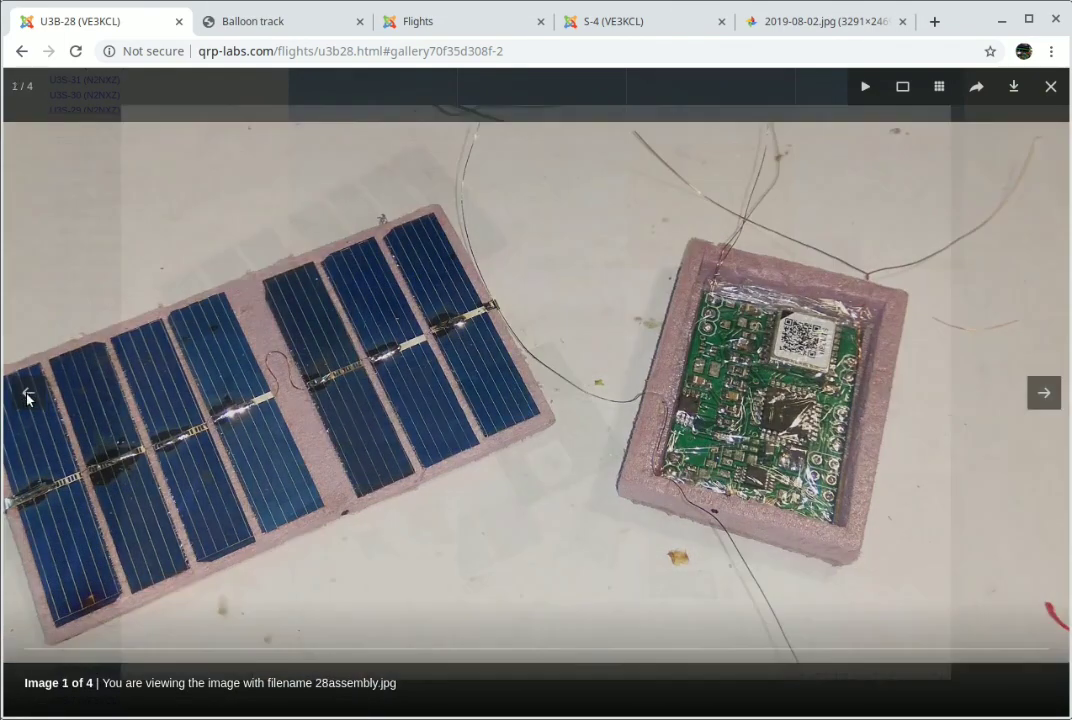
pyautogui.click(28, 392)
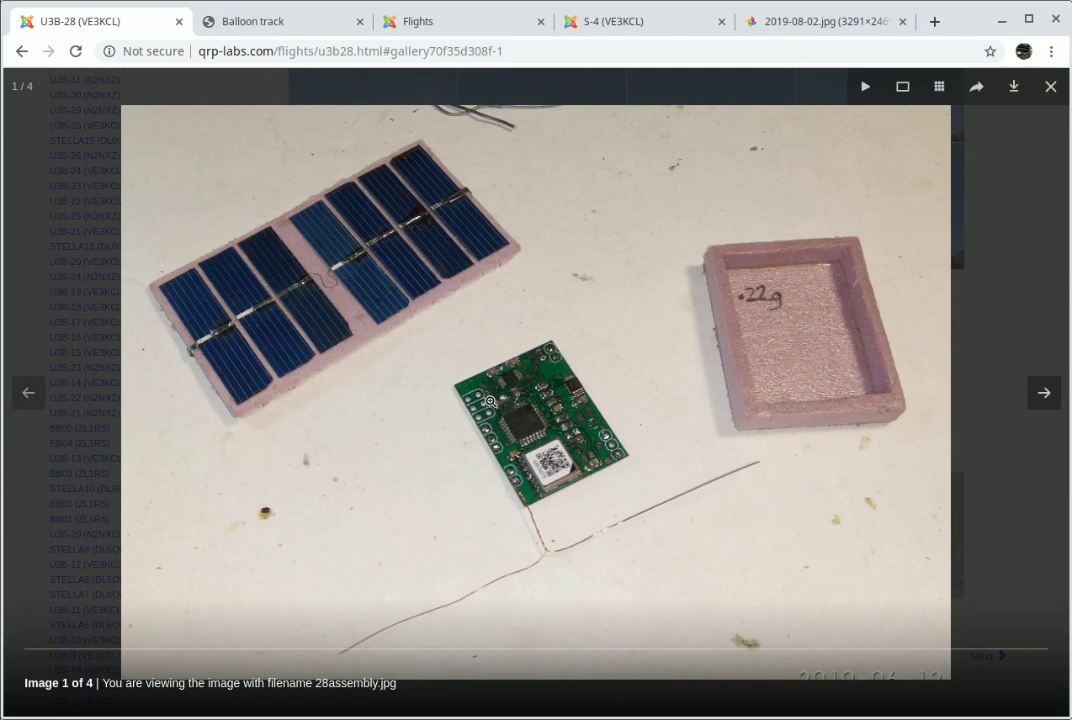
pyautogui.moveTo(572, 452)
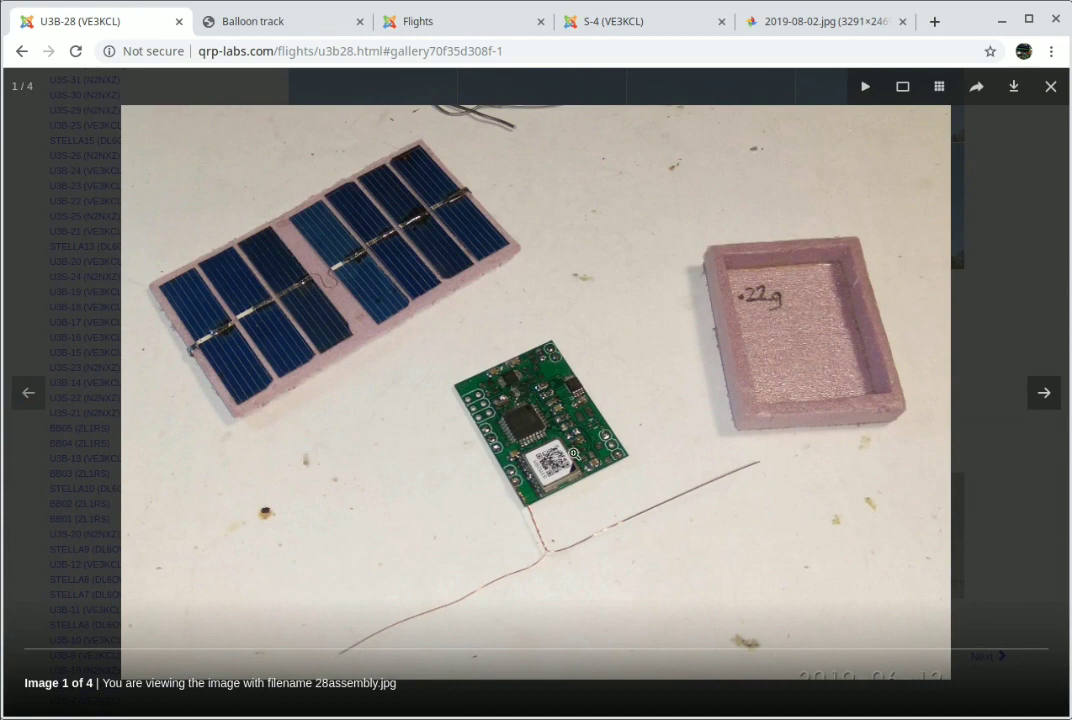
pyautogui.moveTo(484, 380)
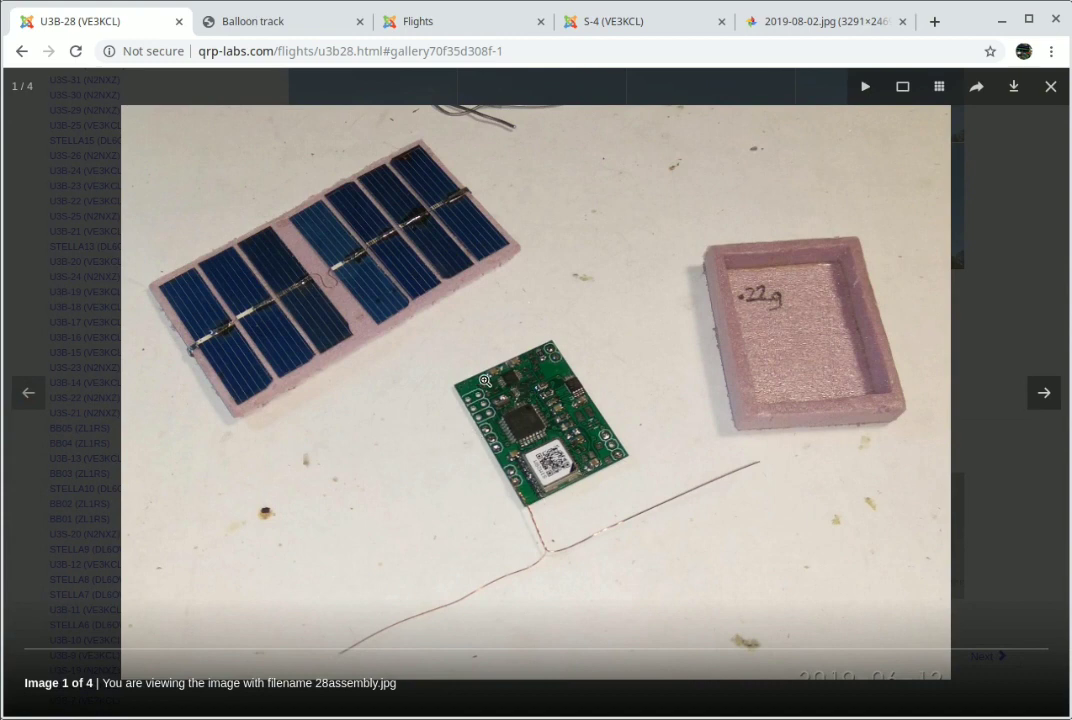
pyautogui.moveTo(532, 400)
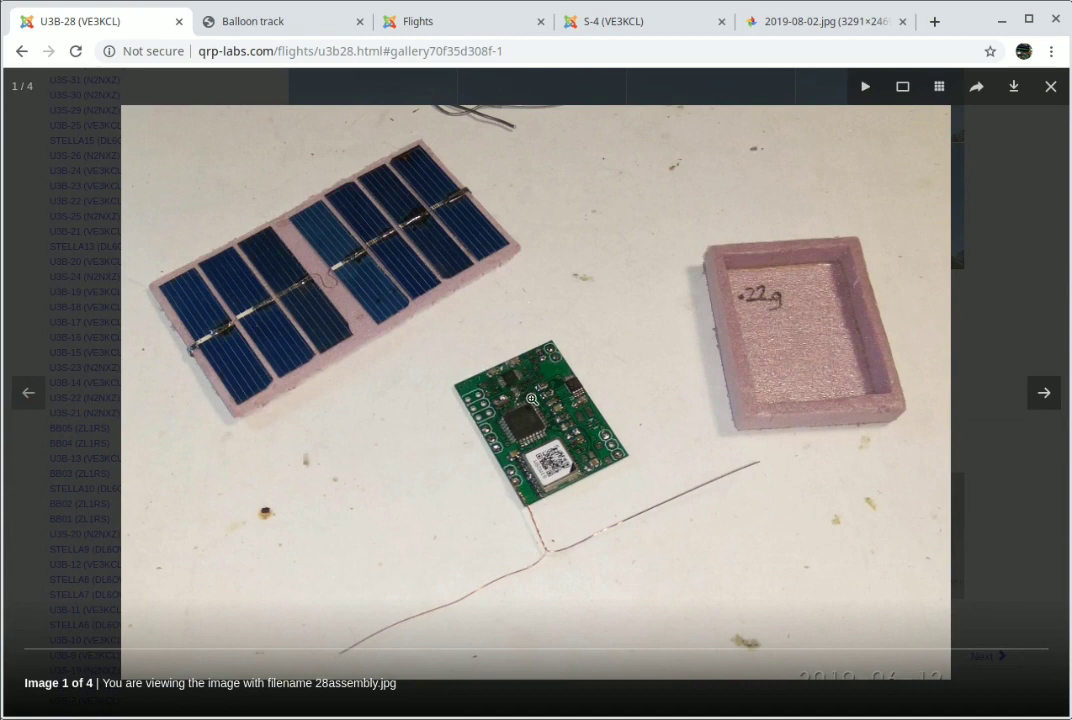
pyautogui.moveTo(548, 470)
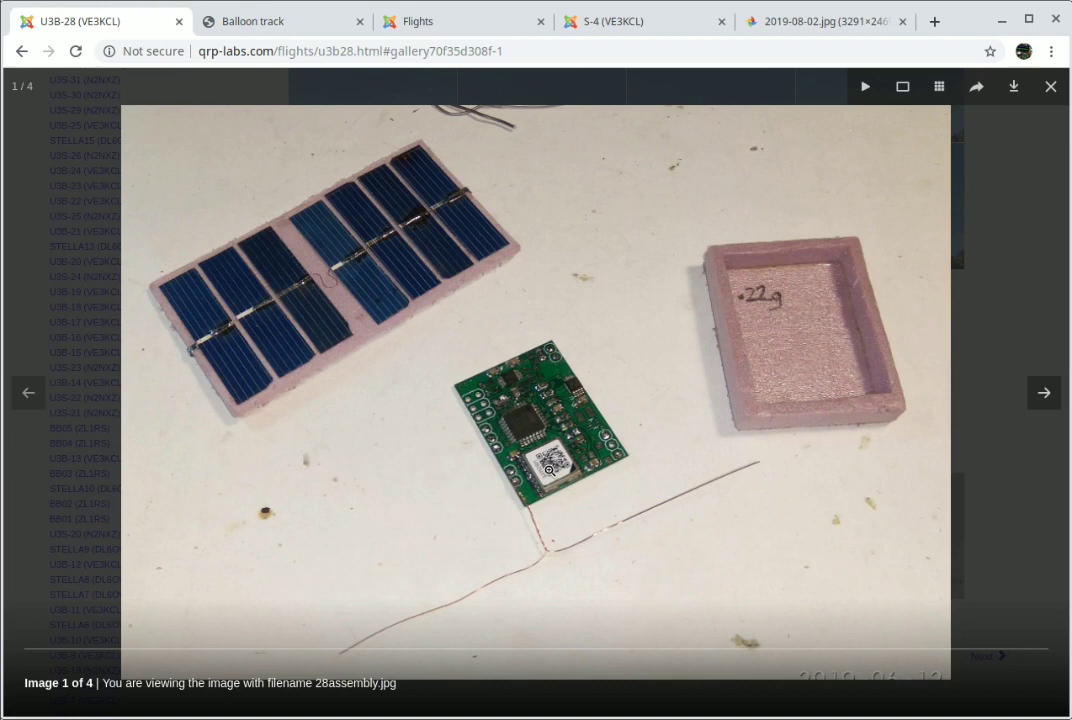
pyautogui.moveTo(584, 472)
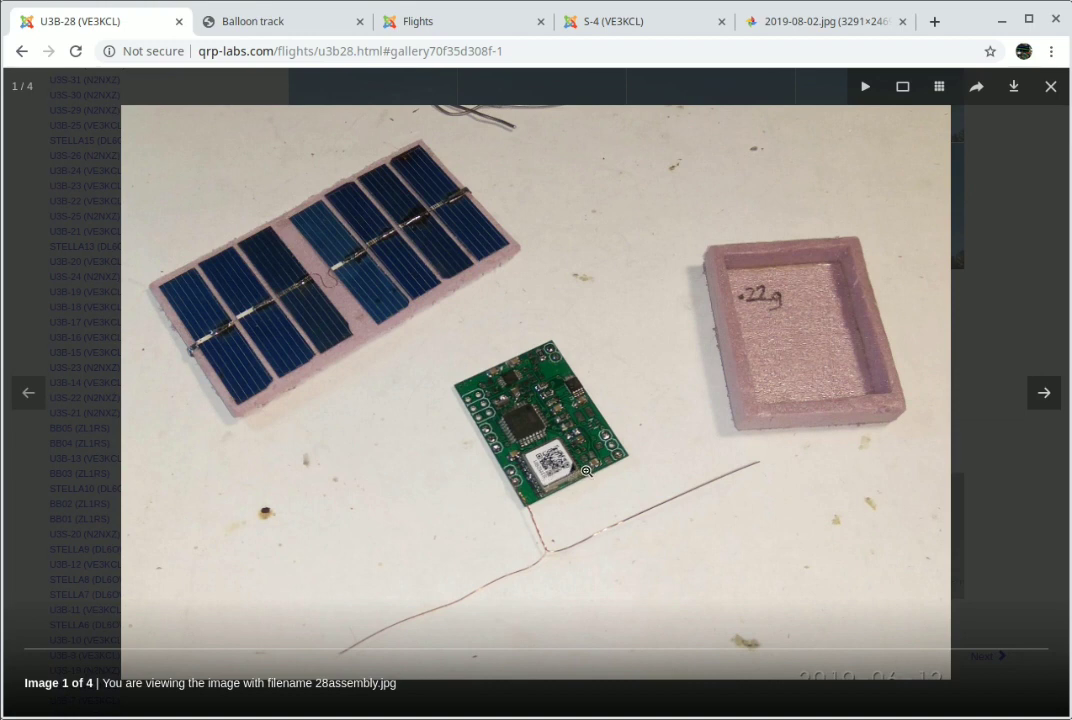
pyautogui.moveTo(600, 456)
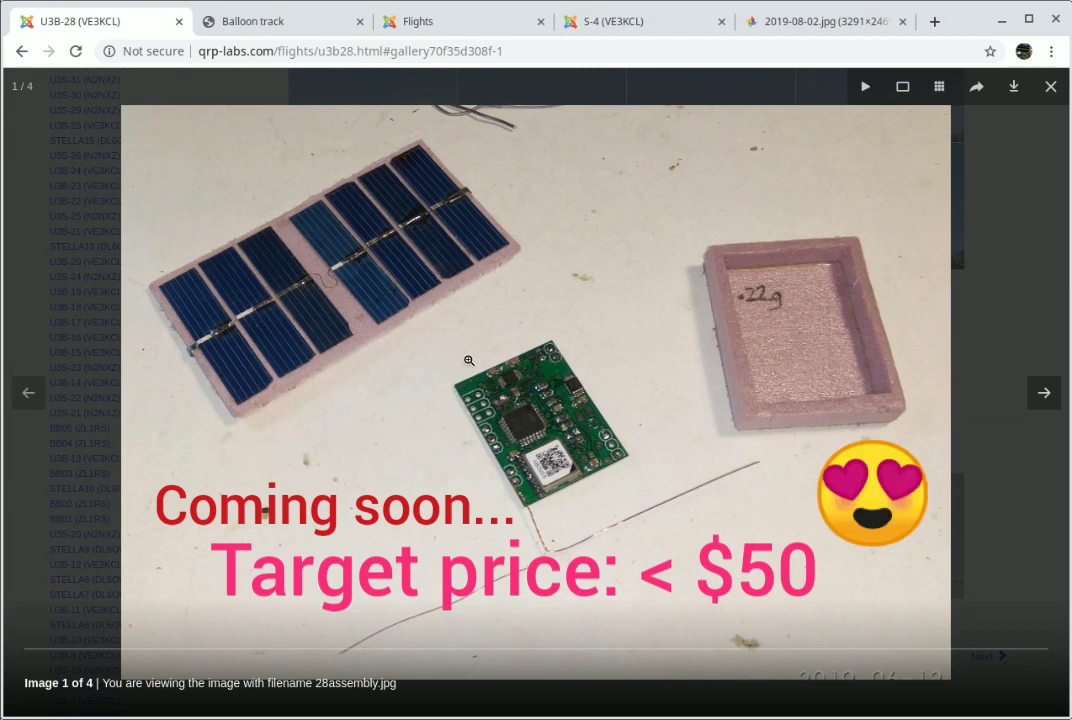
pyautogui.moveTo(648, 472)
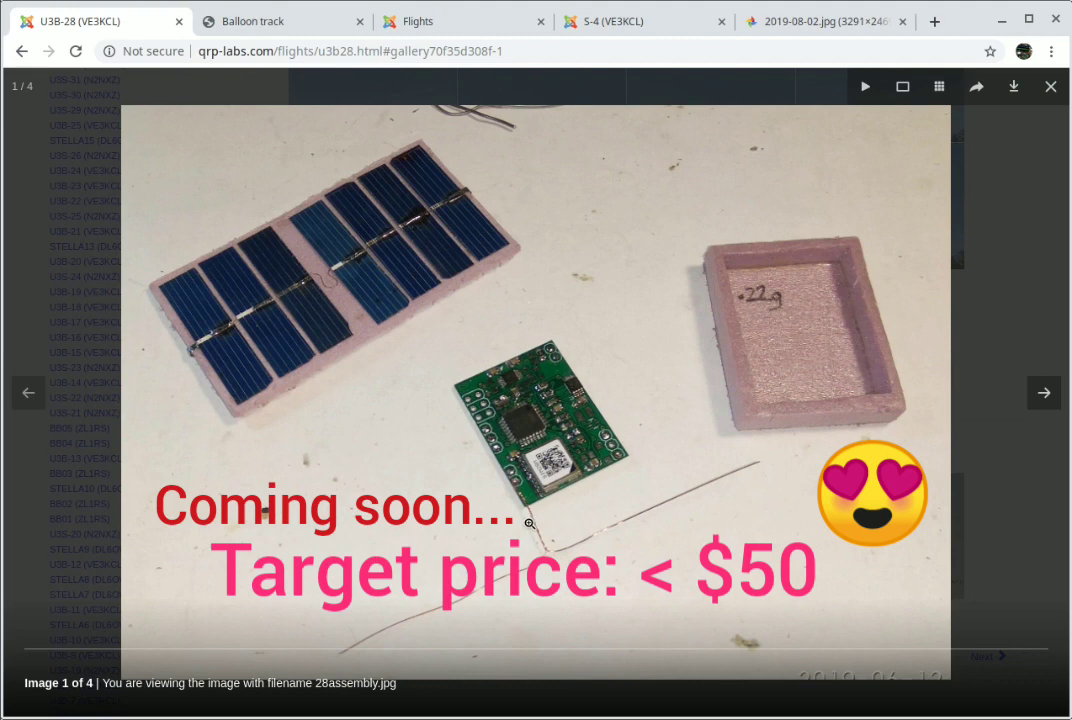
pyautogui.moveTo(620, 488)
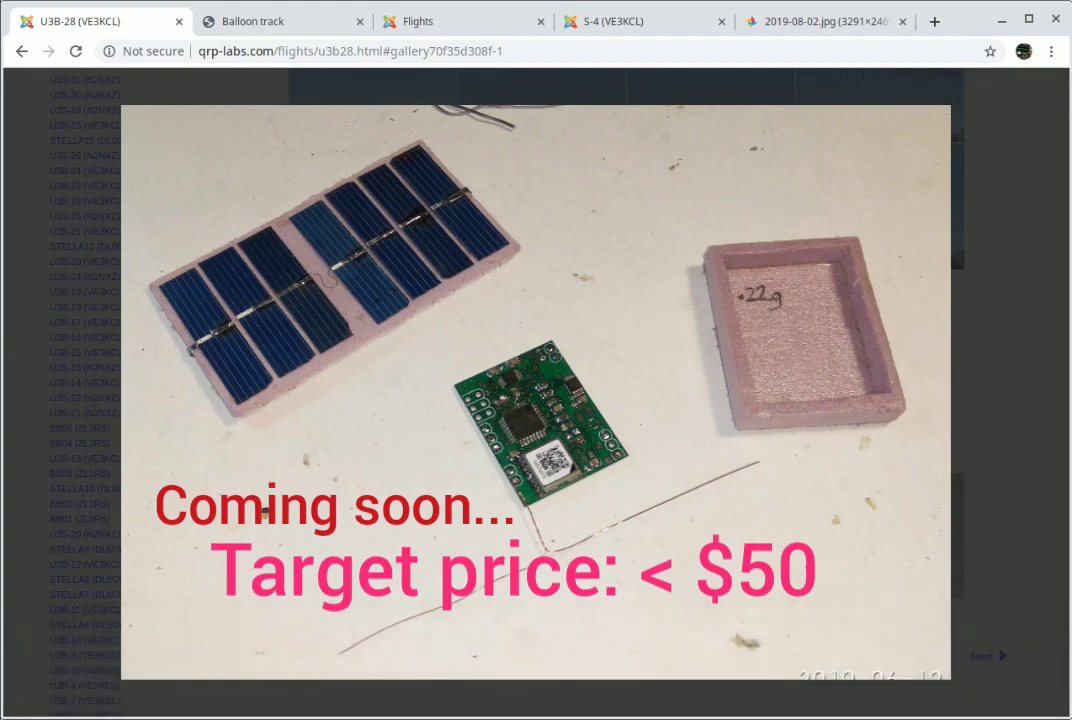
# - Switch to the Balloon track page showing the U3B-25 flight paths map
pyautogui.click(284, 20)
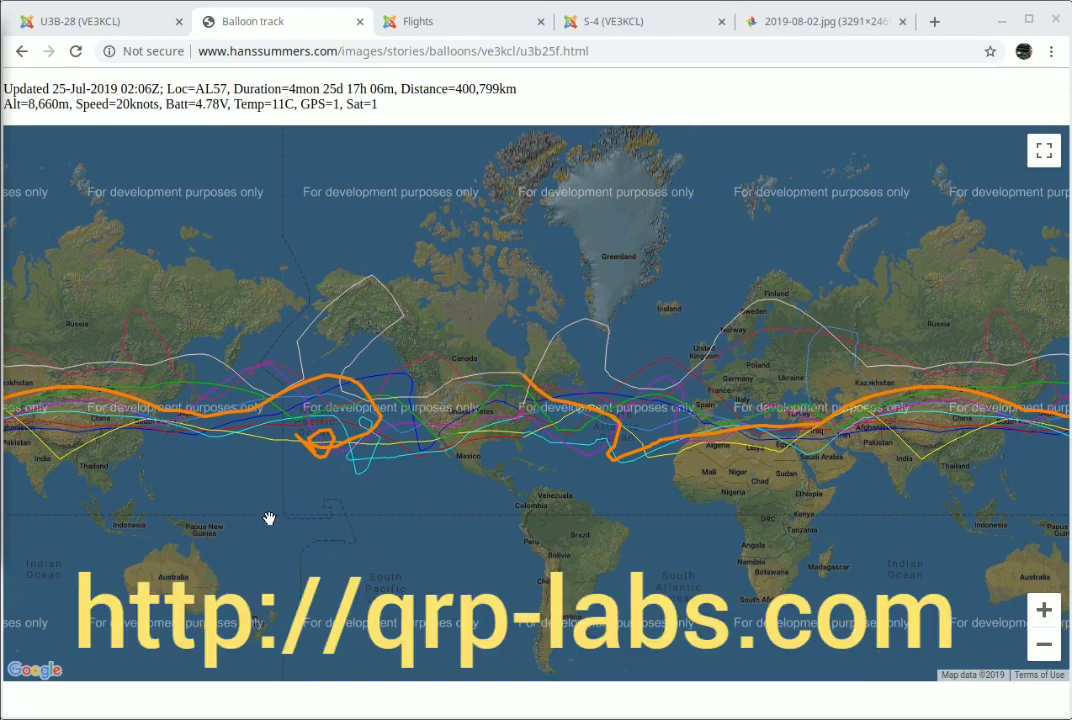
pyautogui.moveTo(268, 378)
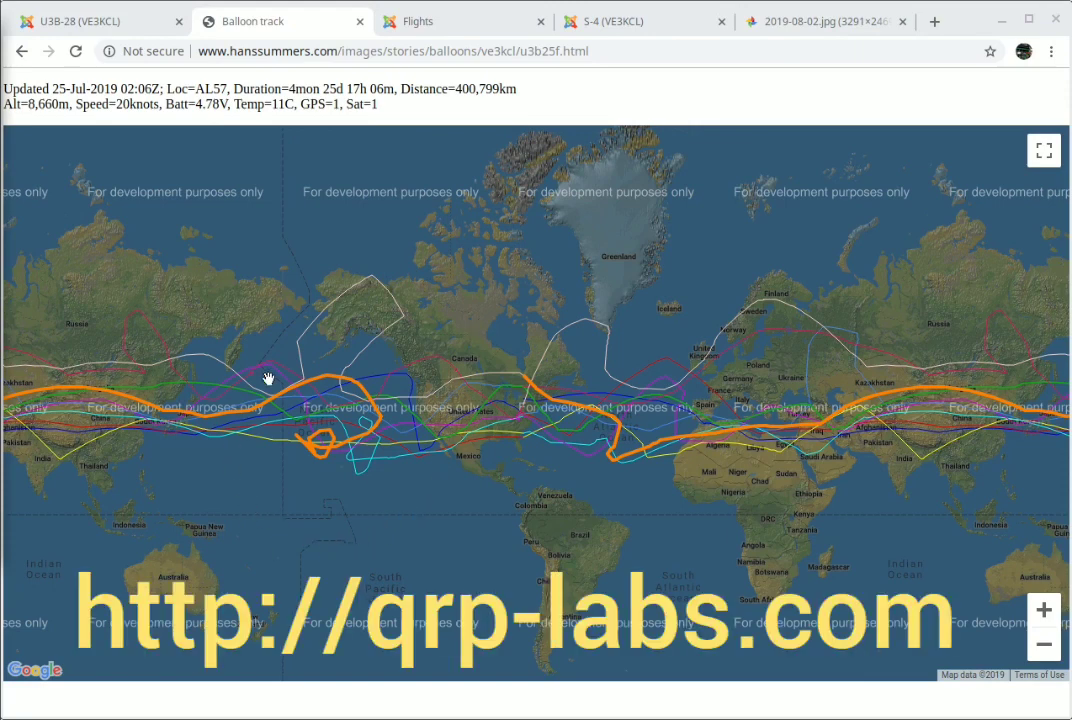
pyautogui.moveTo(348, 328)
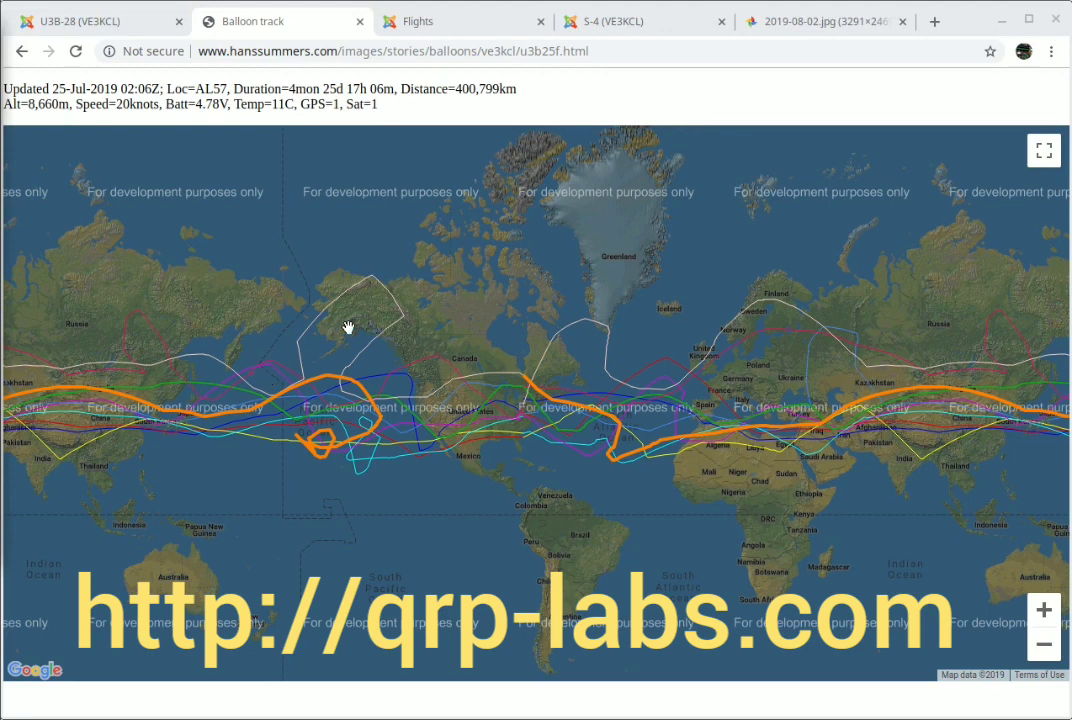
pyautogui.moveTo(468, 312)
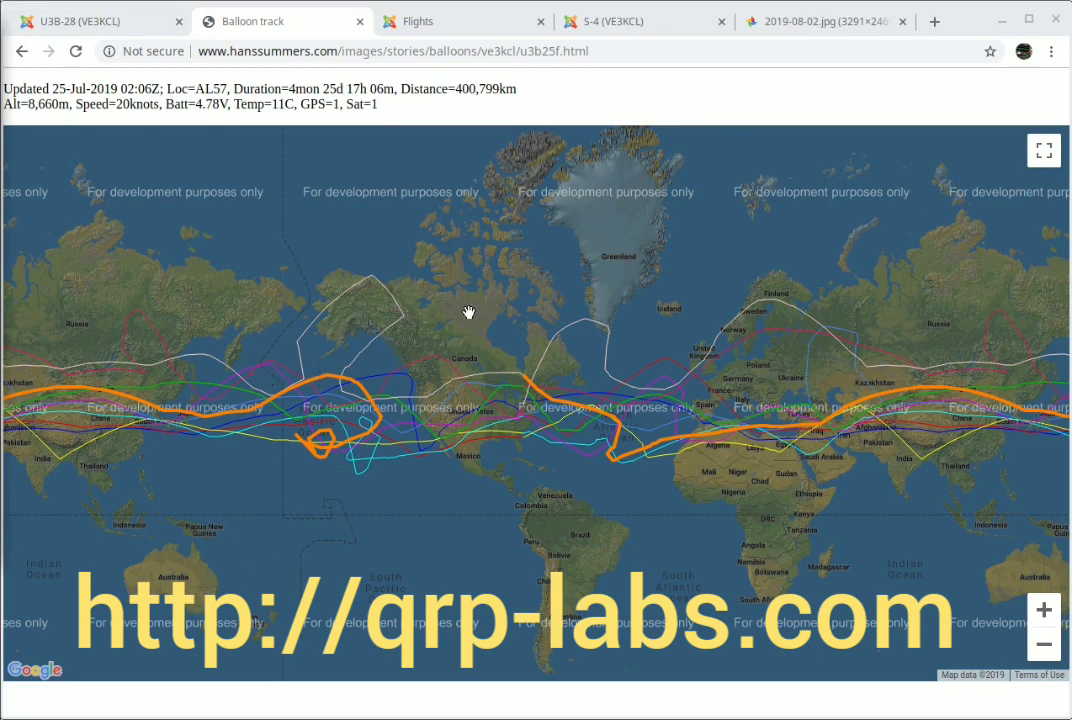
pyautogui.moveTo(958, 516)
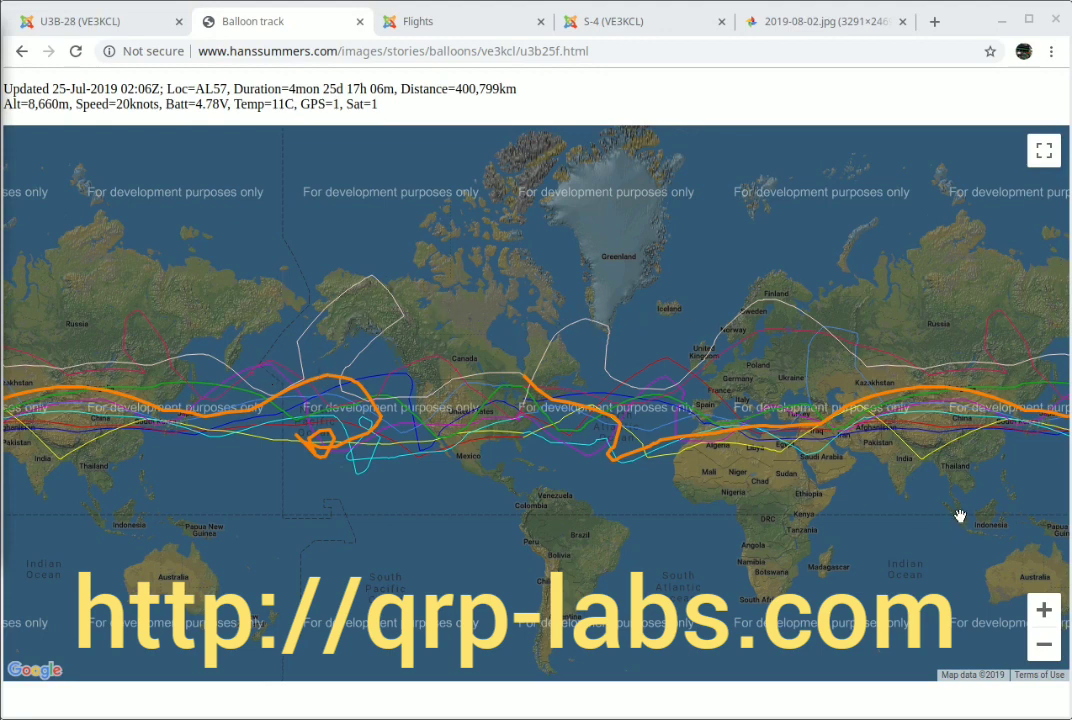
pyautogui.moveTo(652, 436)
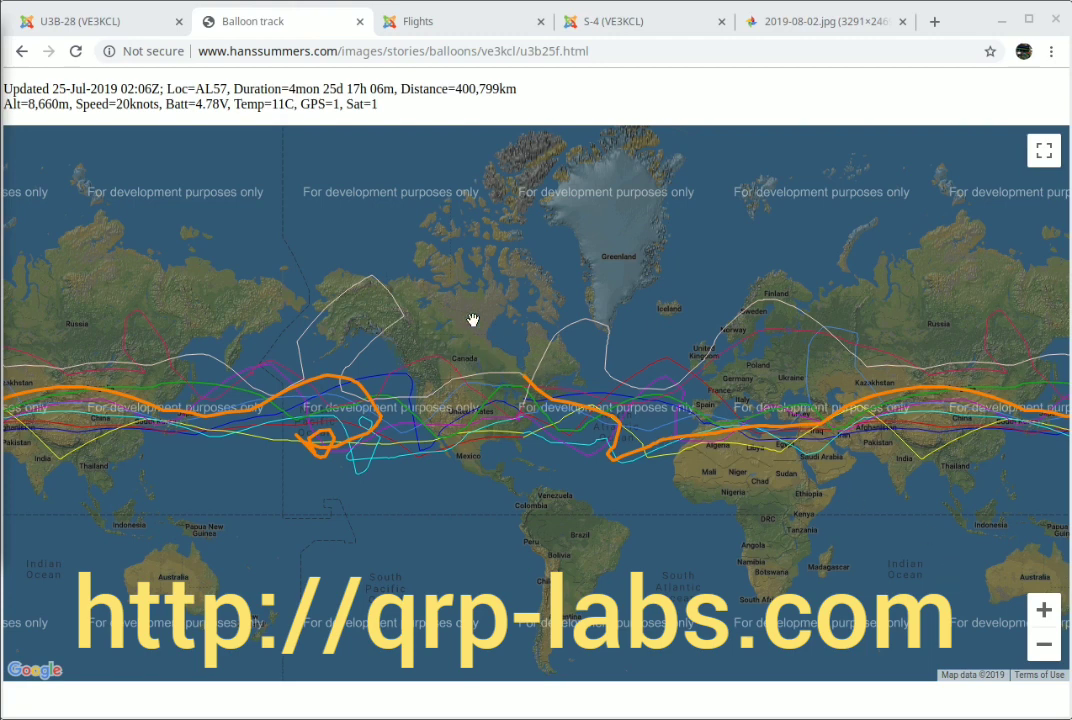
pyautogui.moveTo(570, 304)
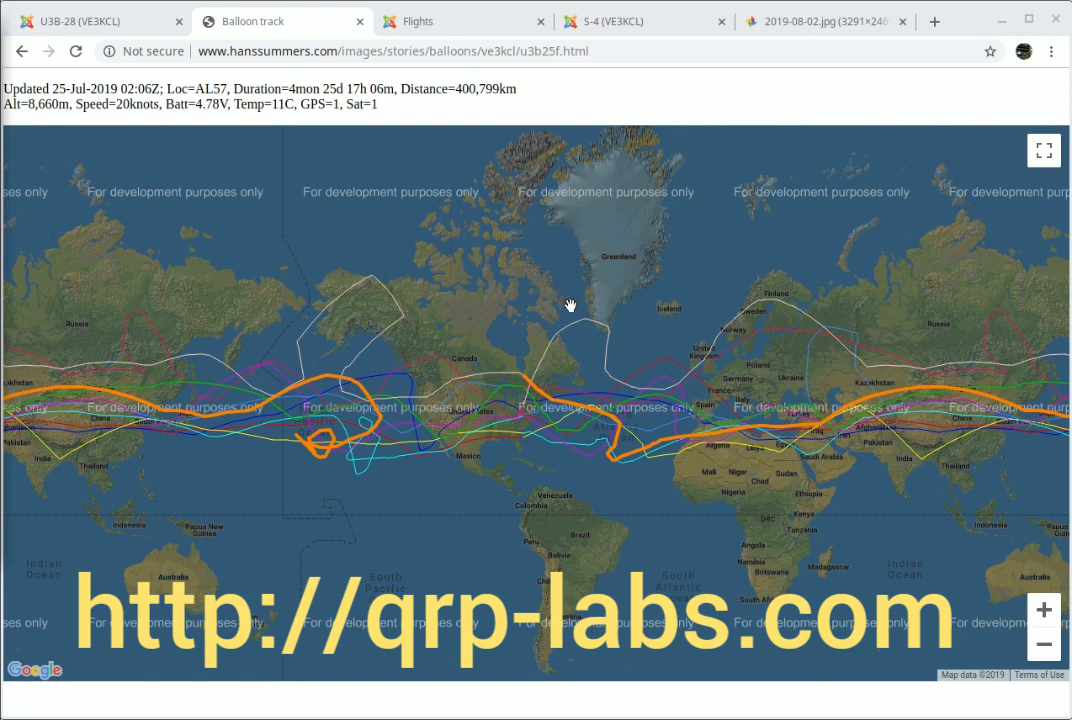
pyautogui.moveTo(658, 278)
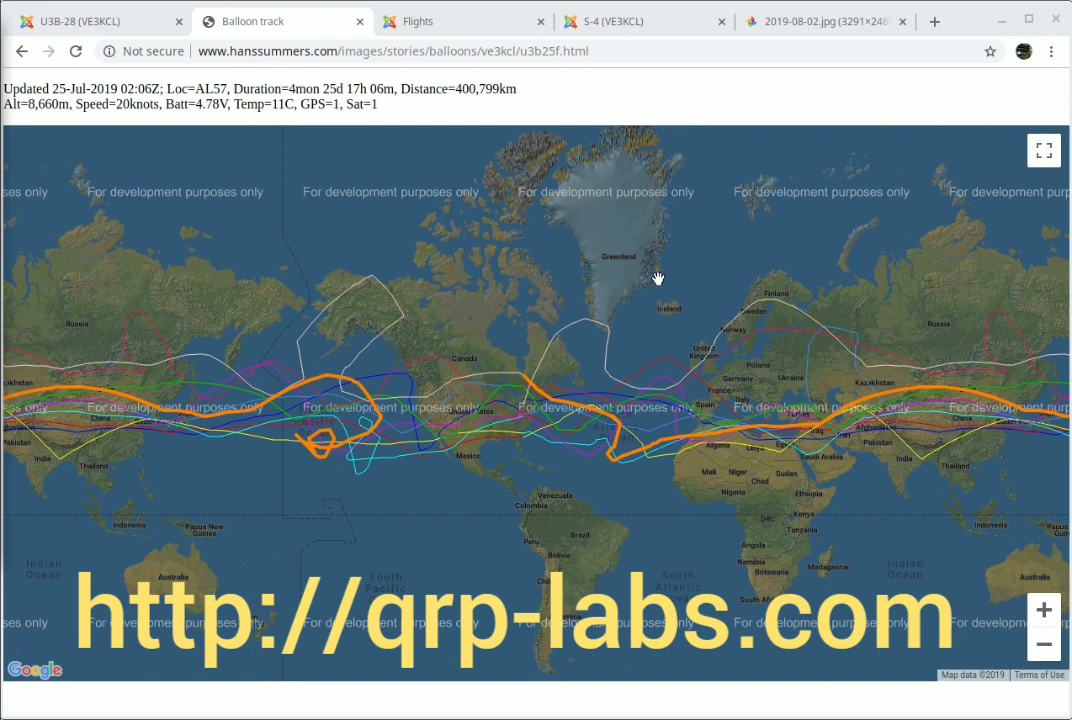
pyautogui.moveTo(204, 430)
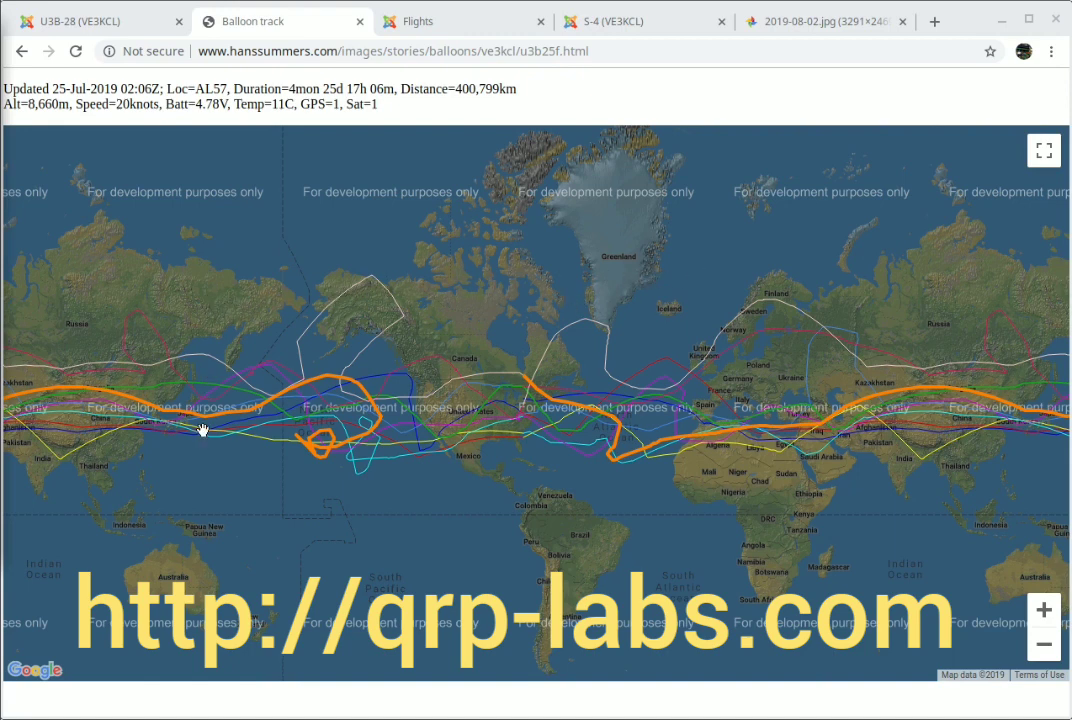